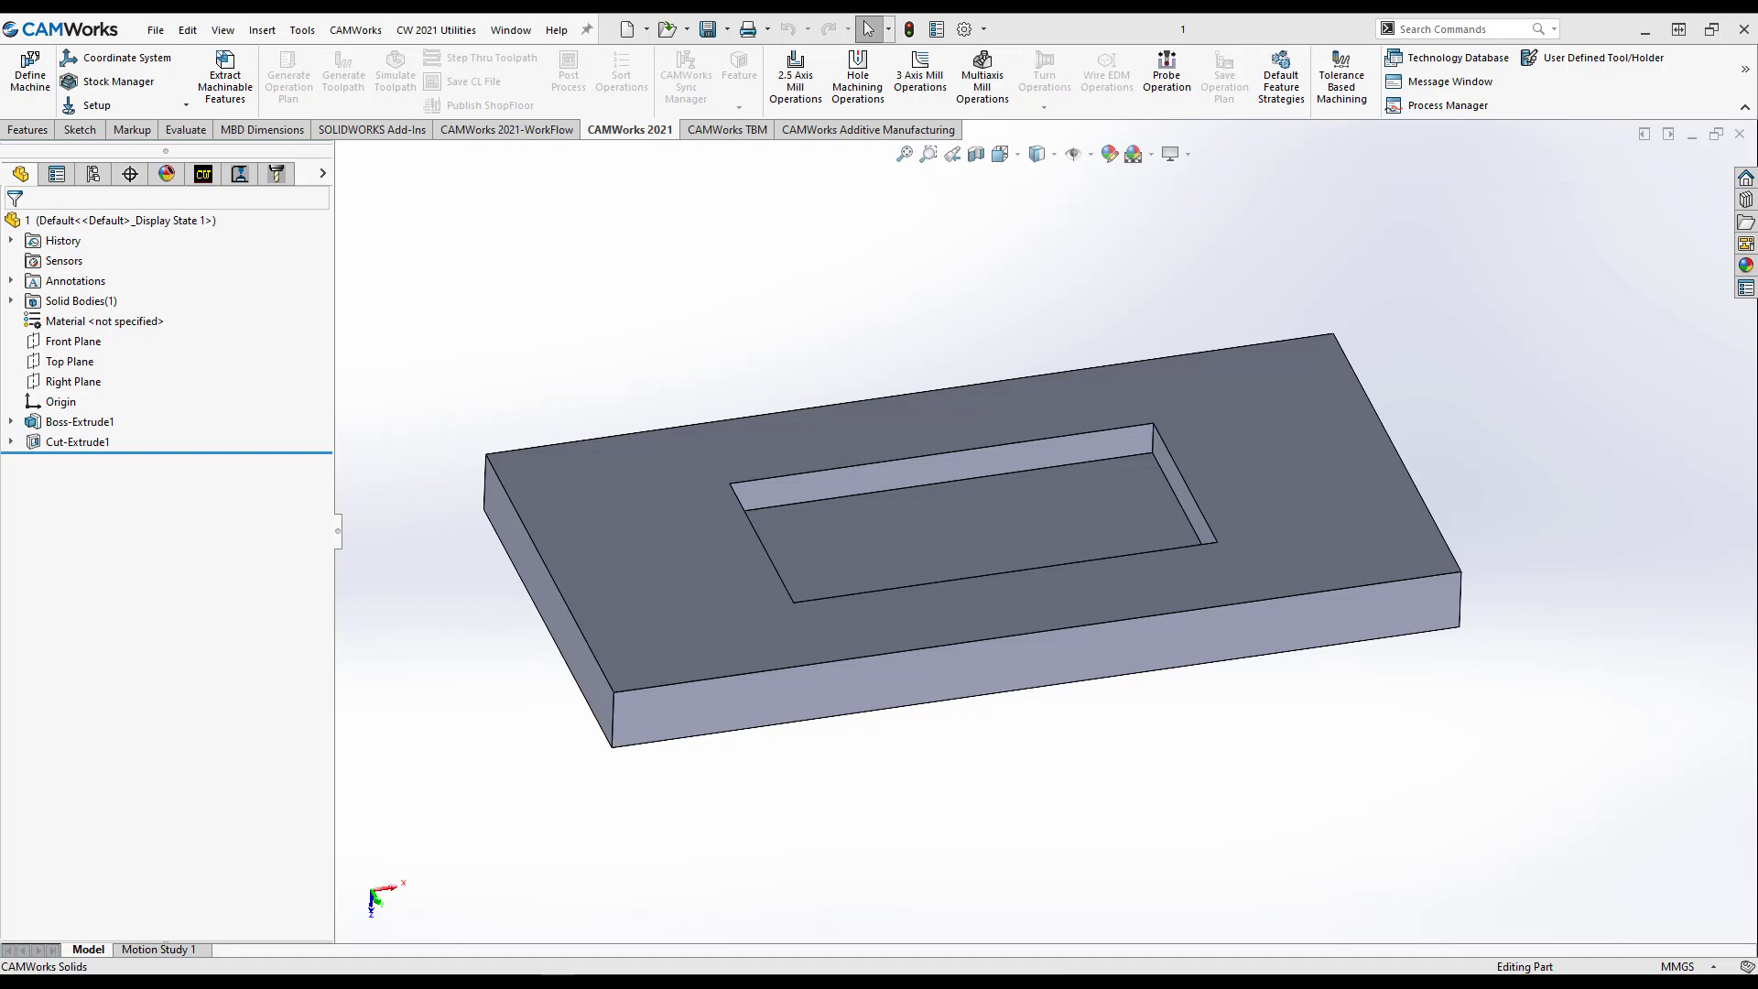
# Step: Show the NC Manager tree with the metric mill machine and 6061-T6 stock
pyautogui.click(804, 536)
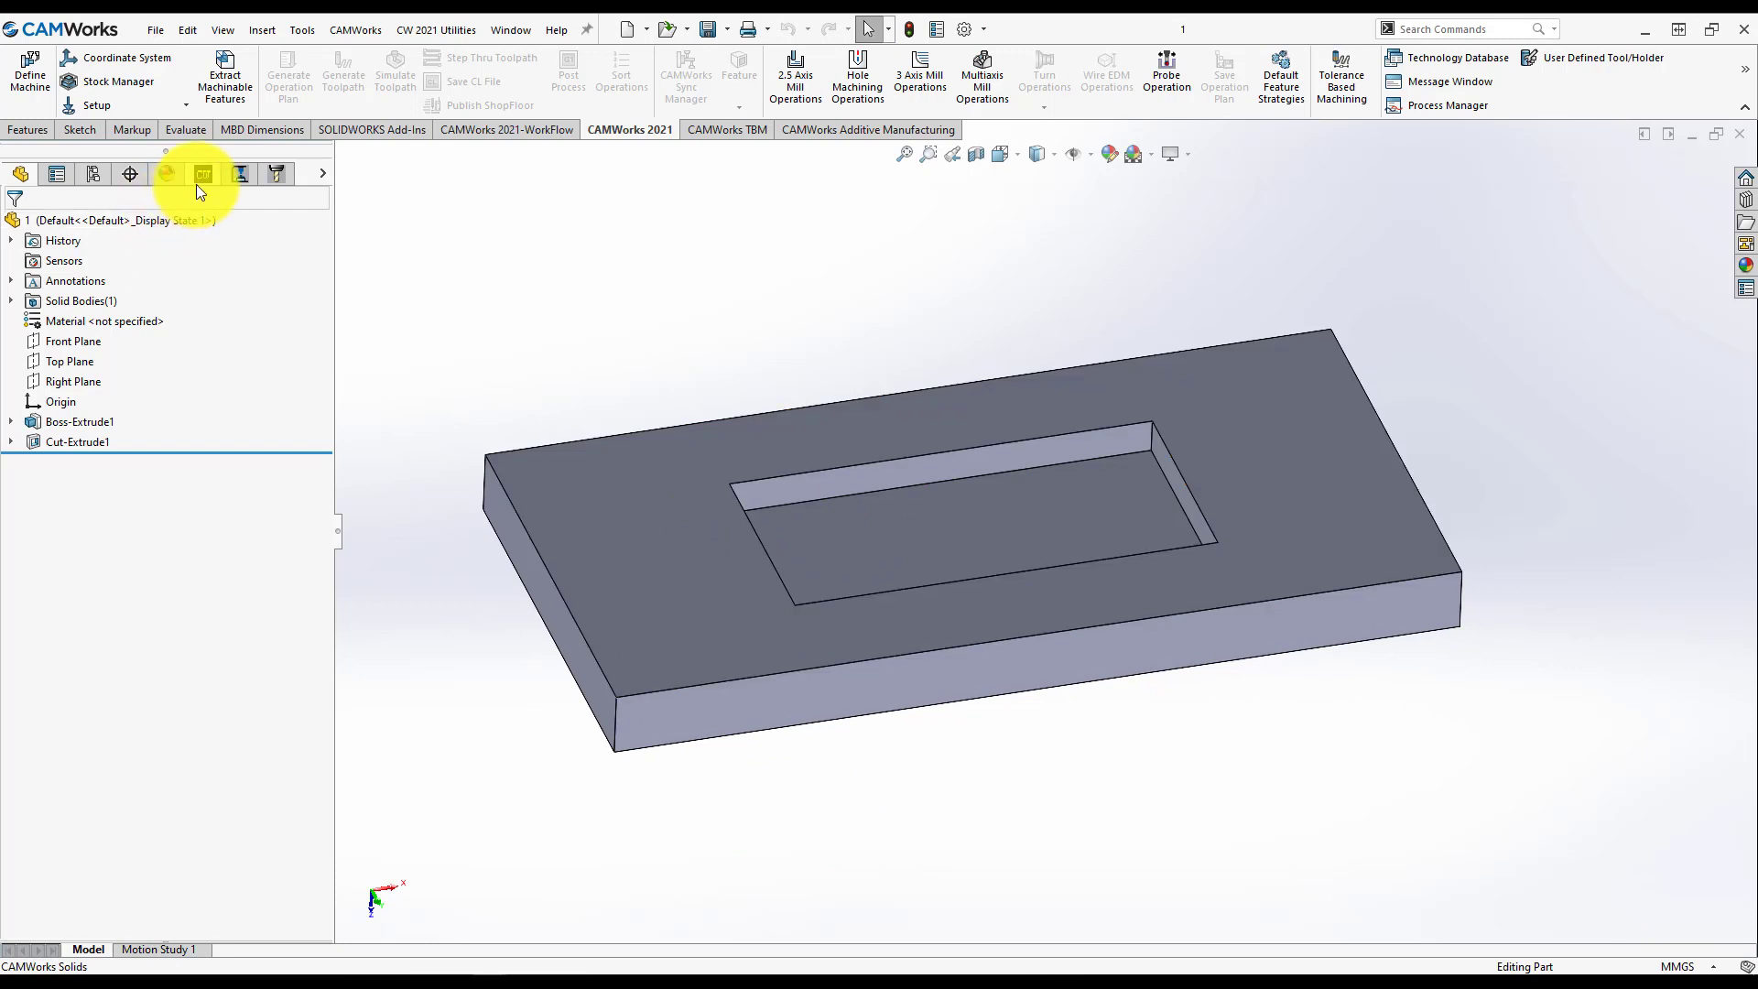
pyautogui.click(167, 174)
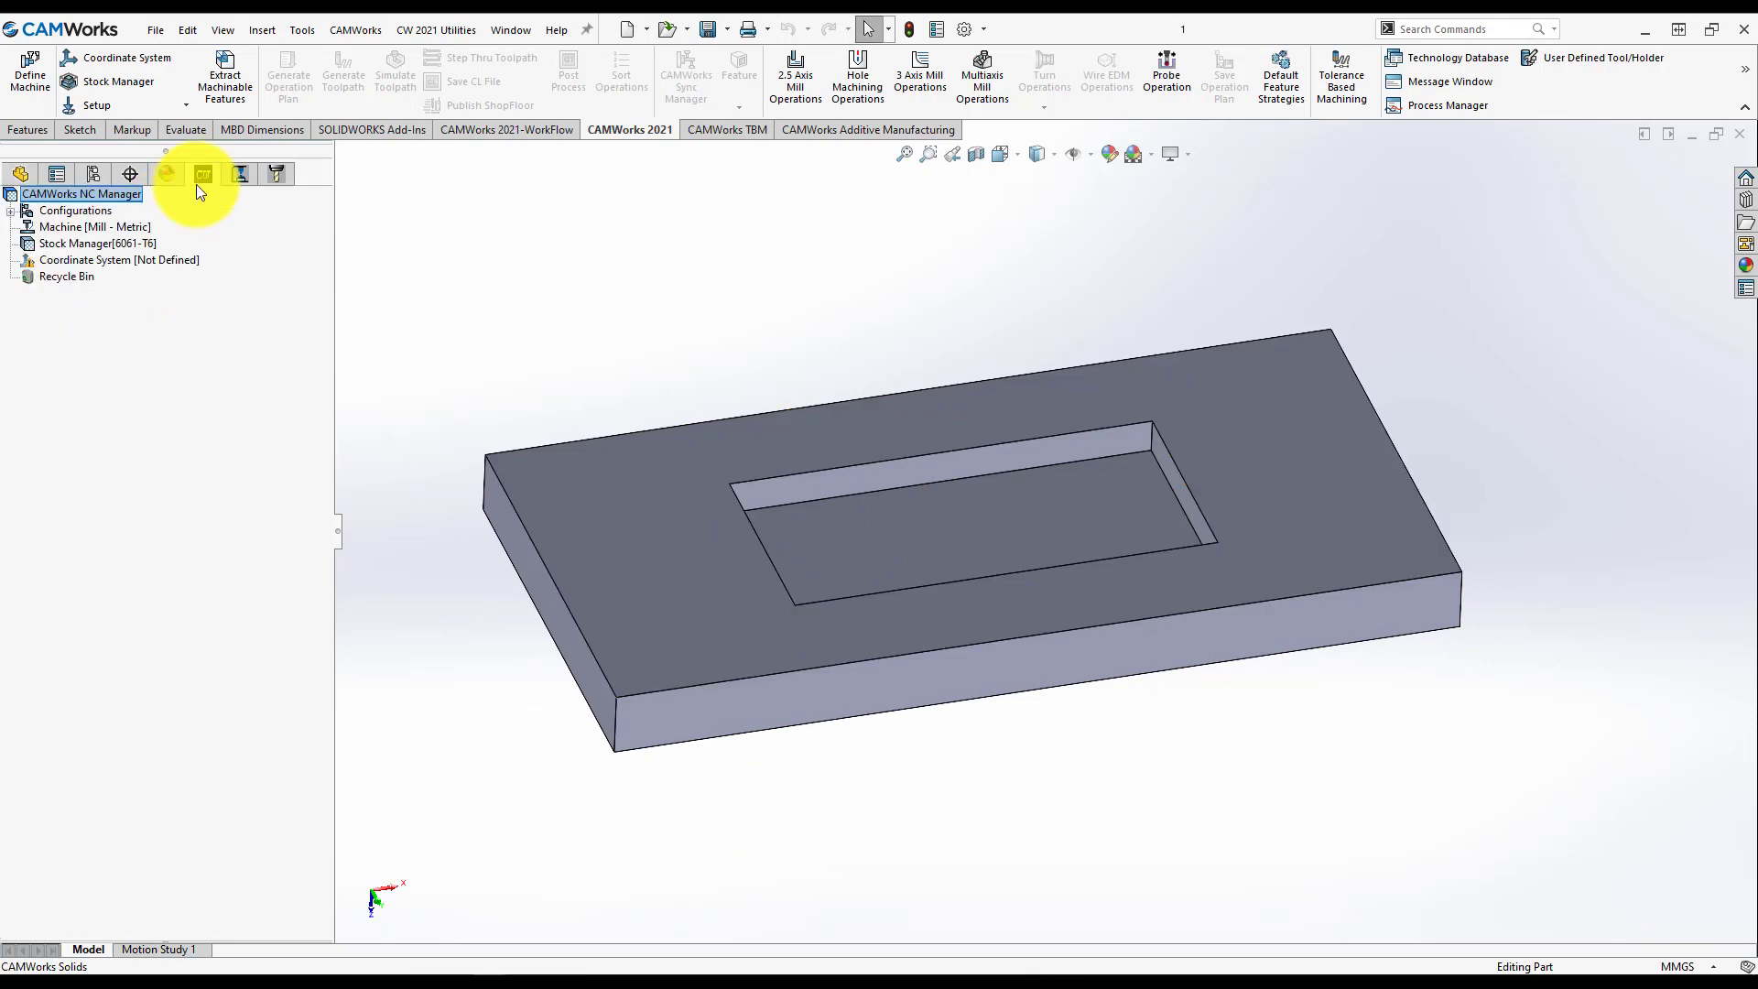
pyautogui.click(692, 476)
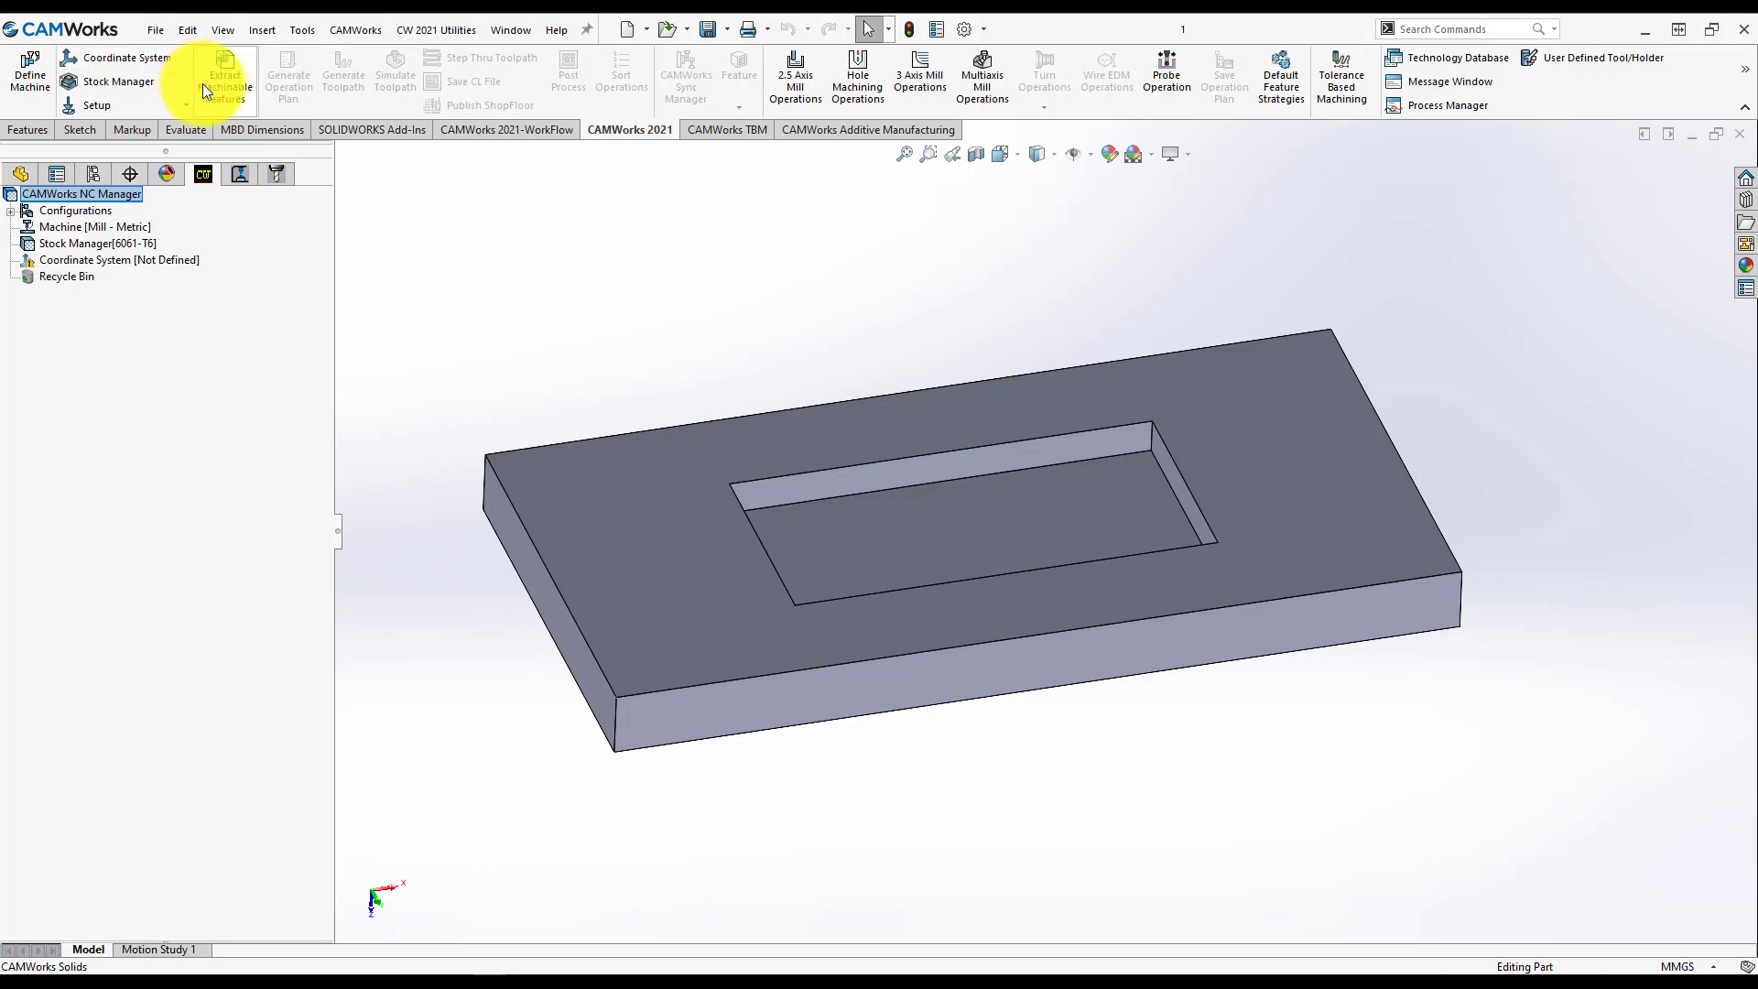
pyautogui.moveTo(224, 79)
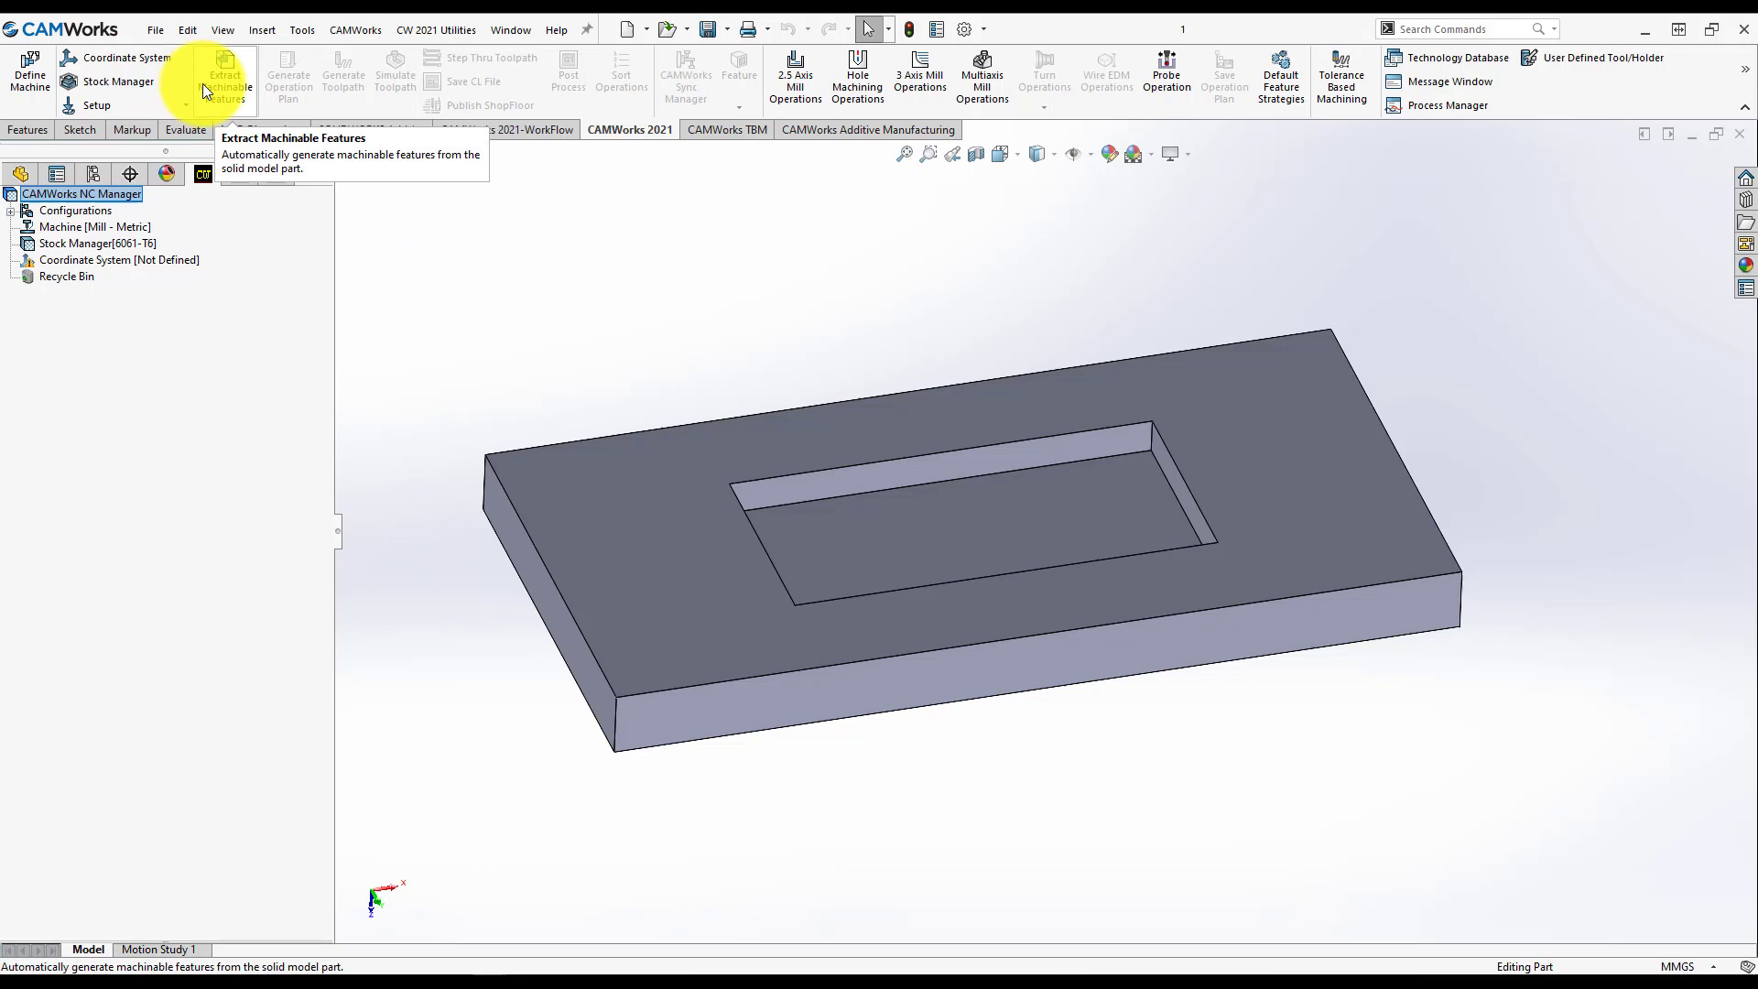
pyautogui.moveTo(238, 101)
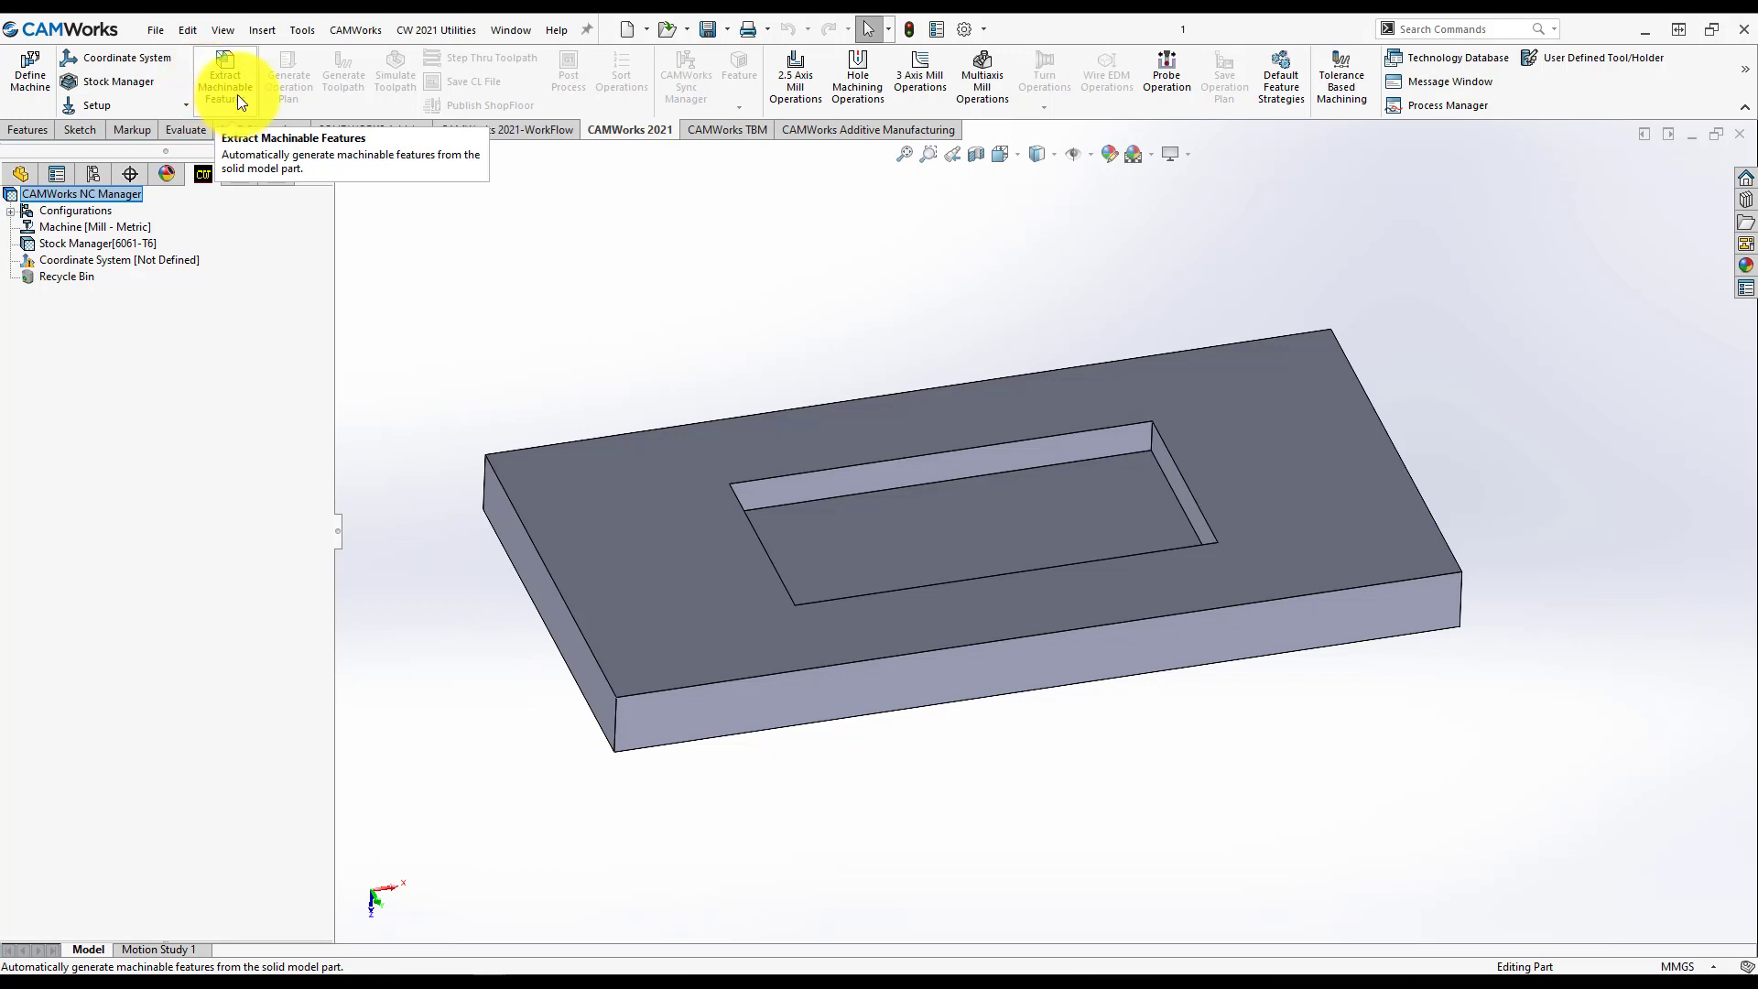
# Step: Extract machinable features and select Rectangular Pocket1 with its Rough-Rough(Rest)-Finish strategy
pyautogui.click(224, 81)
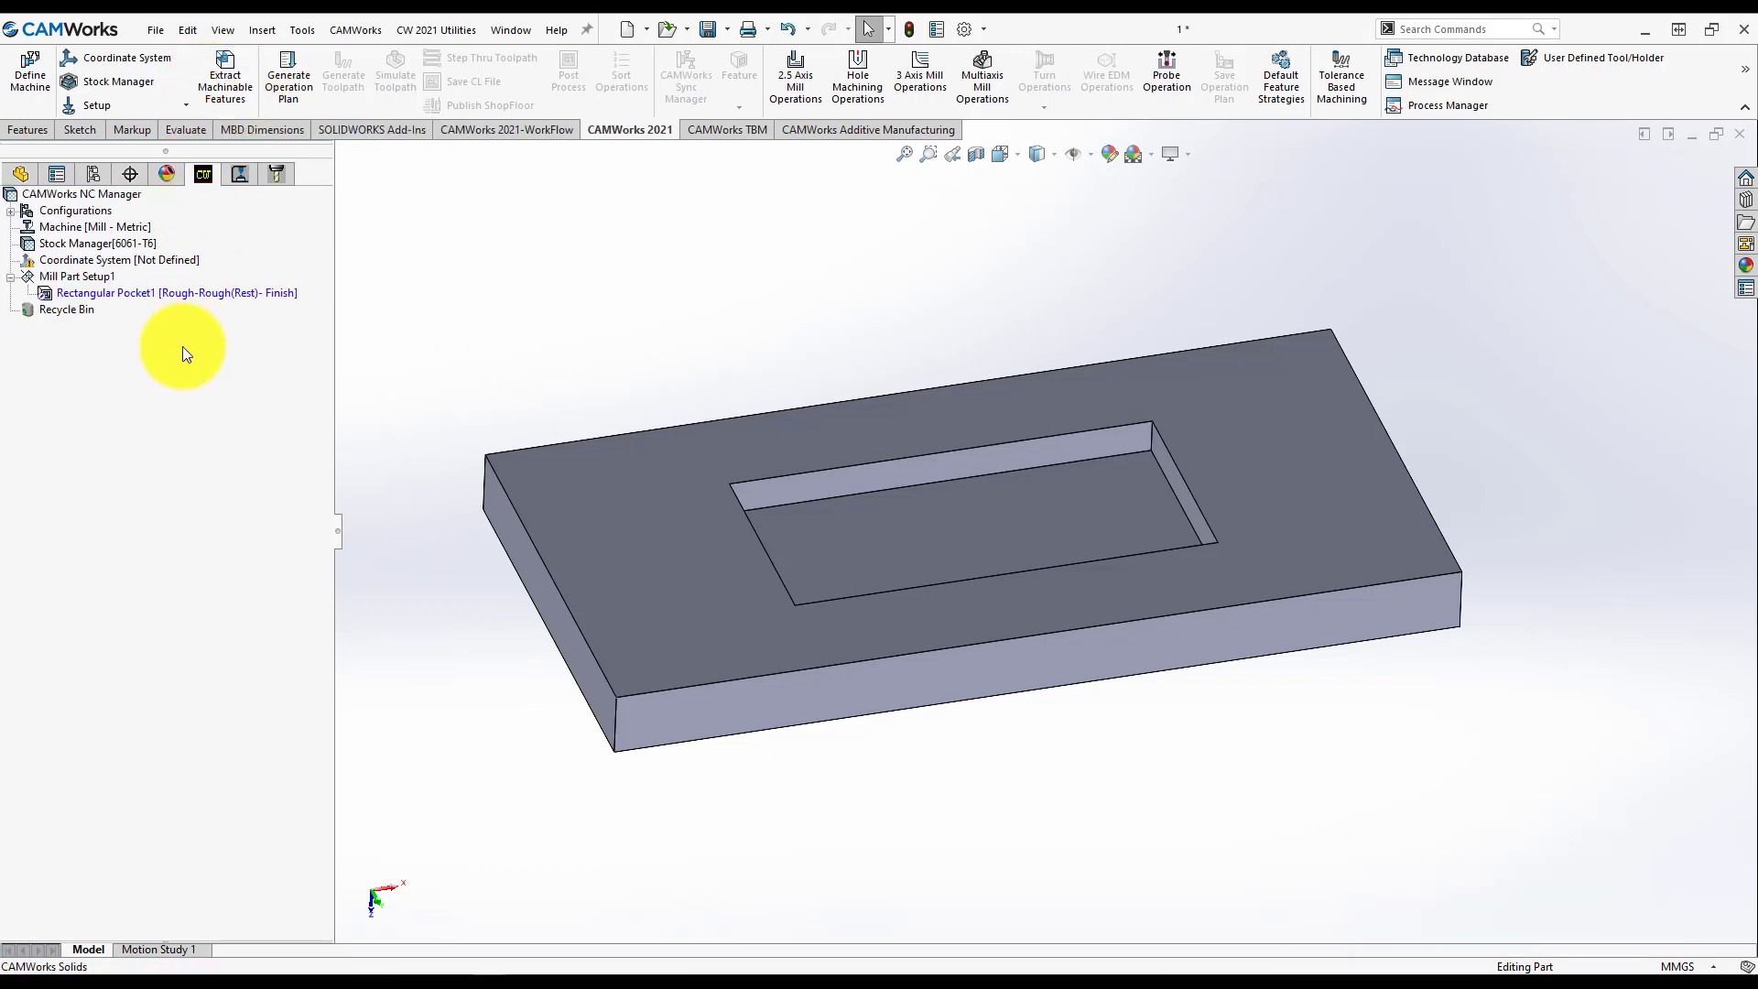
pyautogui.click(176, 293)
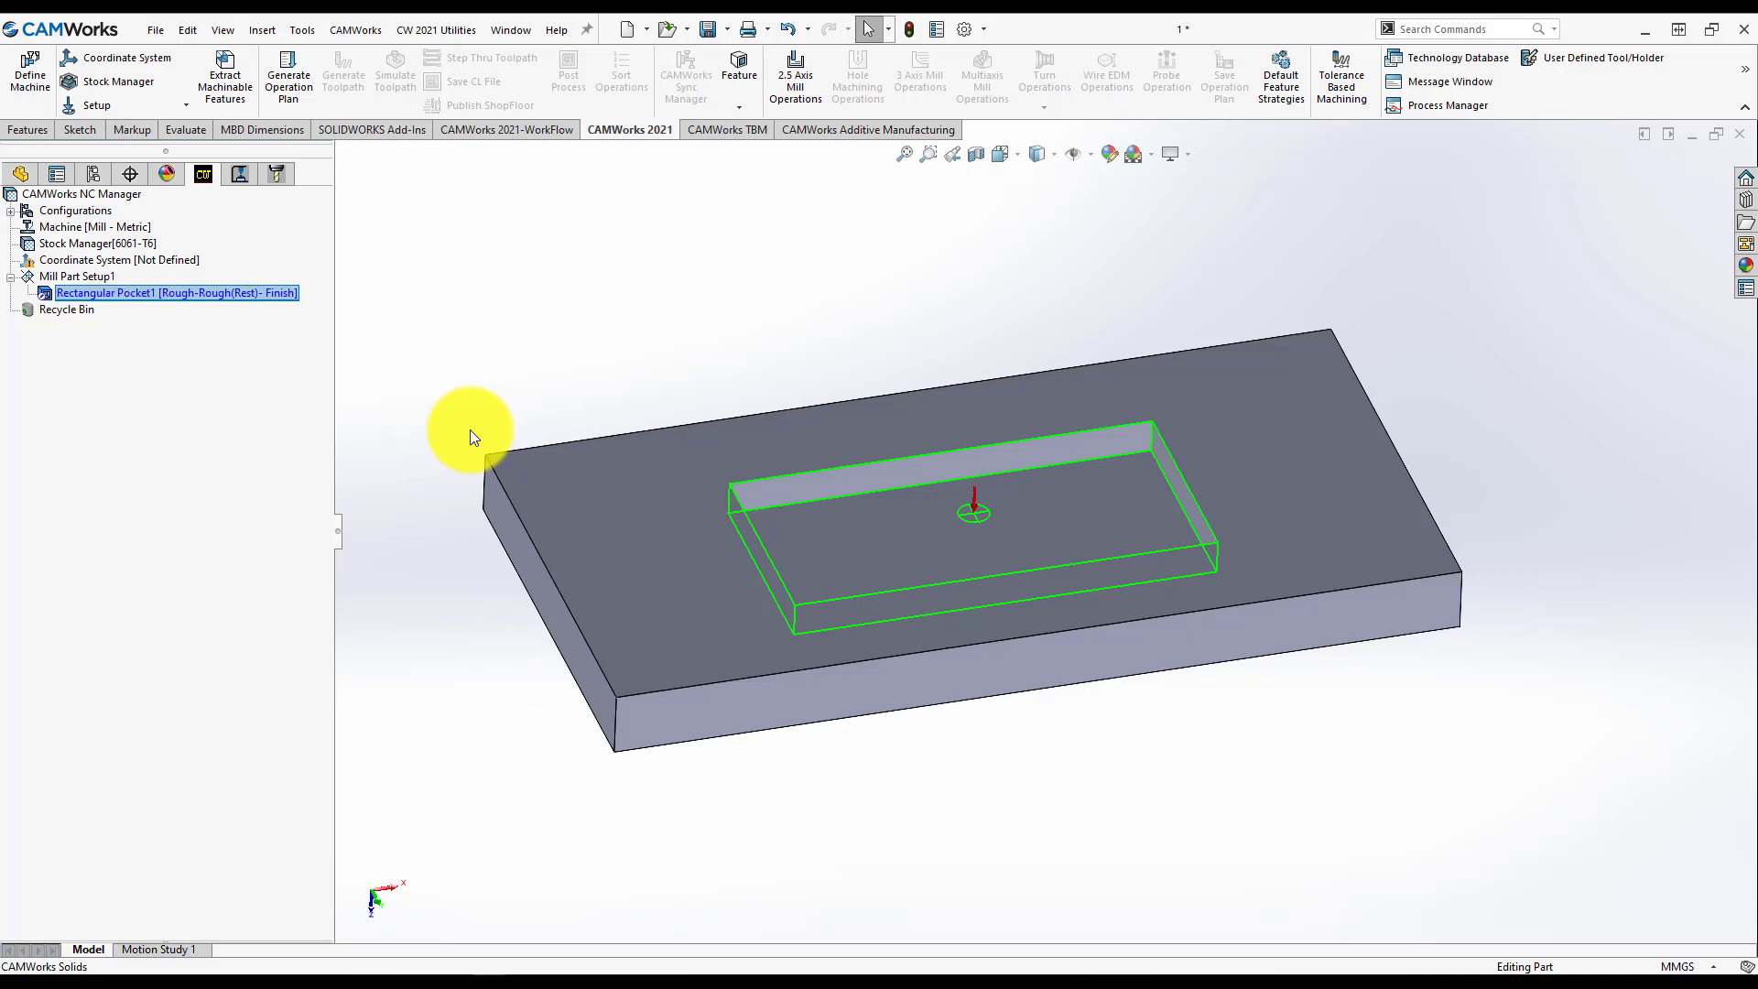
pyautogui.click(175, 293)
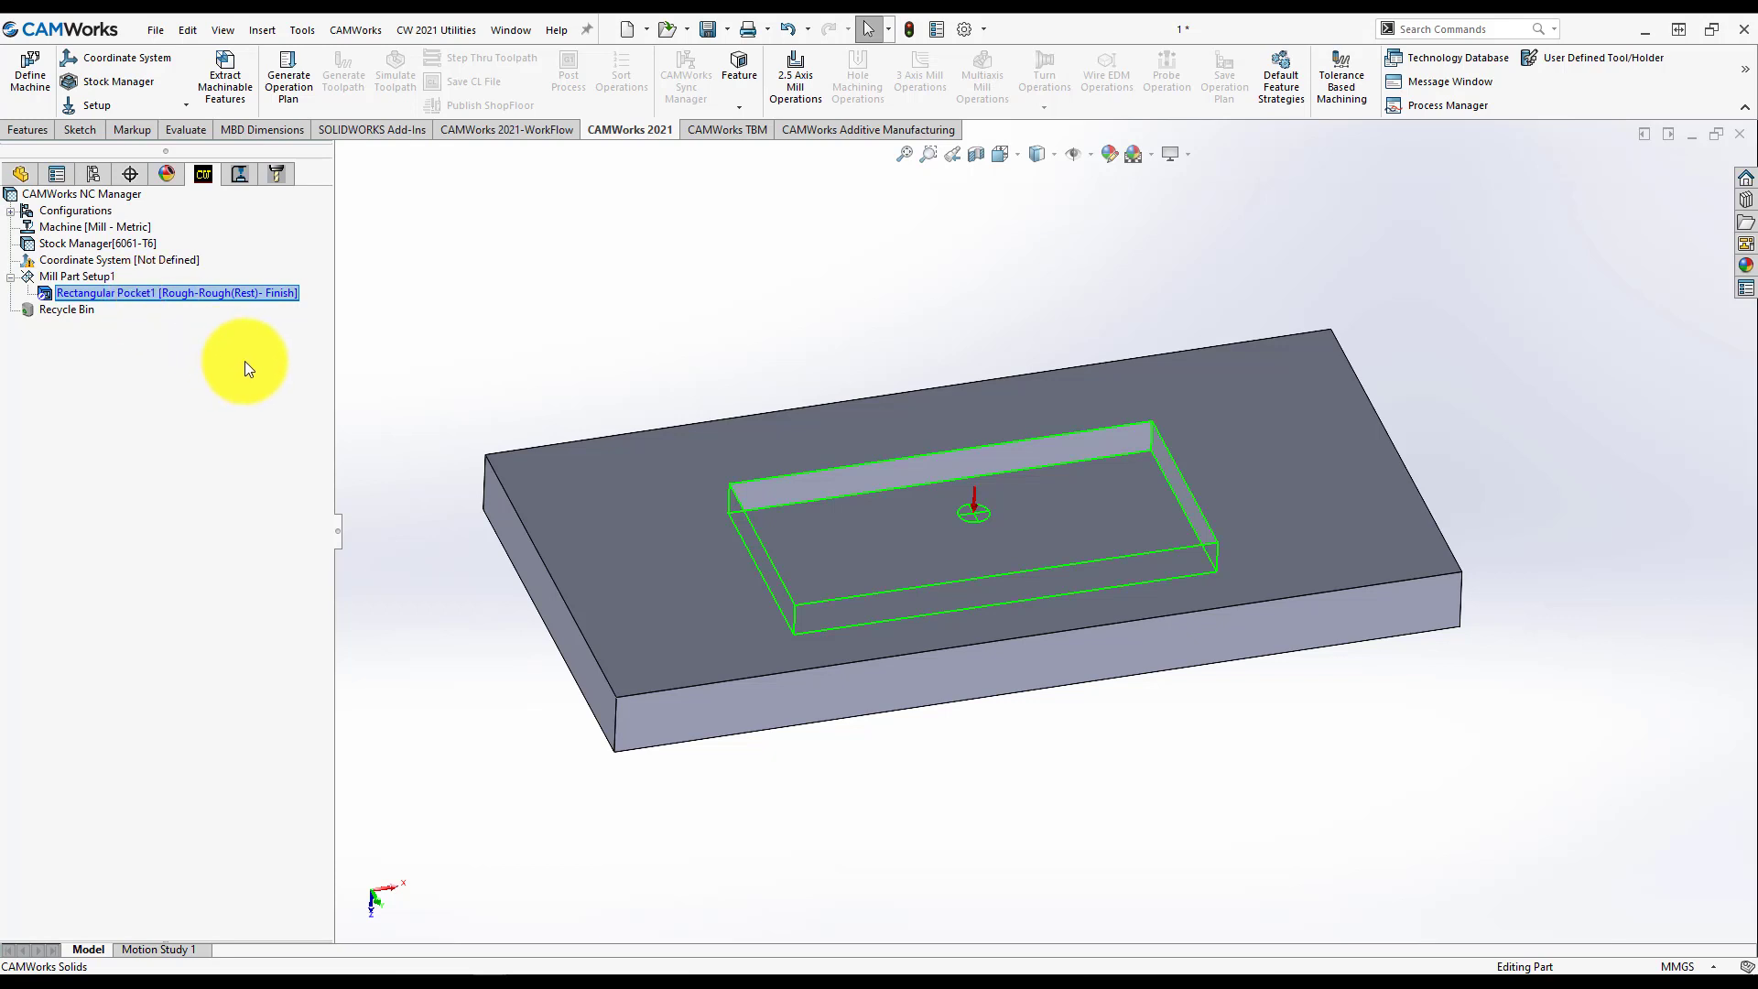
pyautogui.click(174, 293)
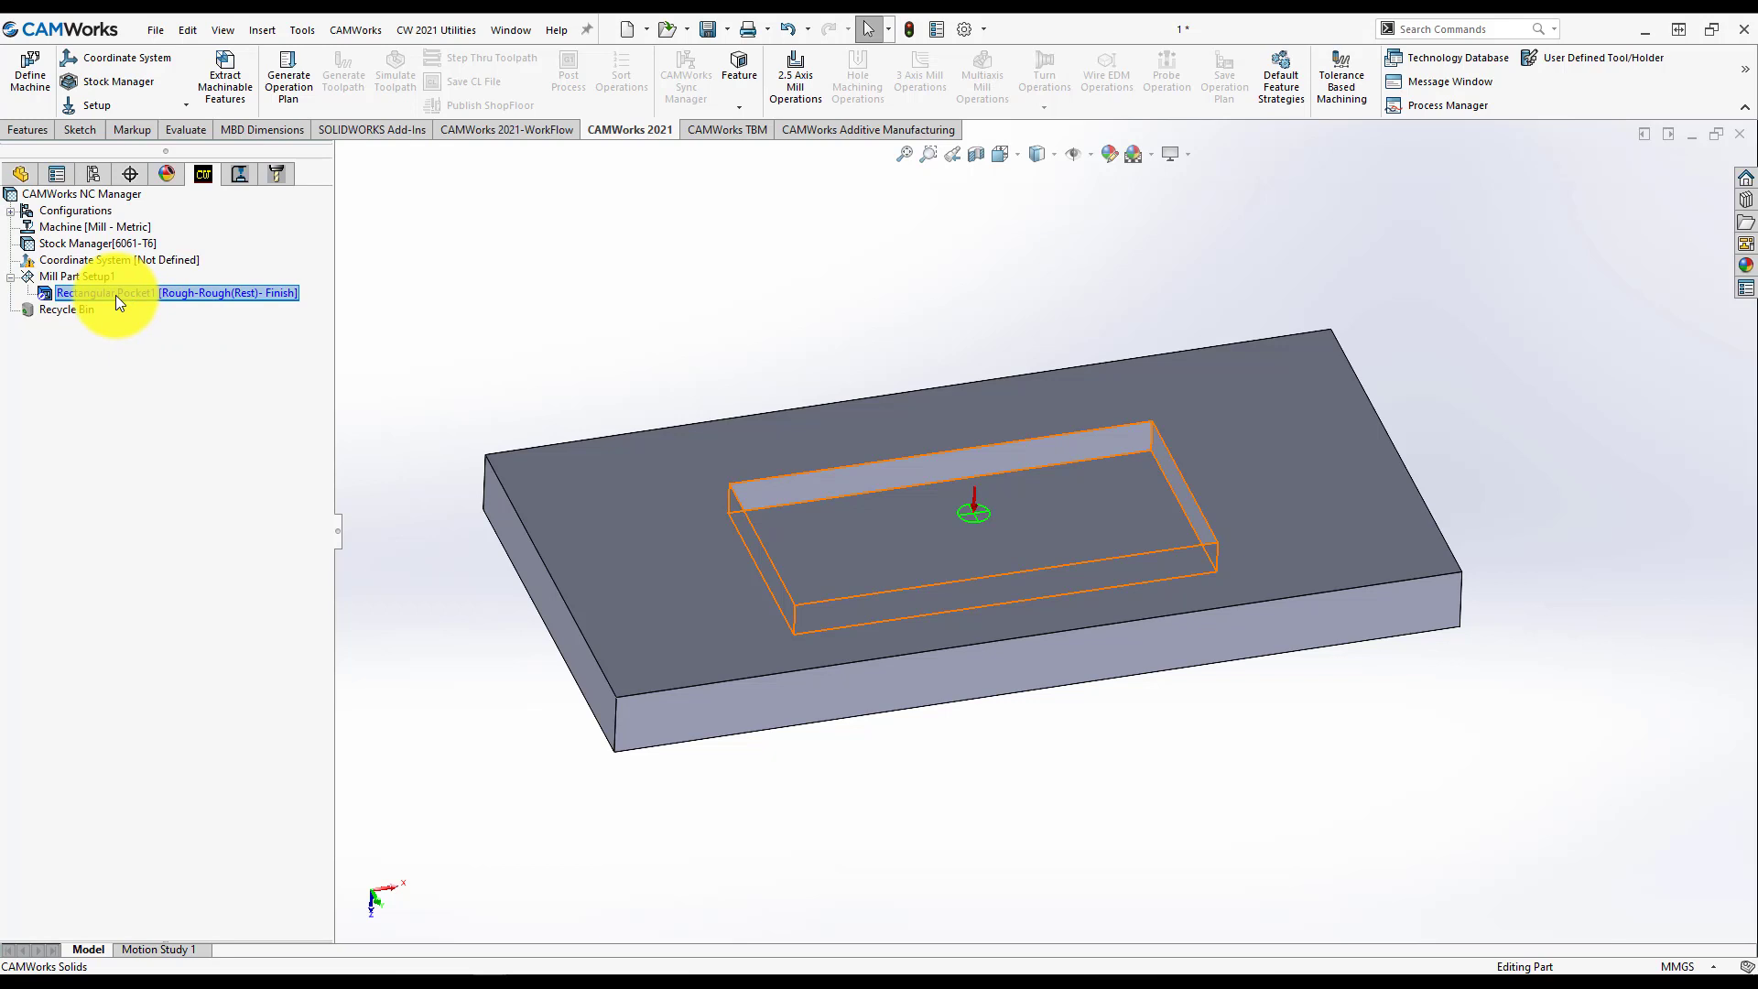
pyautogui.moveTo(169, 303)
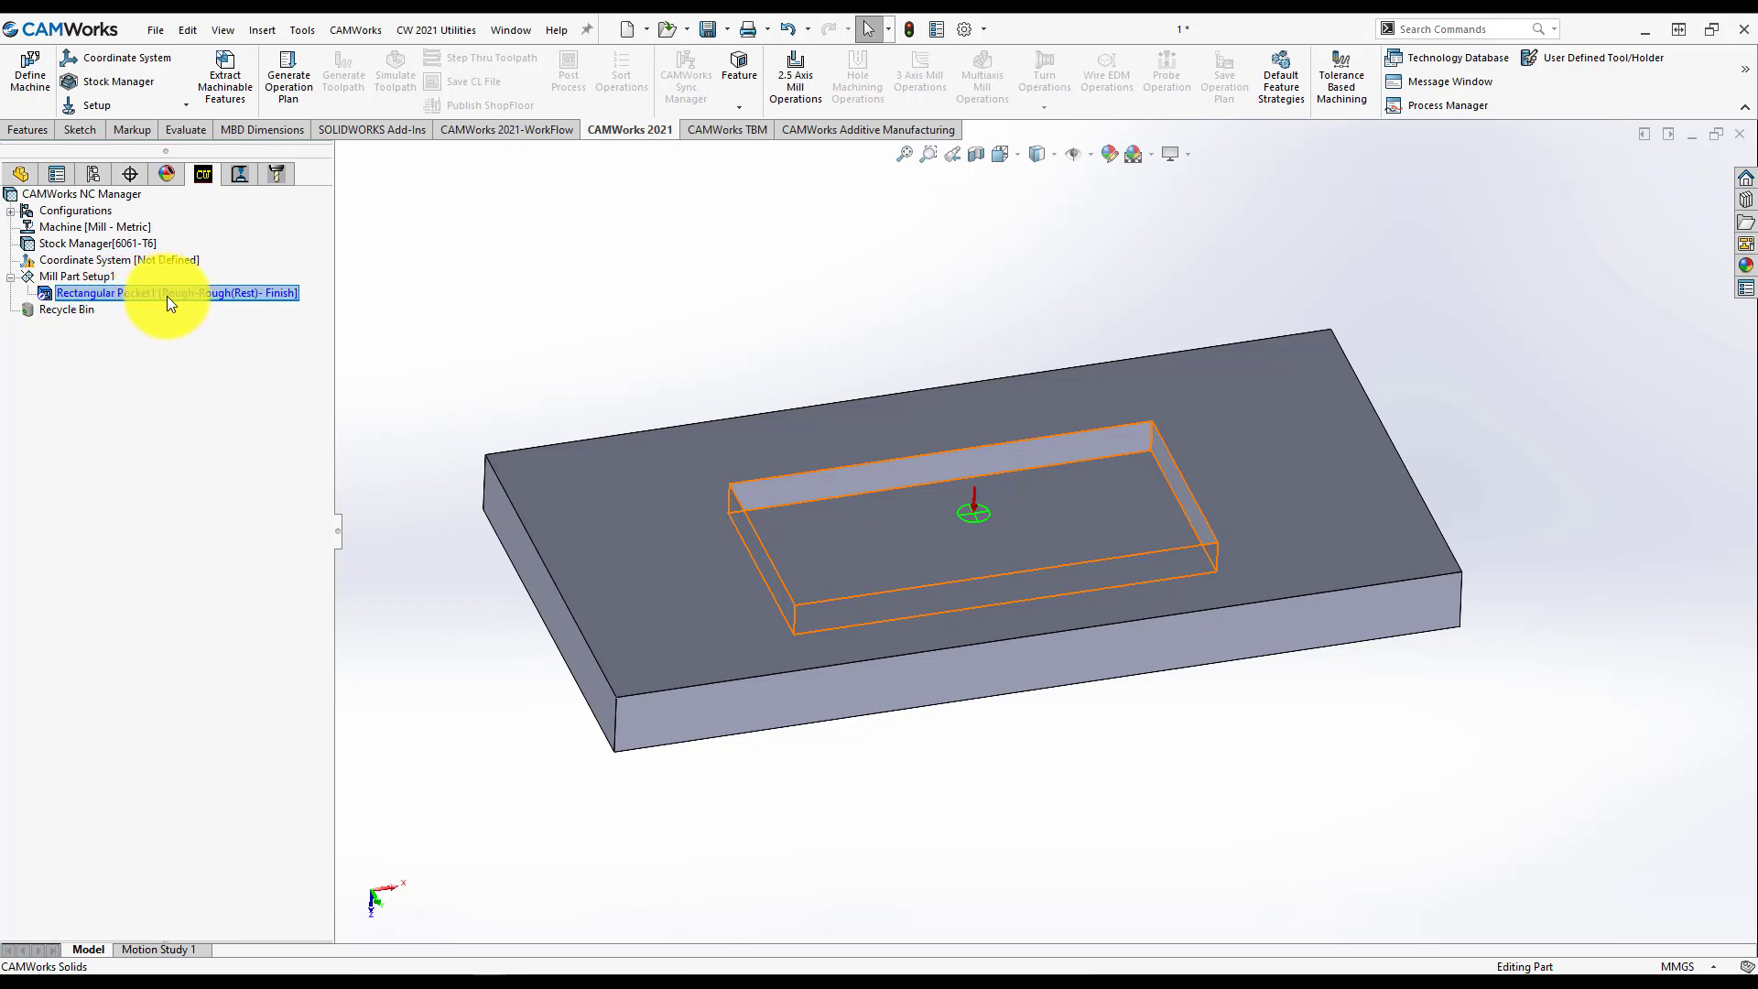
pyautogui.moveTo(220, 301)
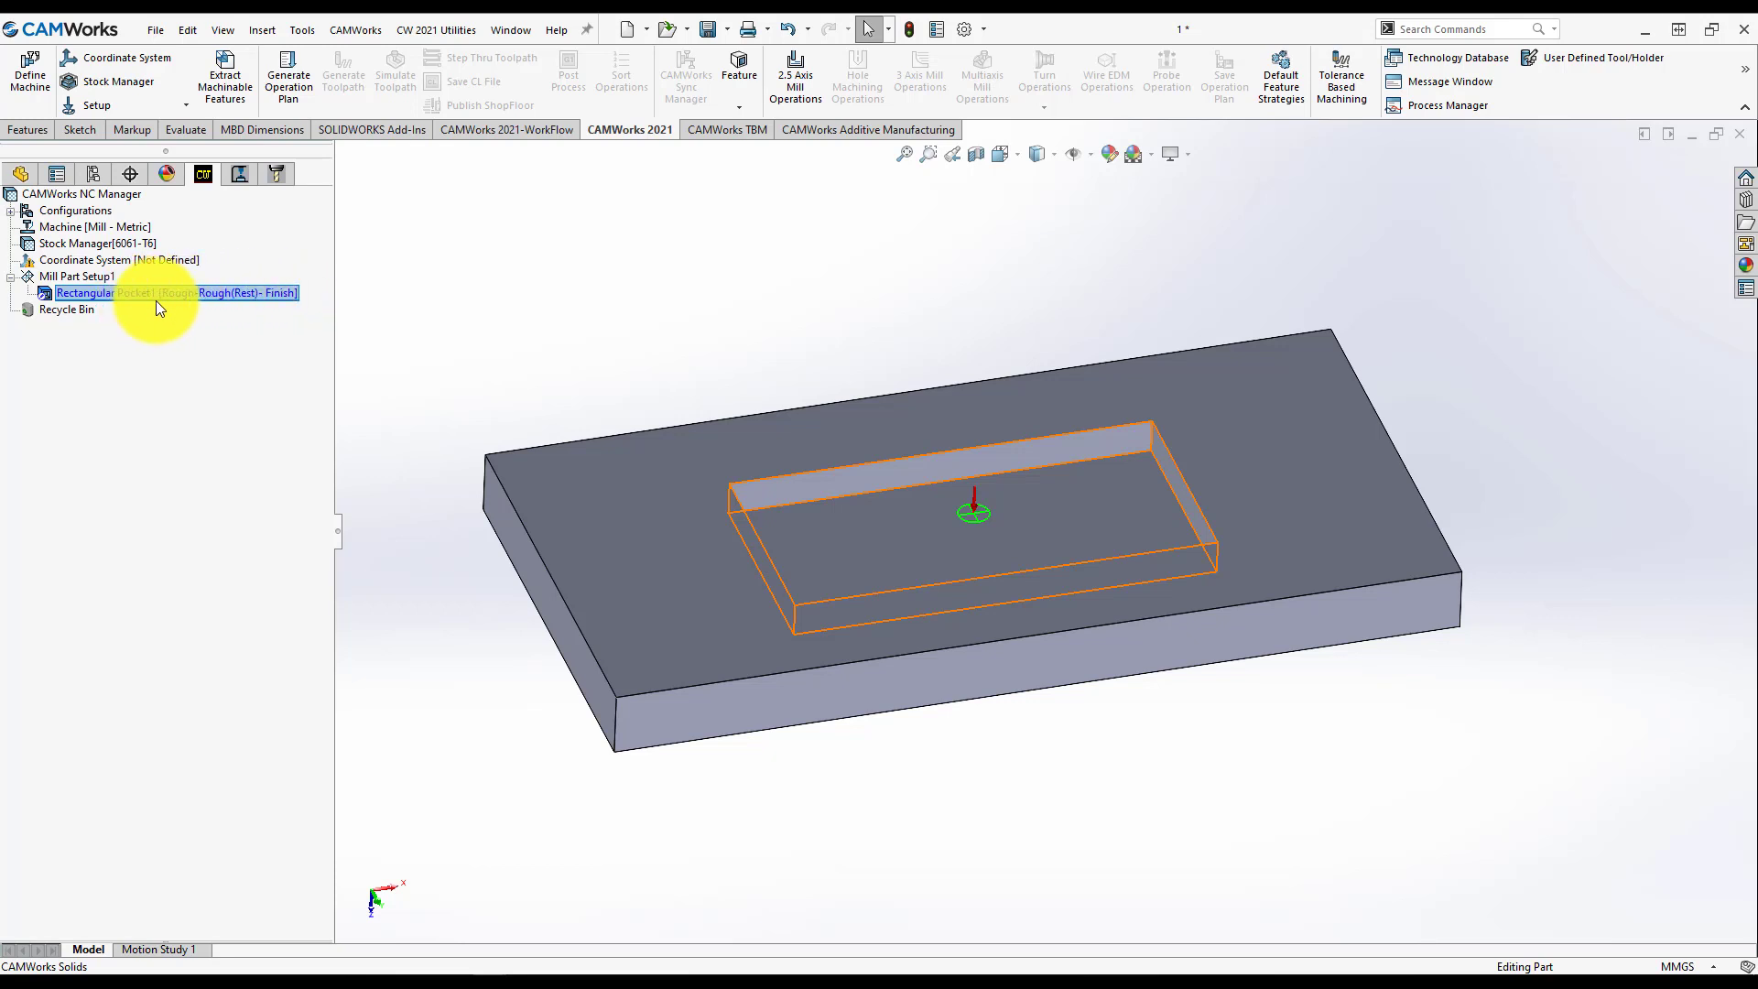
# Step: Open Rectangular Pocket1's parameters: 100 × 50 mm, 8 mm deep
pyautogui.rightClick(168, 293)
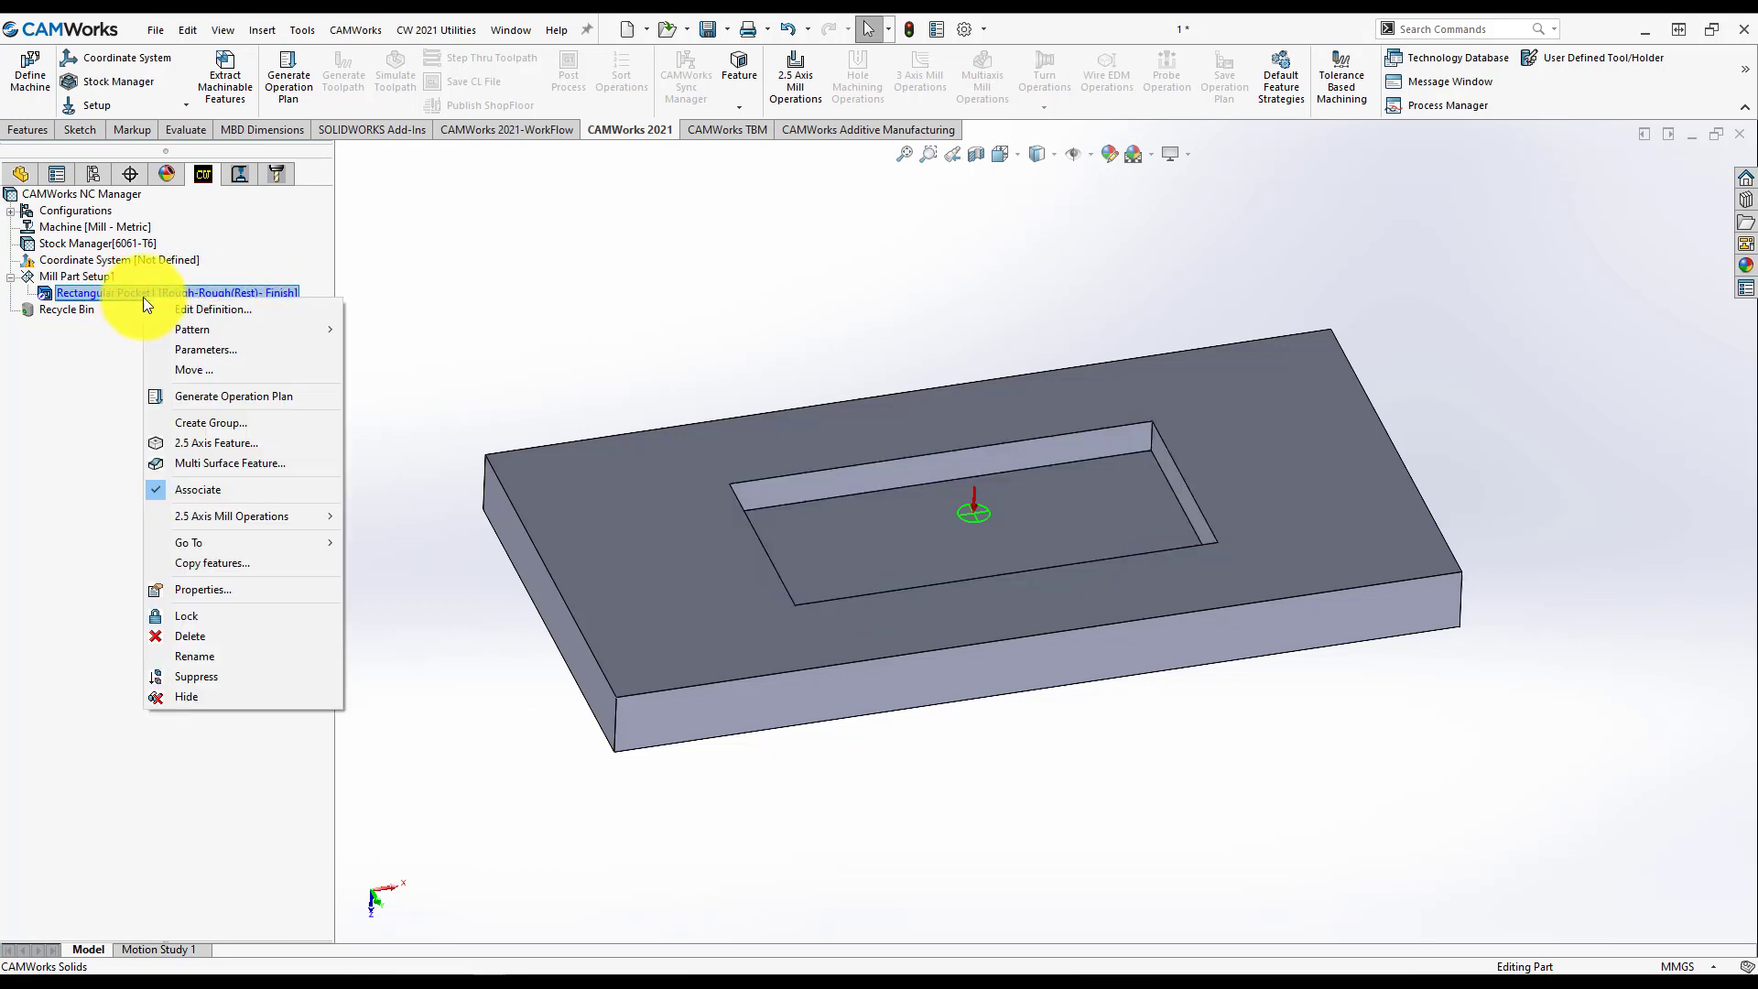
pyautogui.moveTo(205, 350)
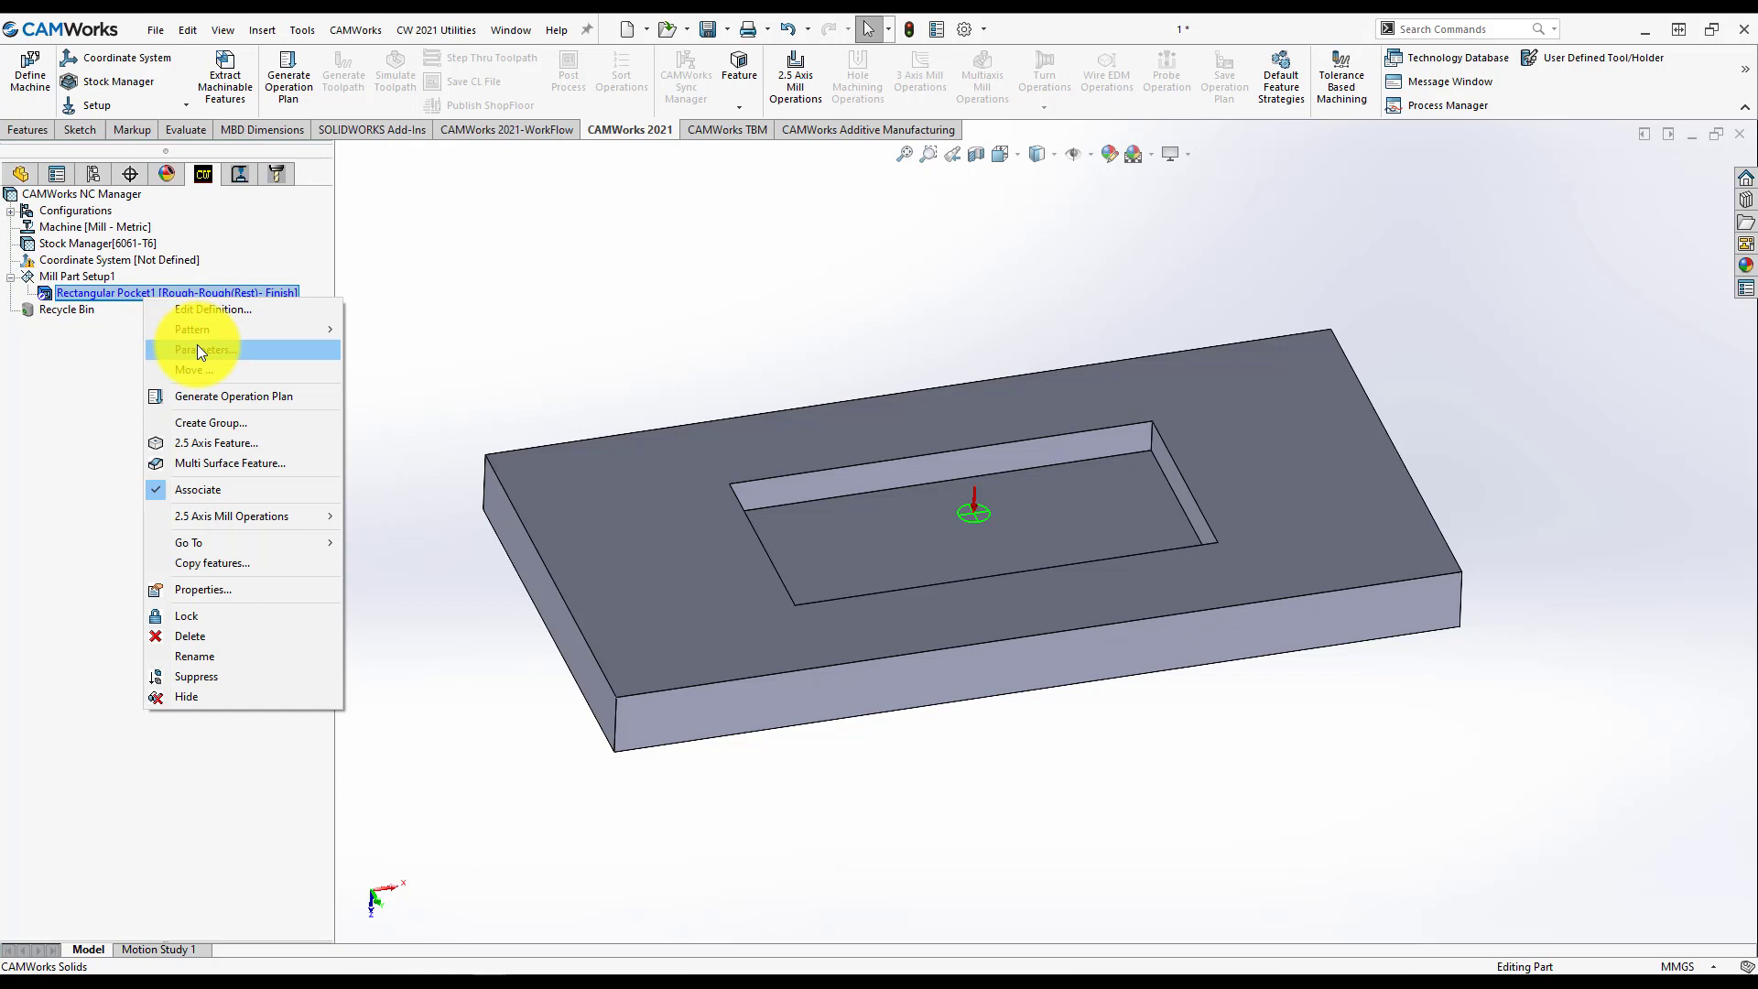
pyautogui.click(205, 349)
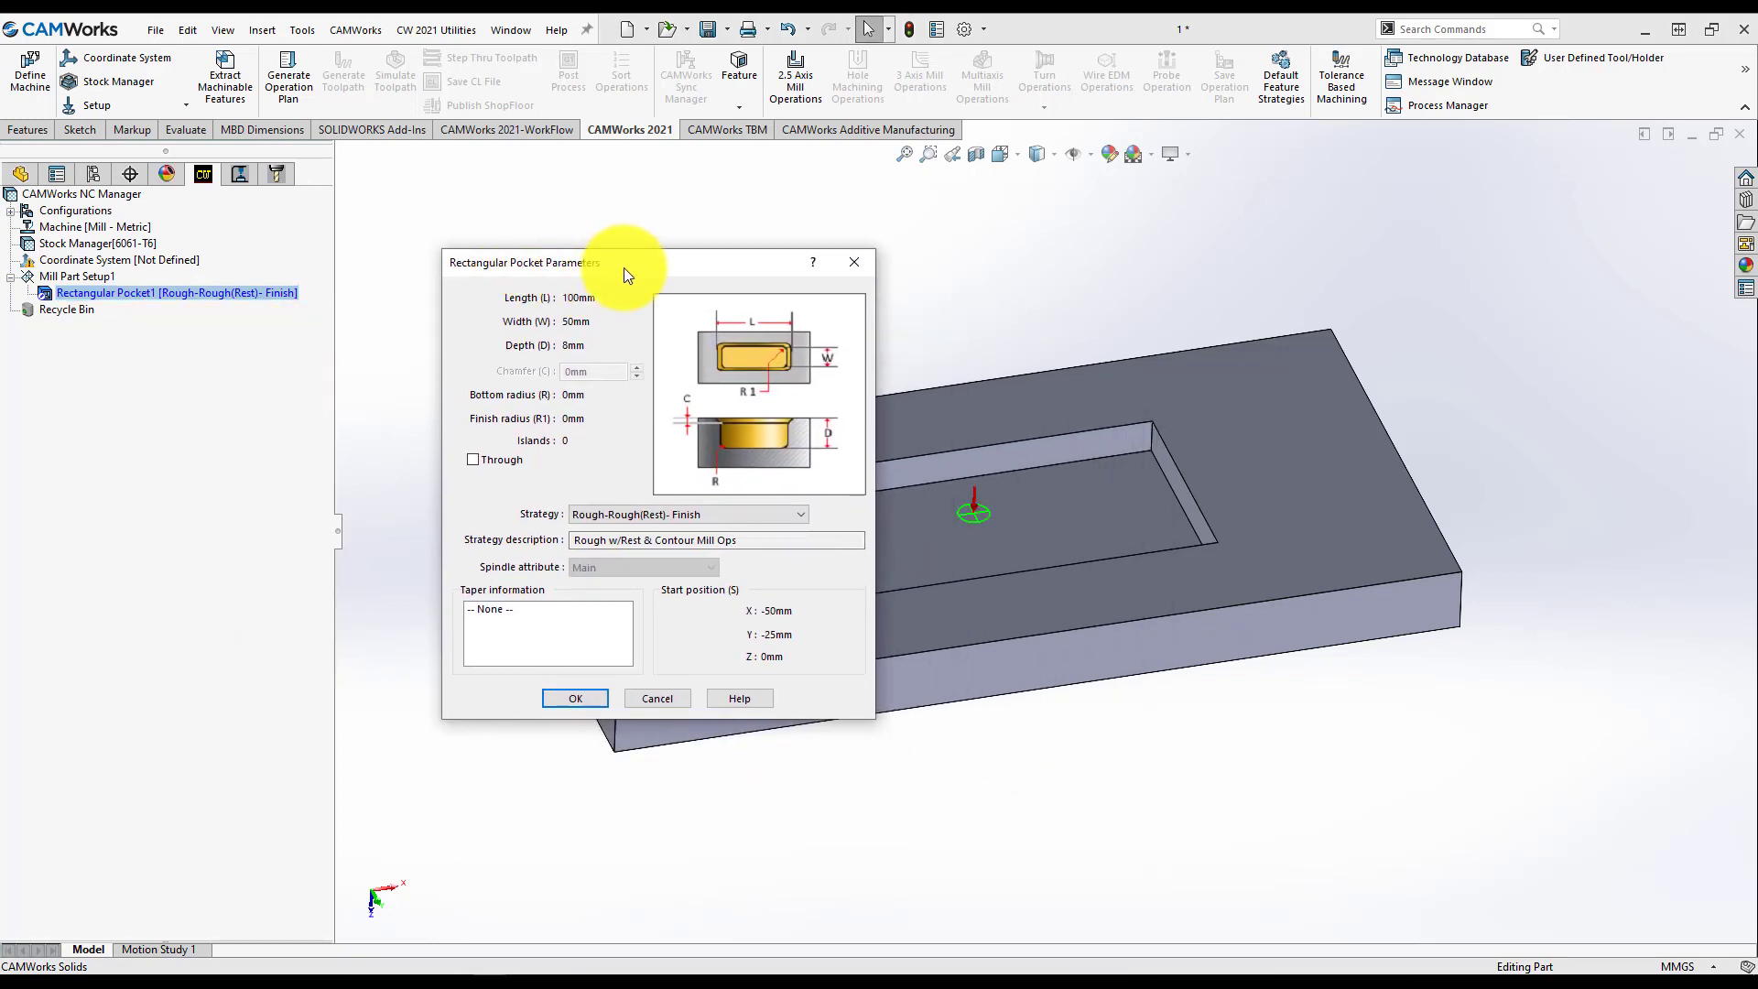
pyautogui.moveTo(584, 271)
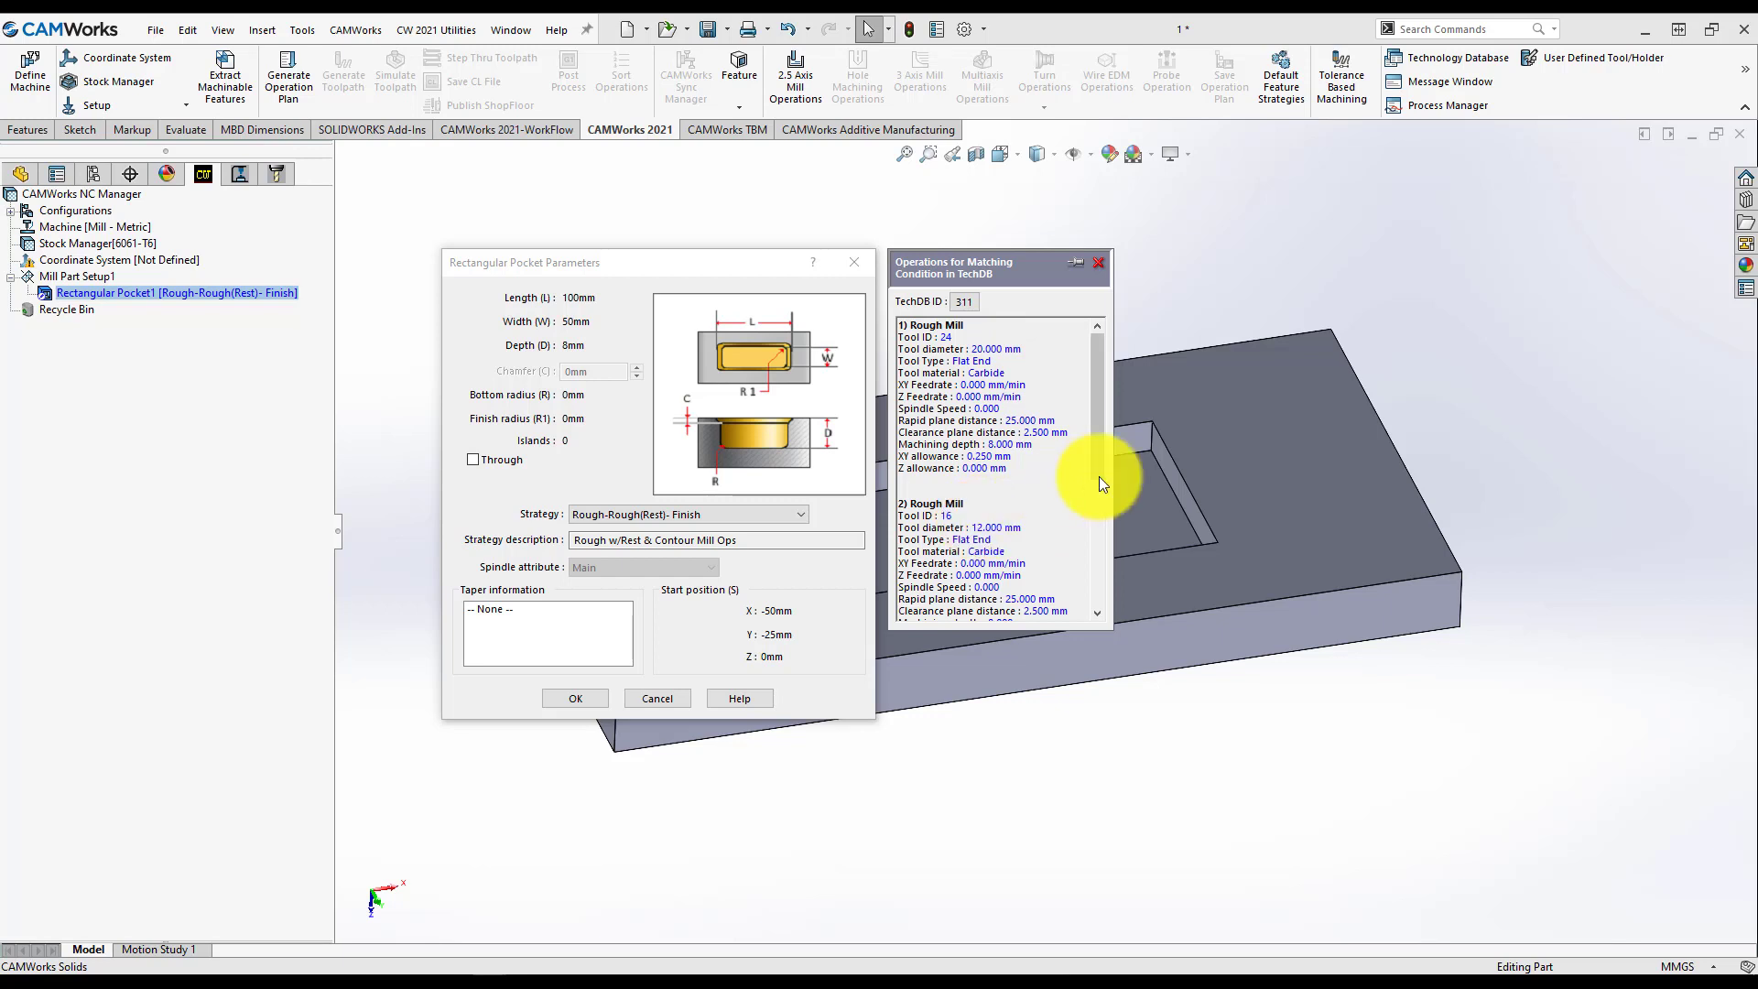
pyautogui.moveTo(1079, 453)
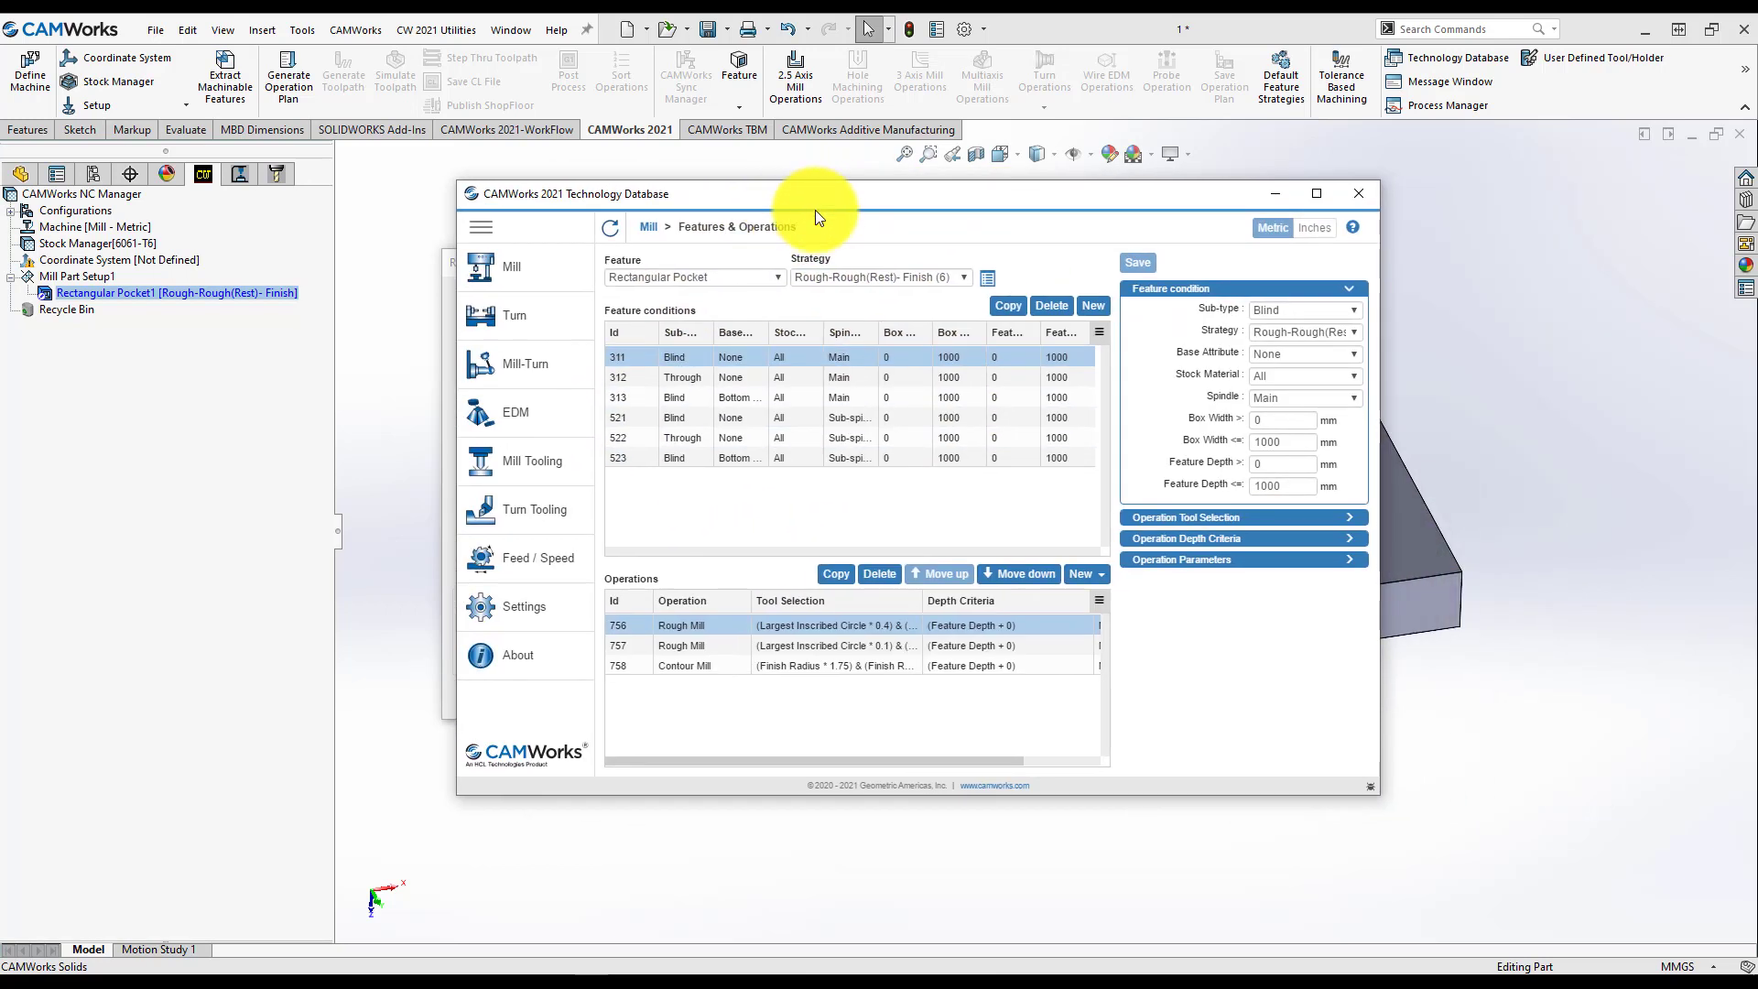
pyautogui.moveTo(1320, 213)
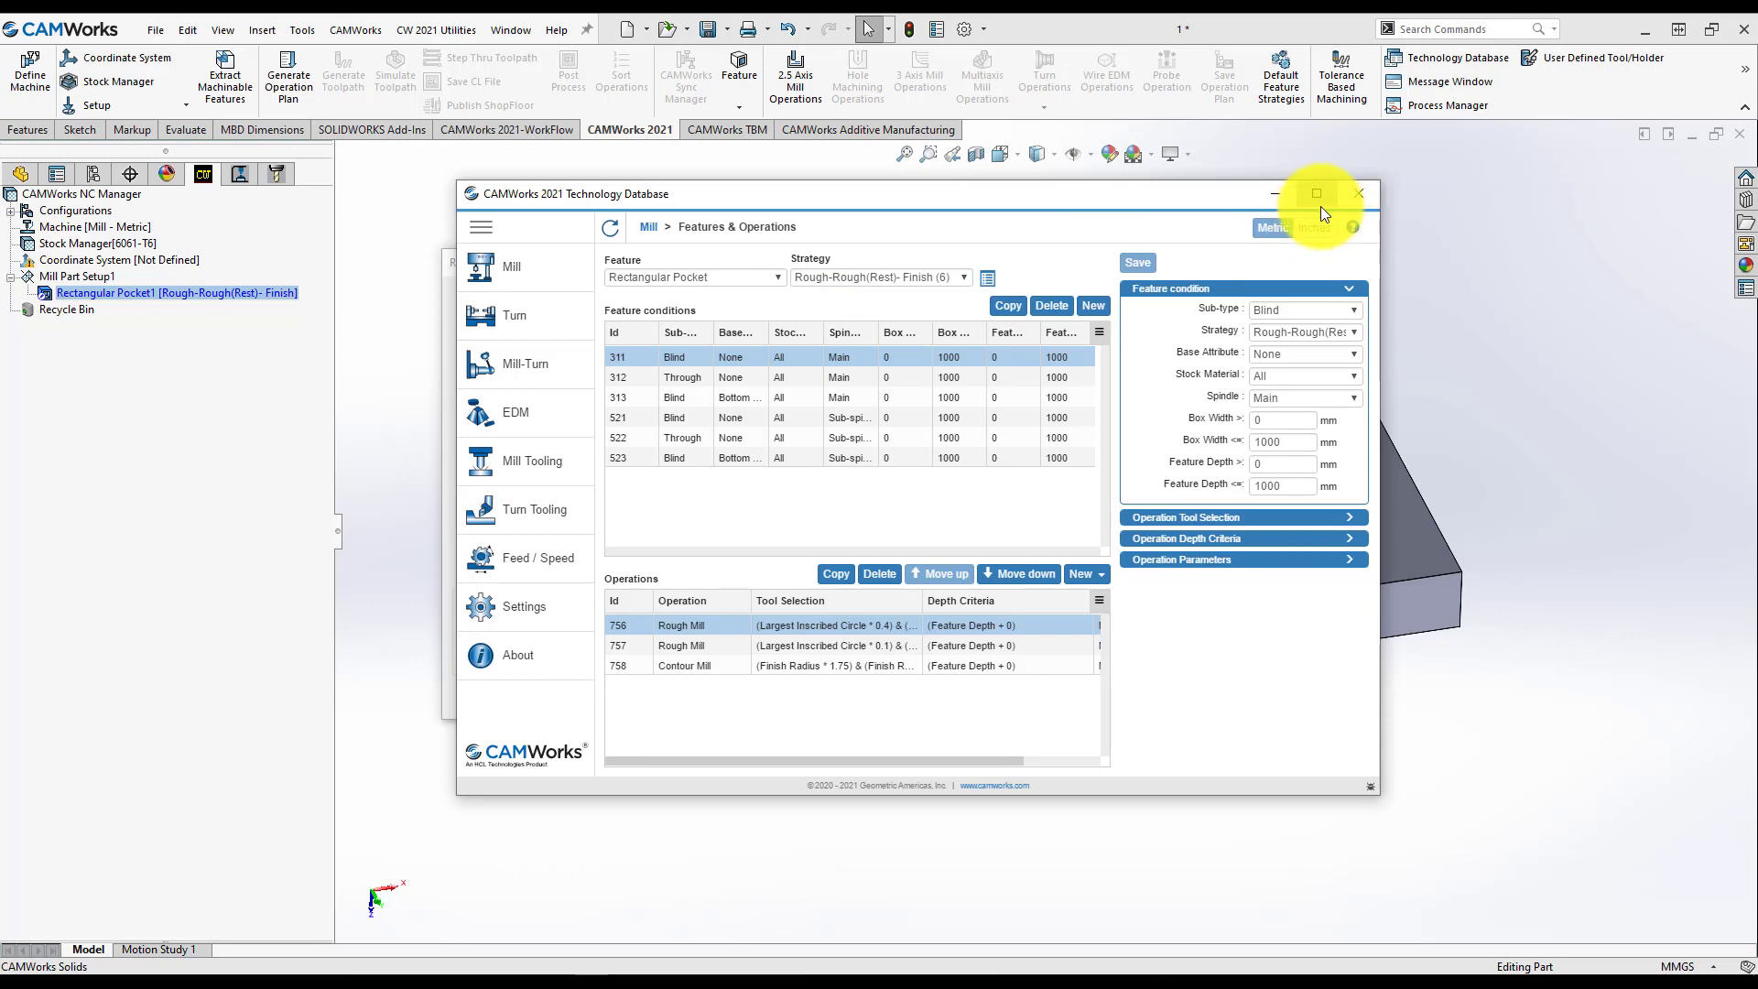
# Step: Maximize the Technology Database and review condition 311's Rough Mill tool selection and depth criteria
pyautogui.click(1315, 194)
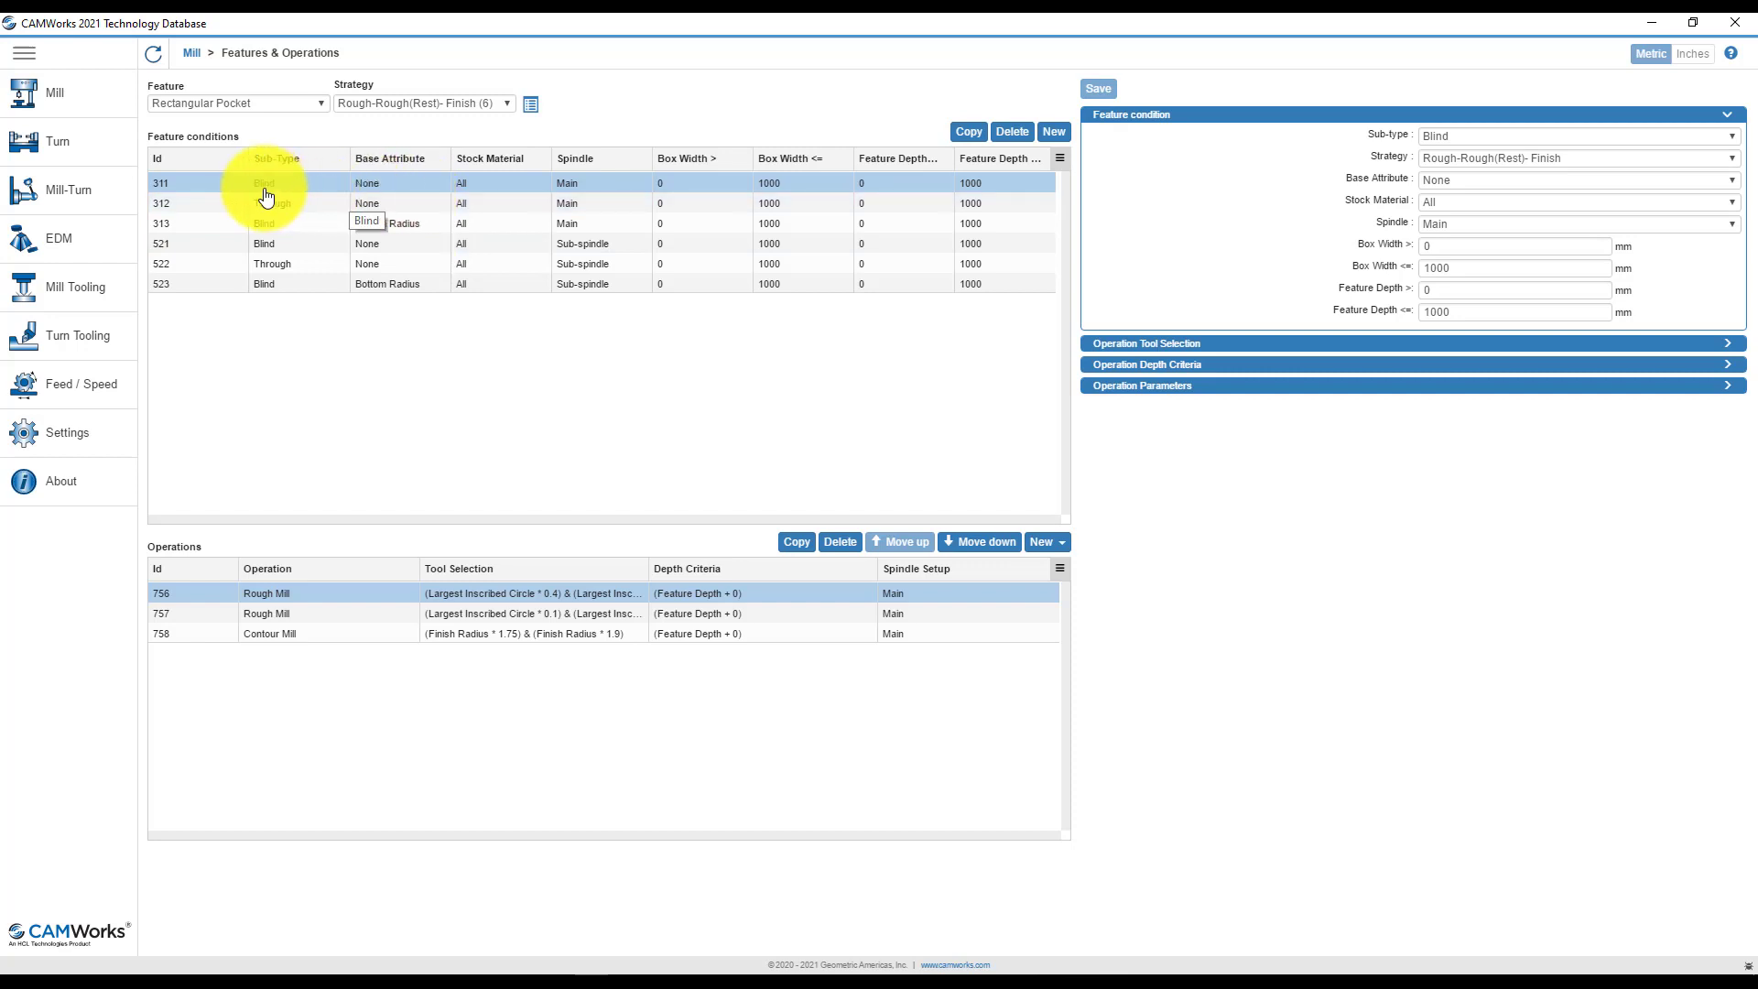
pyautogui.moveTo(450, 199)
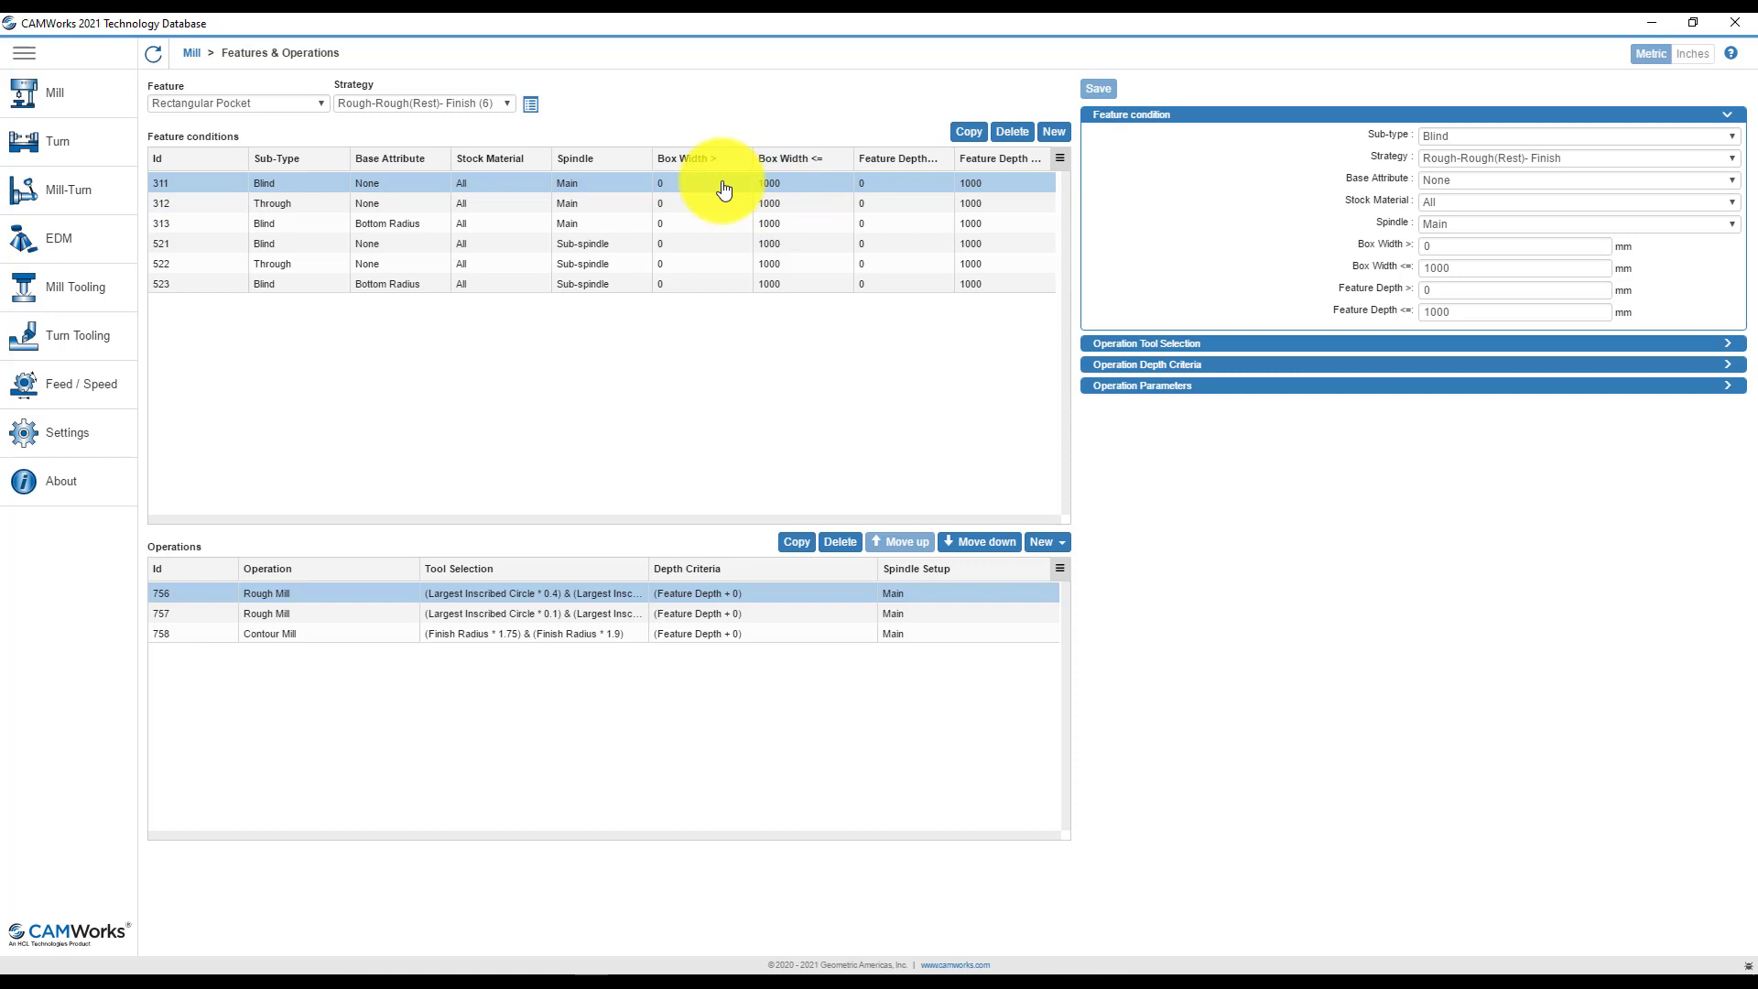
pyautogui.moveTo(874, 190)
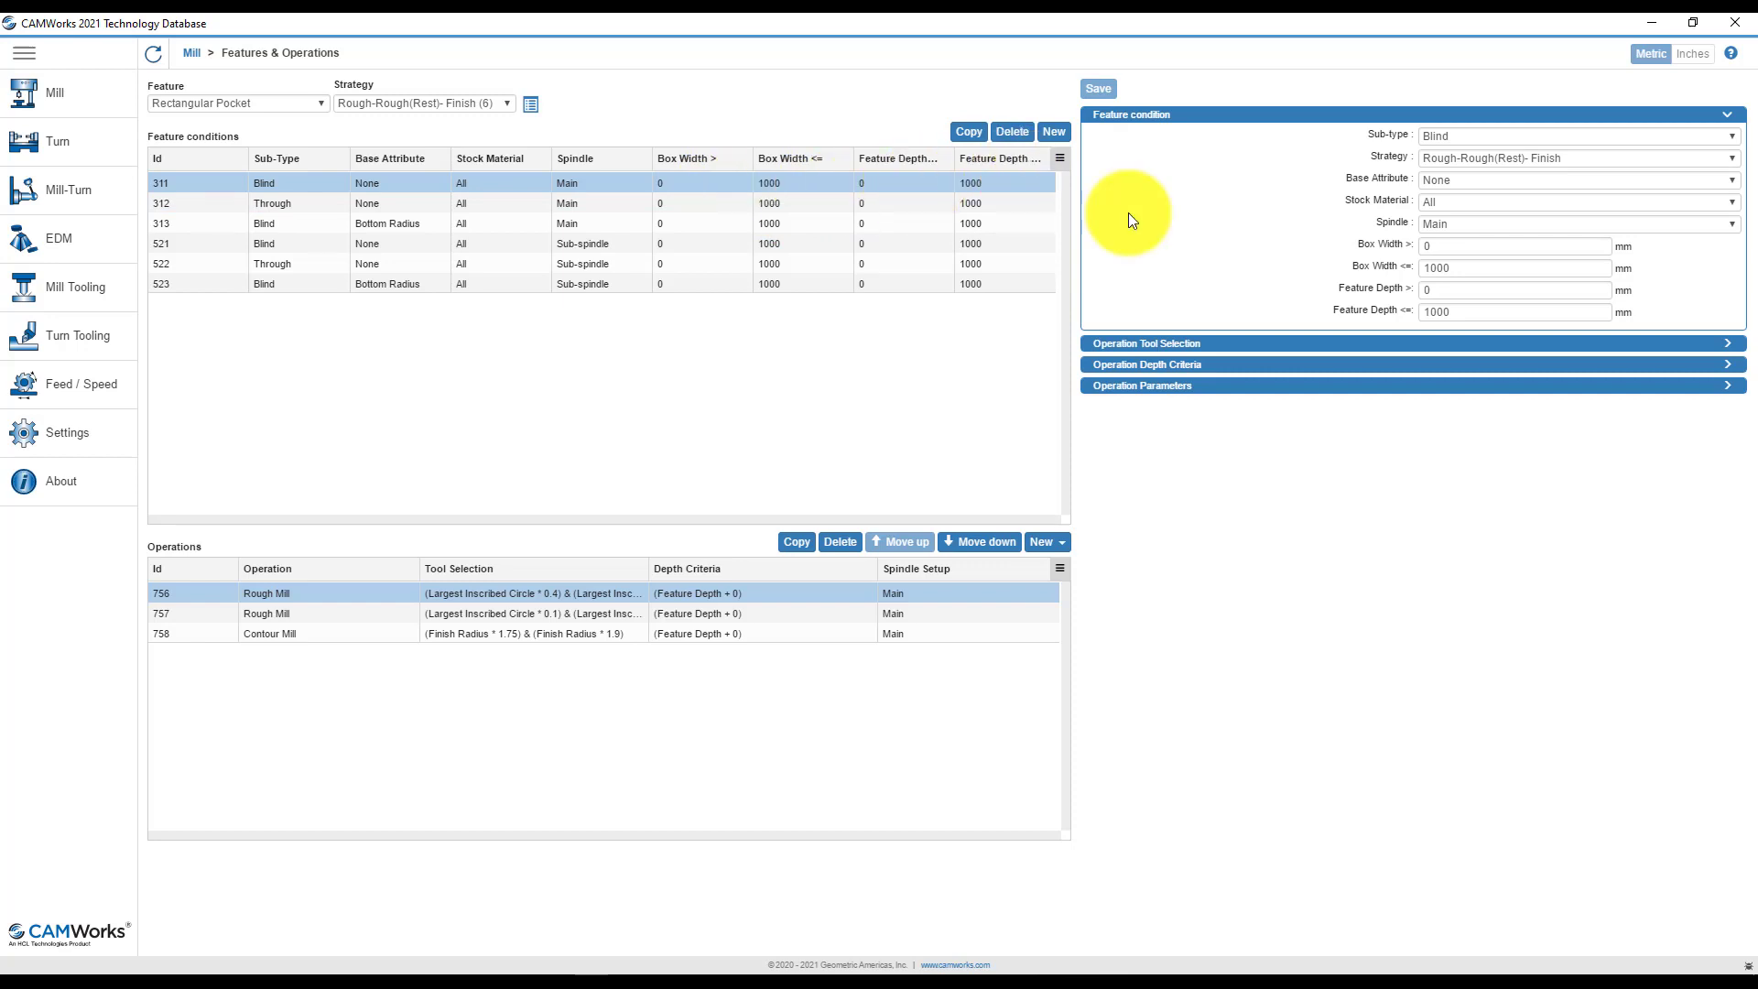
pyautogui.moveTo(1272, 224)
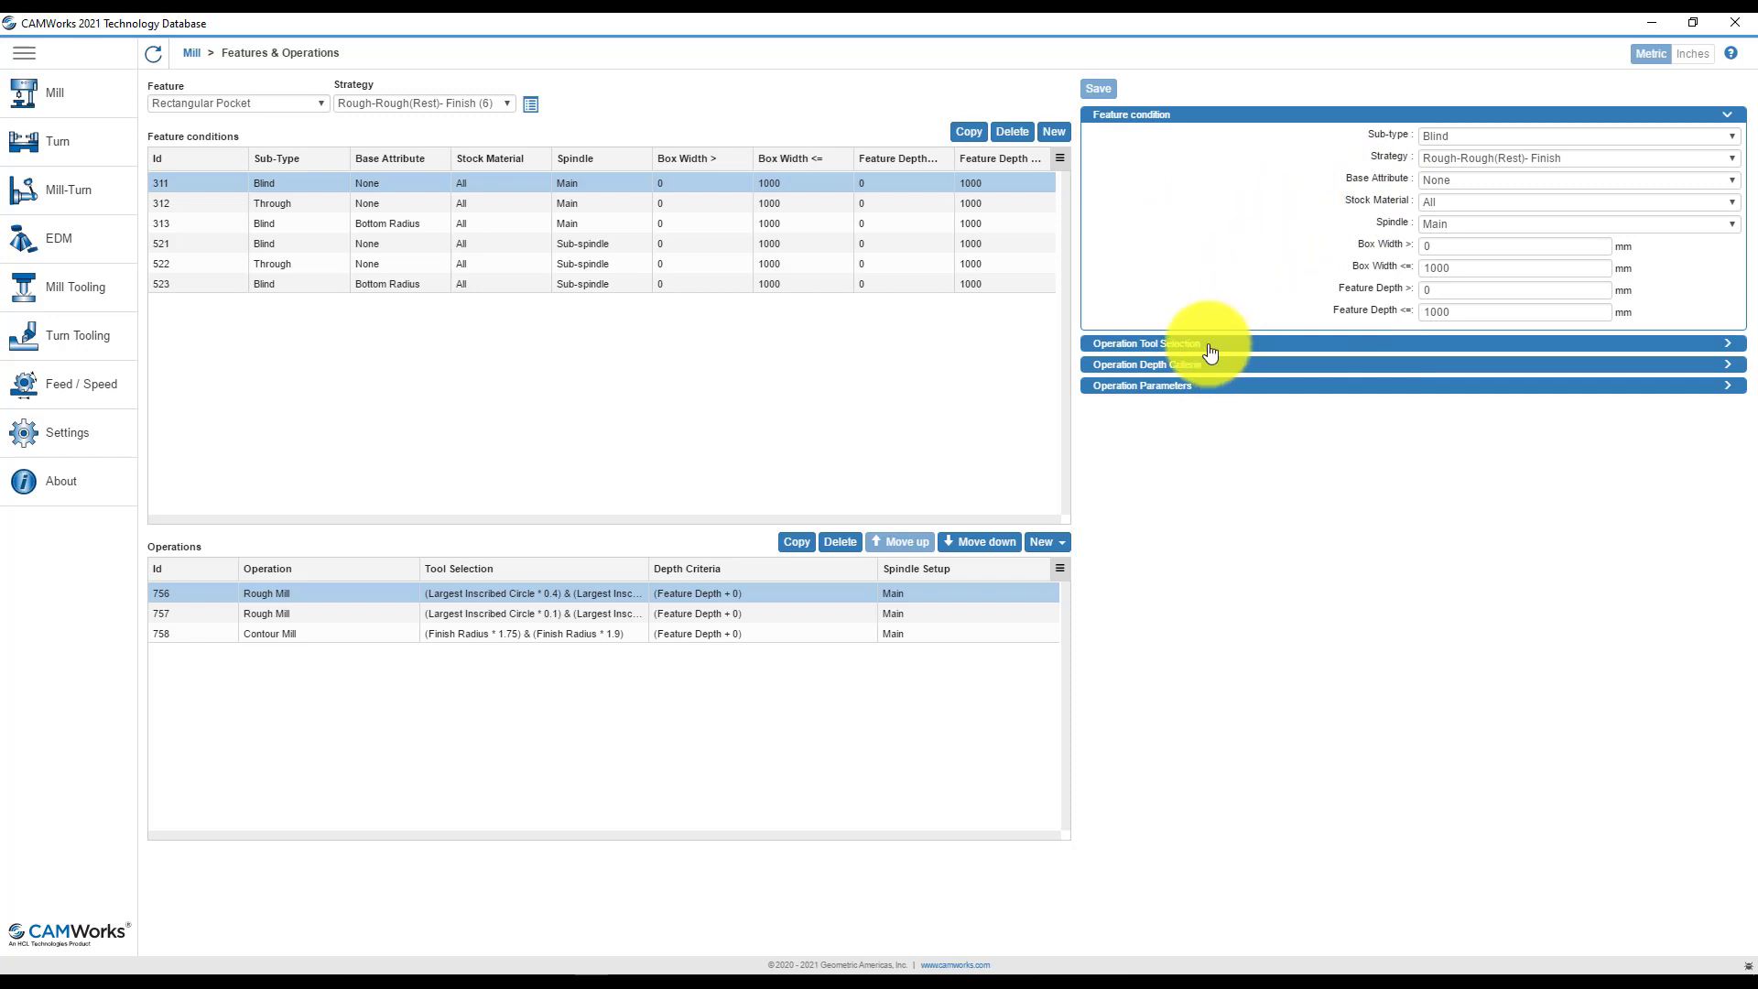
pyautogui.click(1143, 343)
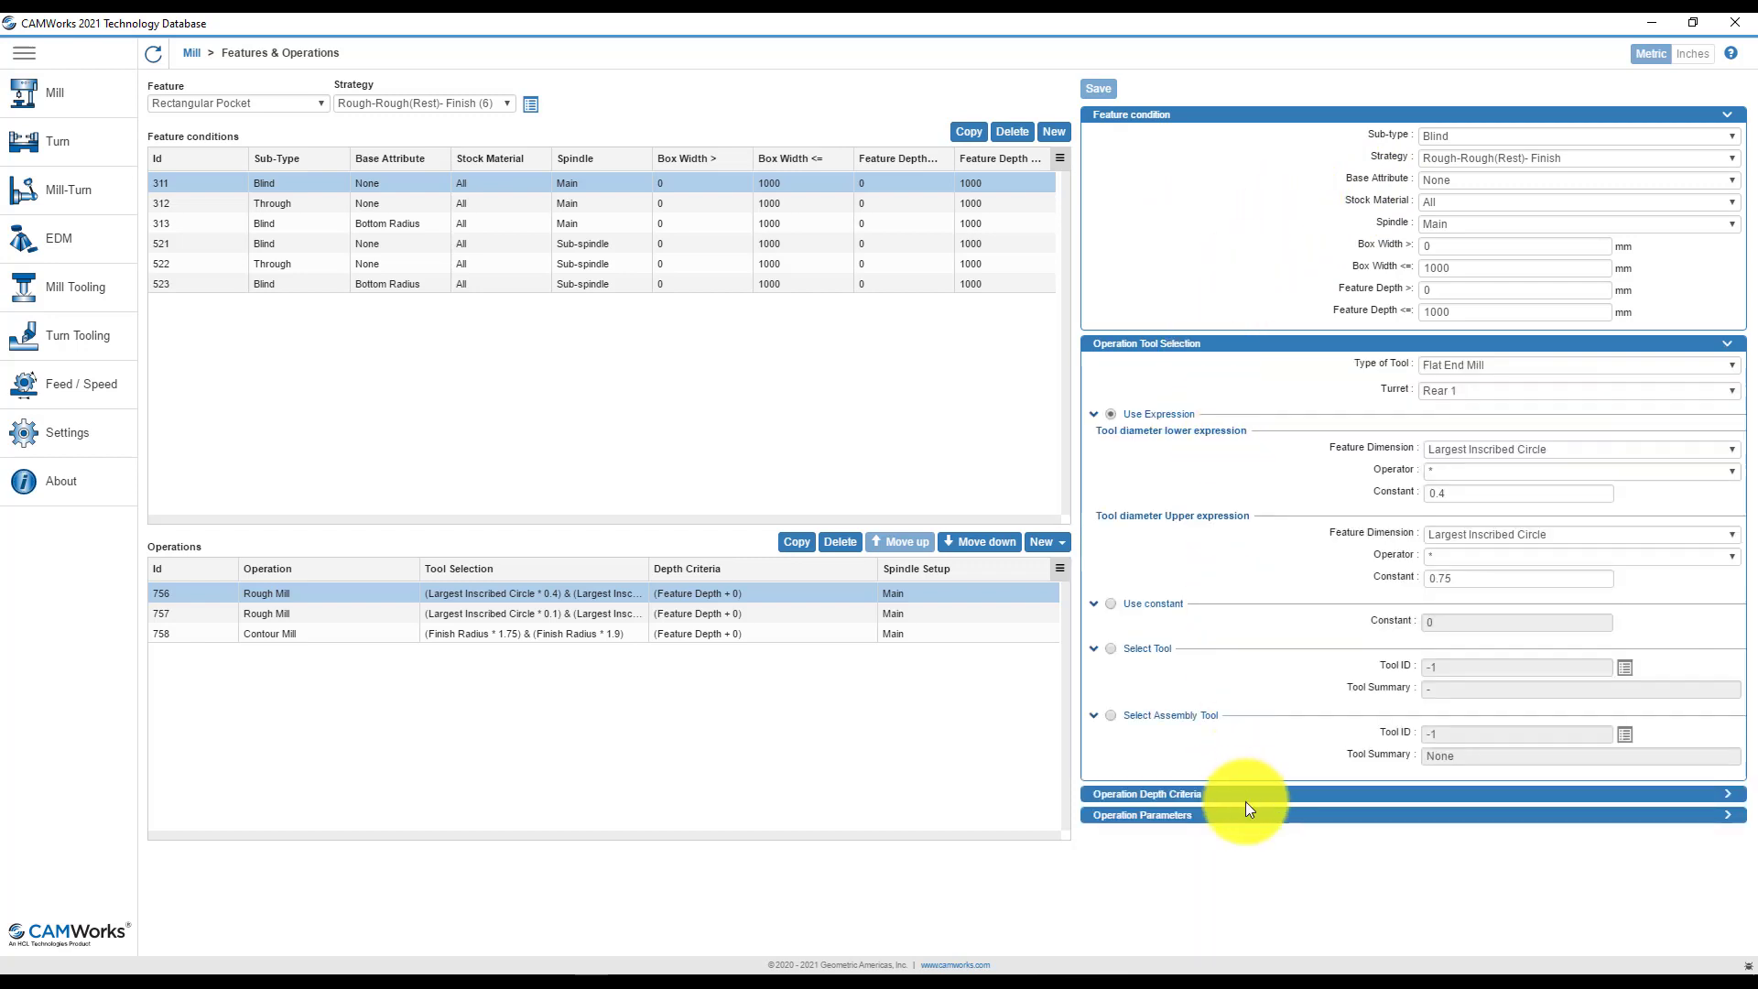
pyautogui.click(1143, 793)
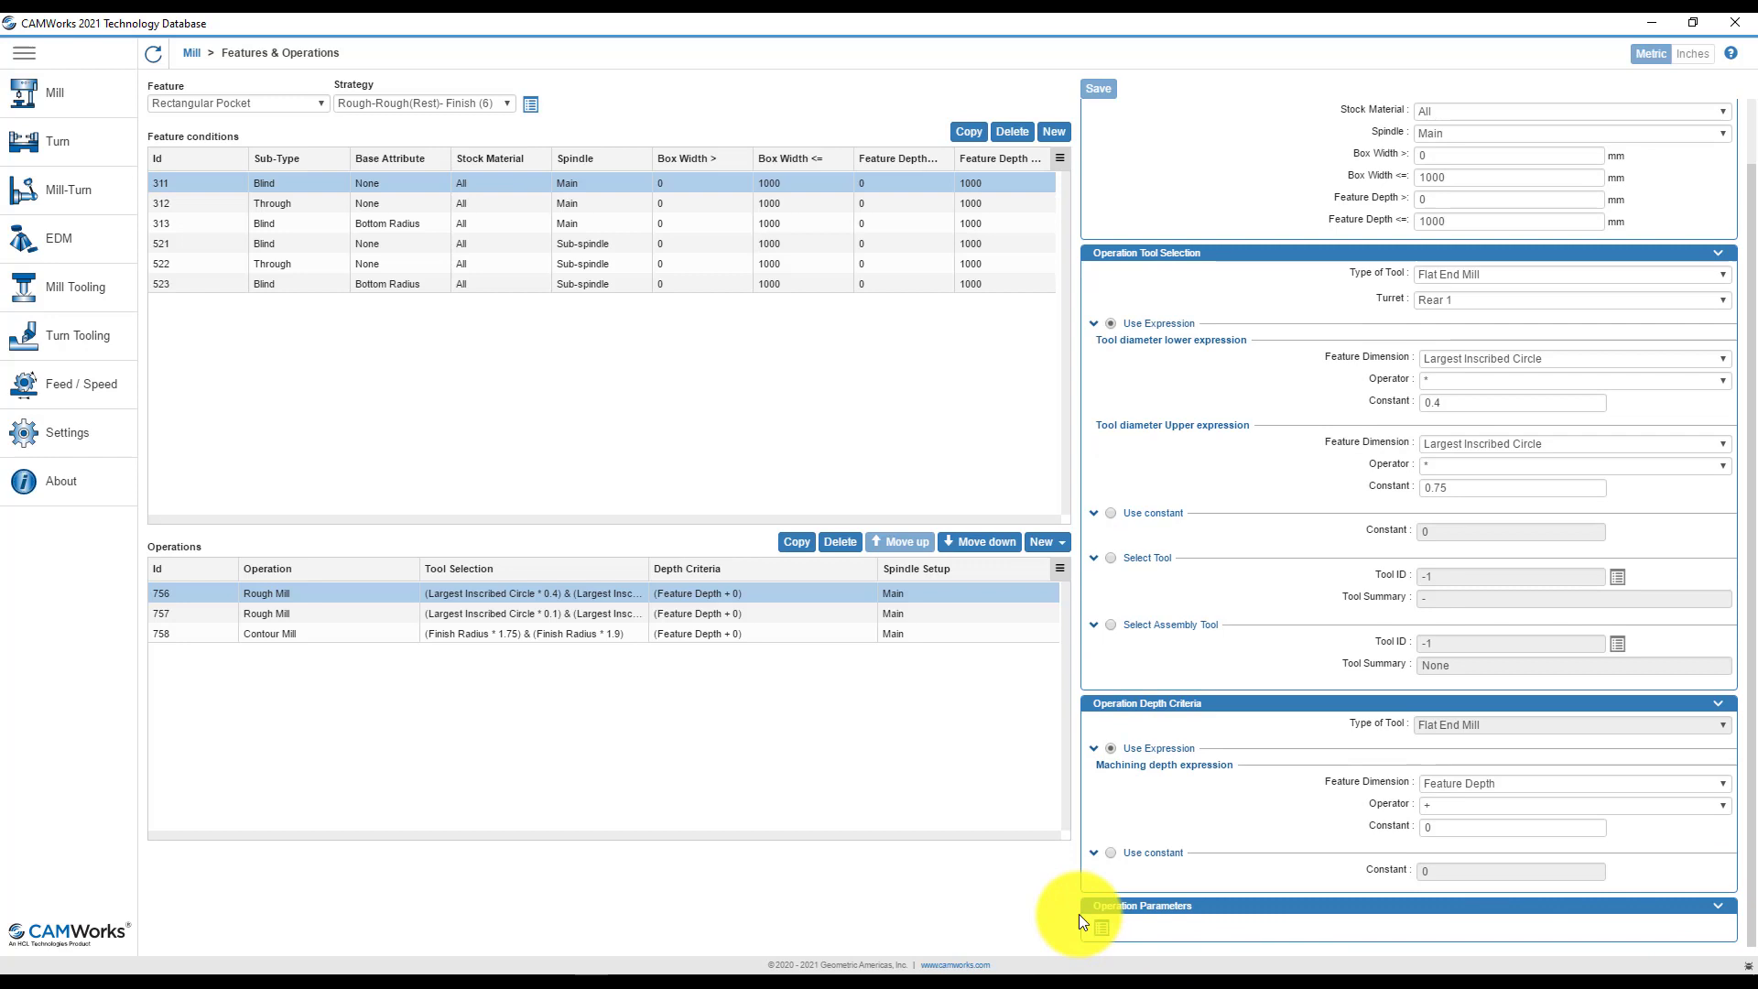
pyautogui.moveTo(1097, 935)
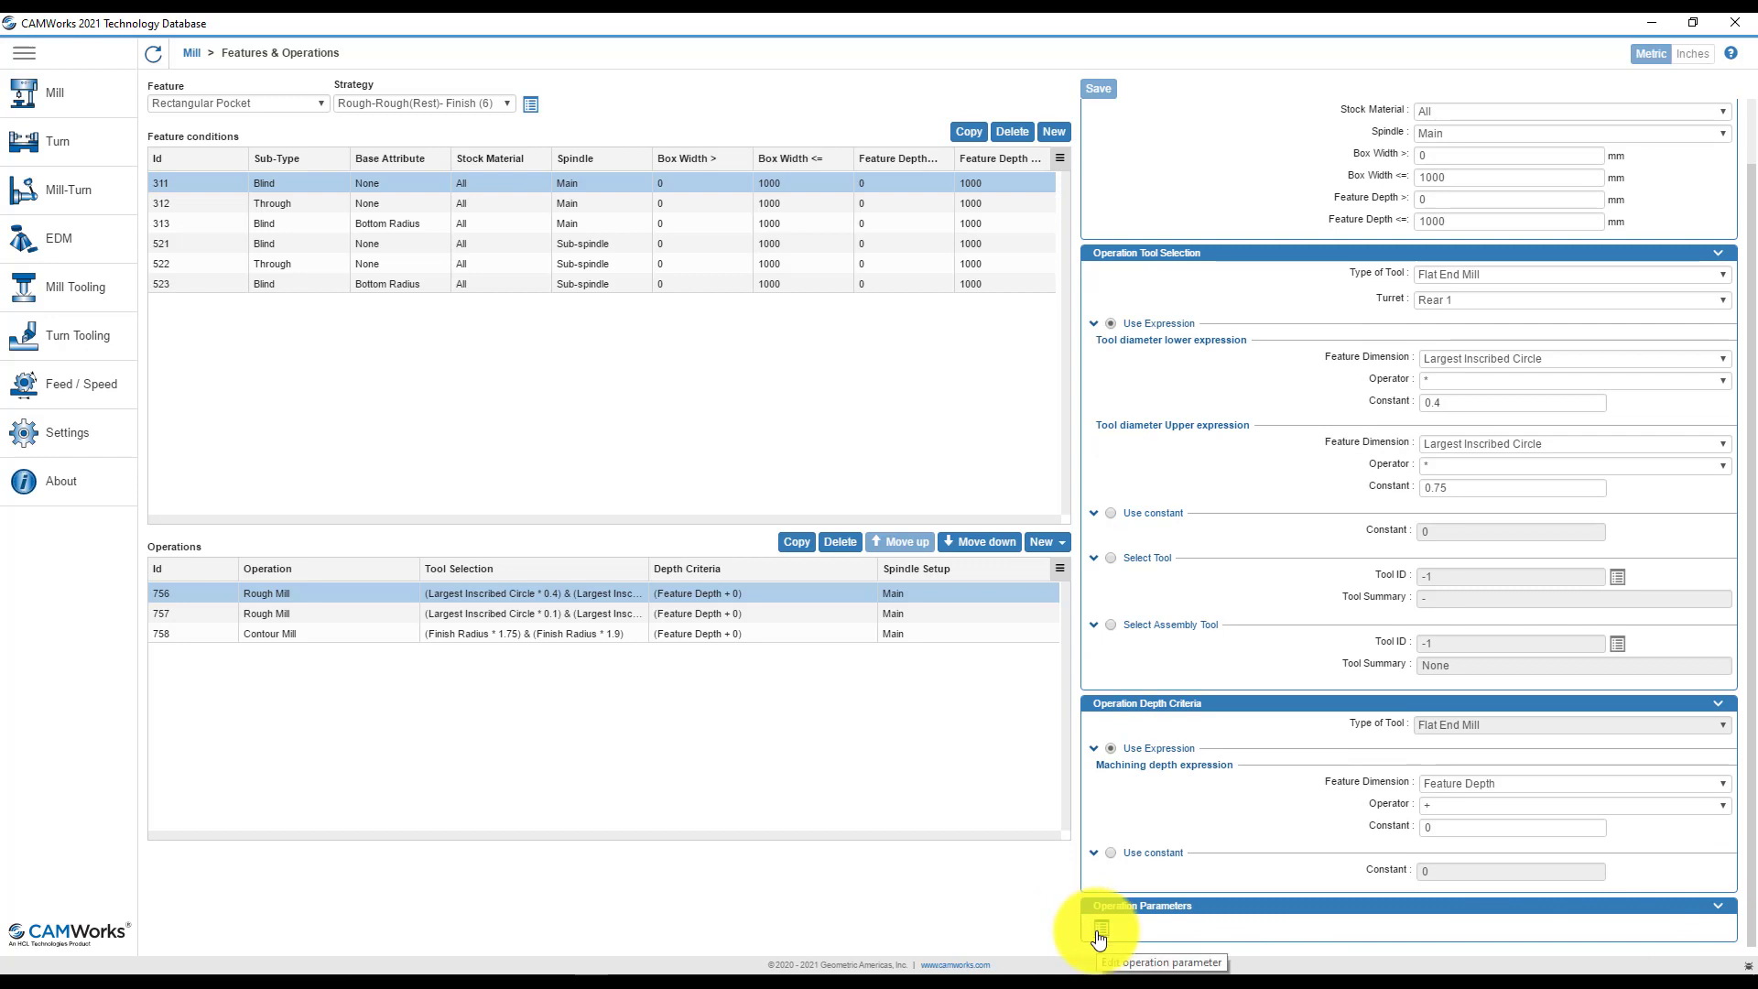
pyautogui.moveTo(1247, 200)
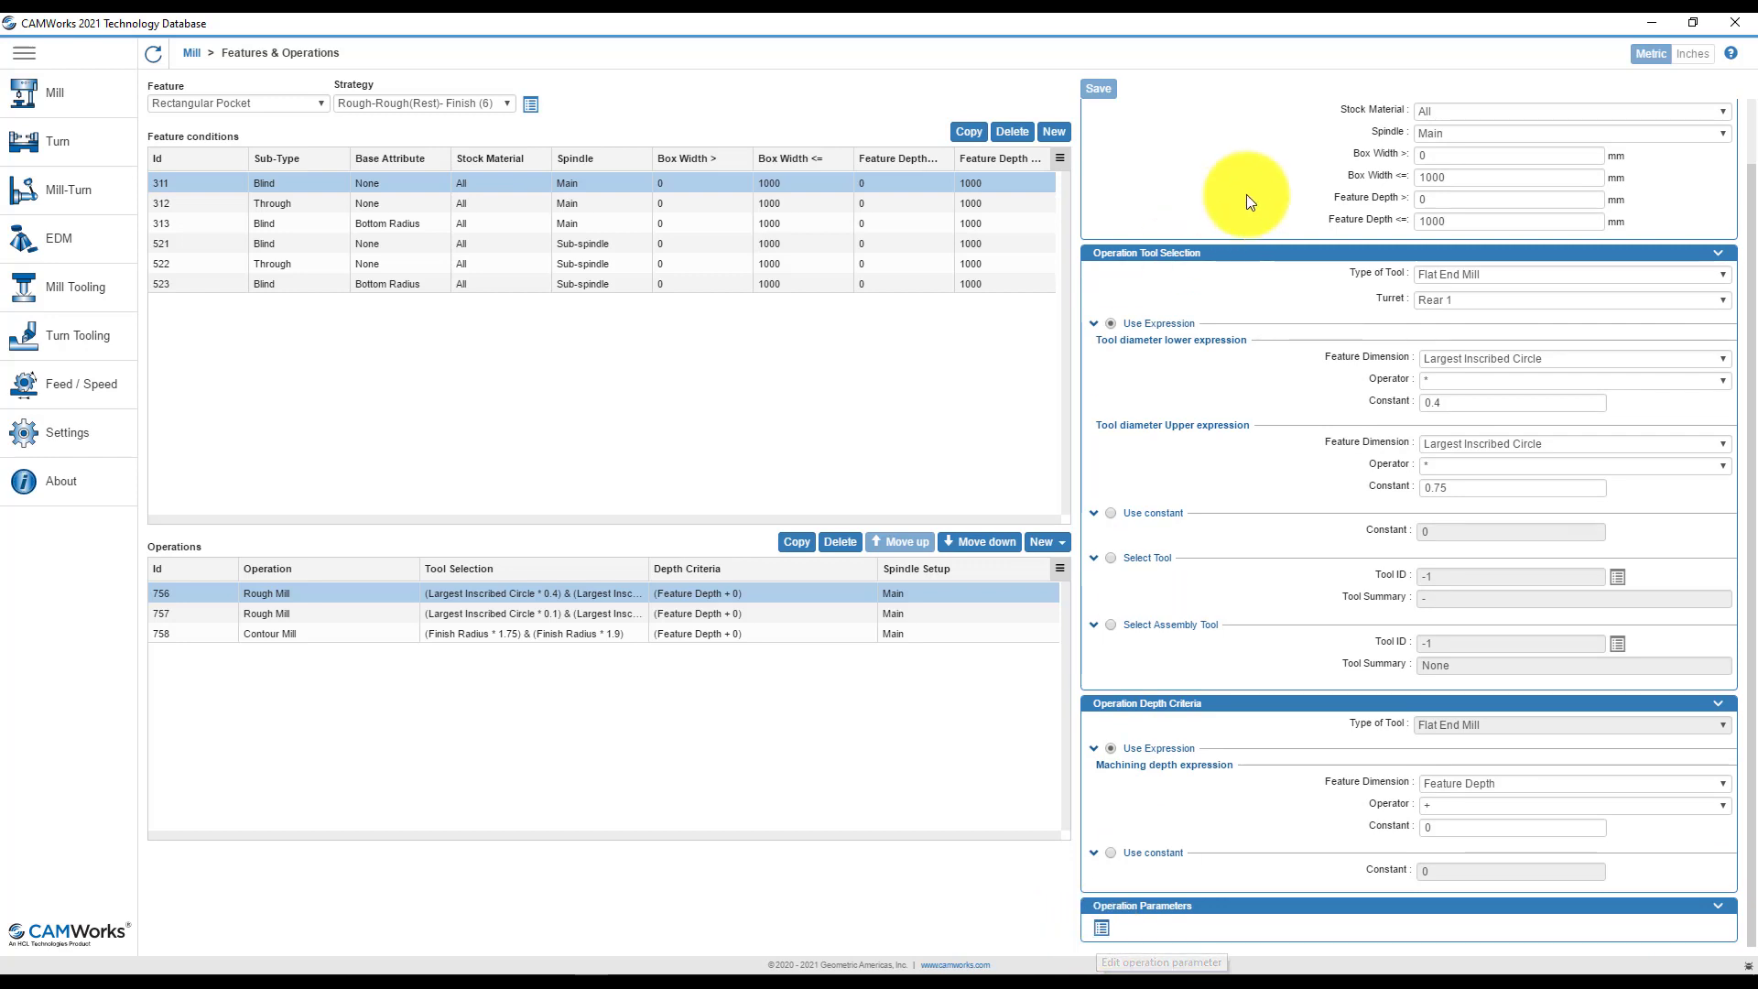
pyautogui.moveTo(1326, 156)
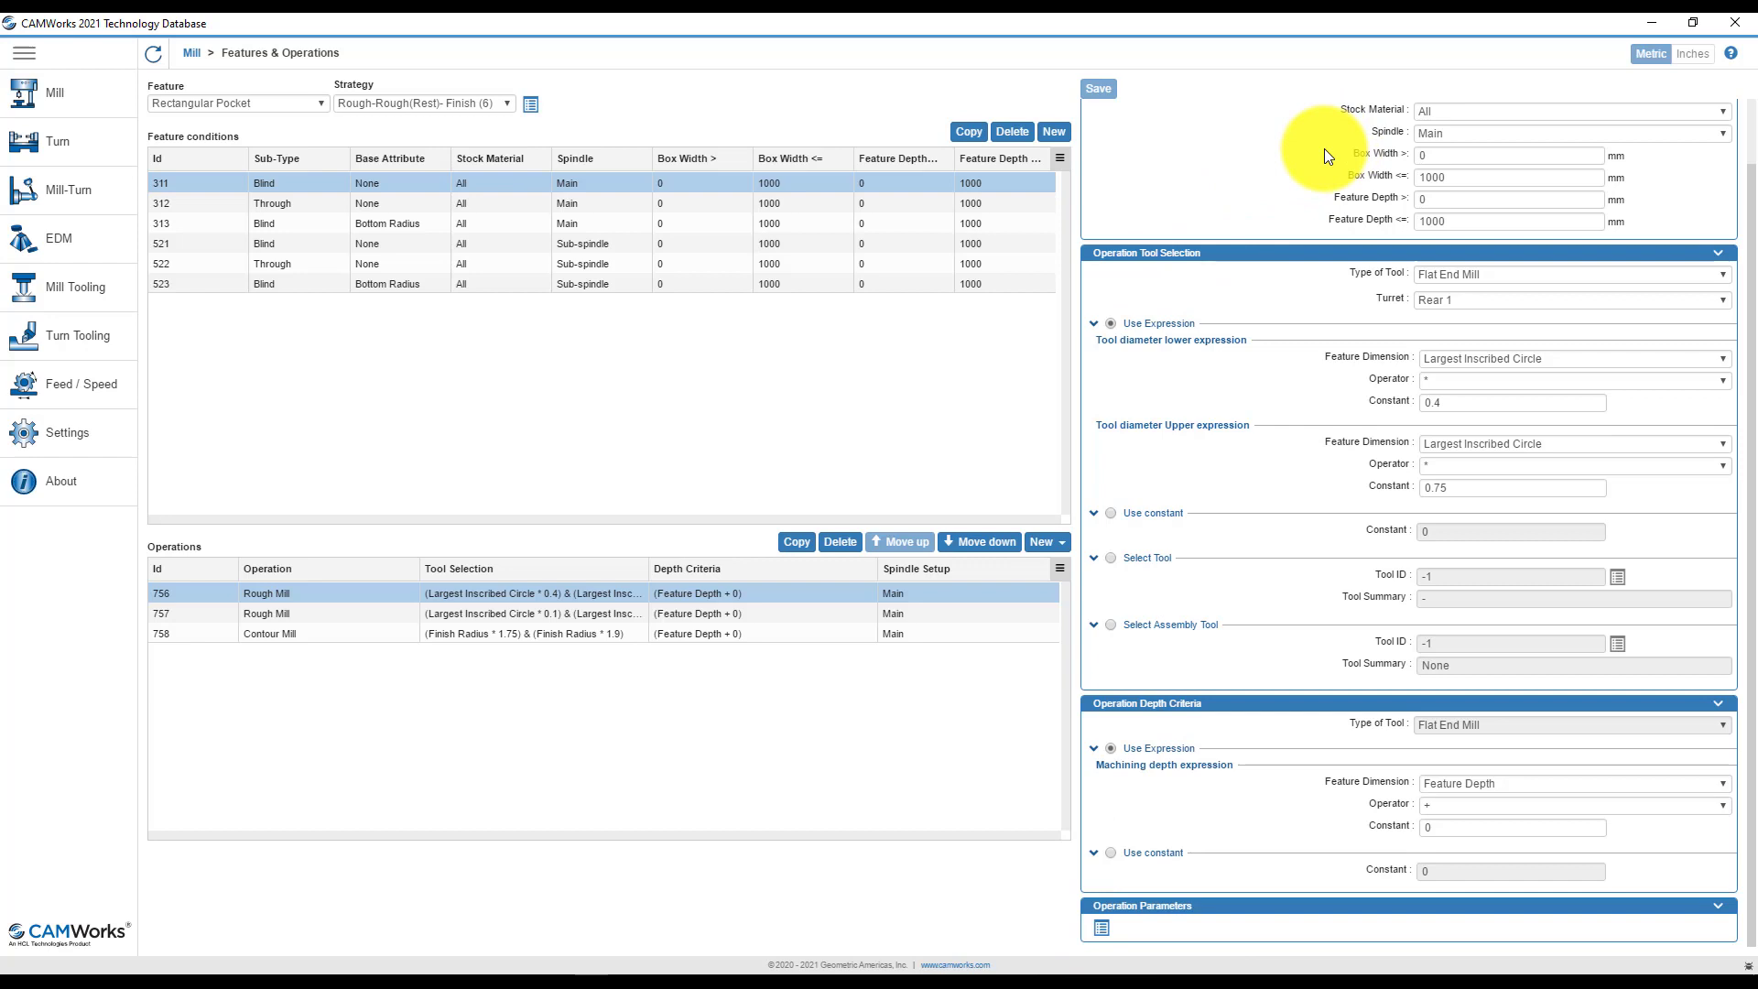
pyautogui.moveTo(378, 515)
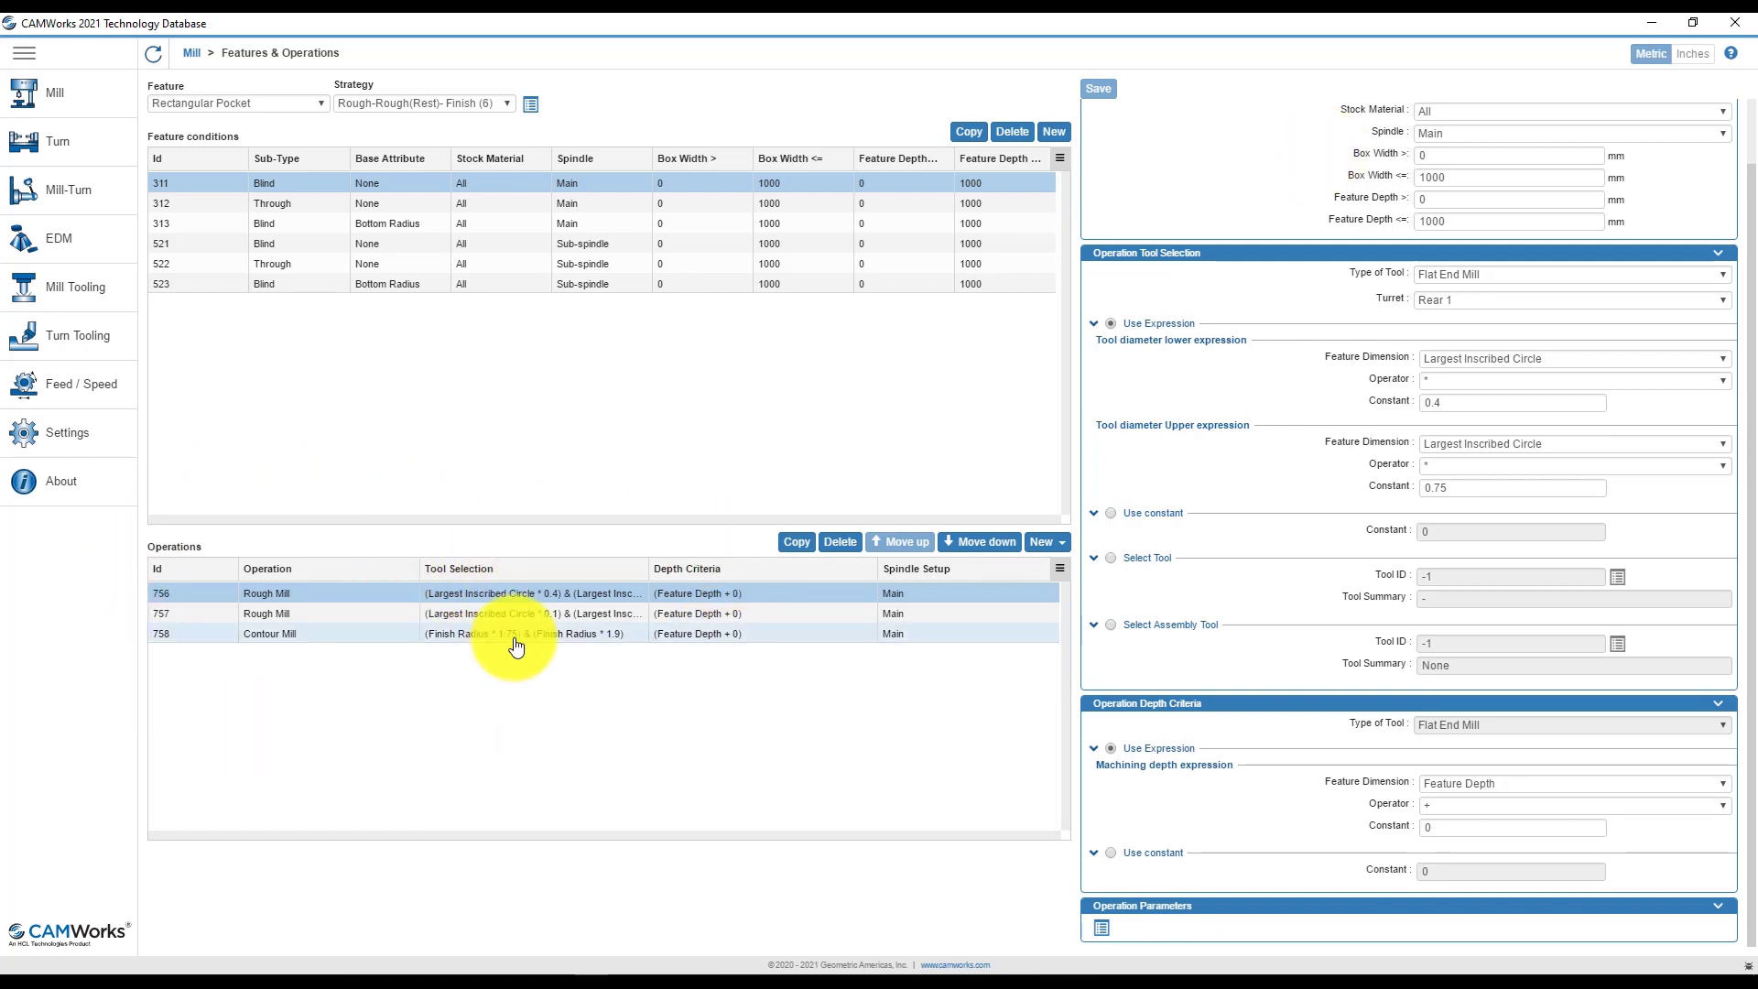
pyautogui.moveTo(516, 634)
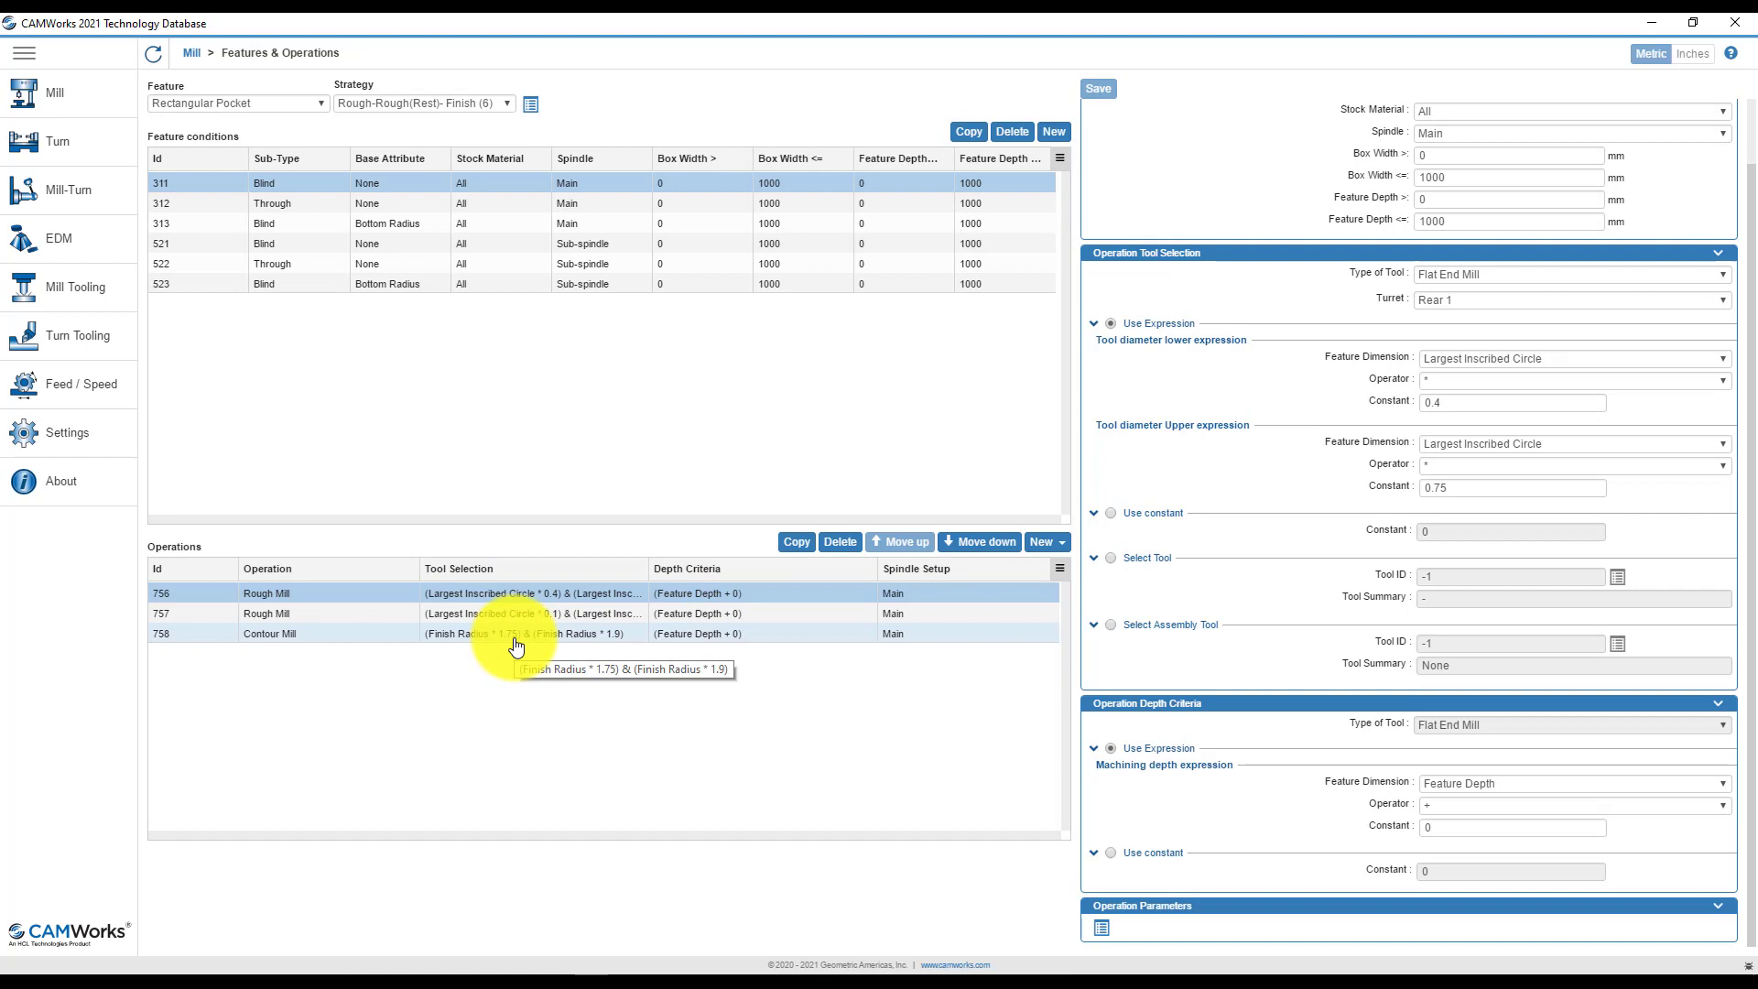
pyautogui.moveTo(392, 592)
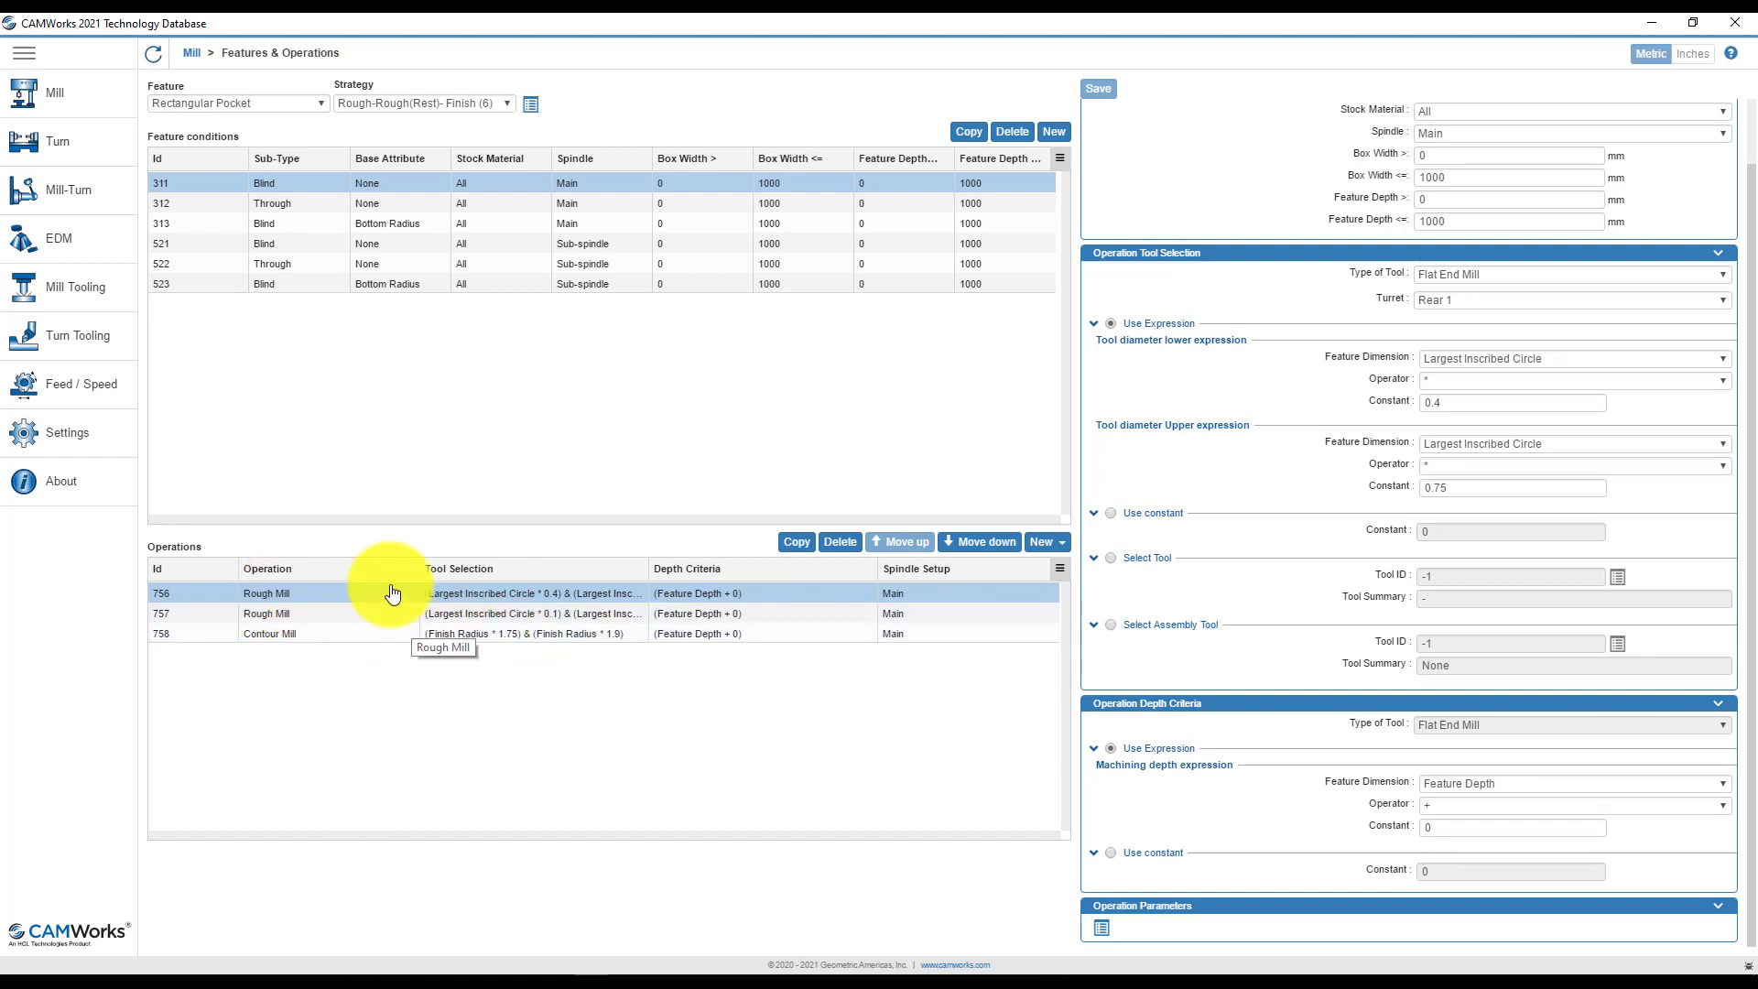
pyautogui.moveTo(864, 605)
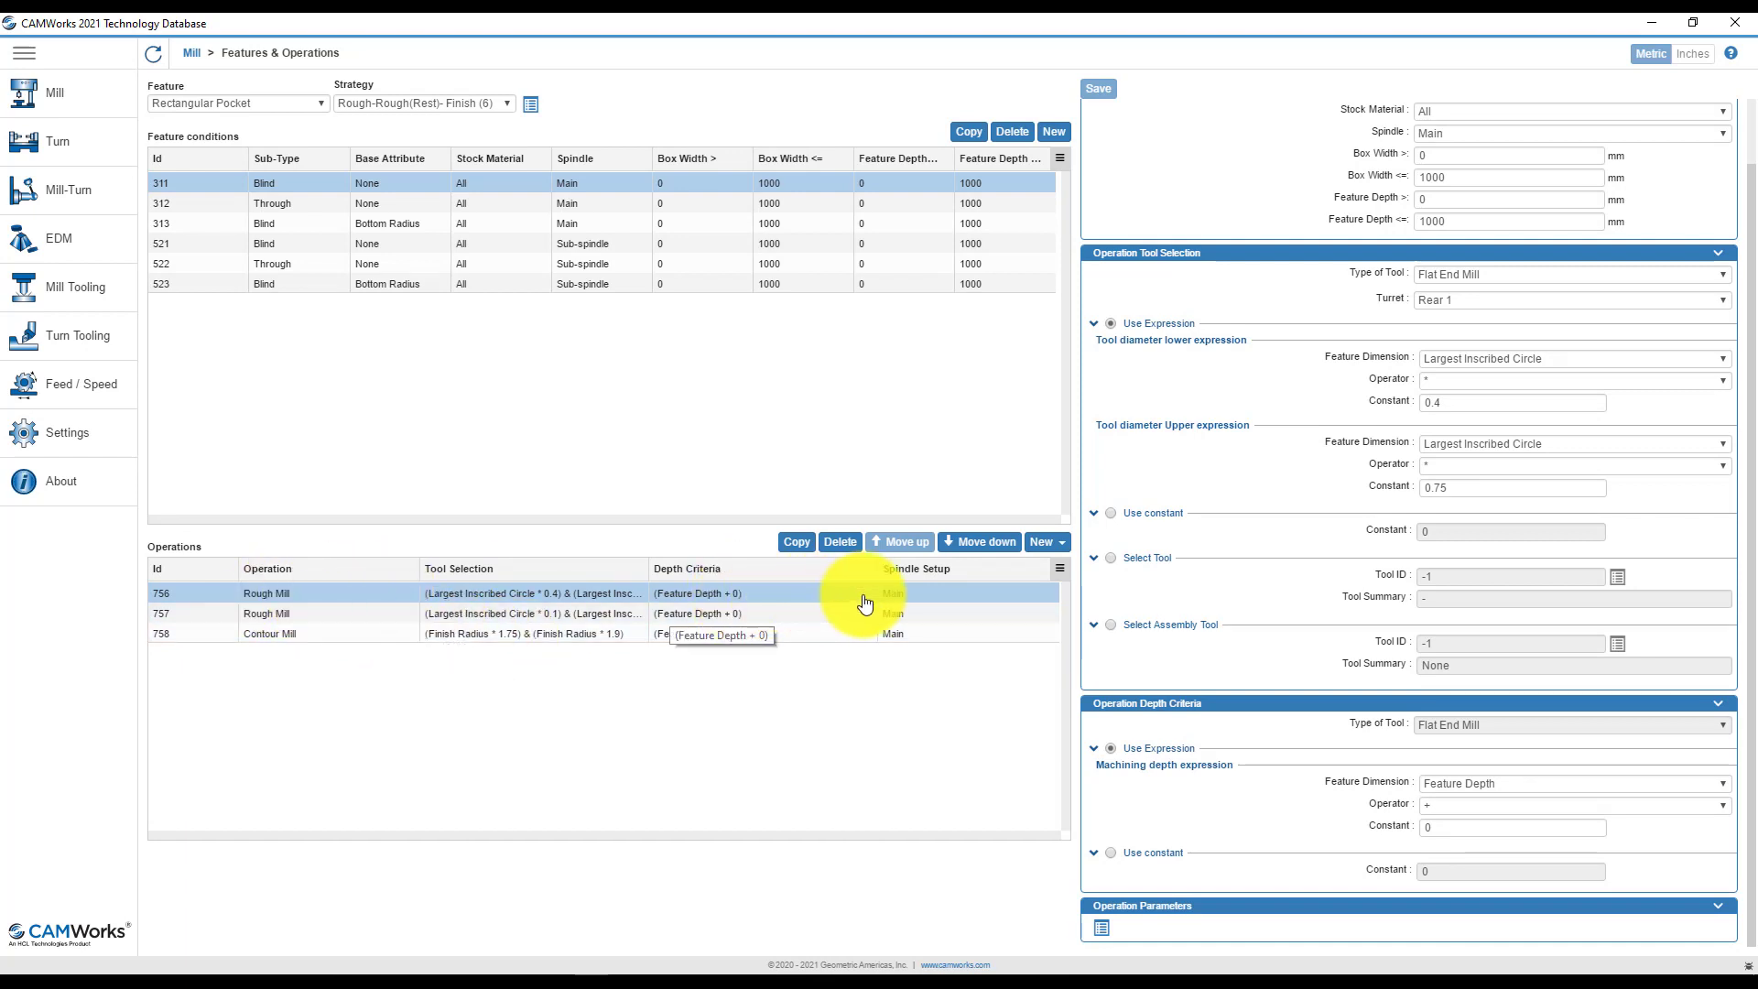
pyautogui.moveTo(454, 602)
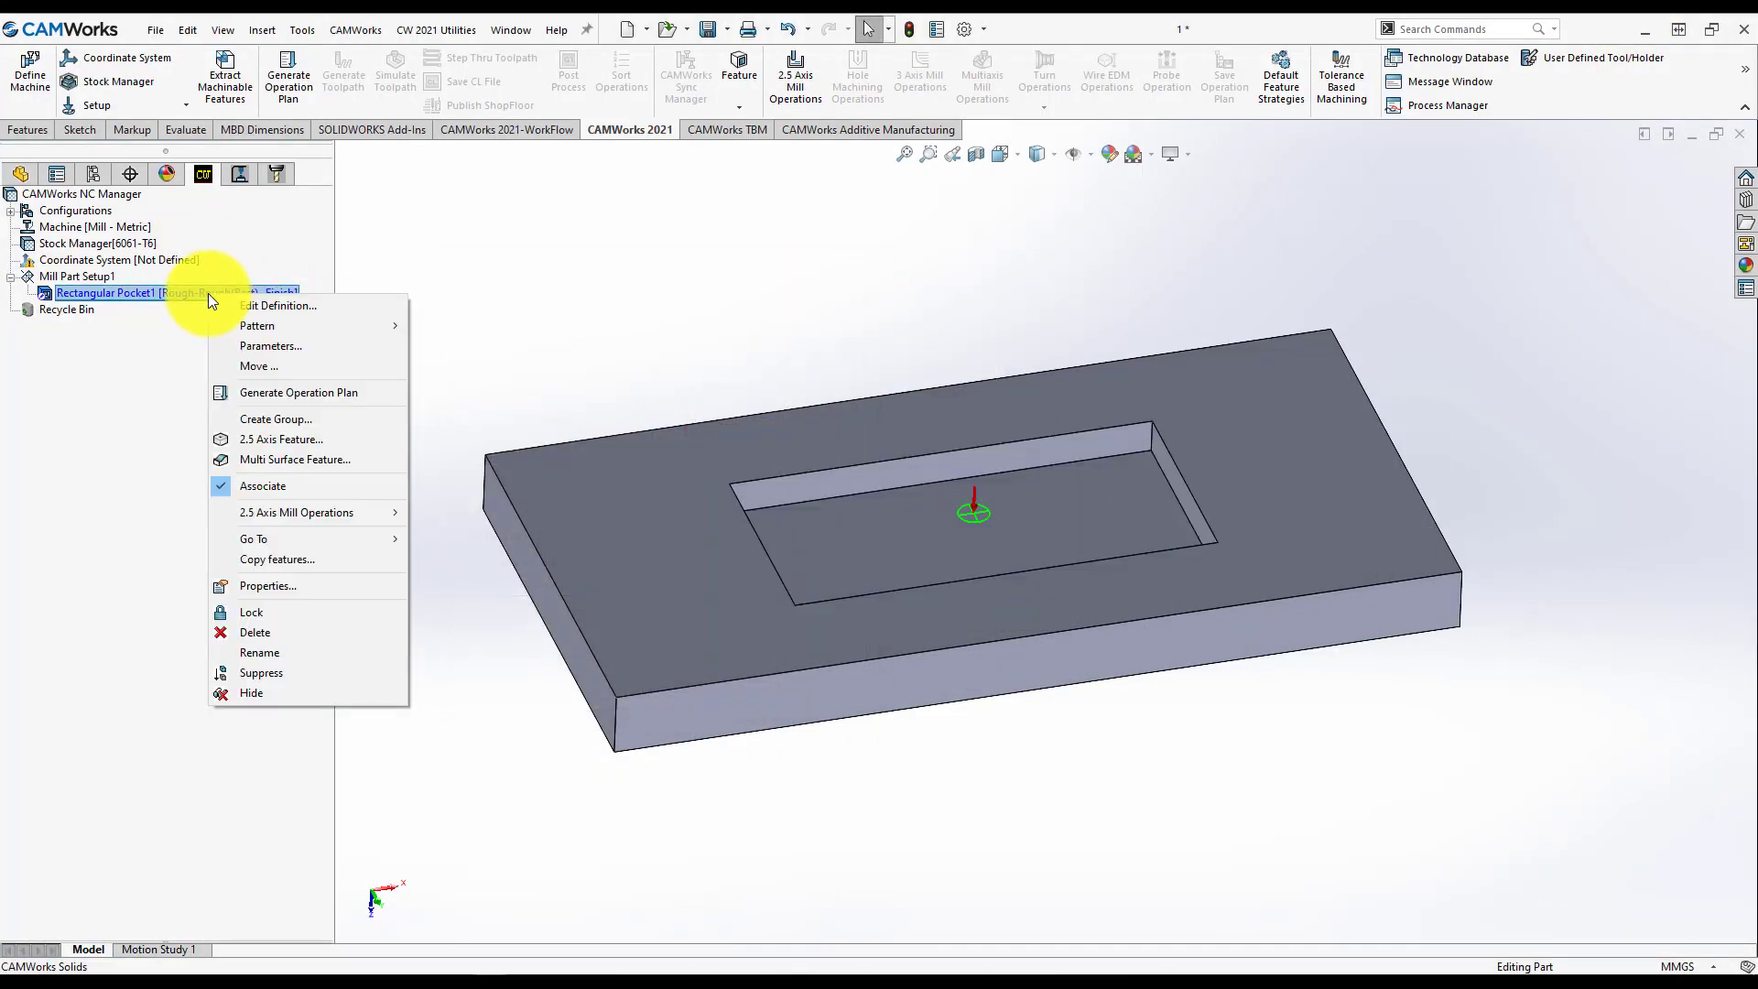
# Step: Generate the pocket's operation plan and delete Rough Mill2, keeping Rough Mill1 and Contour Mill1
pyautogui.click(299, 393)
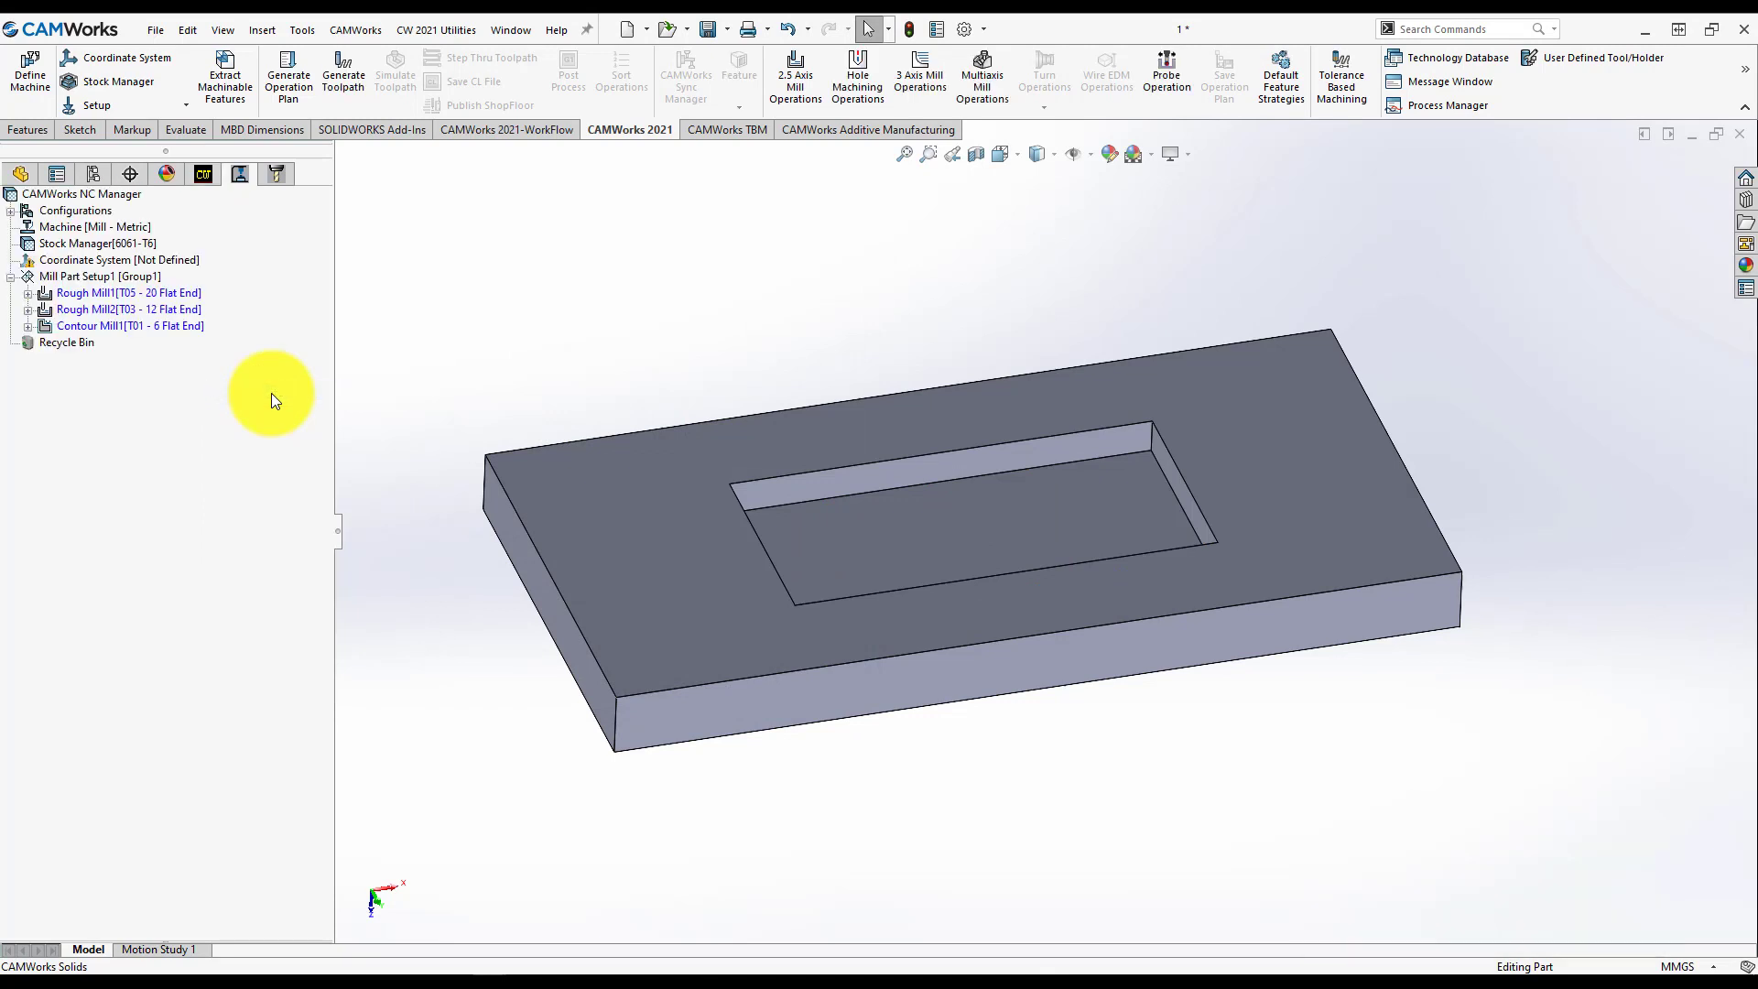
pyautogui.moveTo(190, 443)
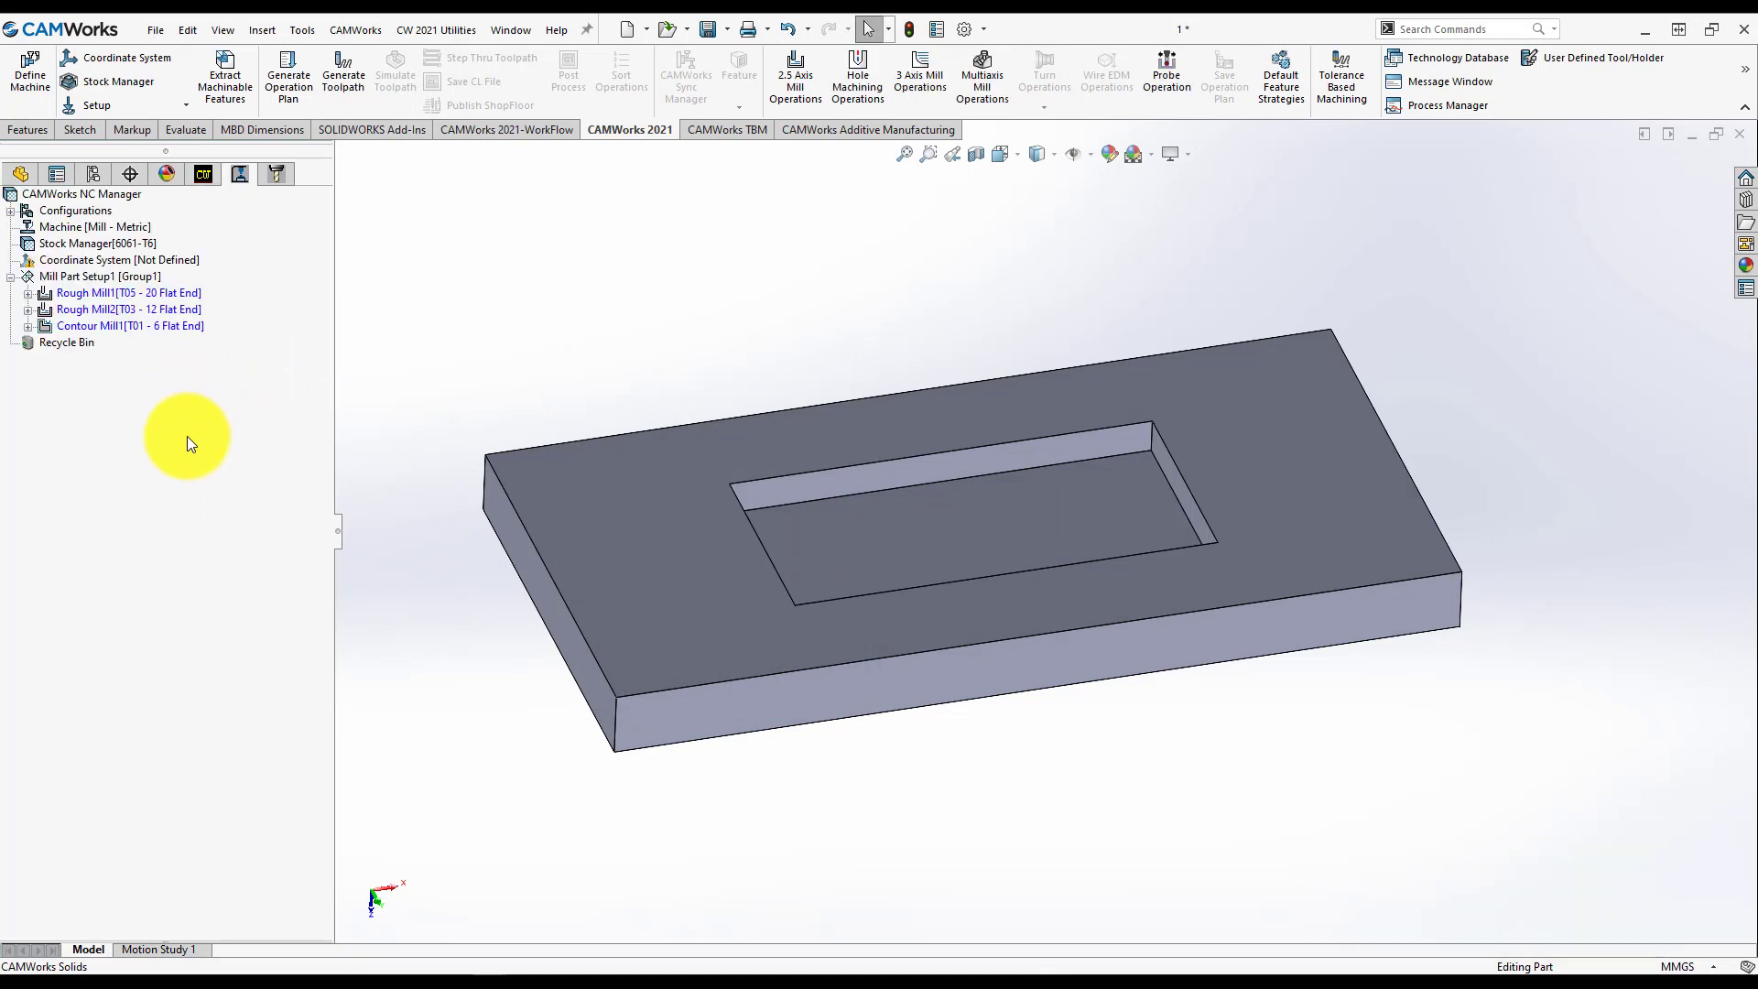
pyautogui.click(123, 293)
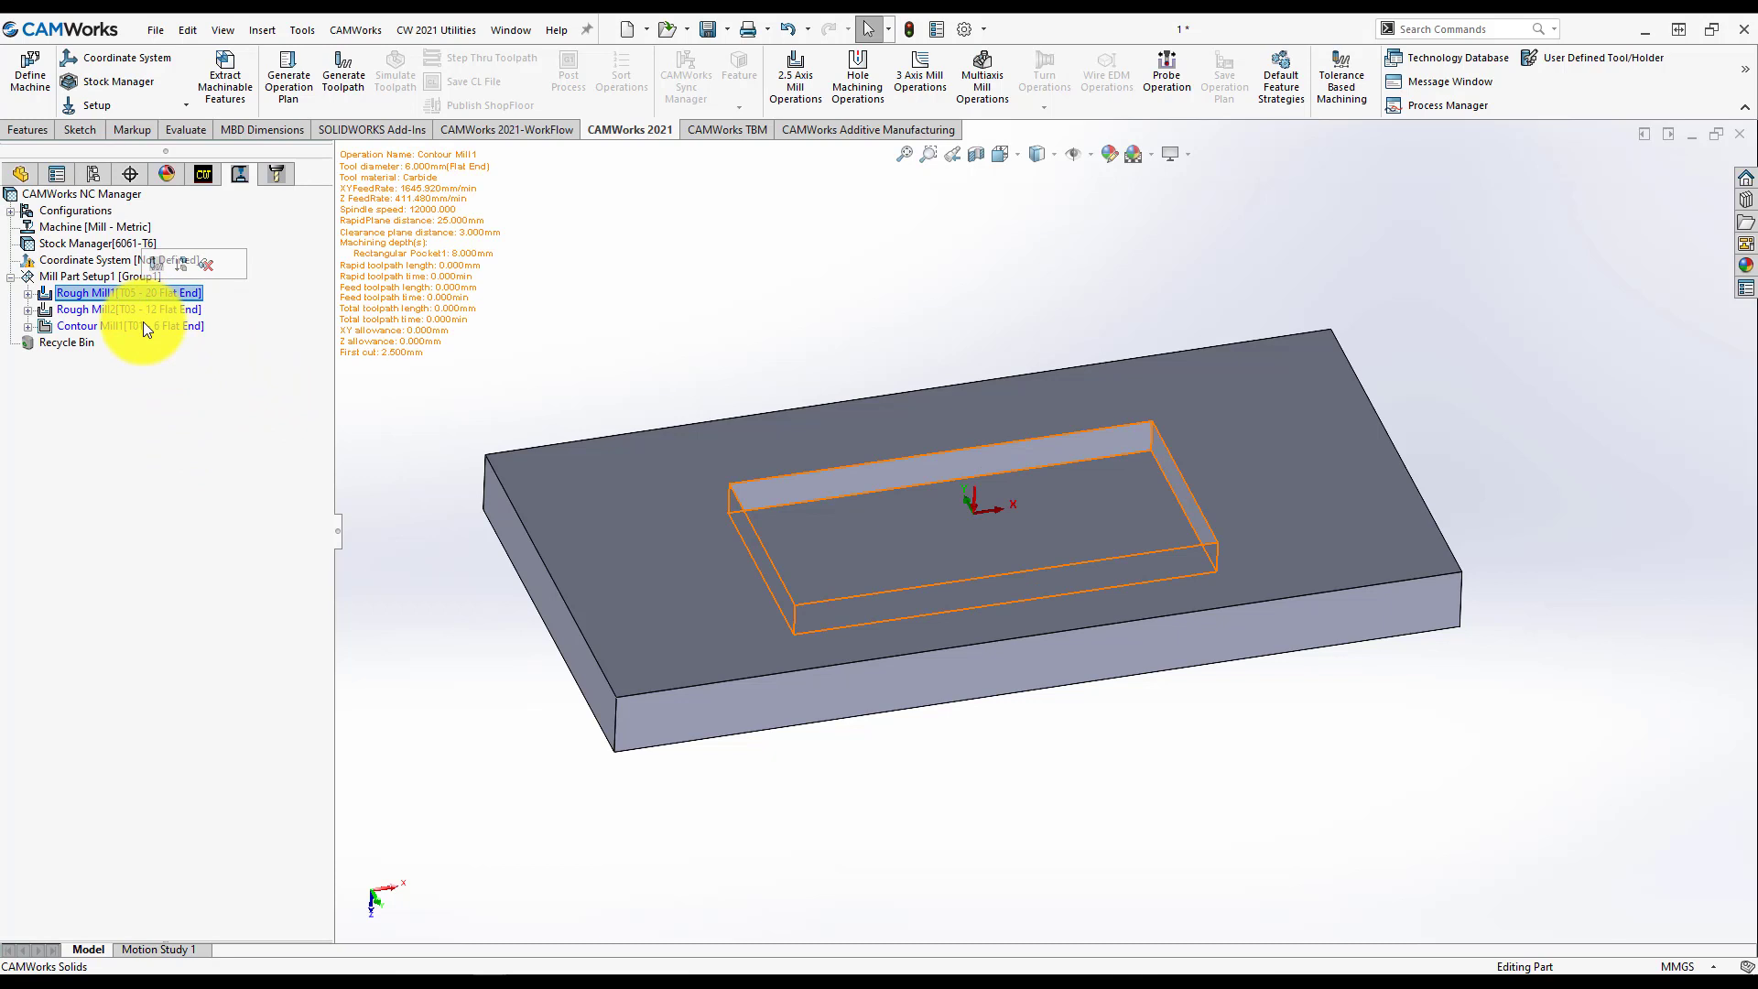
pyautogui.click(95, 326)
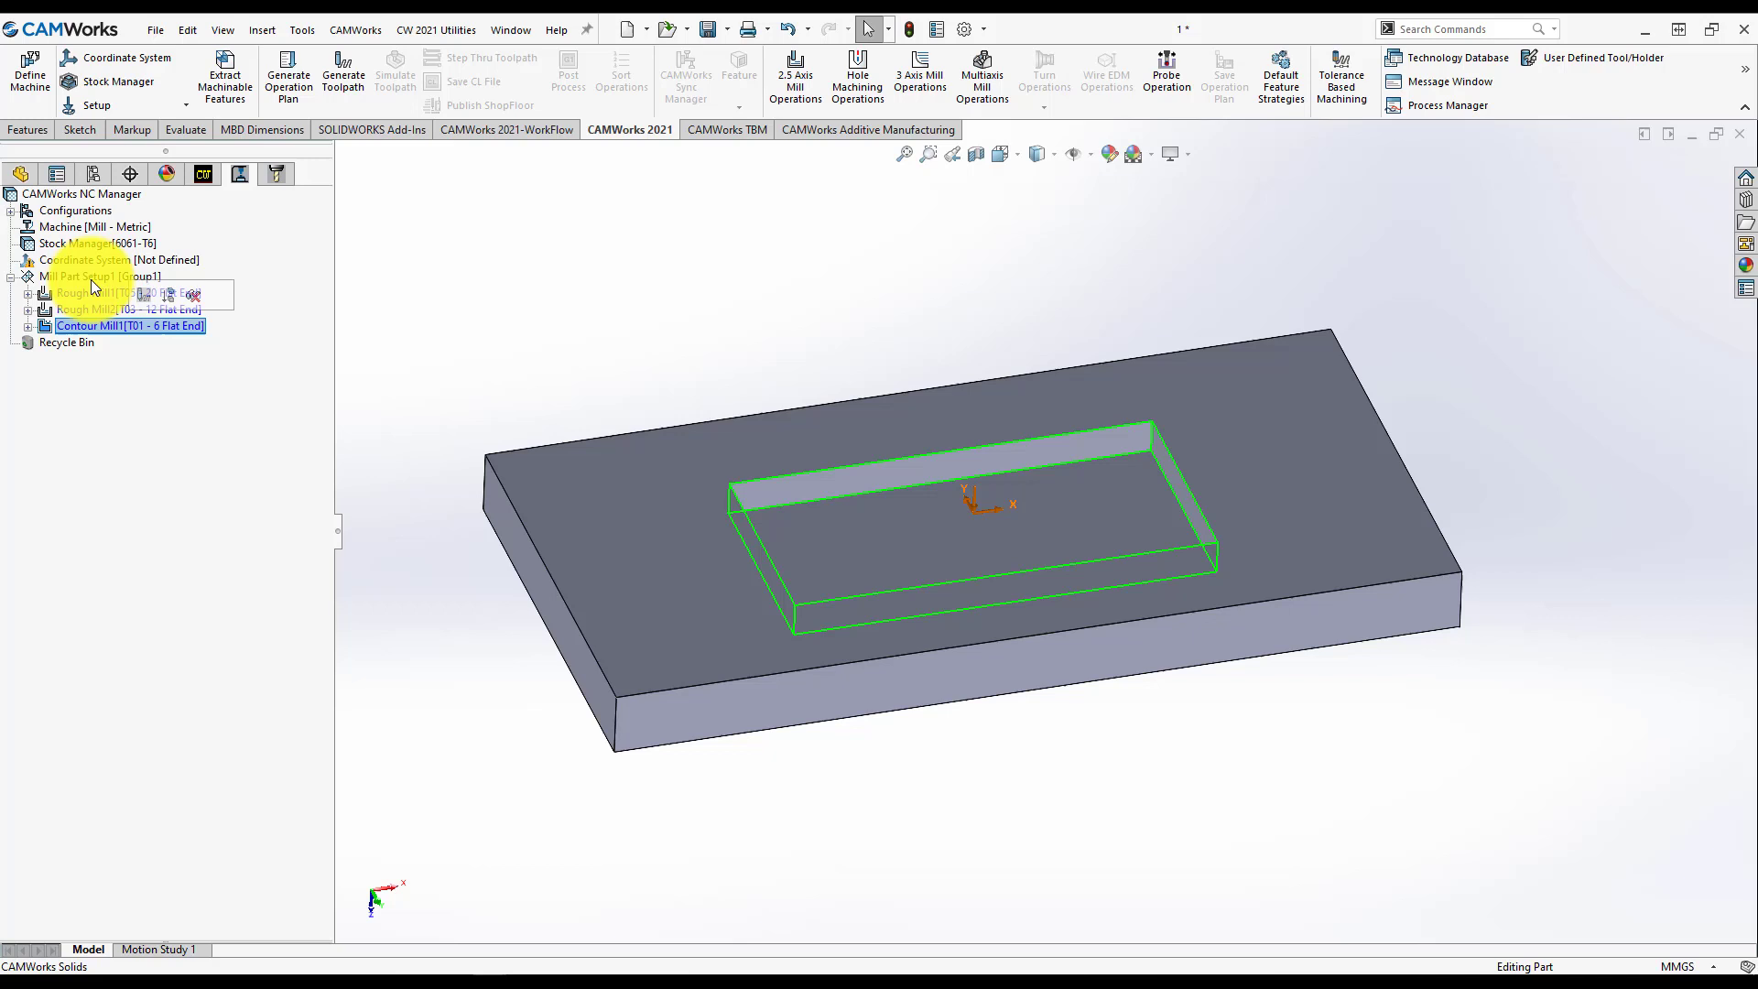
pyautogui.click(84, 309)
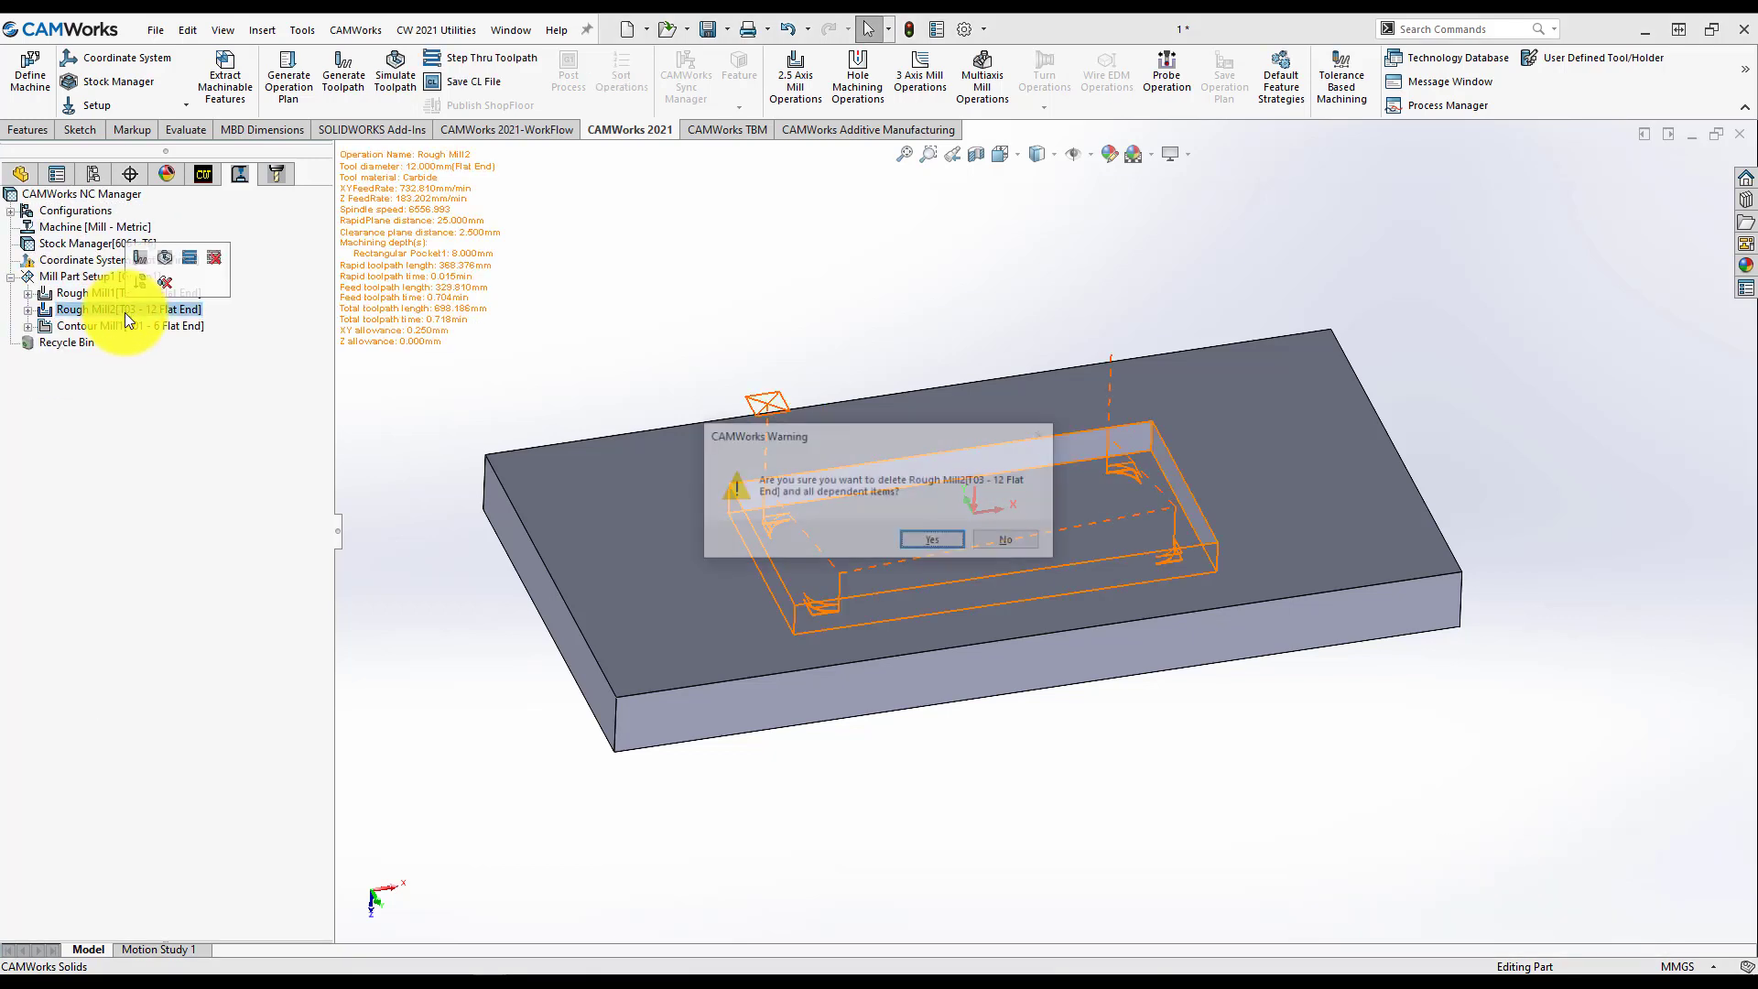
pyautogui.click(930, 539)
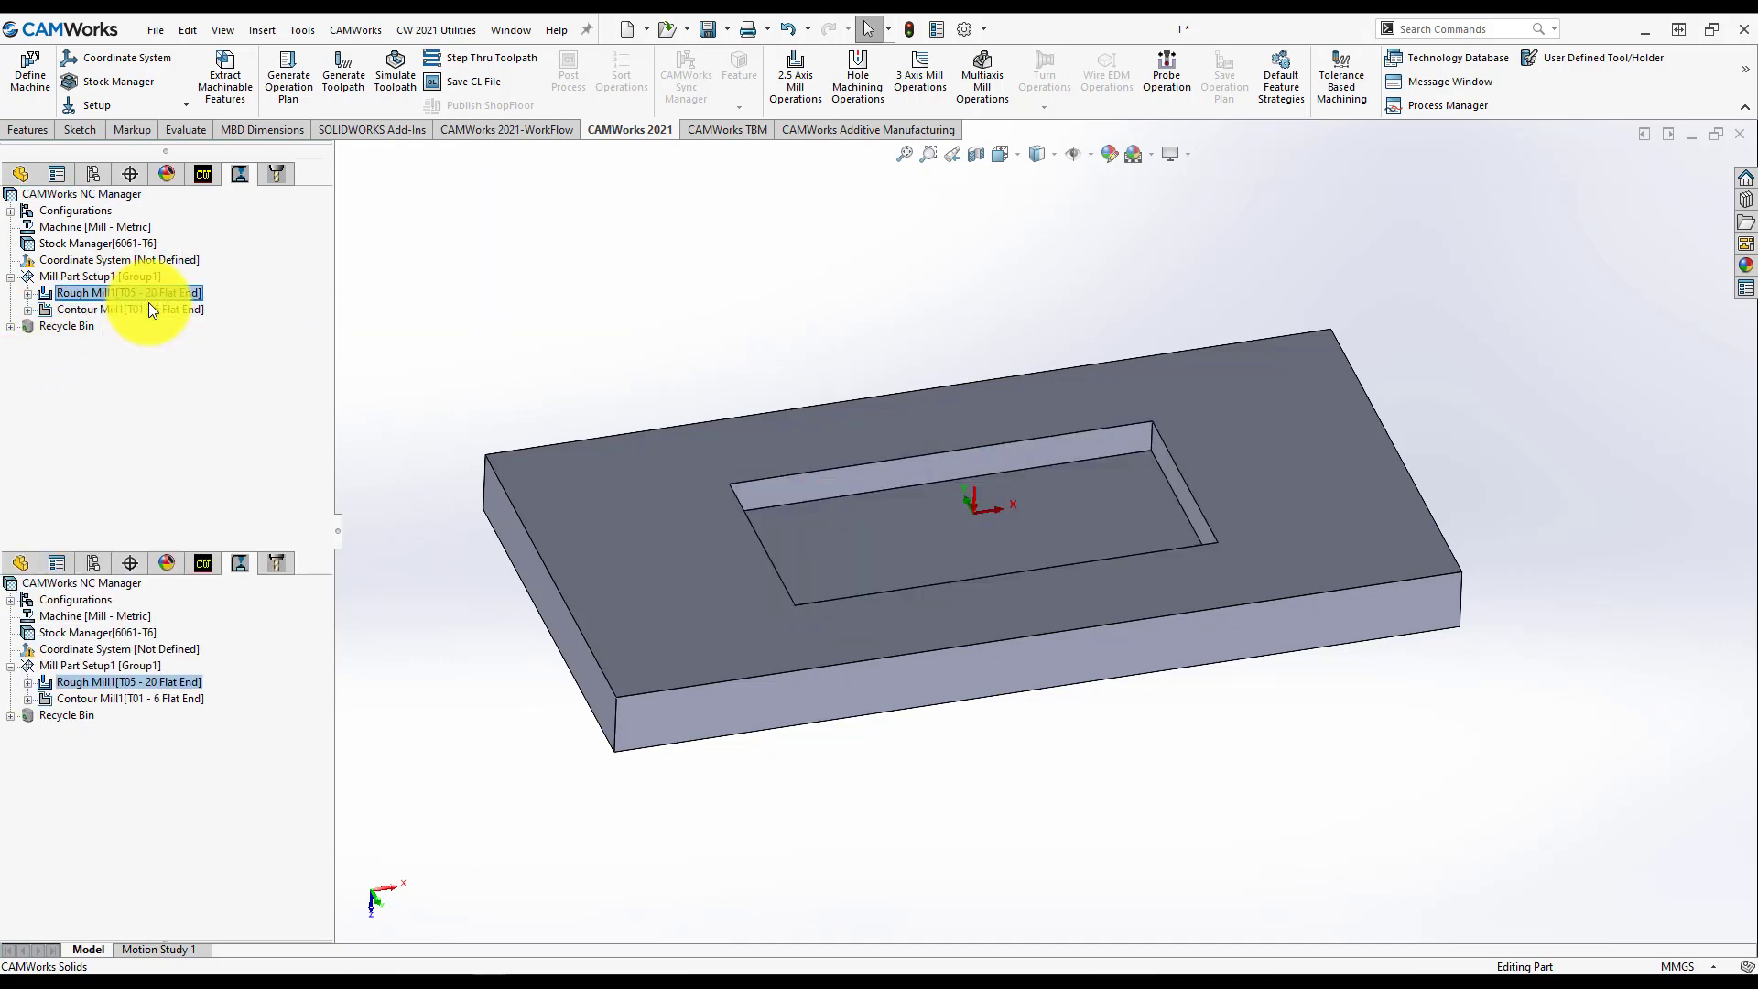
# Step: Set Rough Mill1's first, max and final cut depths to 1 mm, preview, and accept
pyautogui.doubleClick(128, 293)
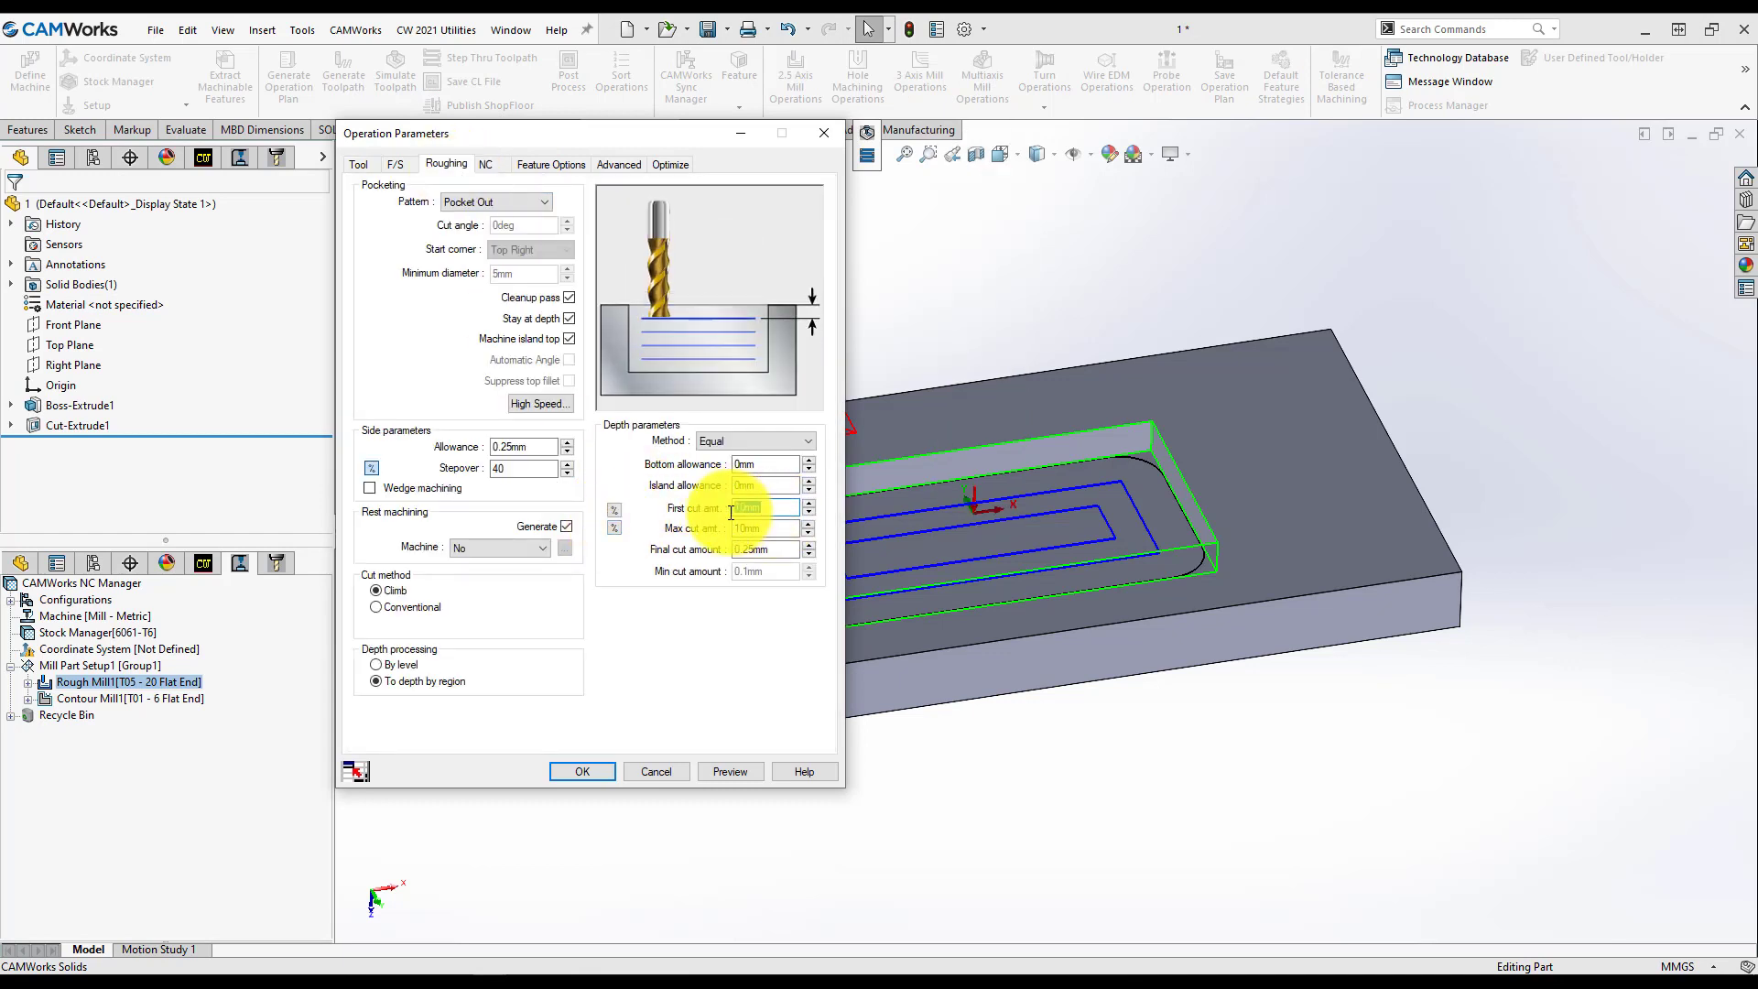
pyautogui.click(766, 528)
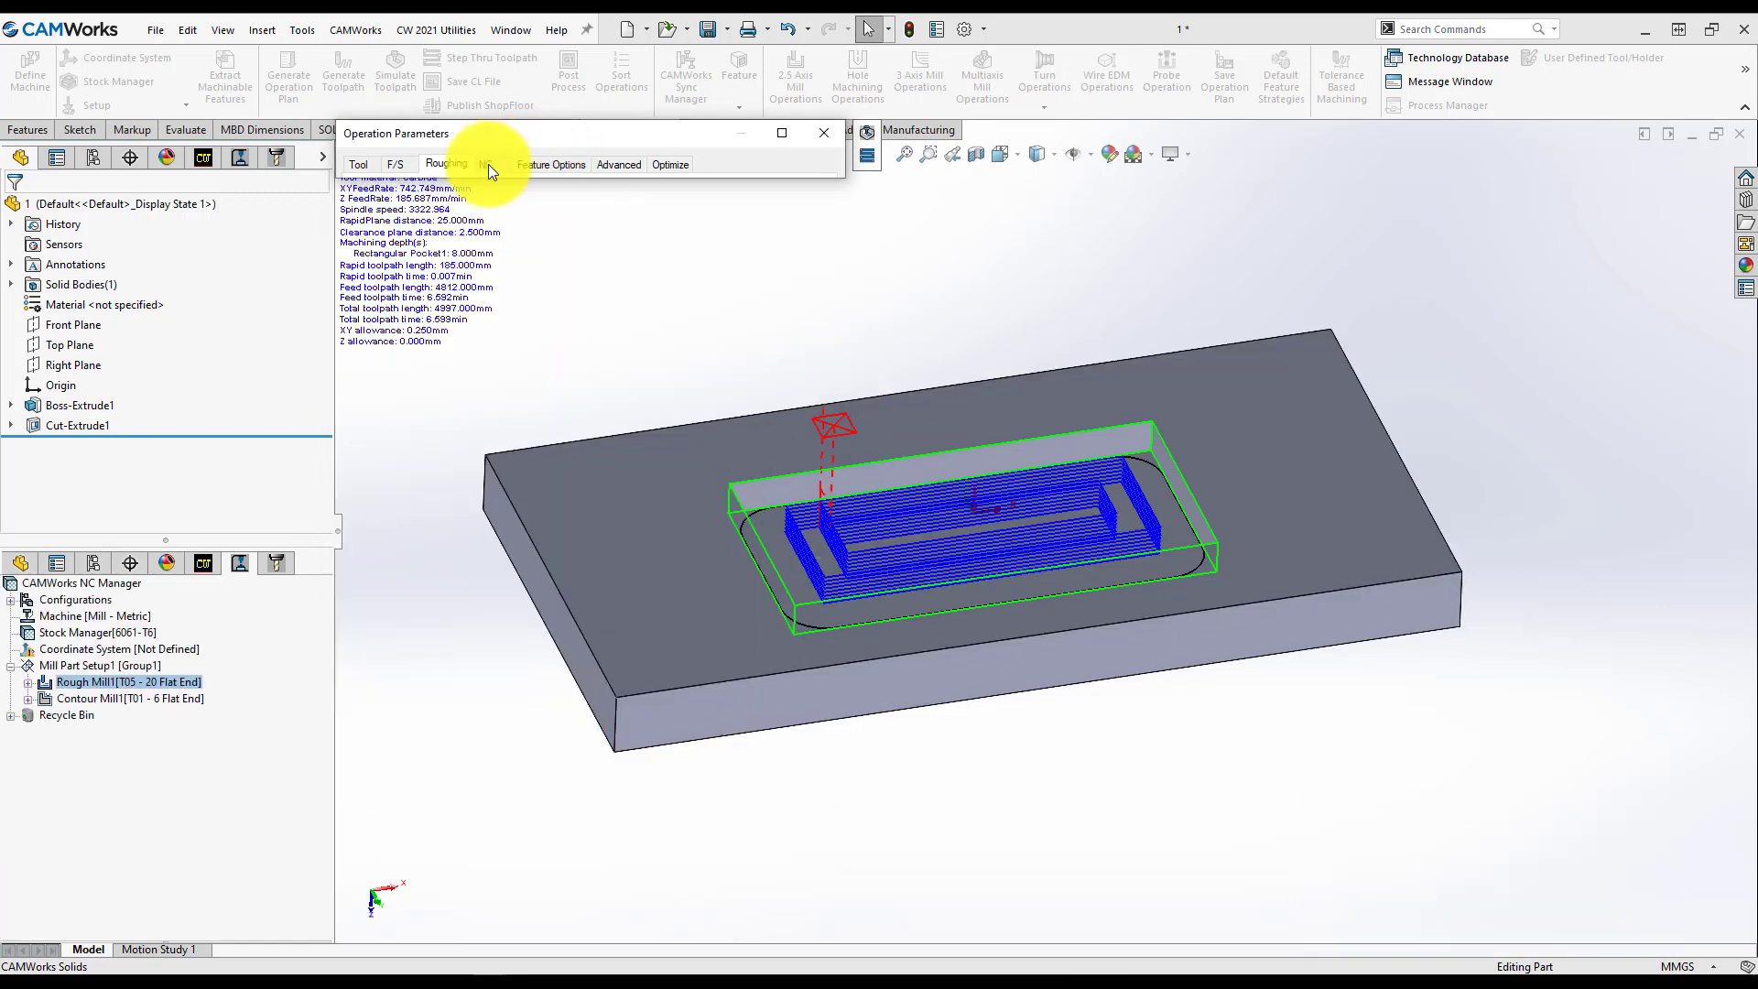
pyautogui.click(446, 165)
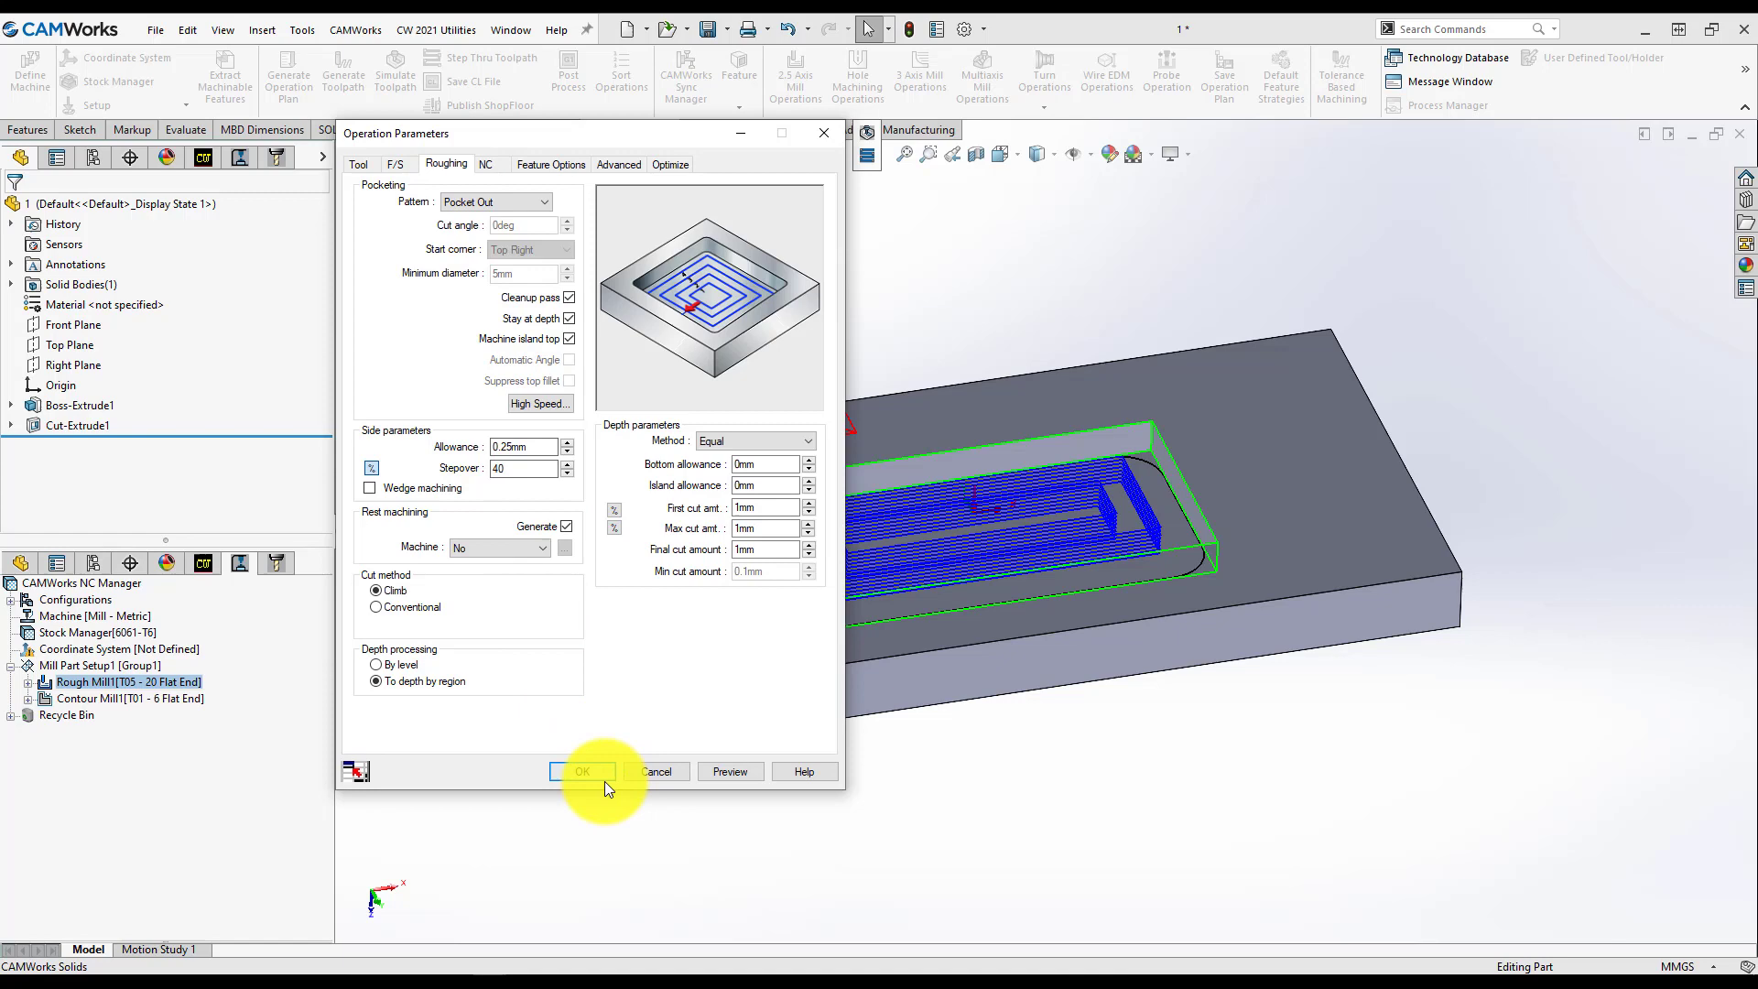
pyautogui.click(580, 771)
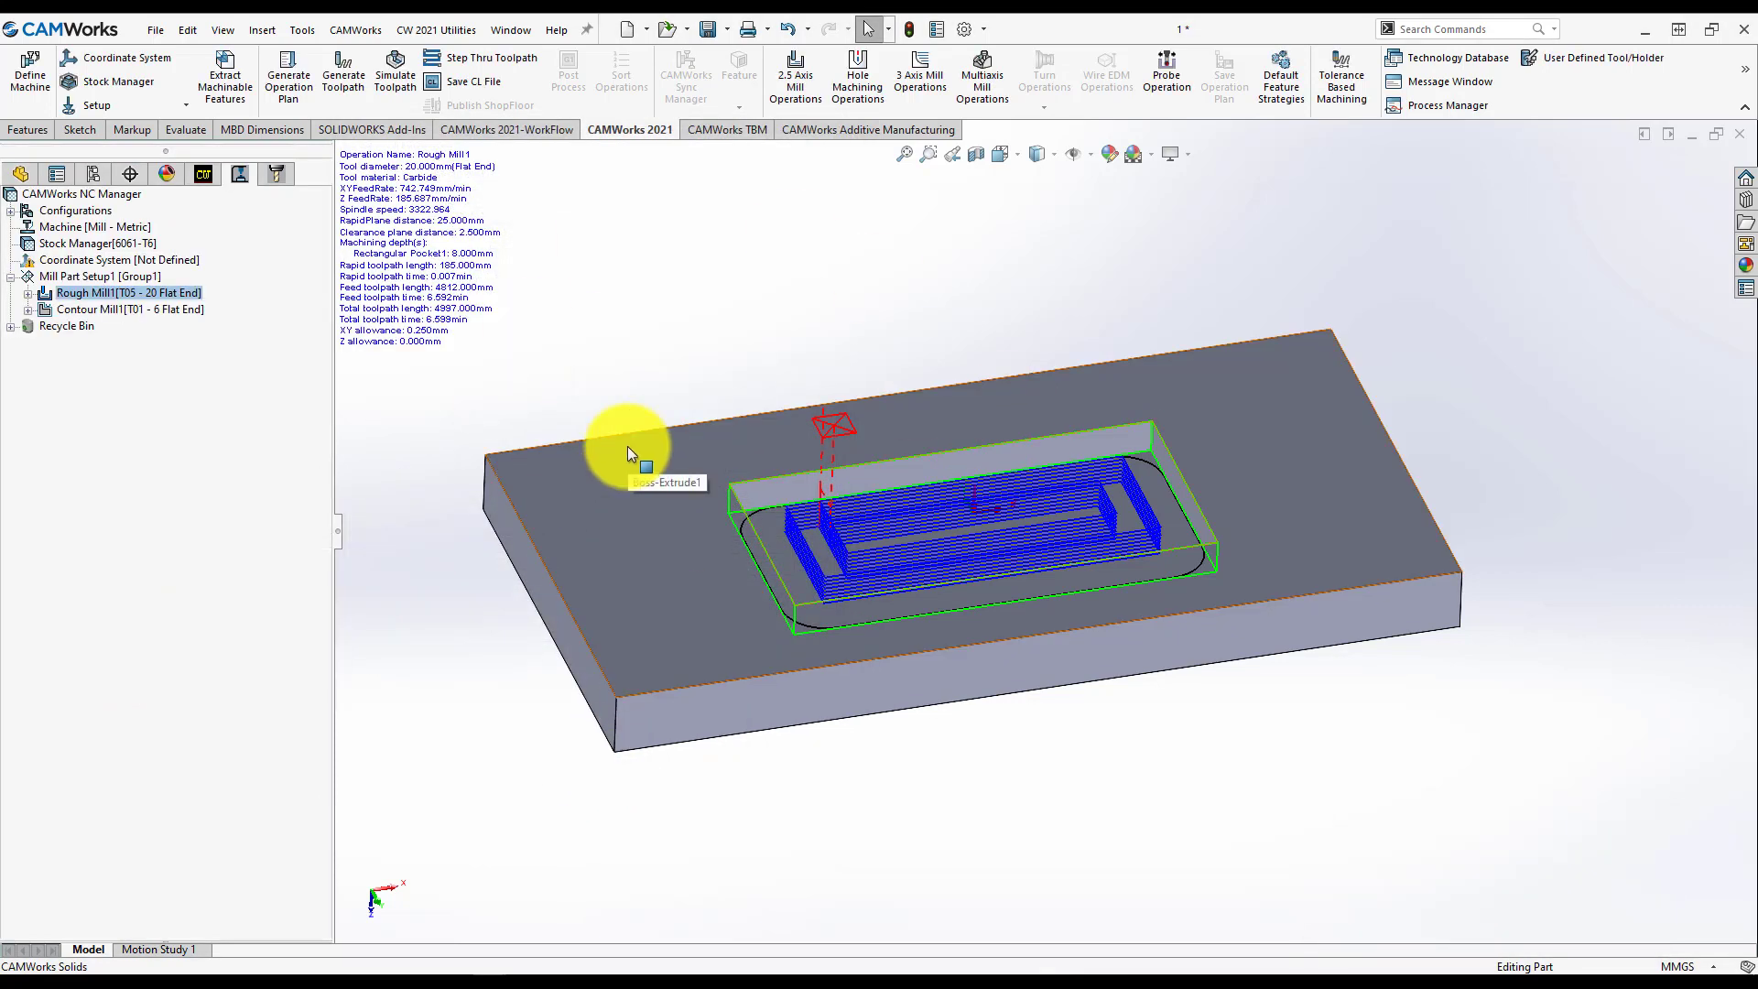
# Step: Give Contour Mill1 30 mm cut amounts with Bottom finish enabled, preview and accept
pyautogui.click(129, 308)
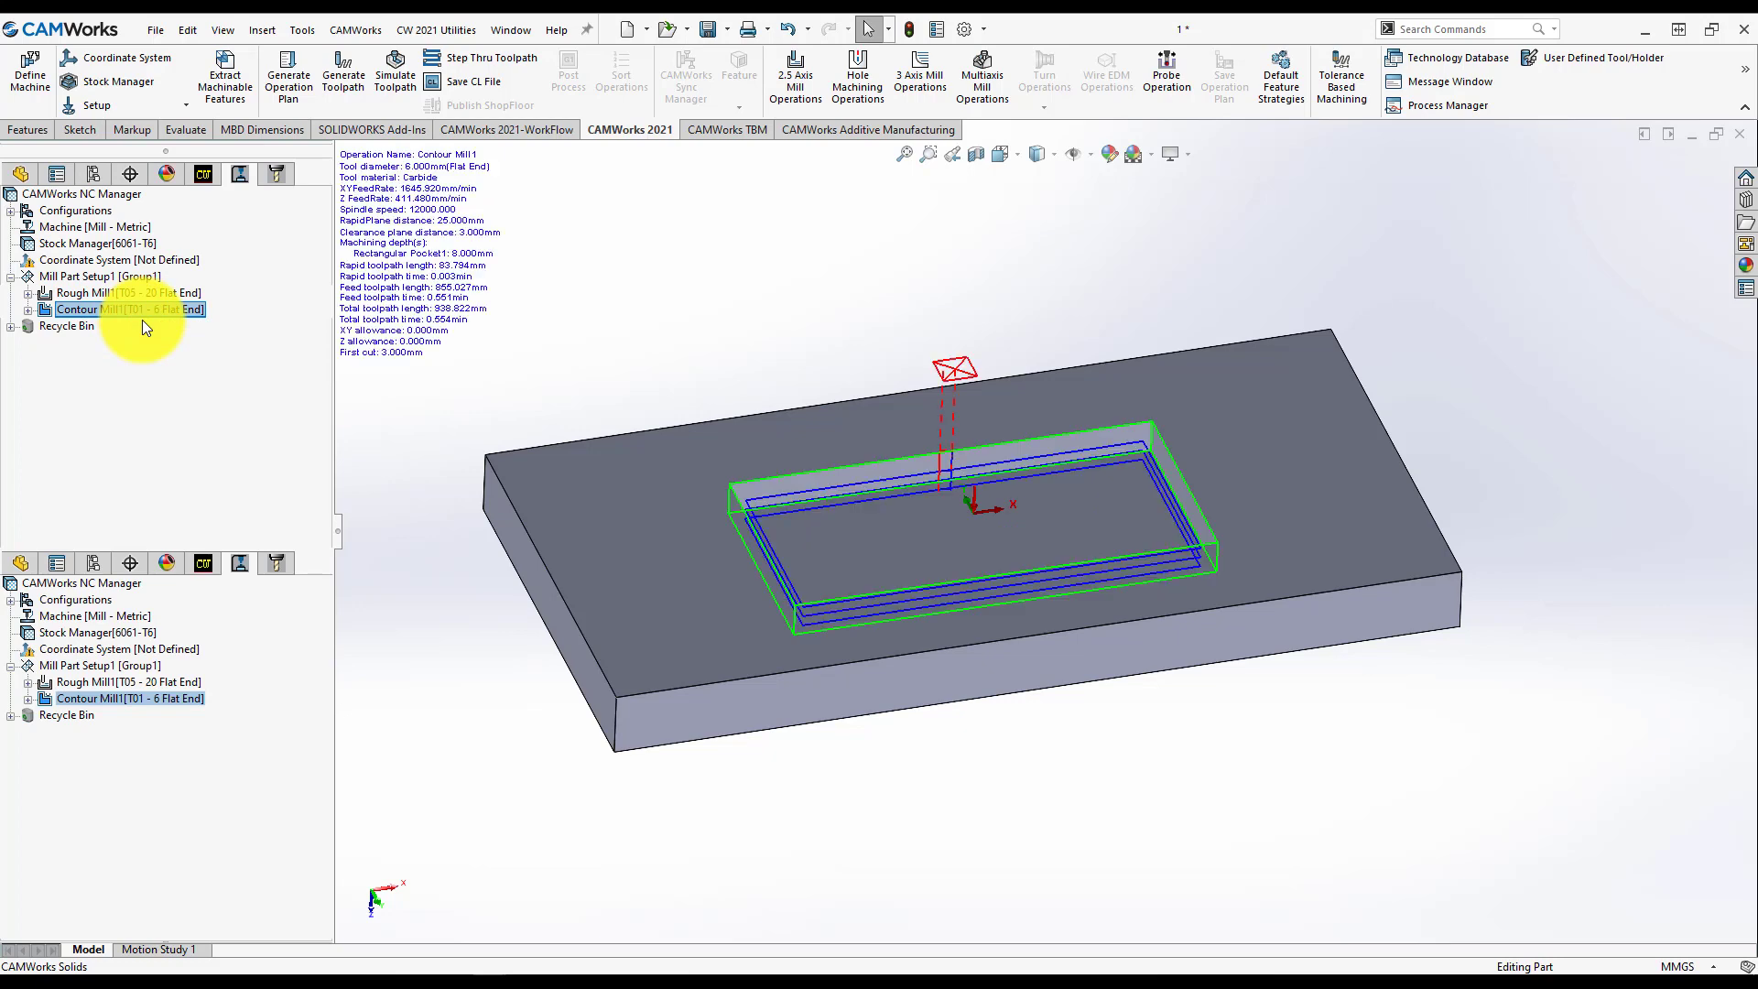
pyautogui.doubleClick(129, 309)
pyautogui.write('30')
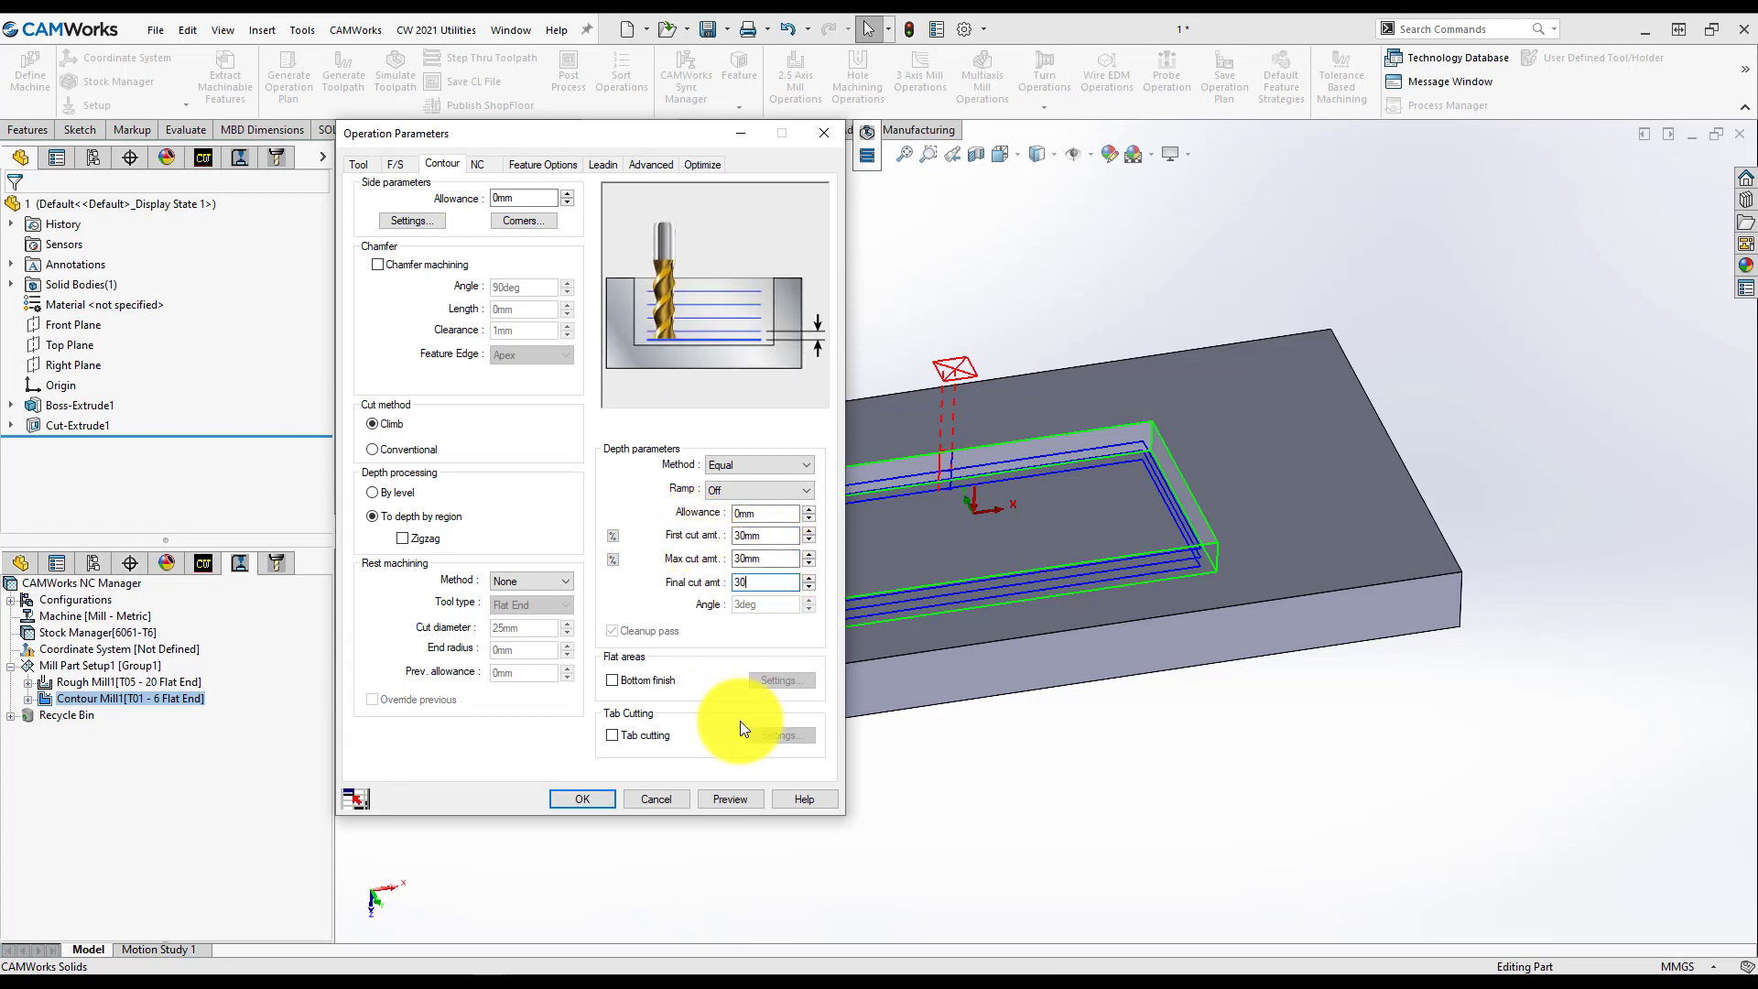
pyautogui.click(730, 798)
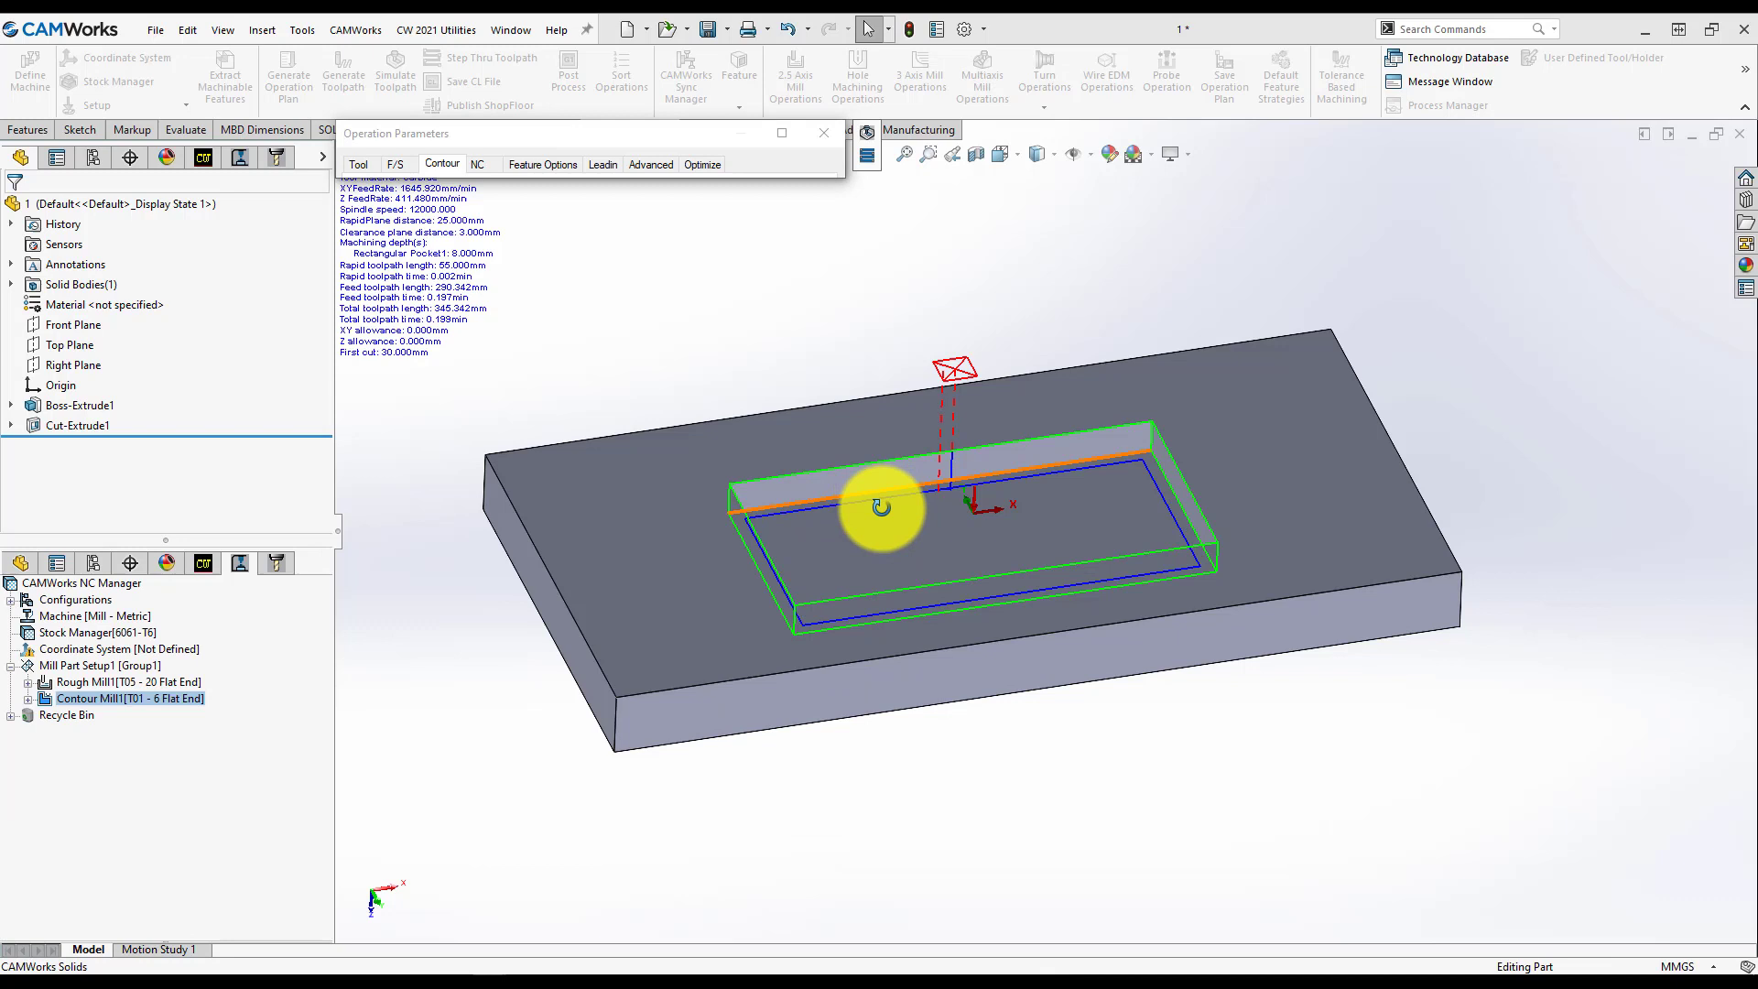
pyautogui.click(442, 164)
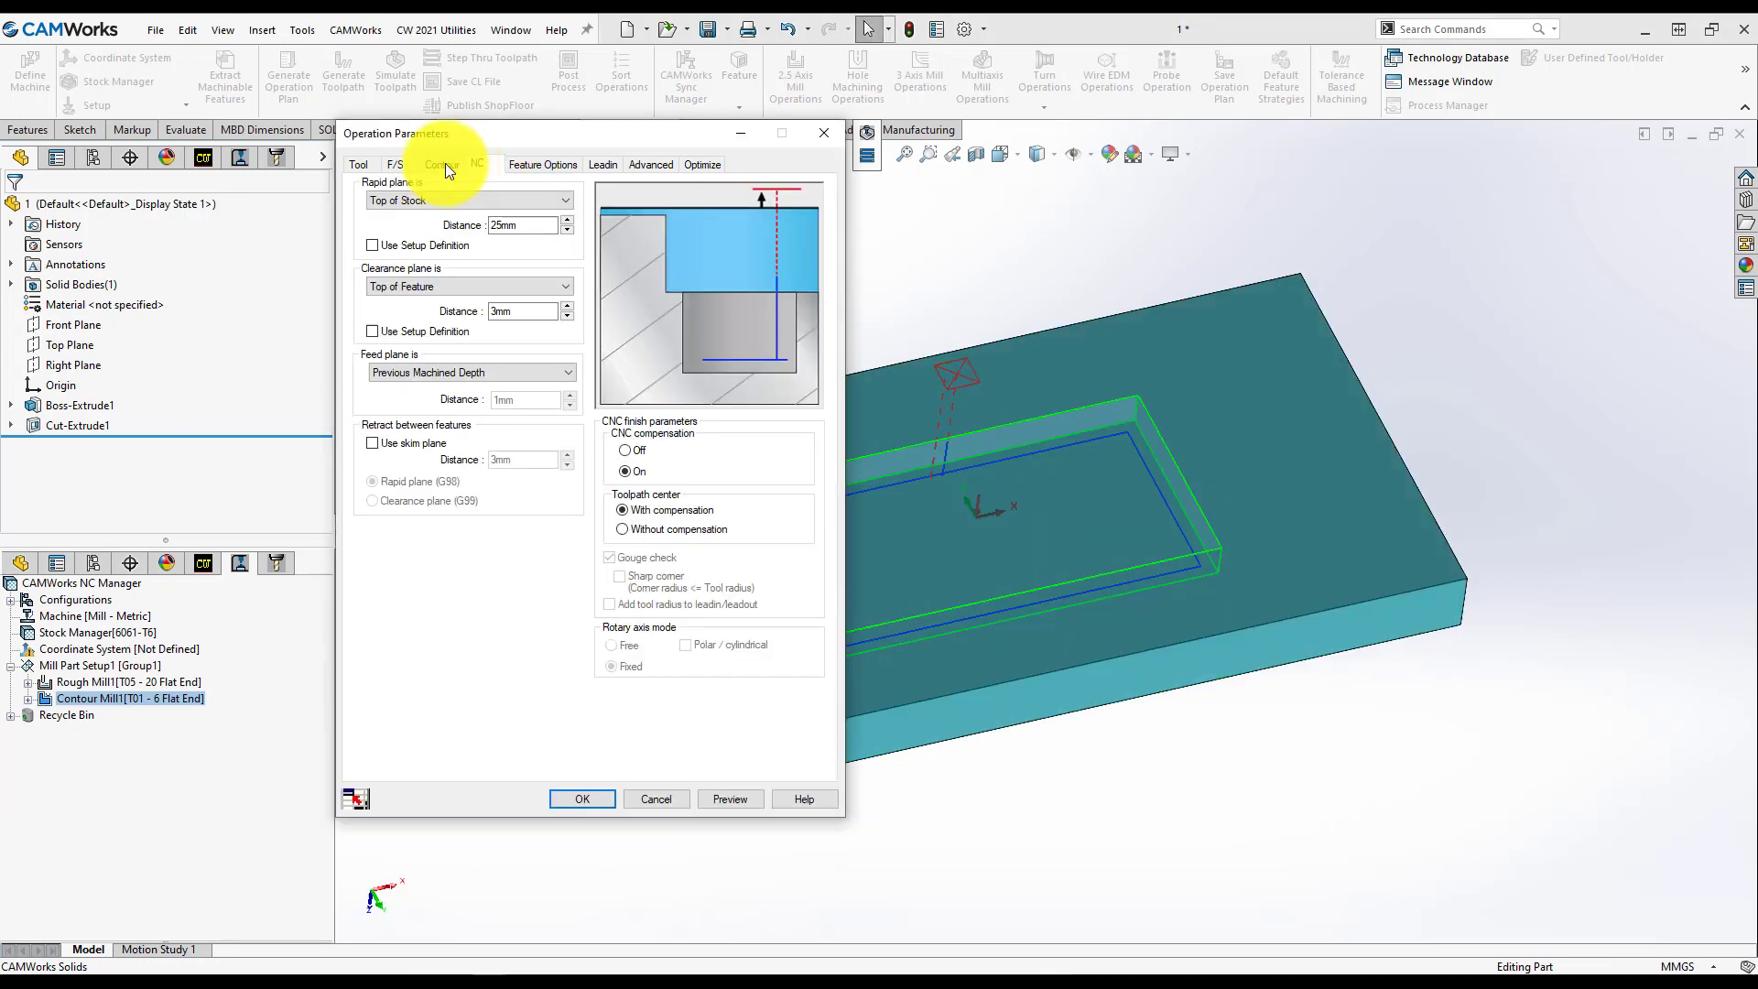
pyautogui.click(440, 164)
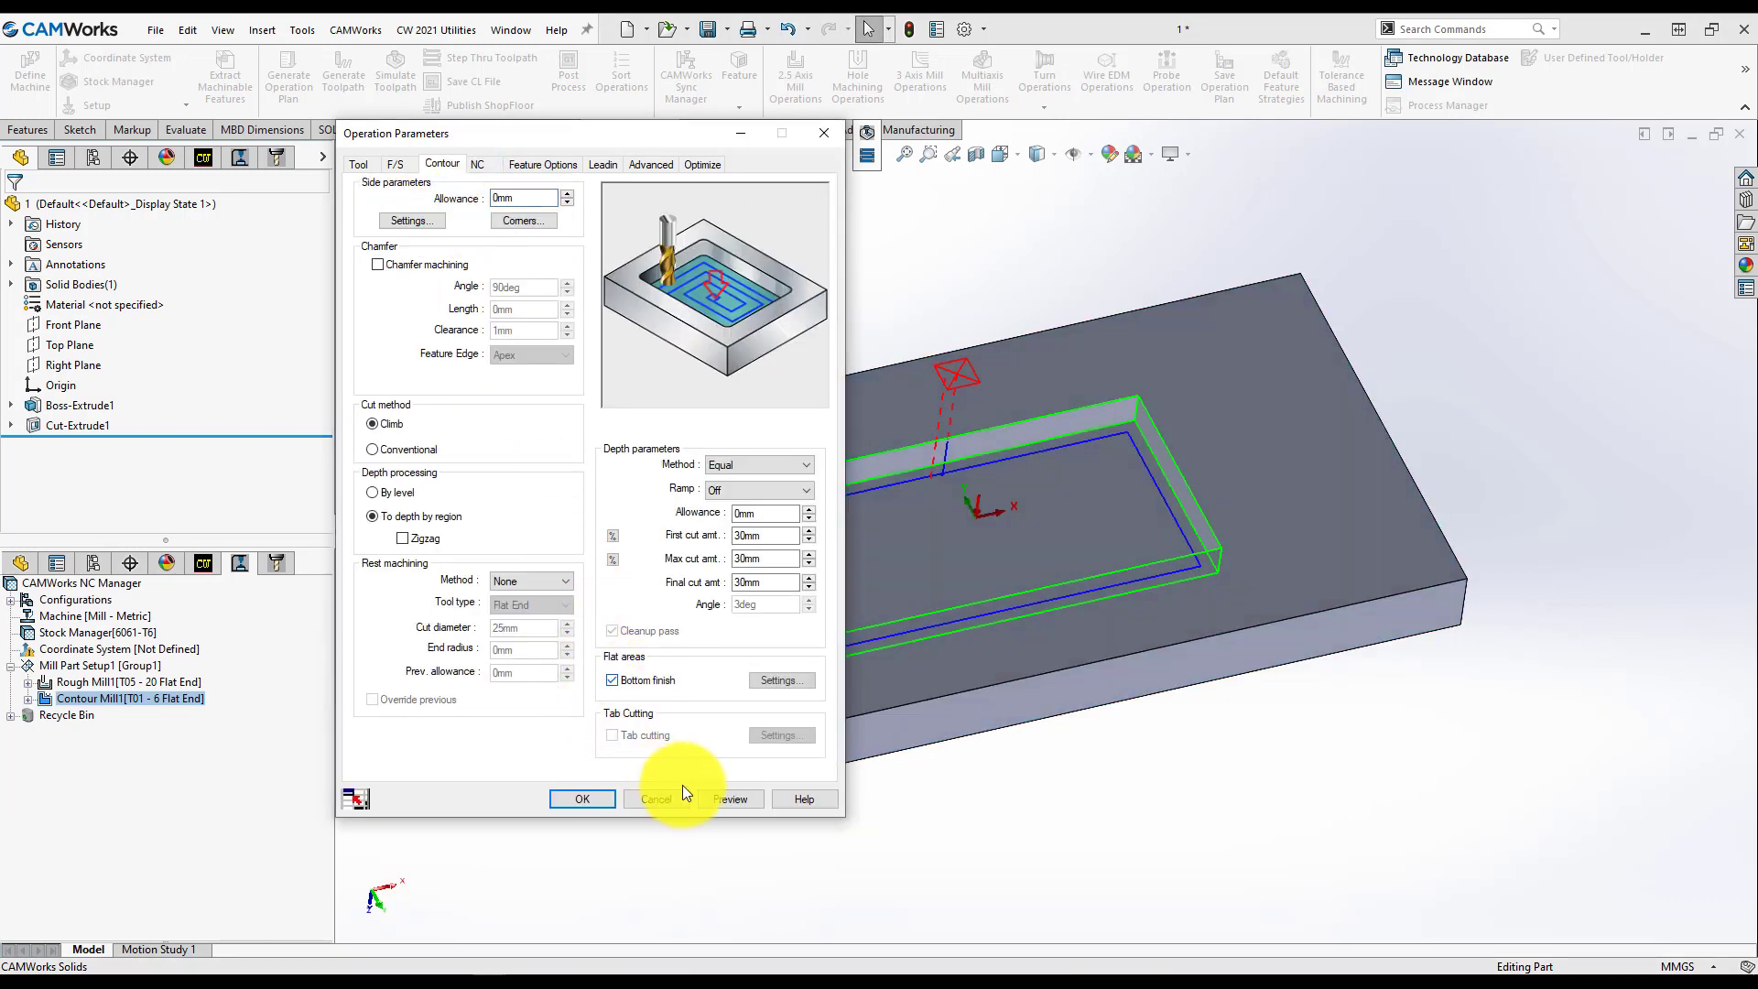
pyautogui.moveTo(729, 808)
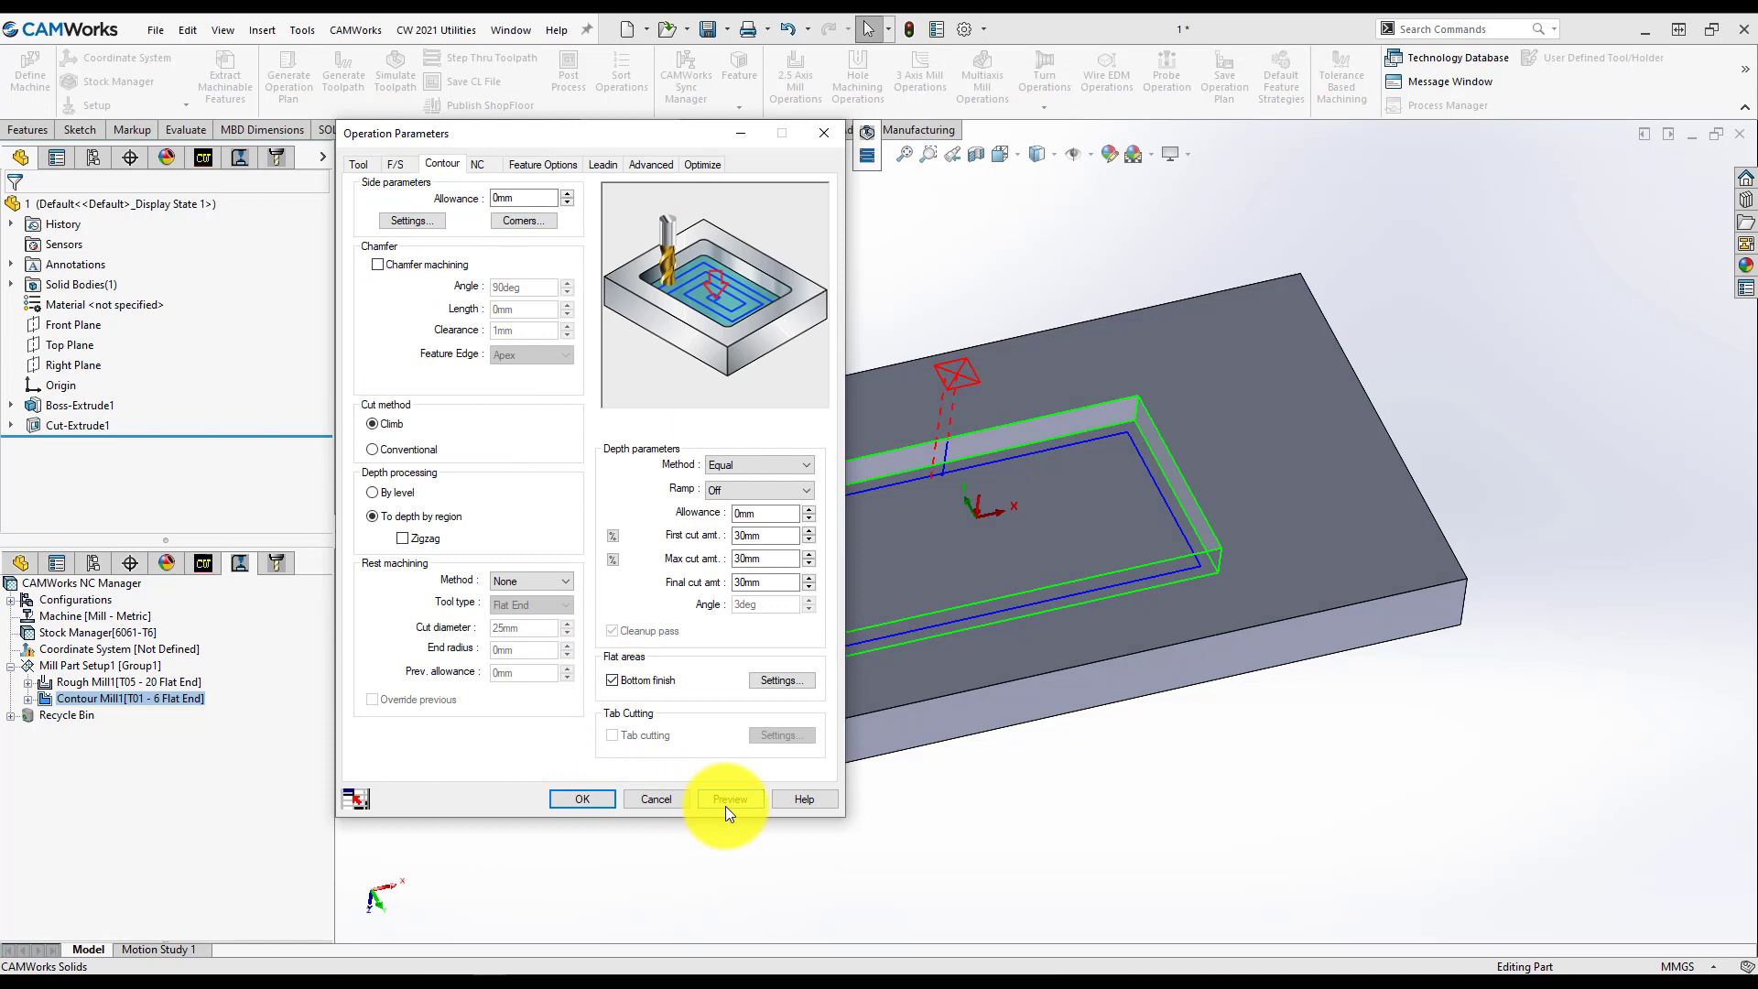
pyautogui.click(729, 798)
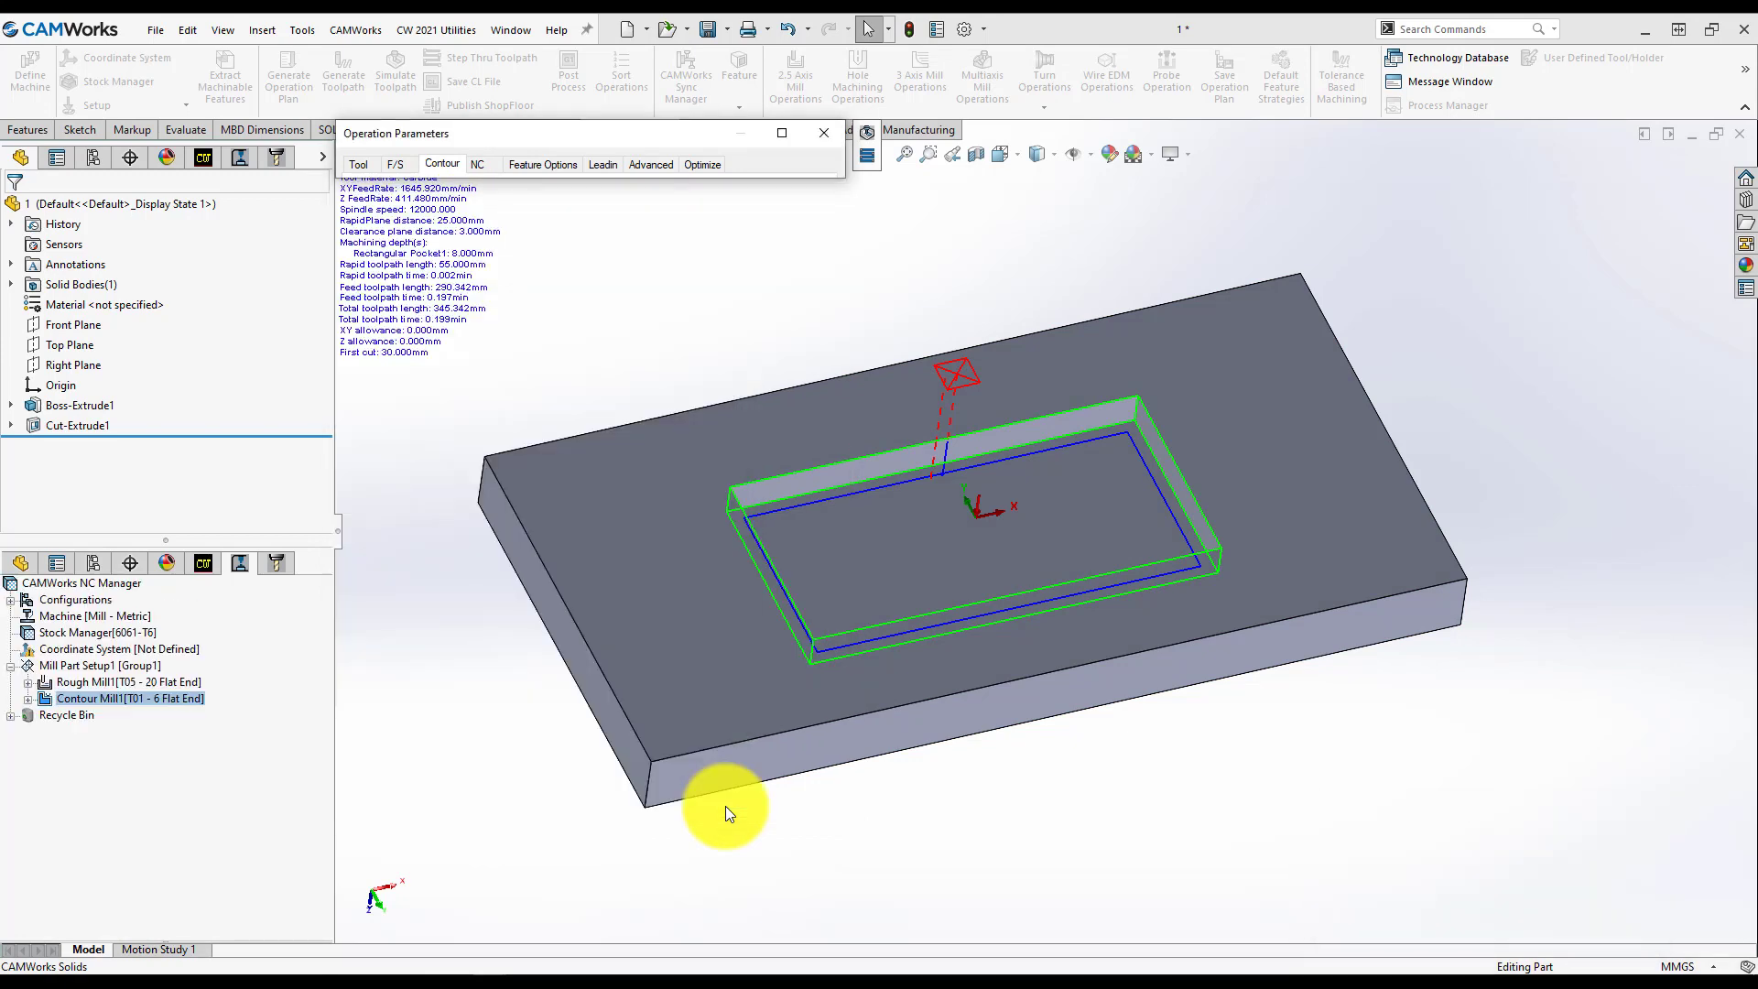
pyautogui.click(442, 164)
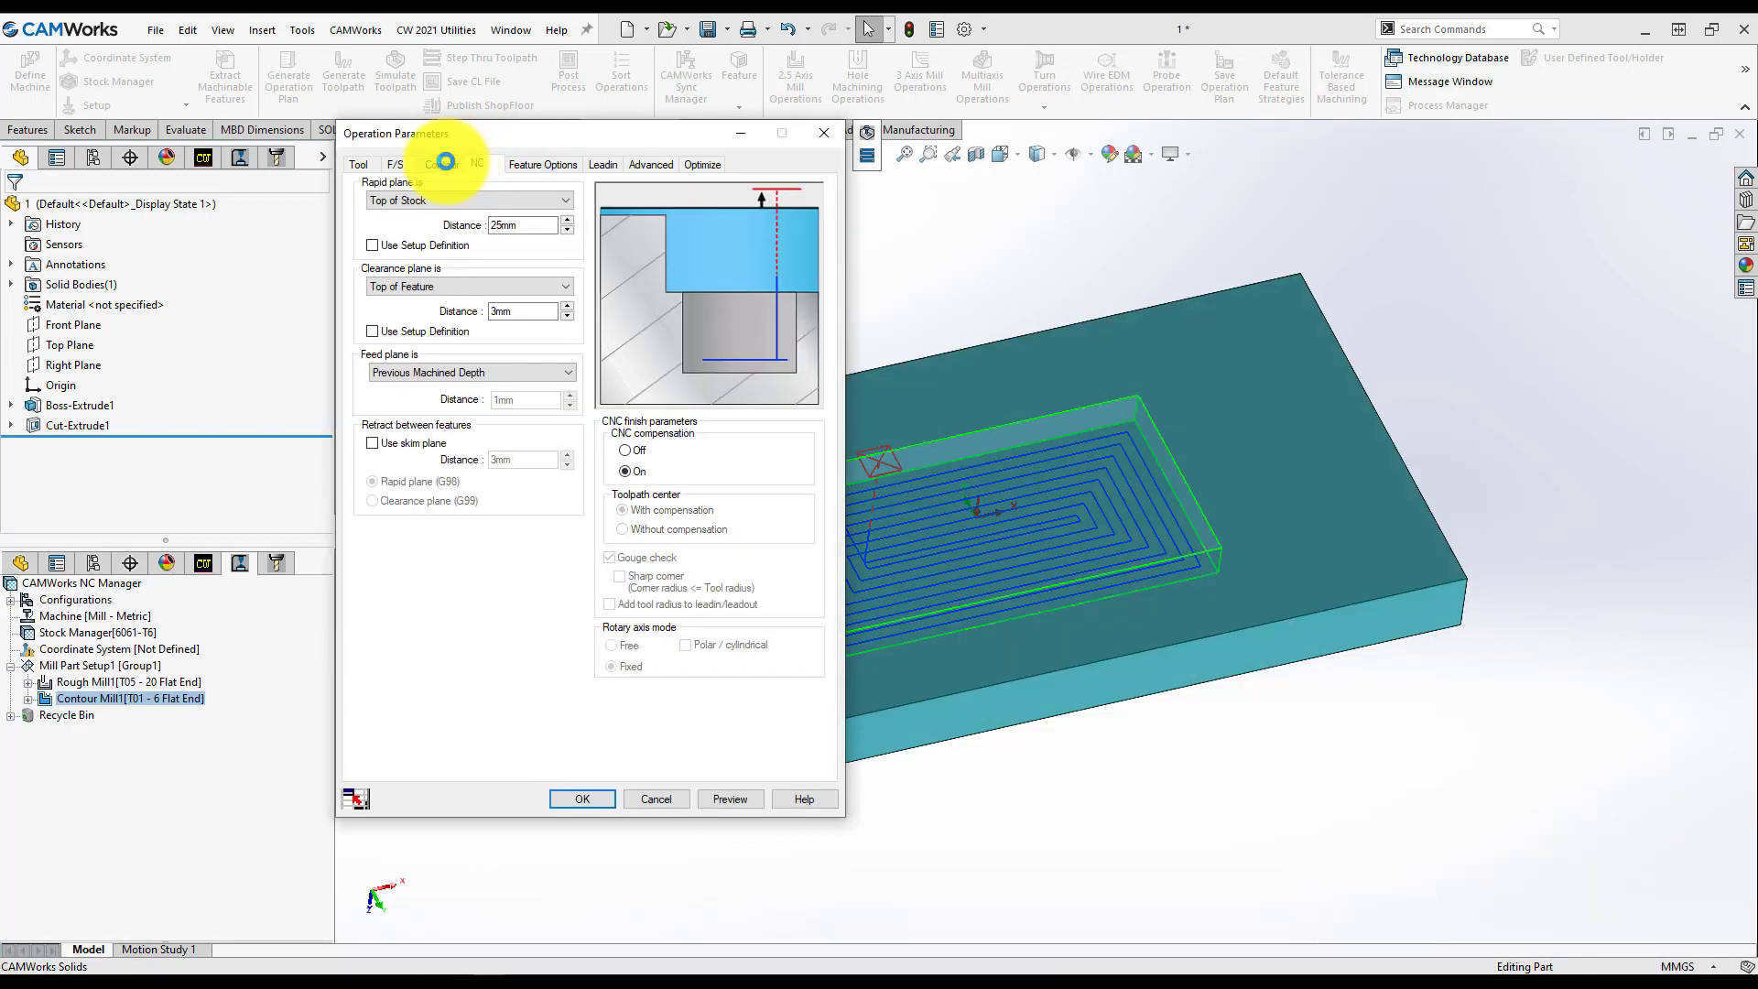
pyautogui.click(582, 799)
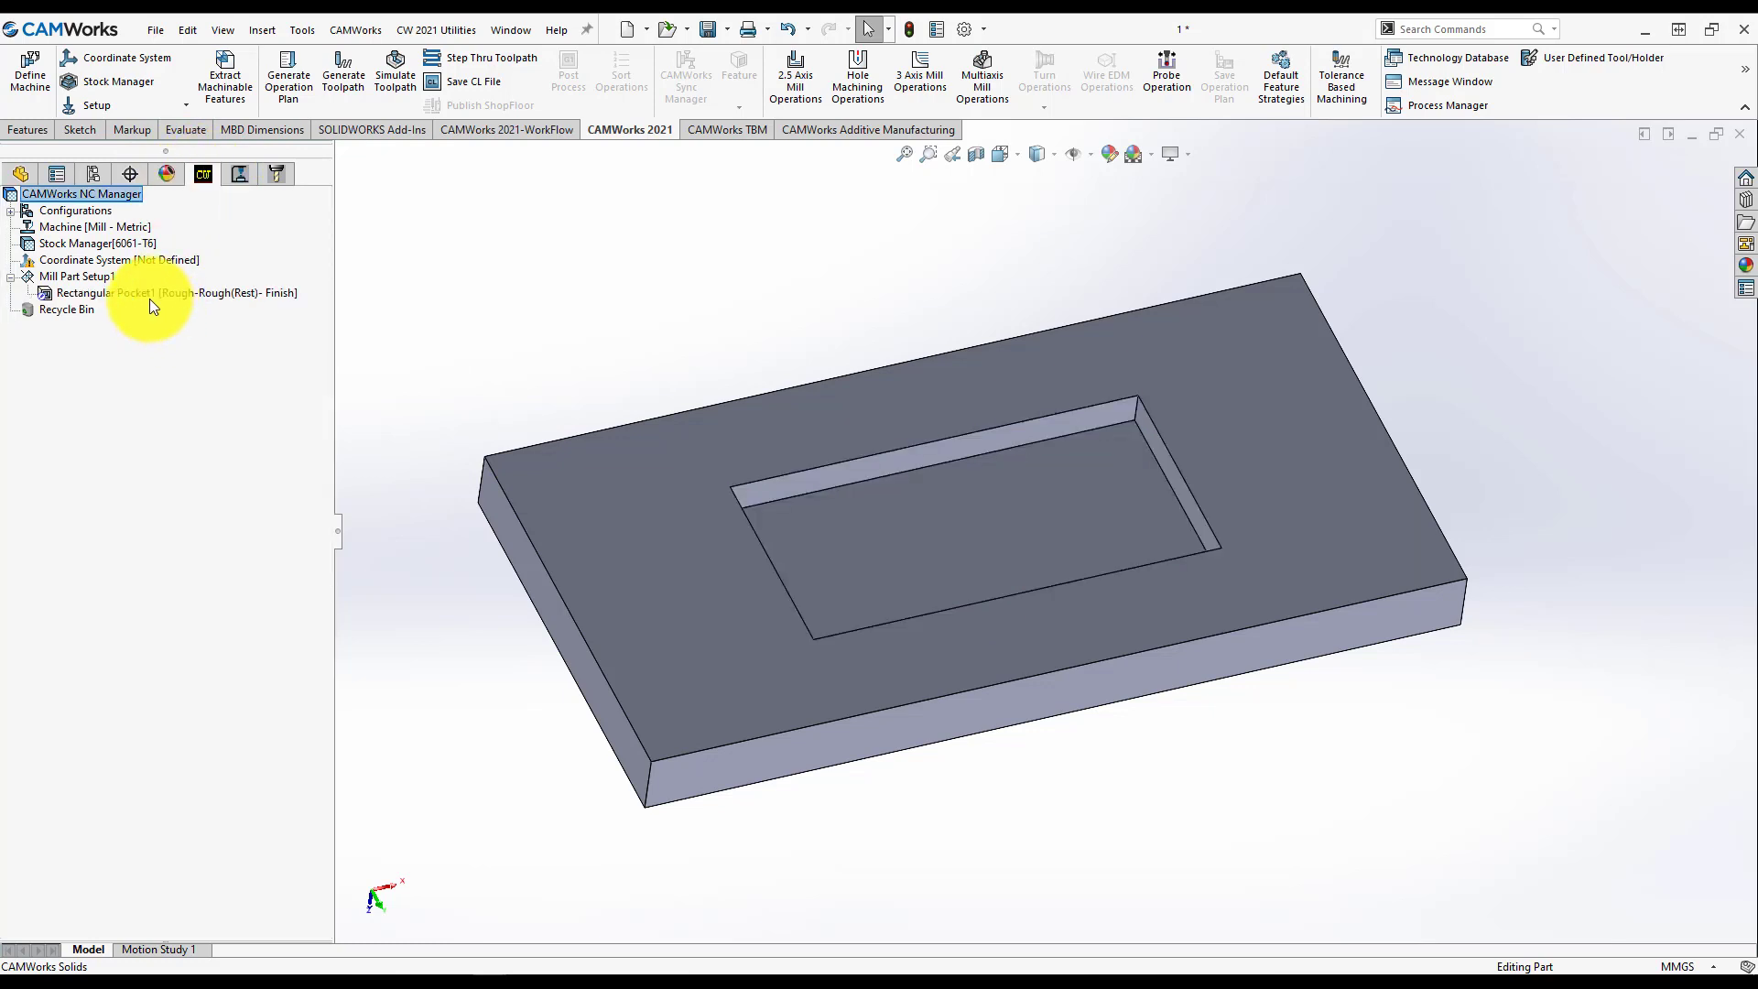
# Step: Choose Save Operation Plan for Rectangular Pocket1 to open the Save to Database panel
pyautogui.click(106, 293)
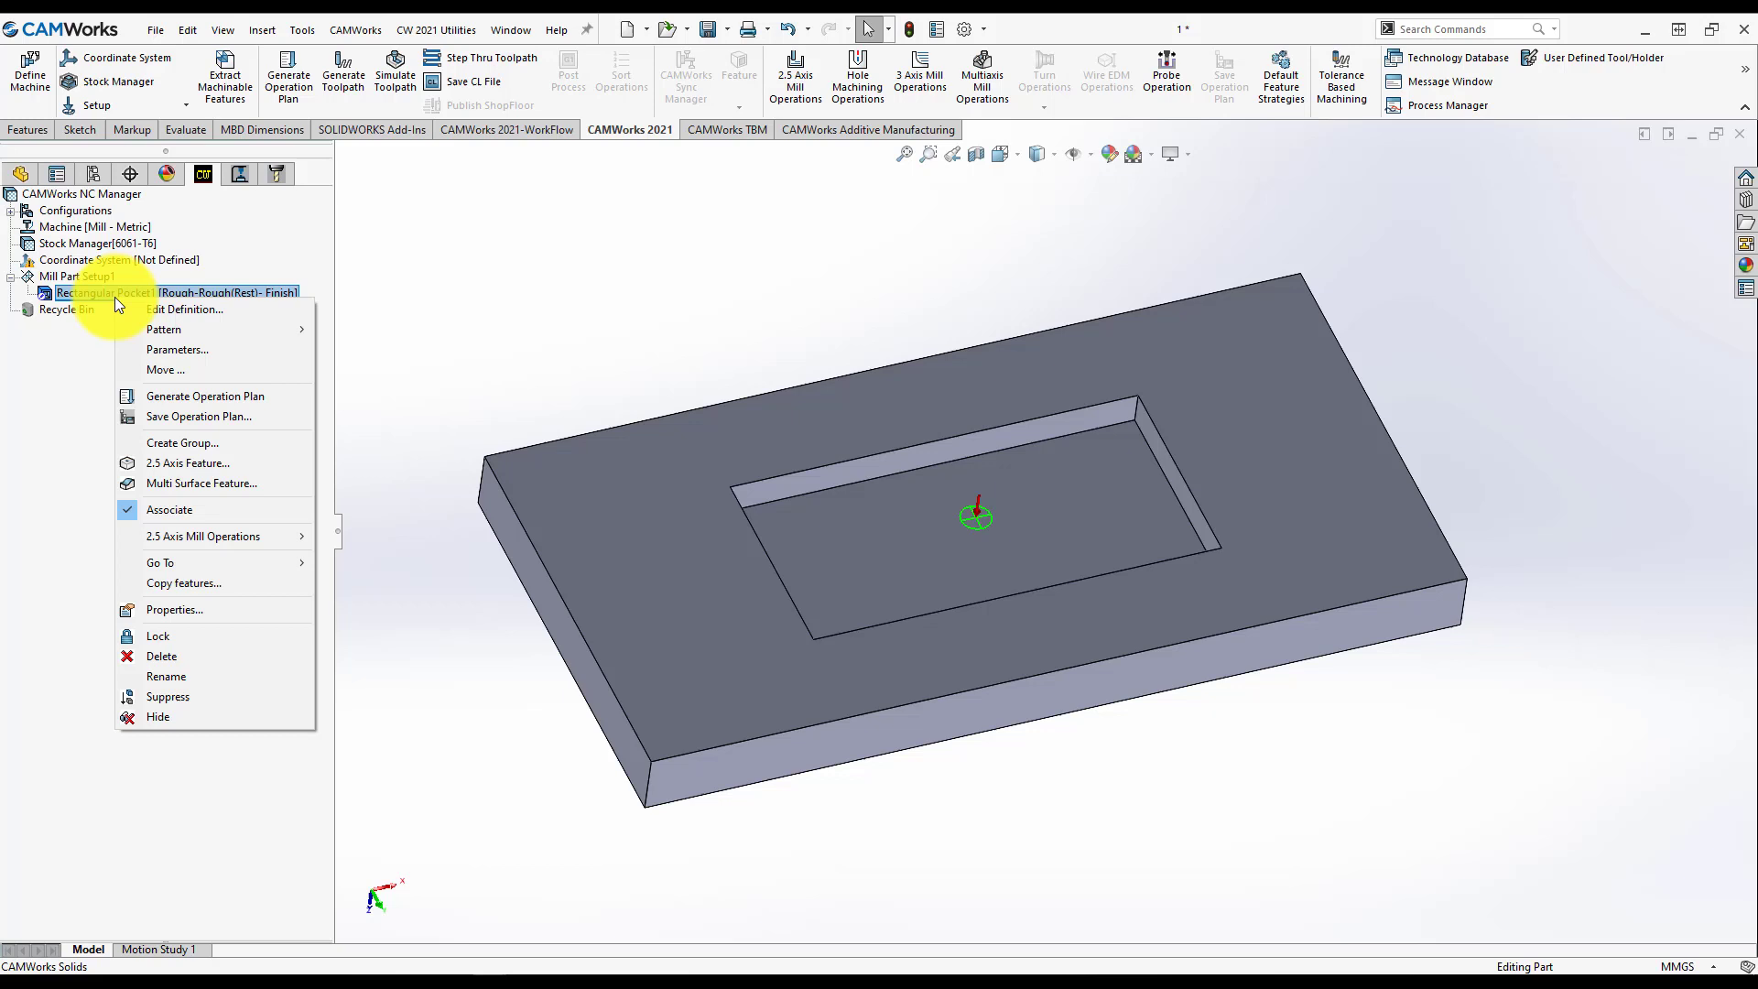
pyautogui.moveTo(199, 416)
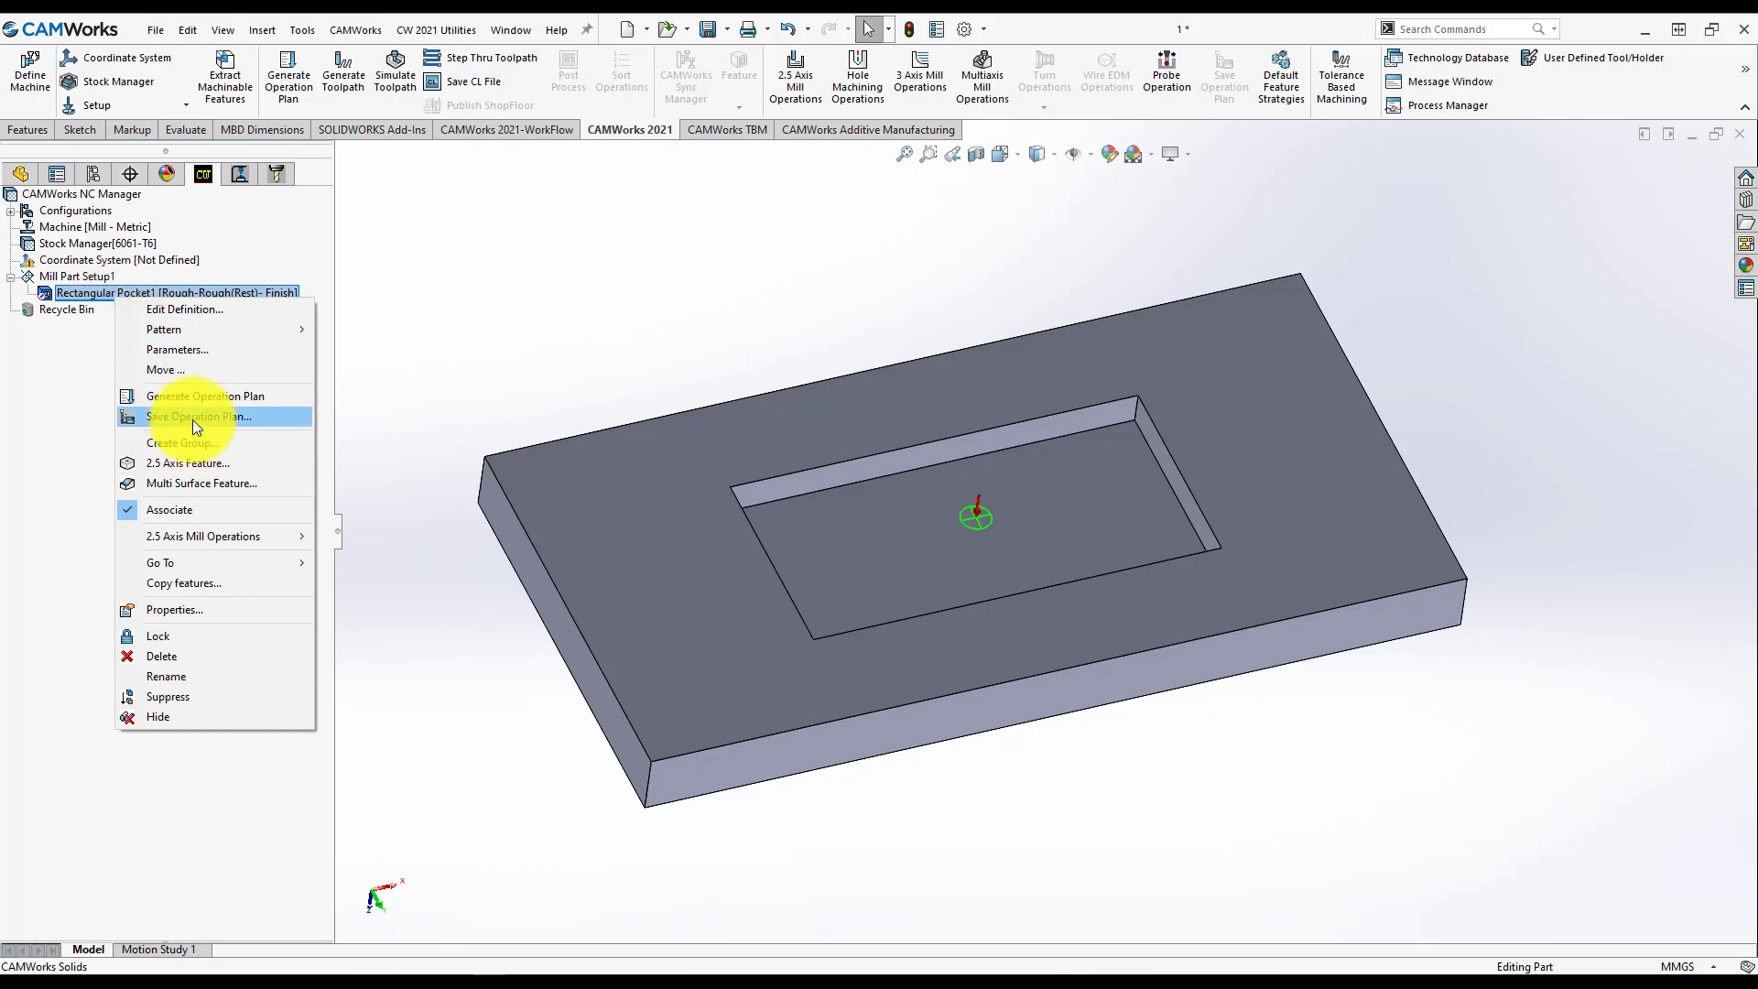
pyautogui.click(199, 415)
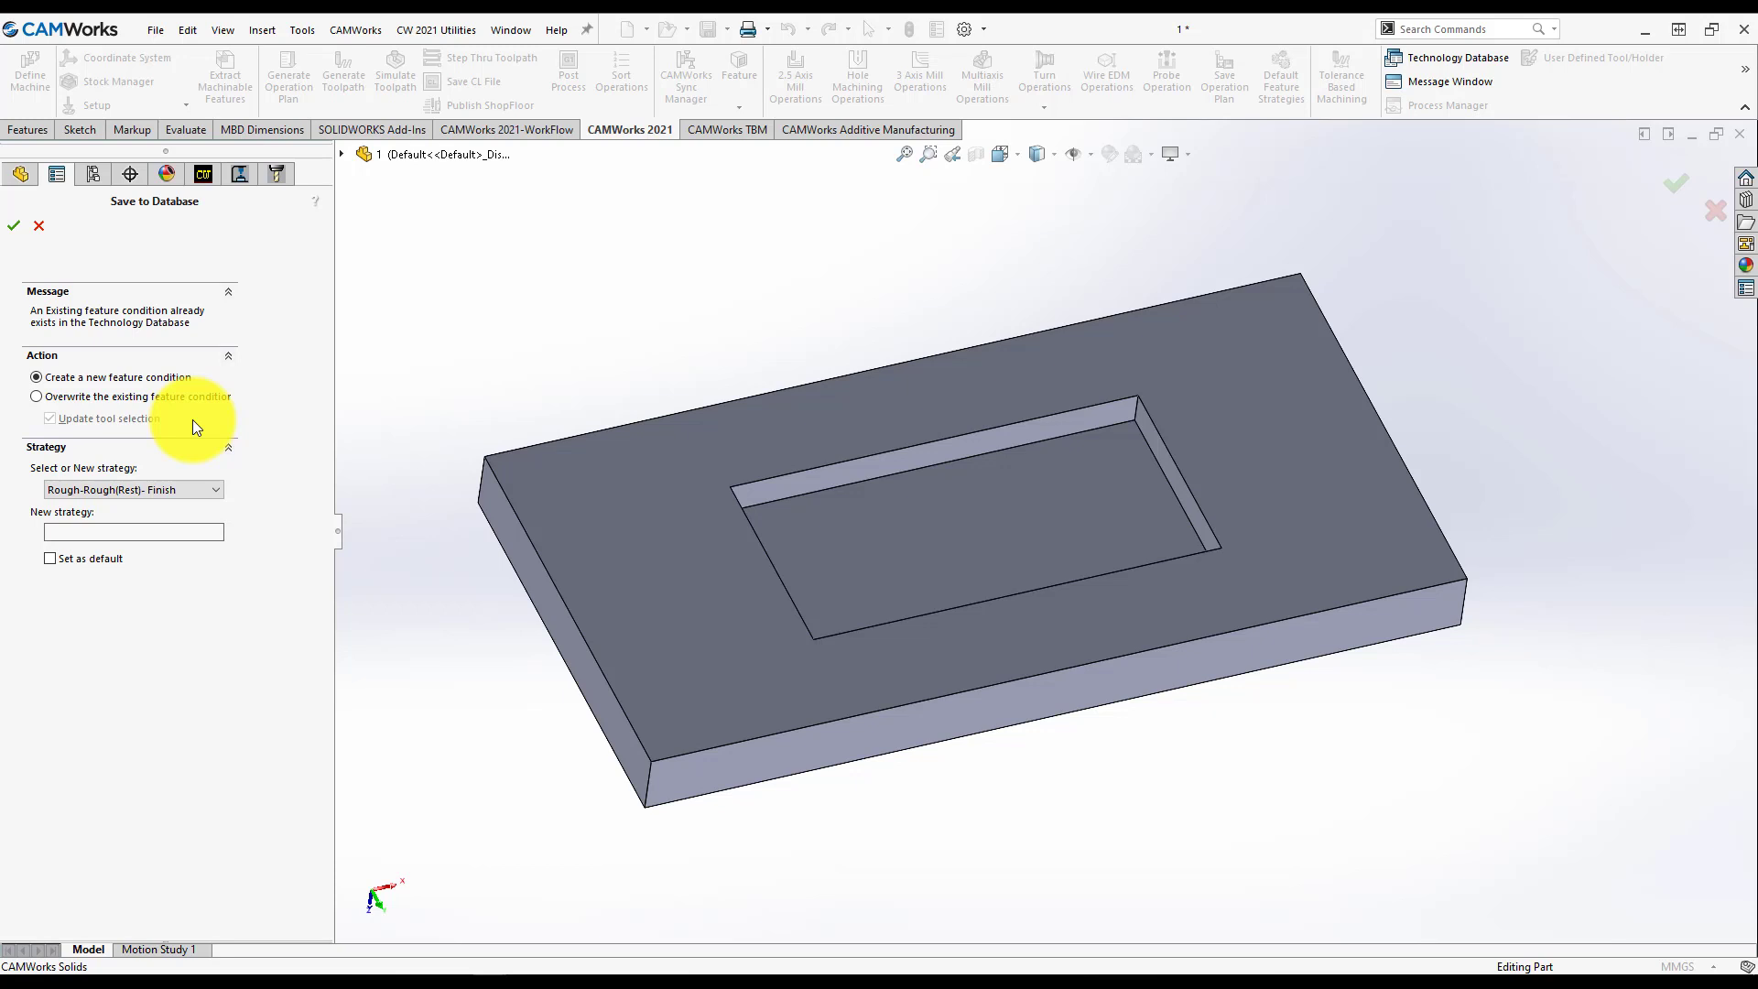
pyautogui.moveTo(156, 418)
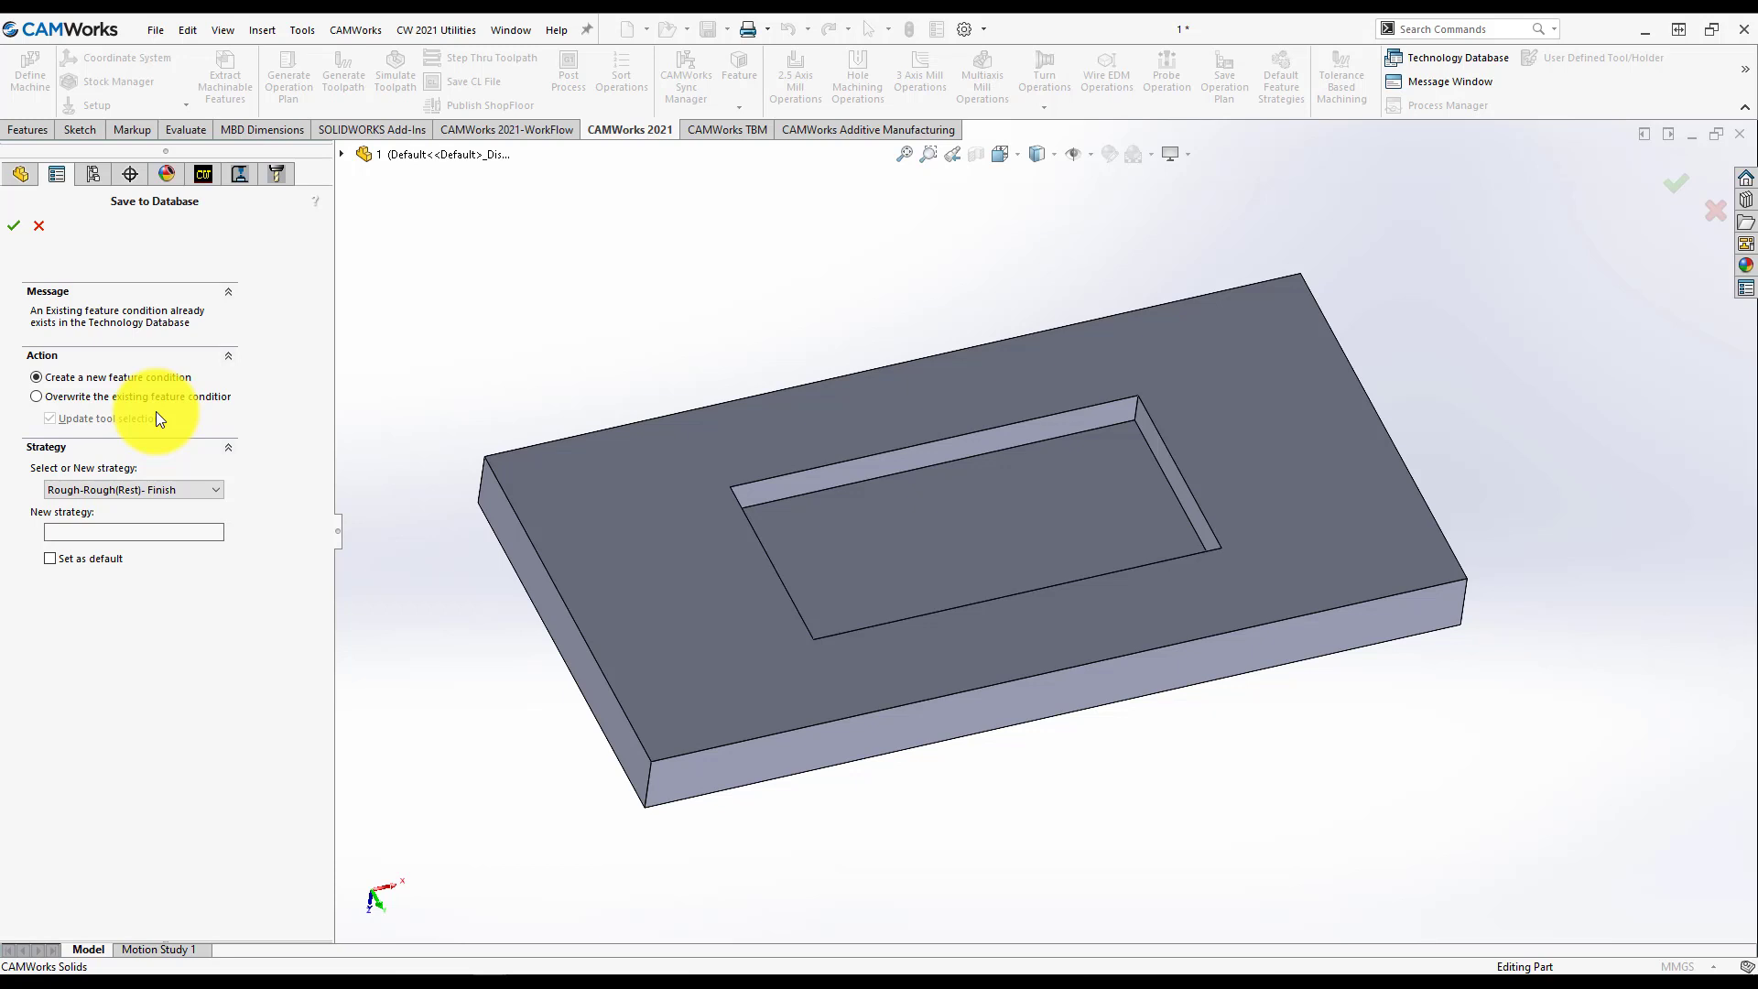
pyautogui.moveTo(84, 381)
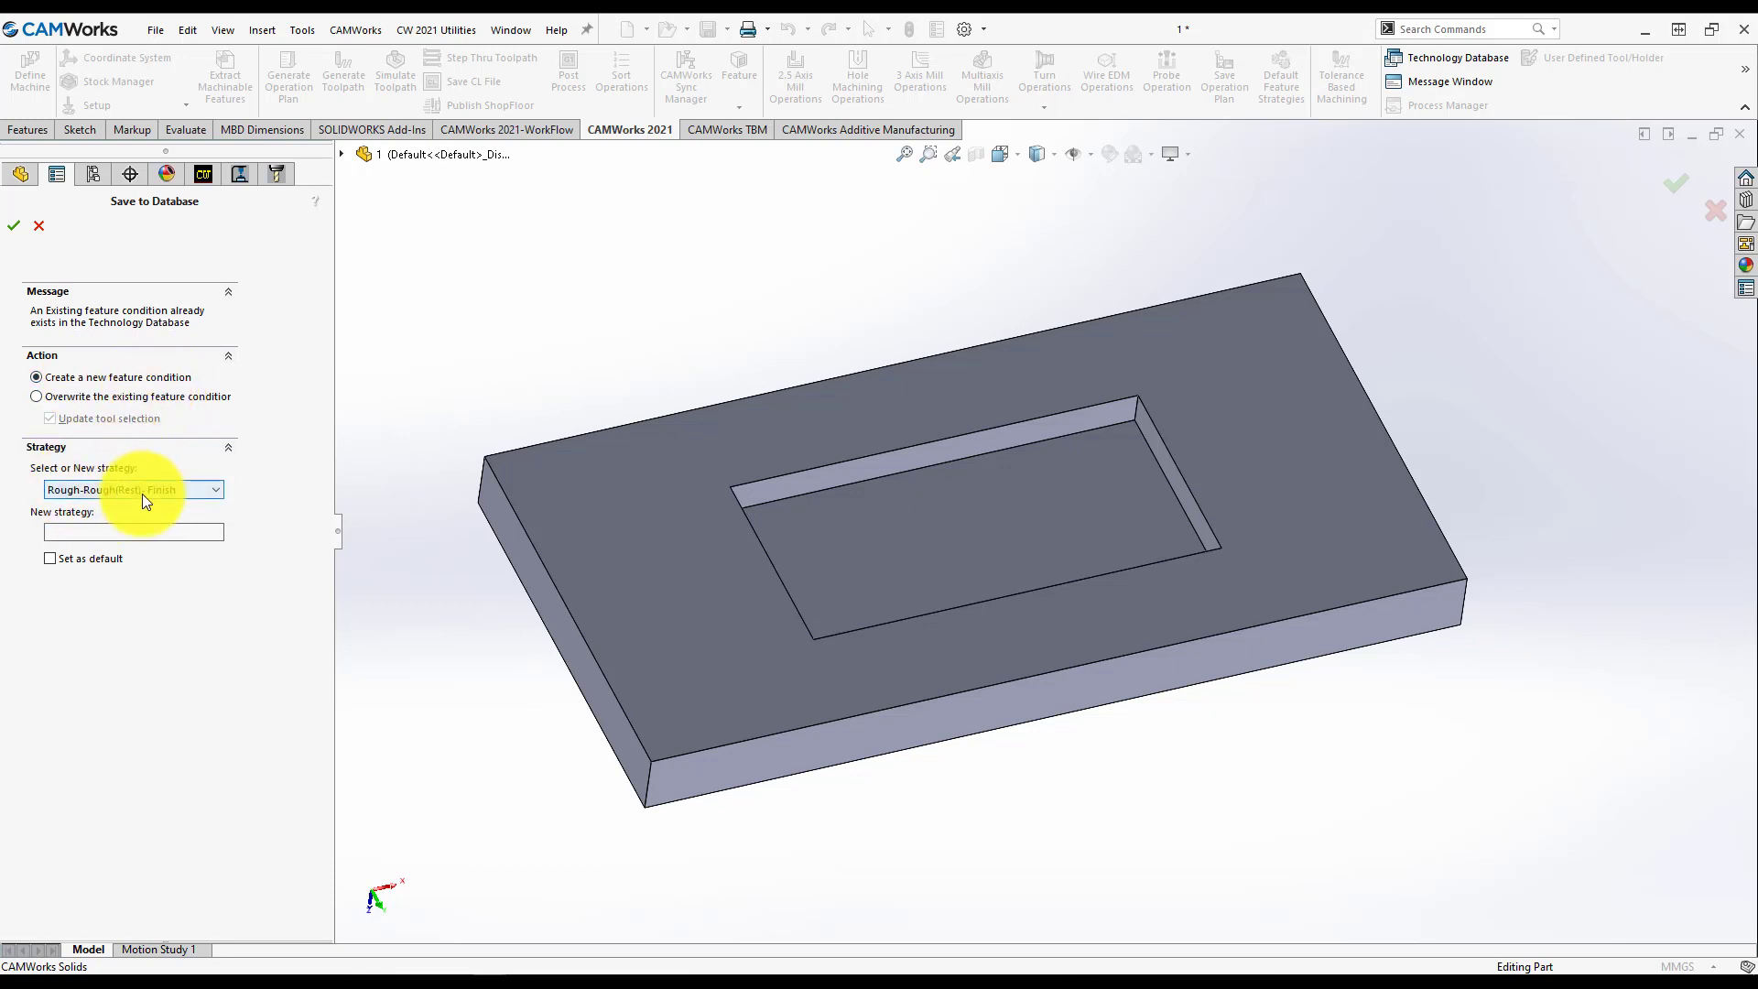
# Step: Create a new strategy named 'Test pocket 1' and set it as default
pyautogui.click(214, 490)
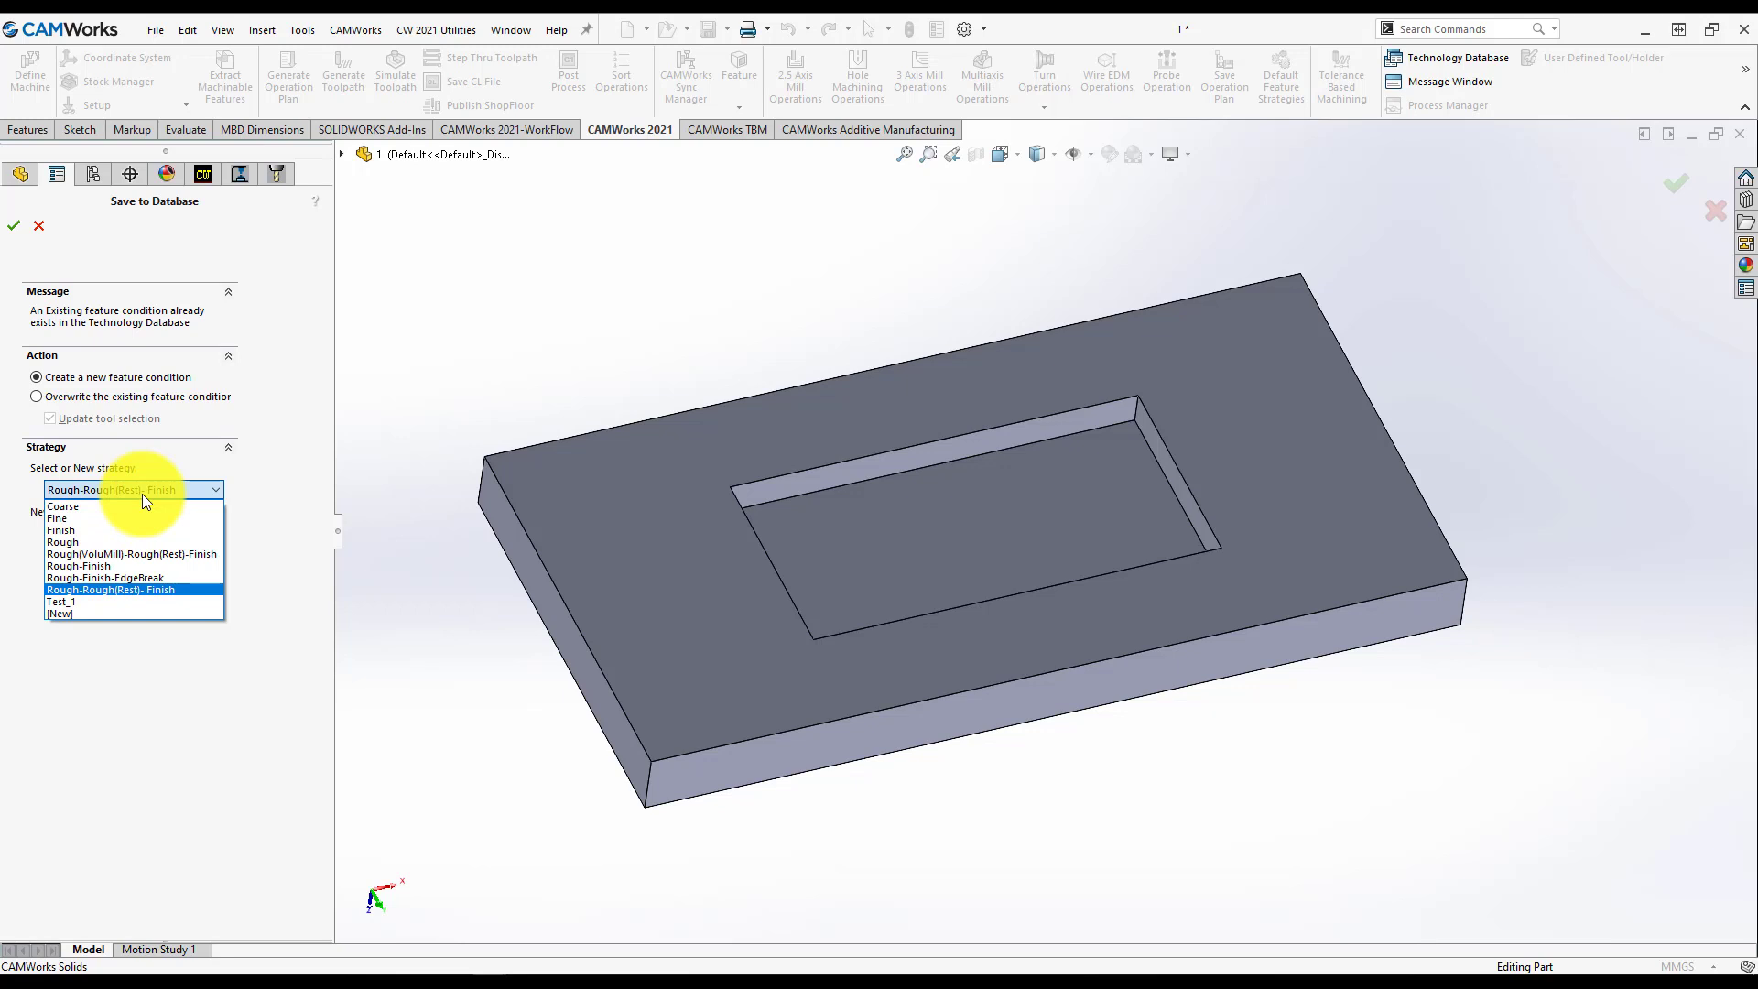
pyautogui.click(59, 613)
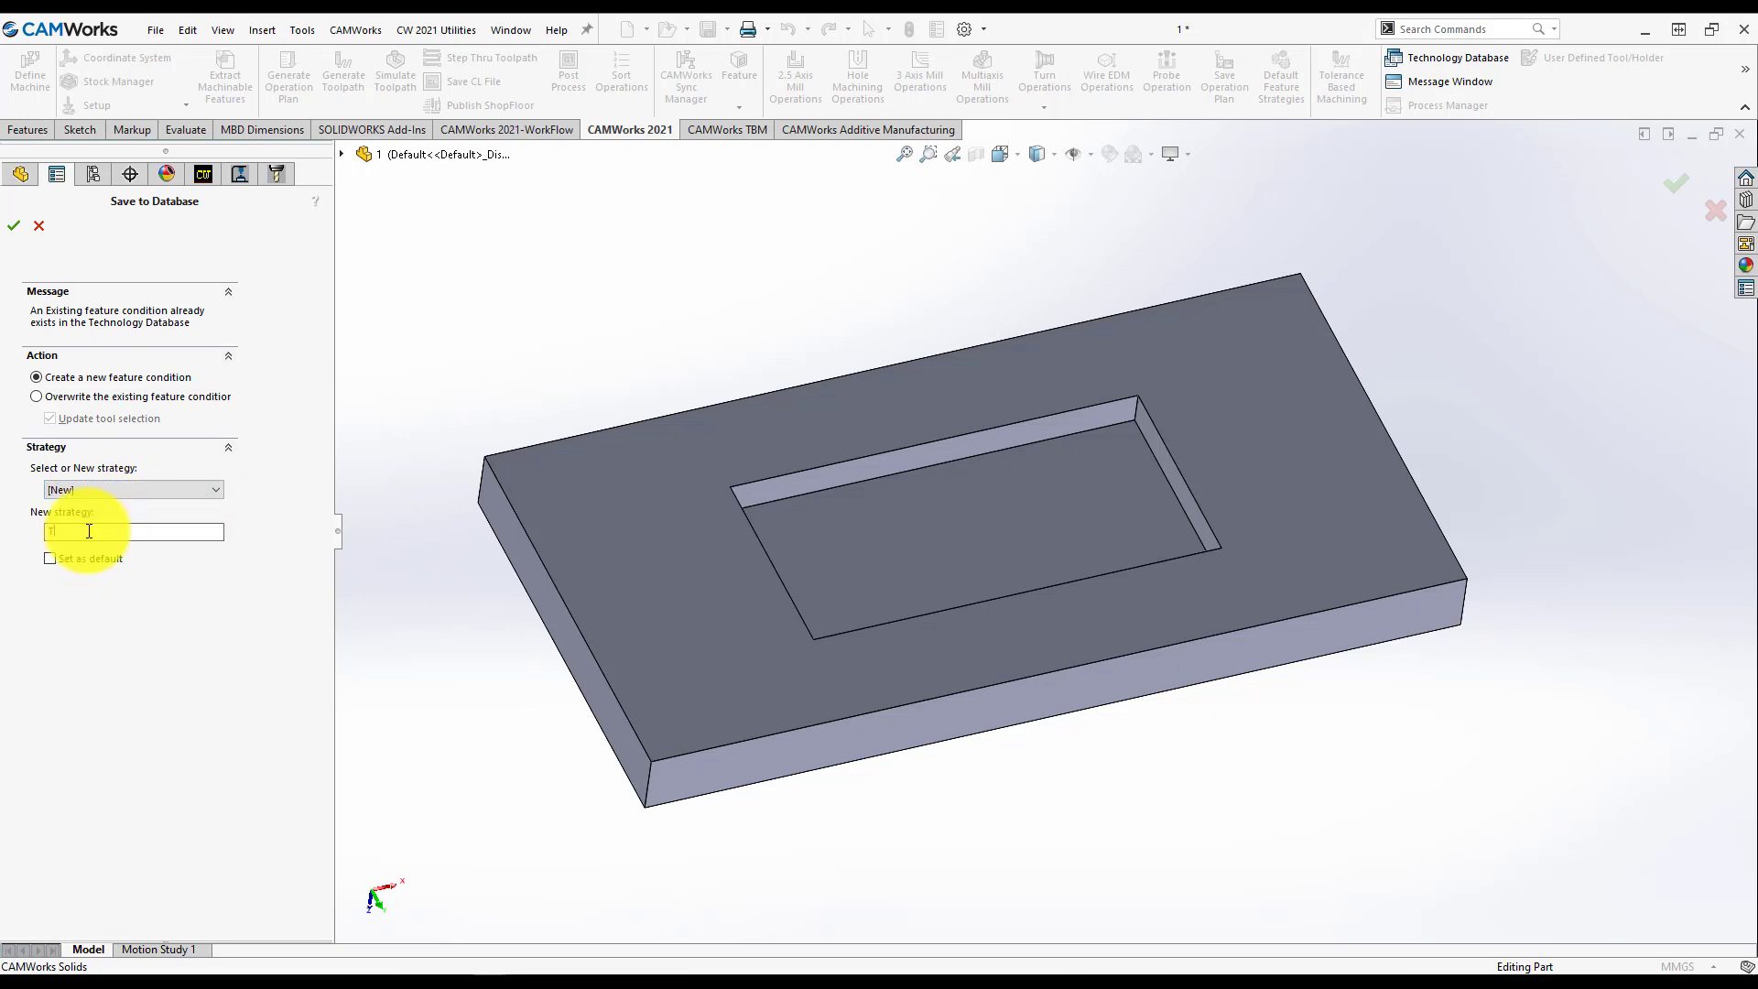
pyautogui.write('Test pocket 1')
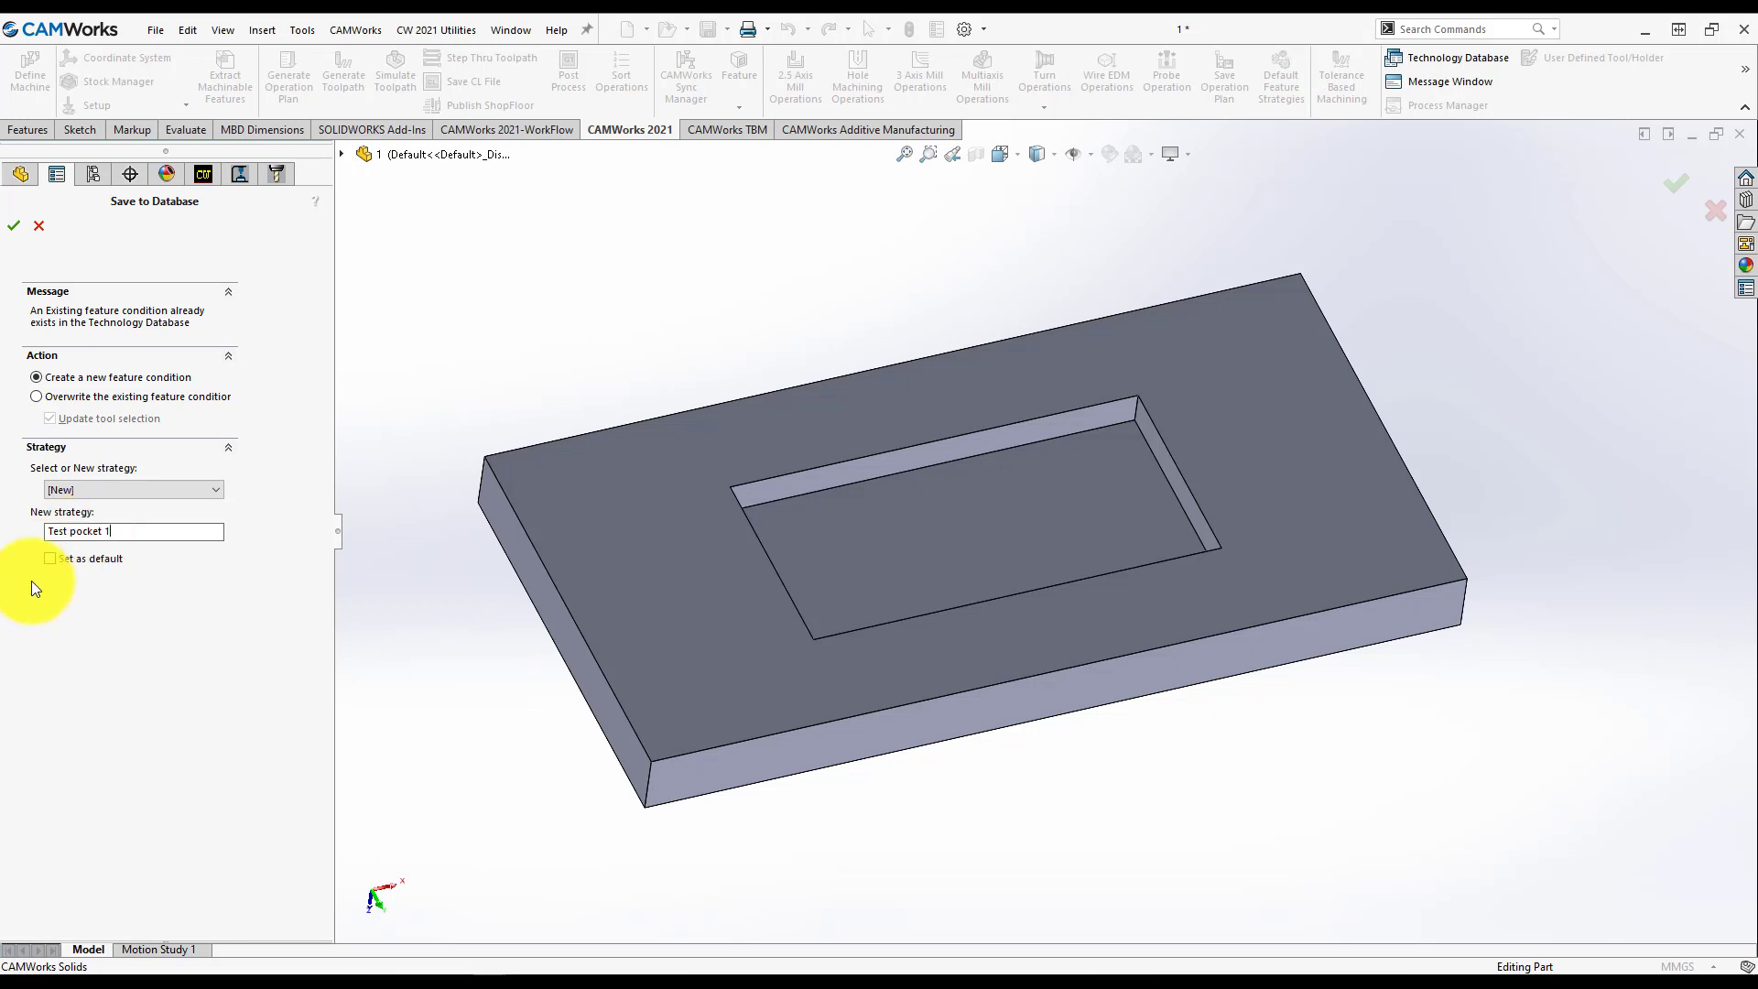
pyautogui.moveTo(54, 566)
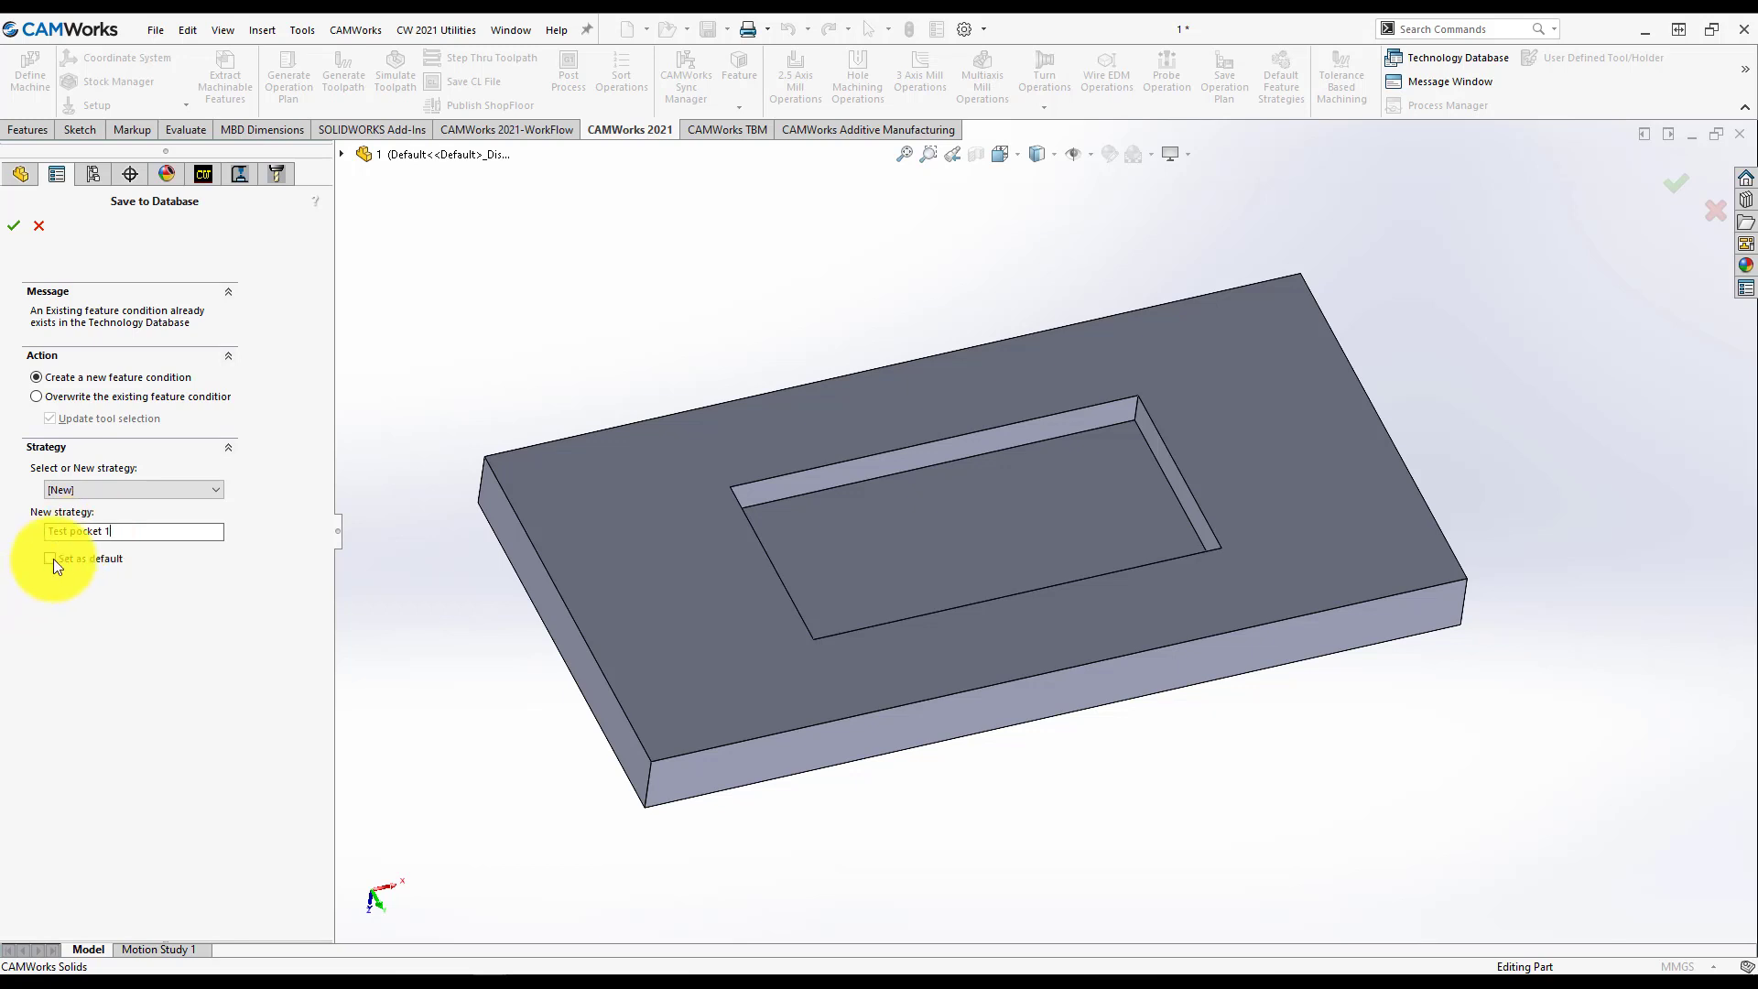
pyautogui.click(13, 226)
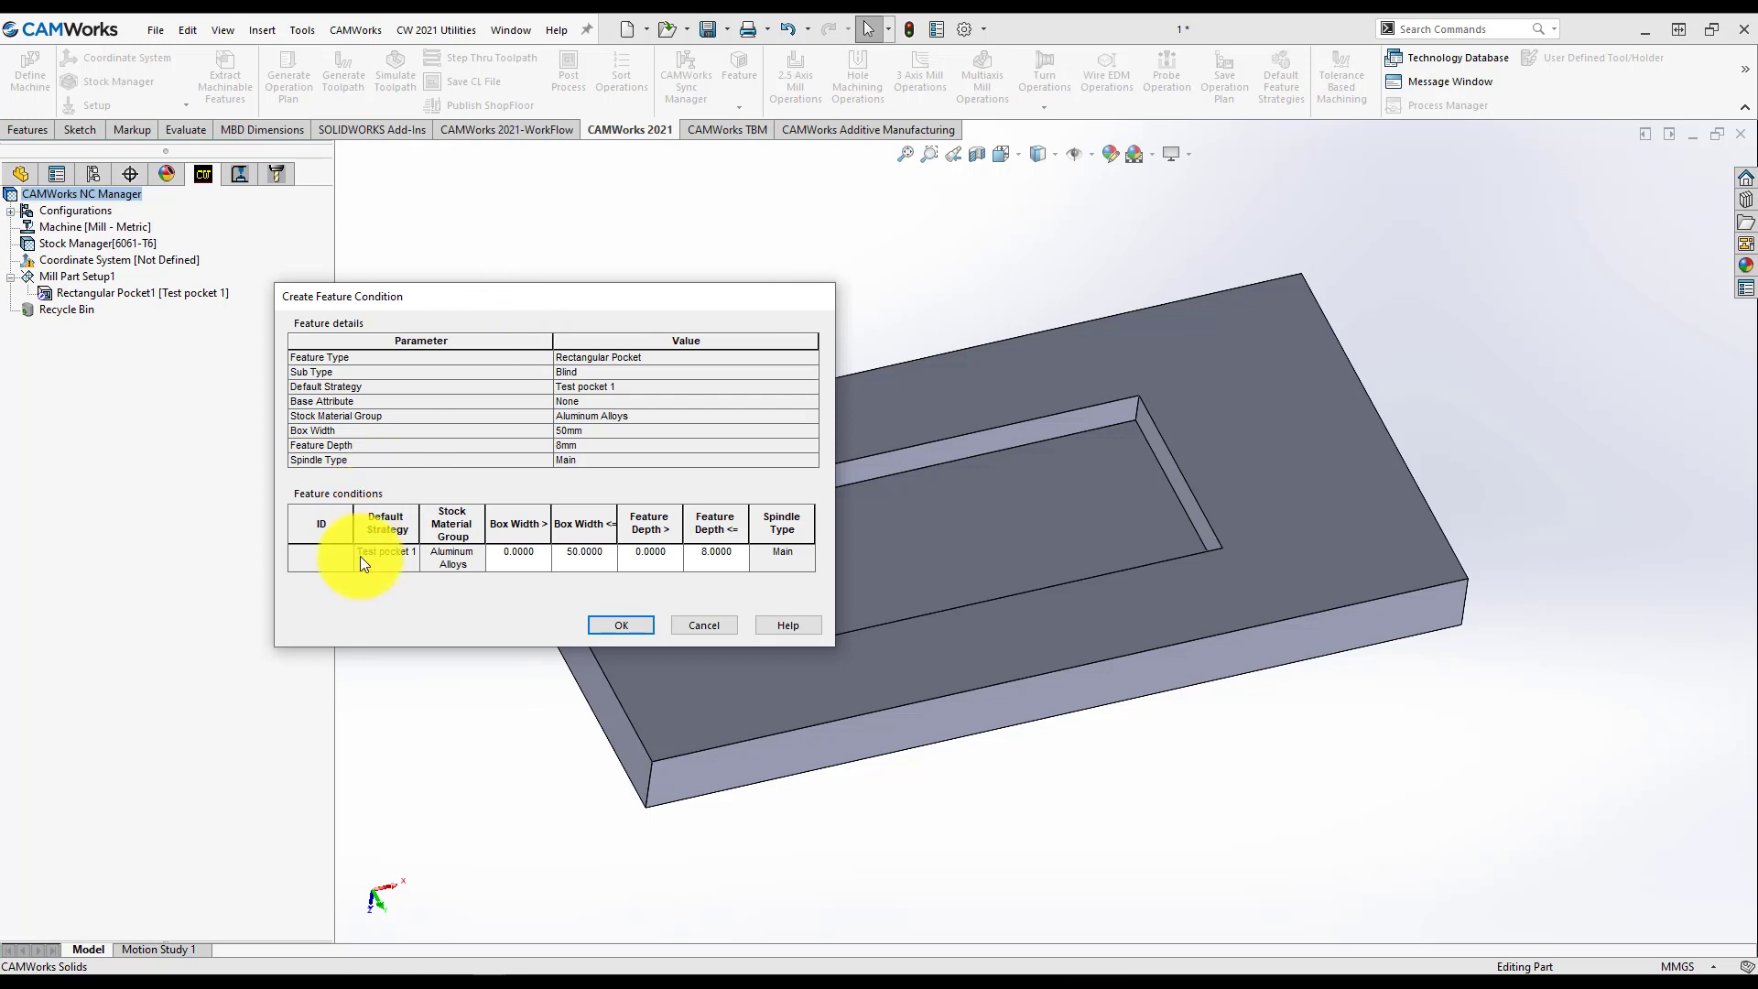
pyautogui.moveTo(452, 550)
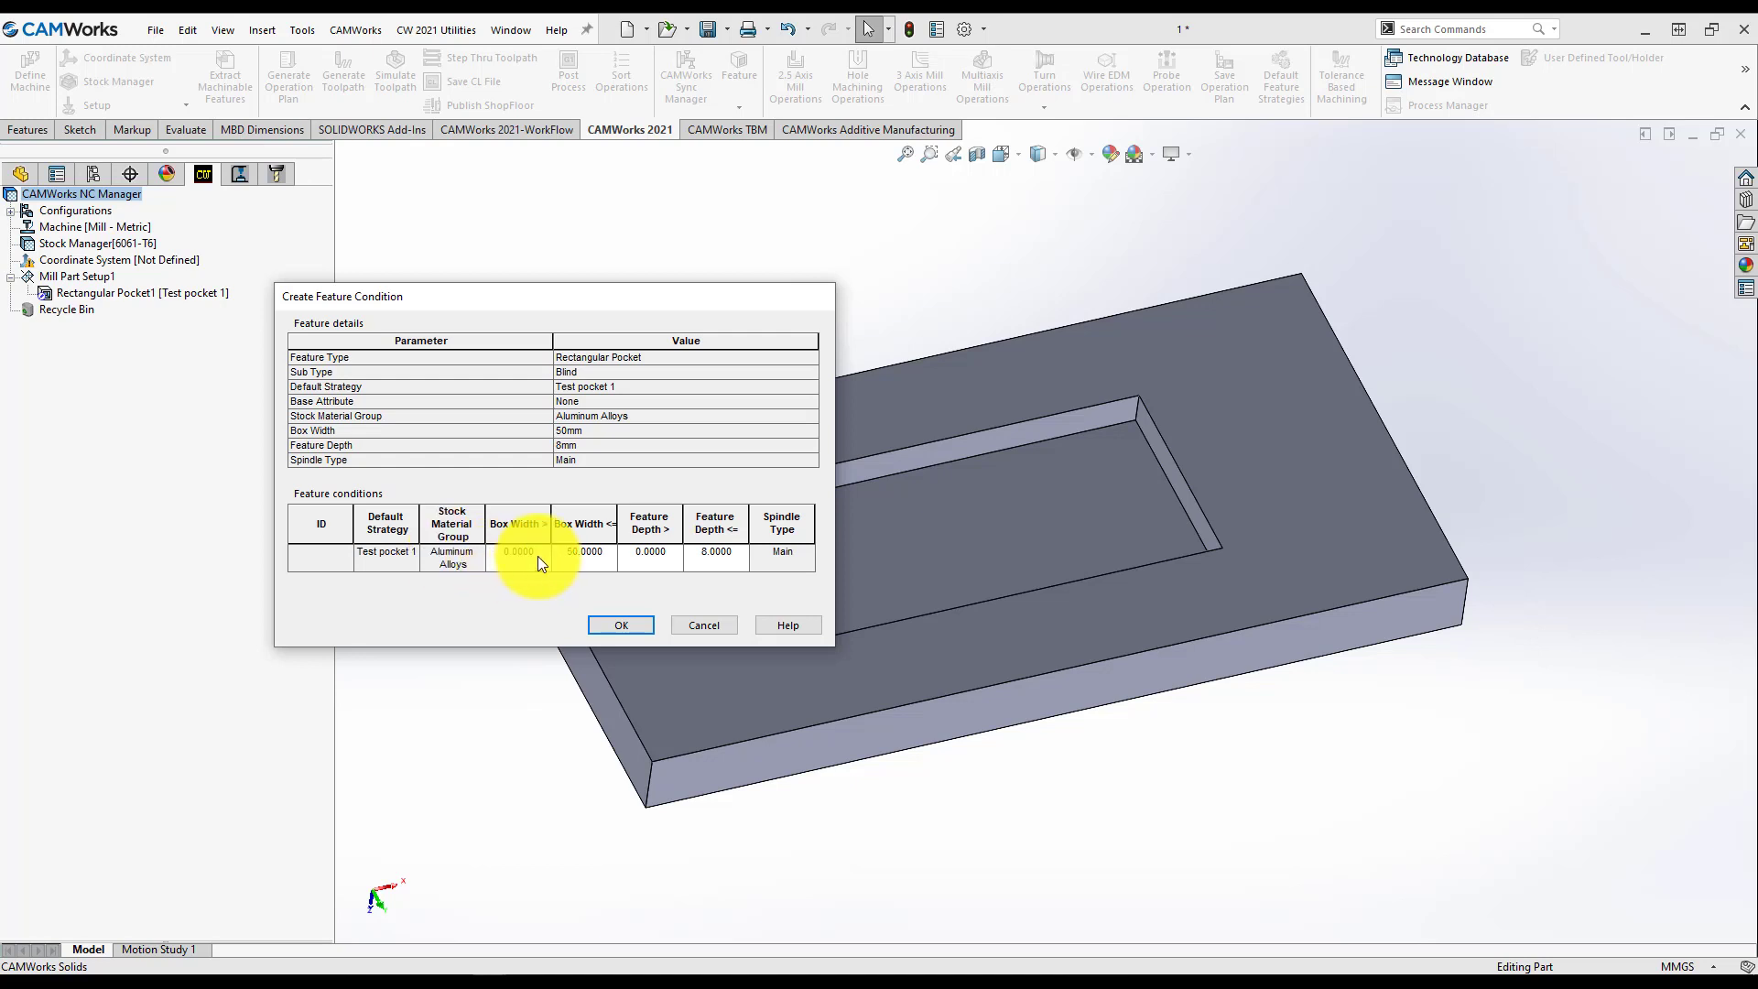
# Step: Adjust the box width condition and save the Test pocket 1 feature condition as ID 1260
pyautogui.click(583, 551)
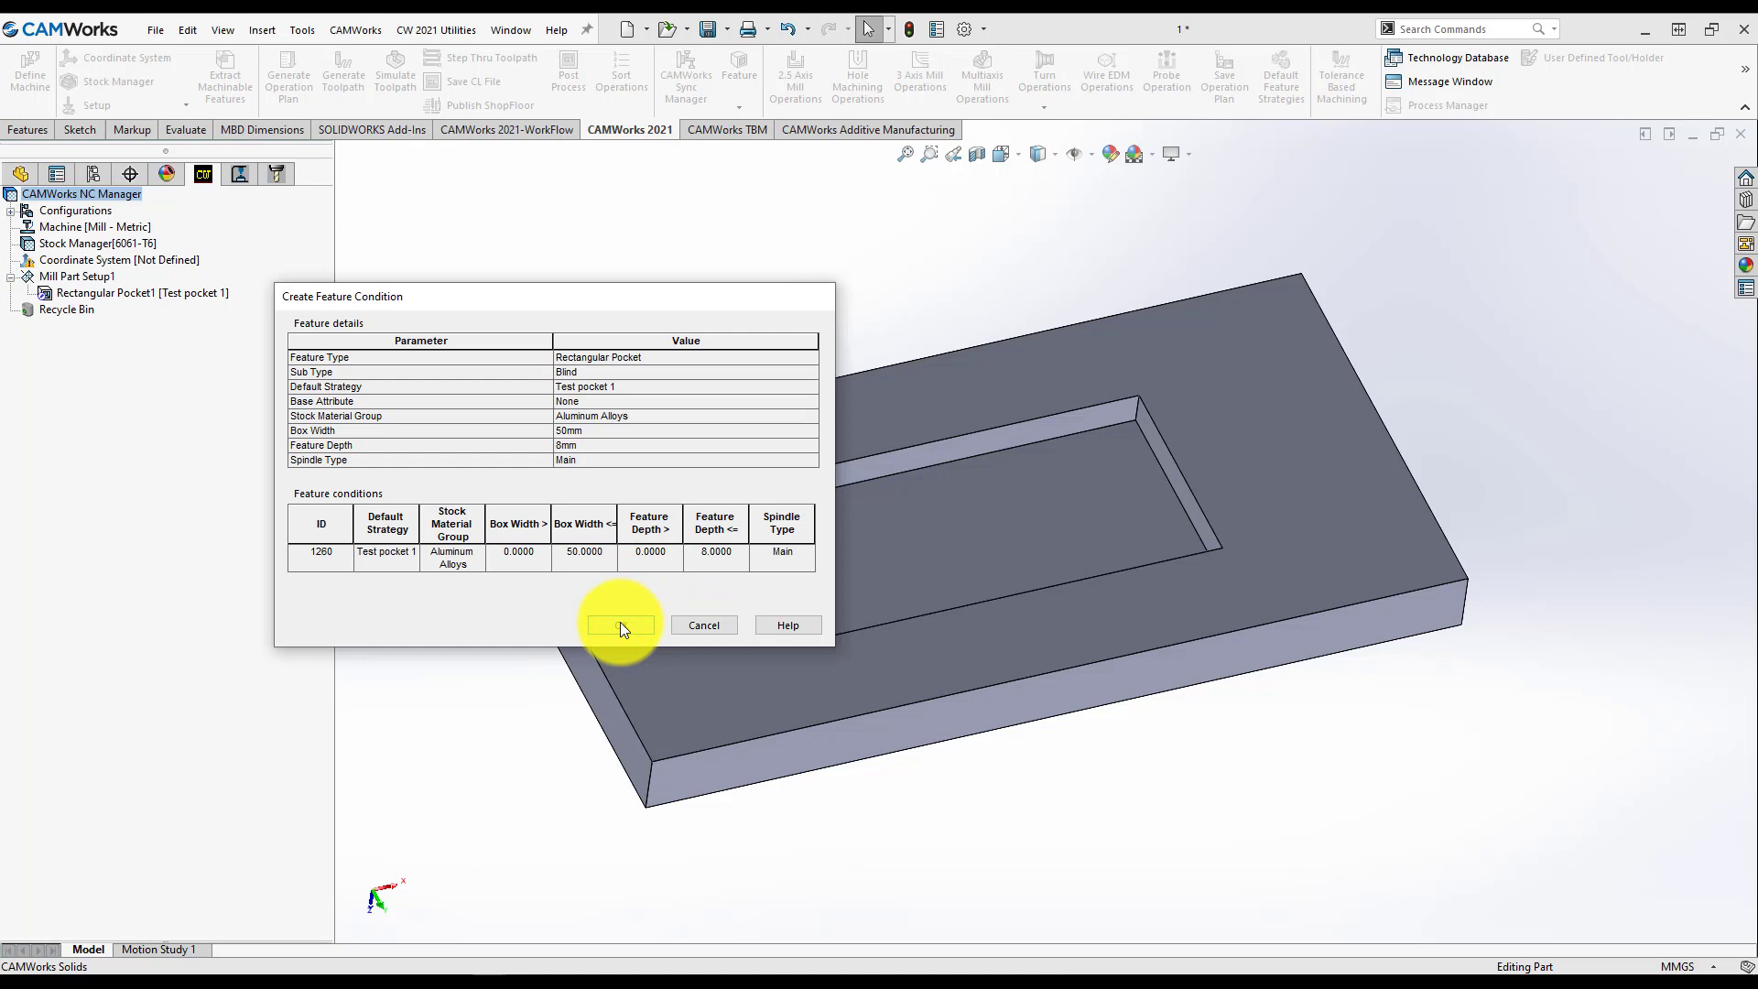
pyautogui.click(620, 625)
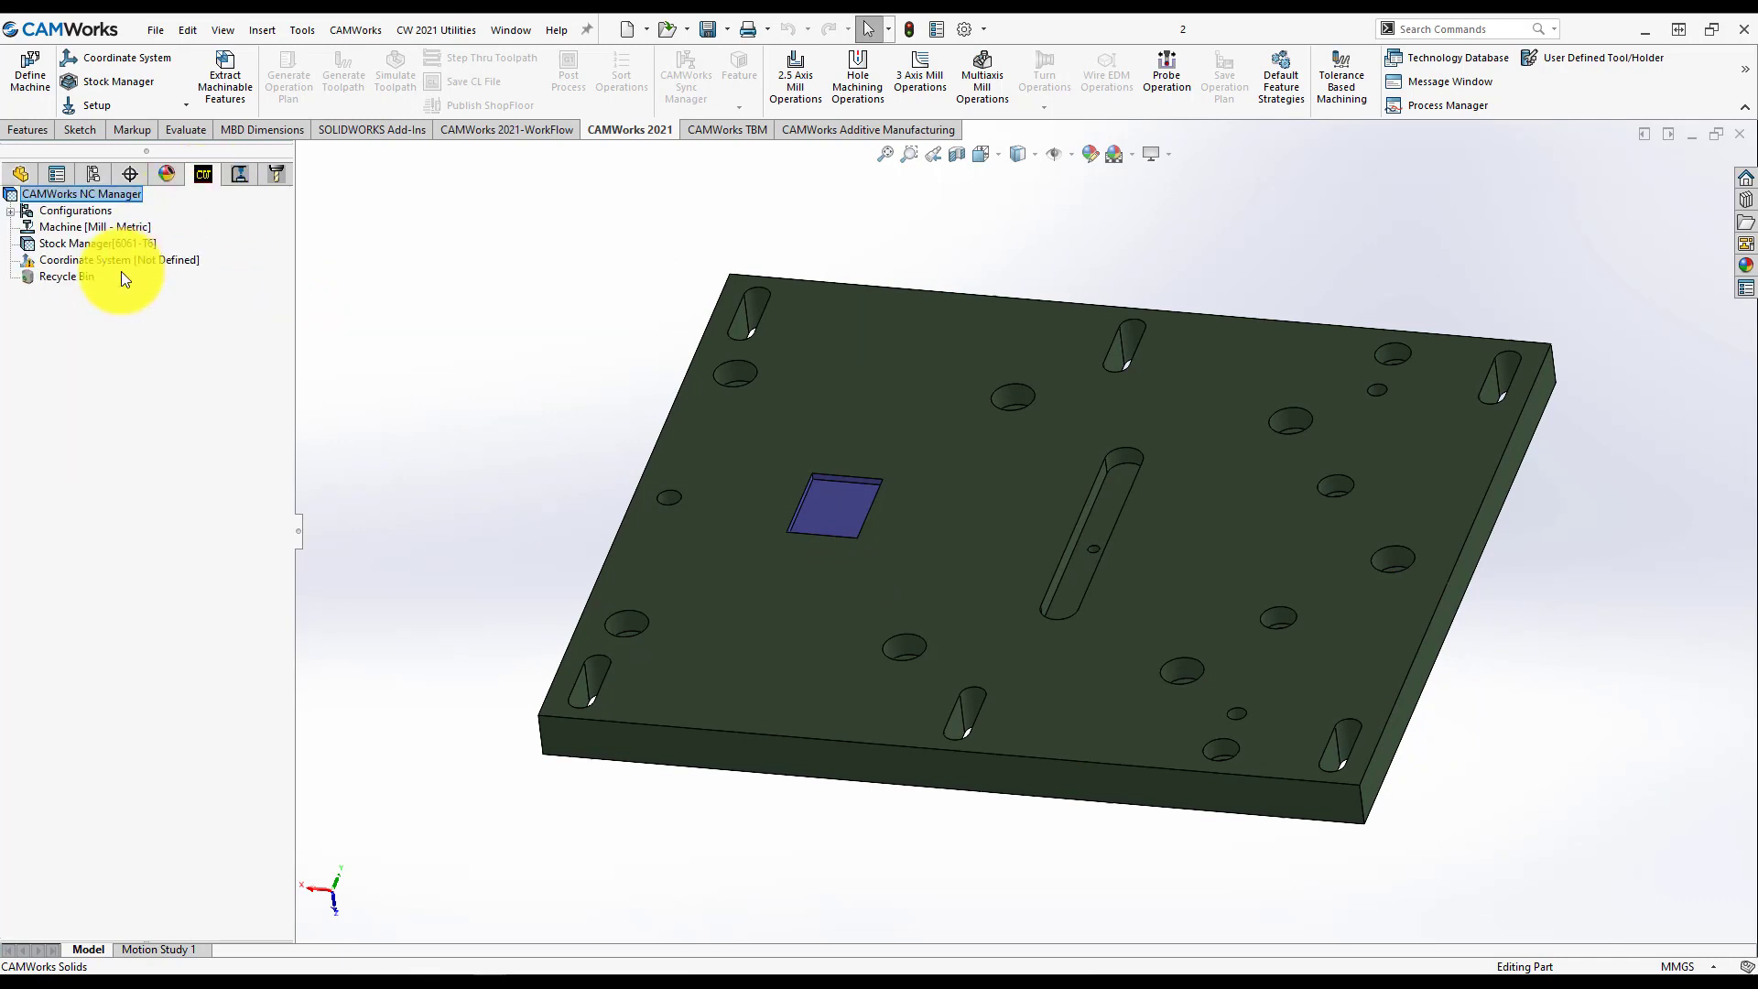
pyautogui.moveTo(224, 75)
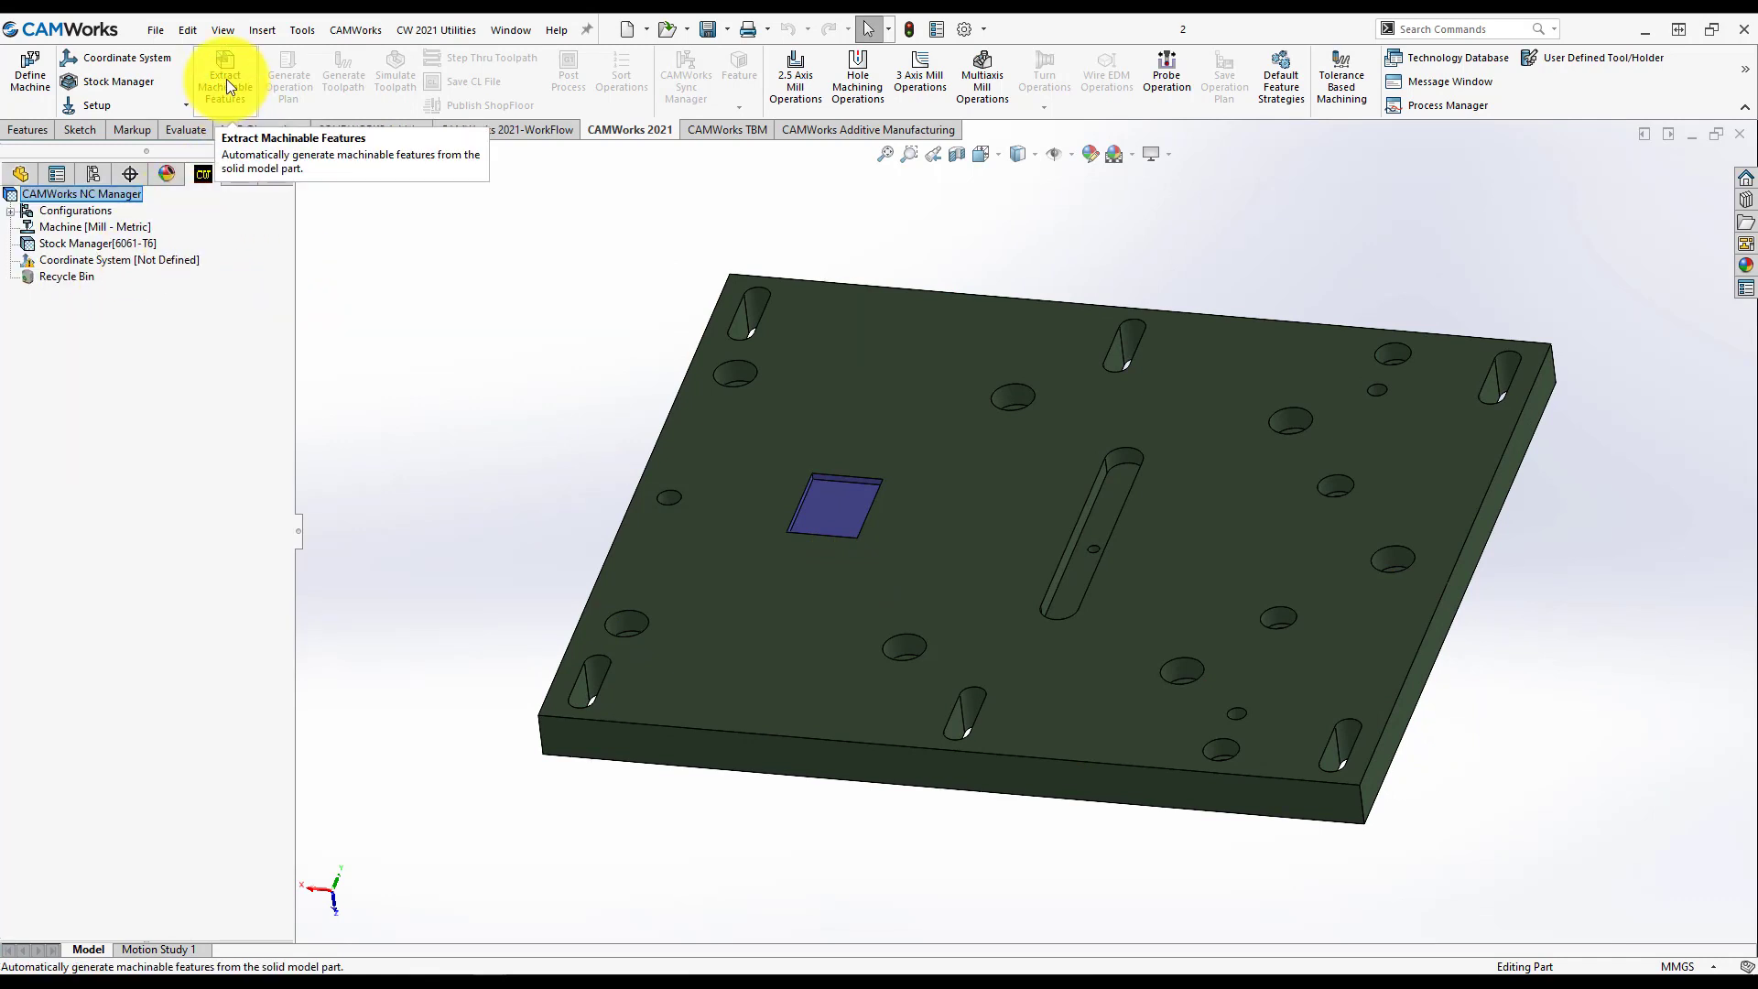
pyautogui.moveTo(231, 346)
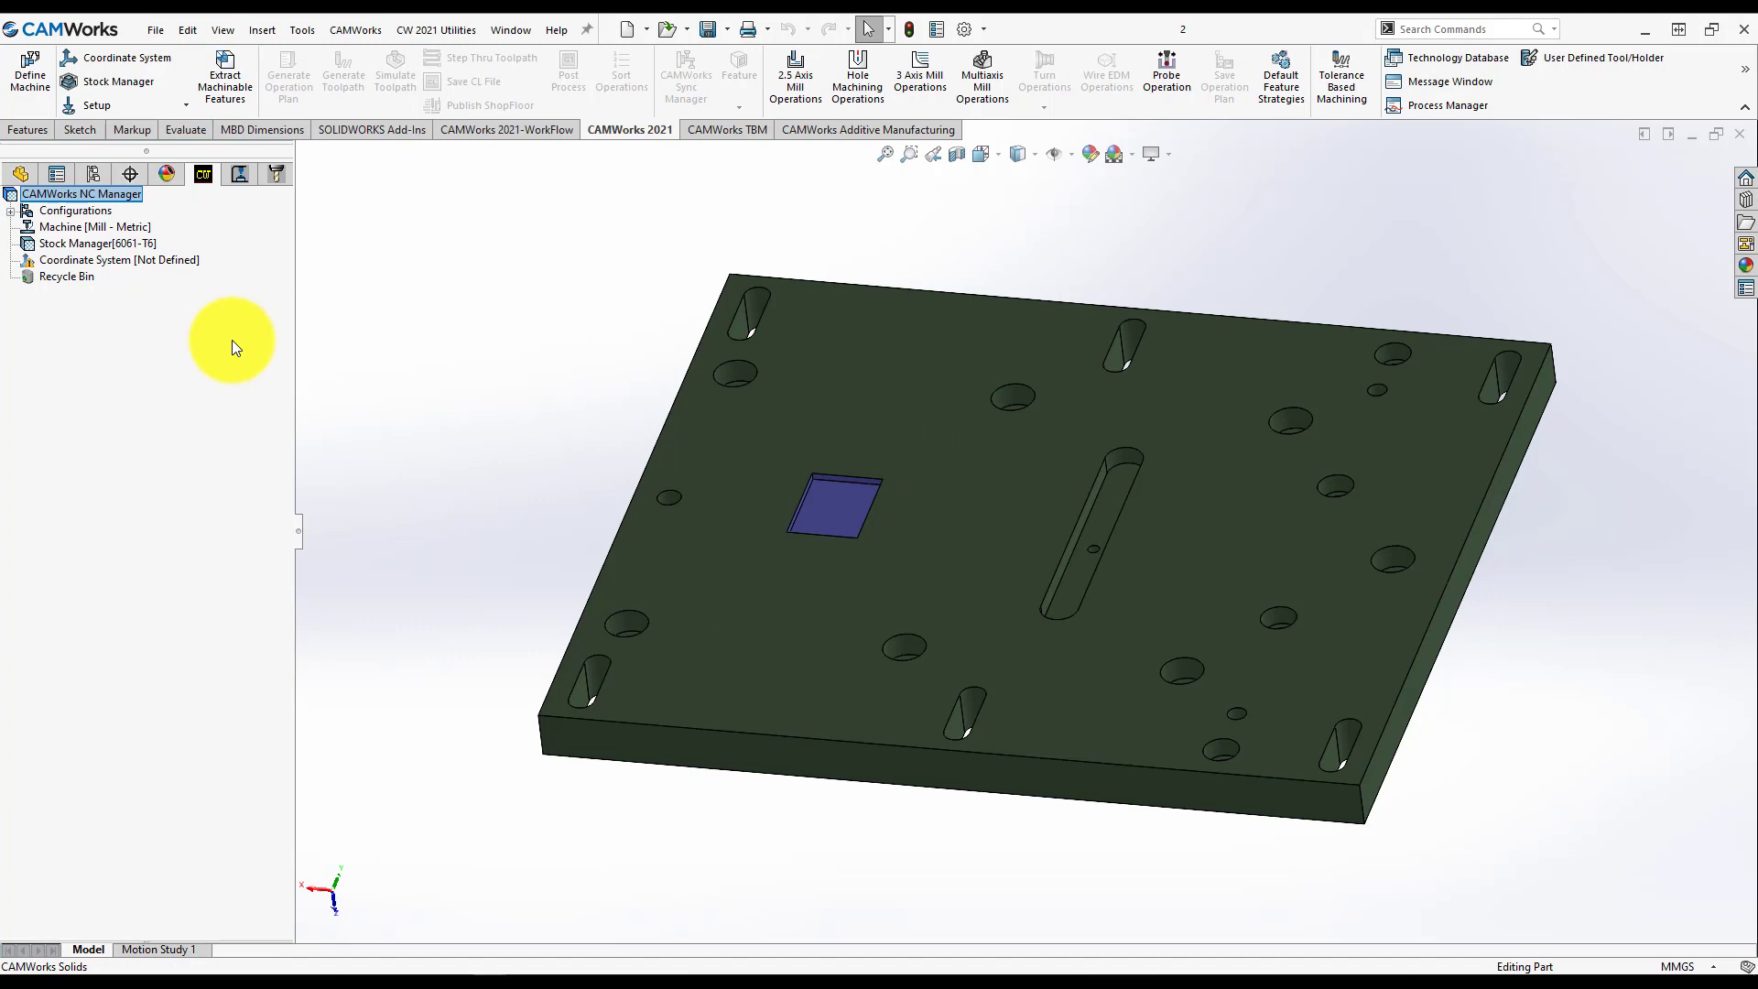
pyautogui.moveTo(712, 712)
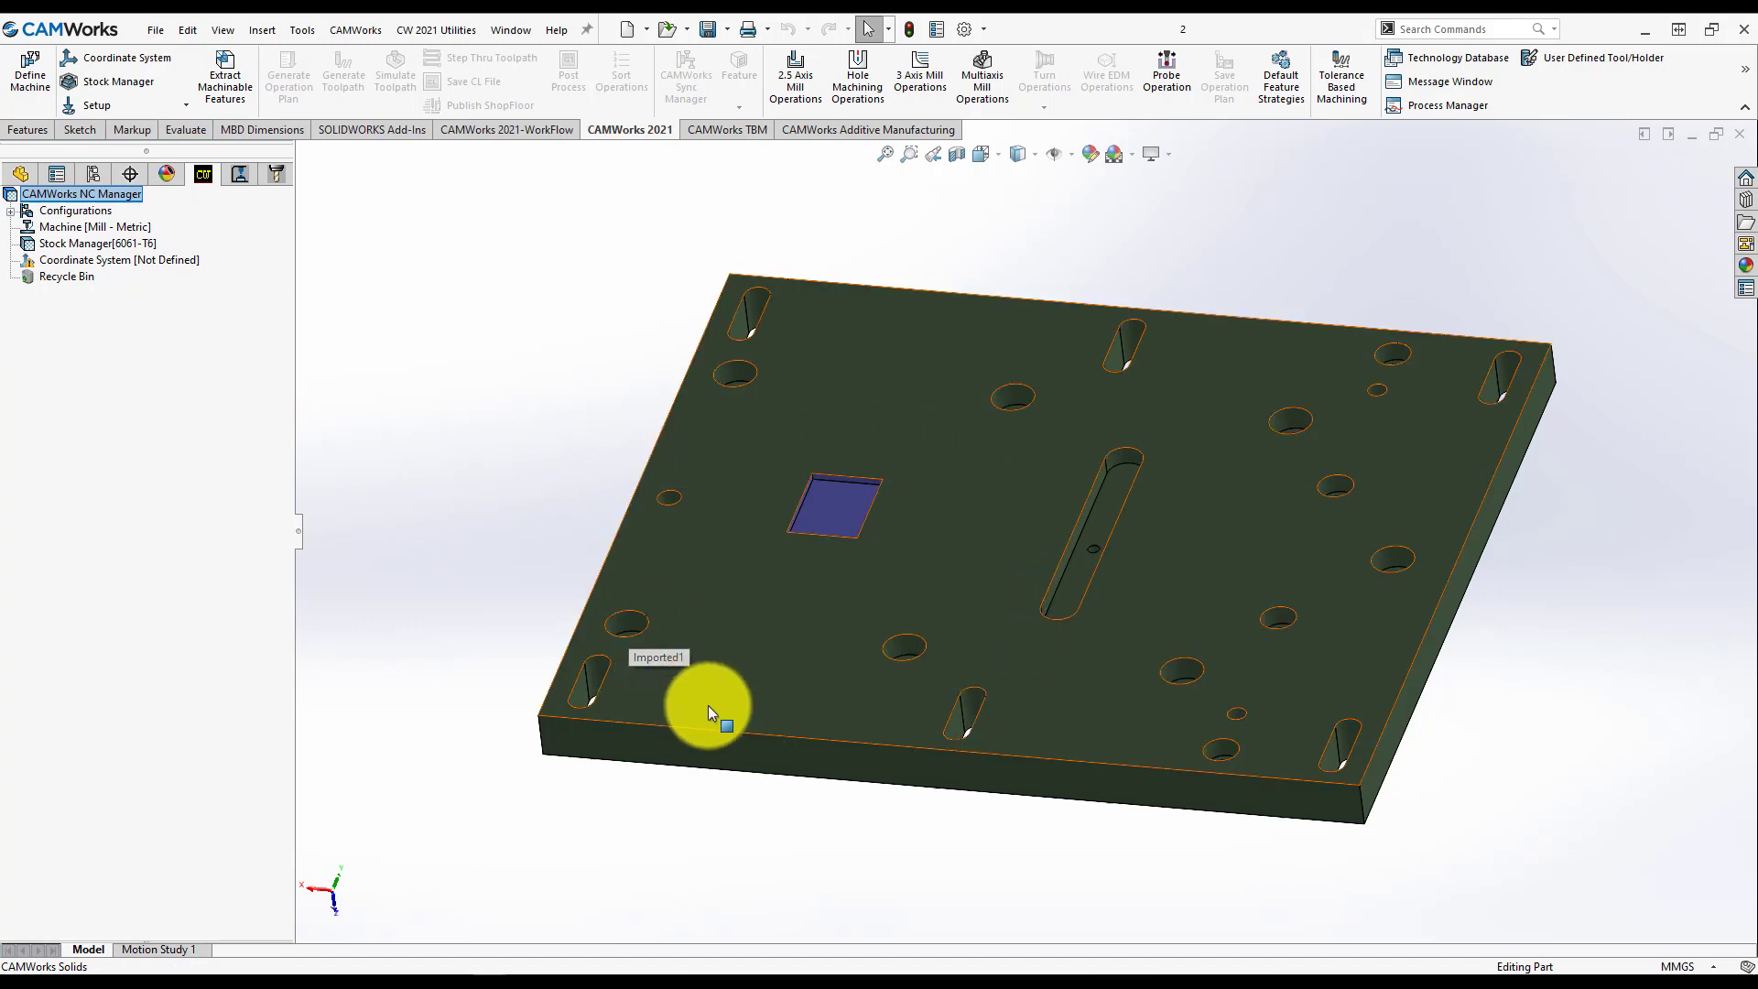
pyautogui.moveTo(714, 485)
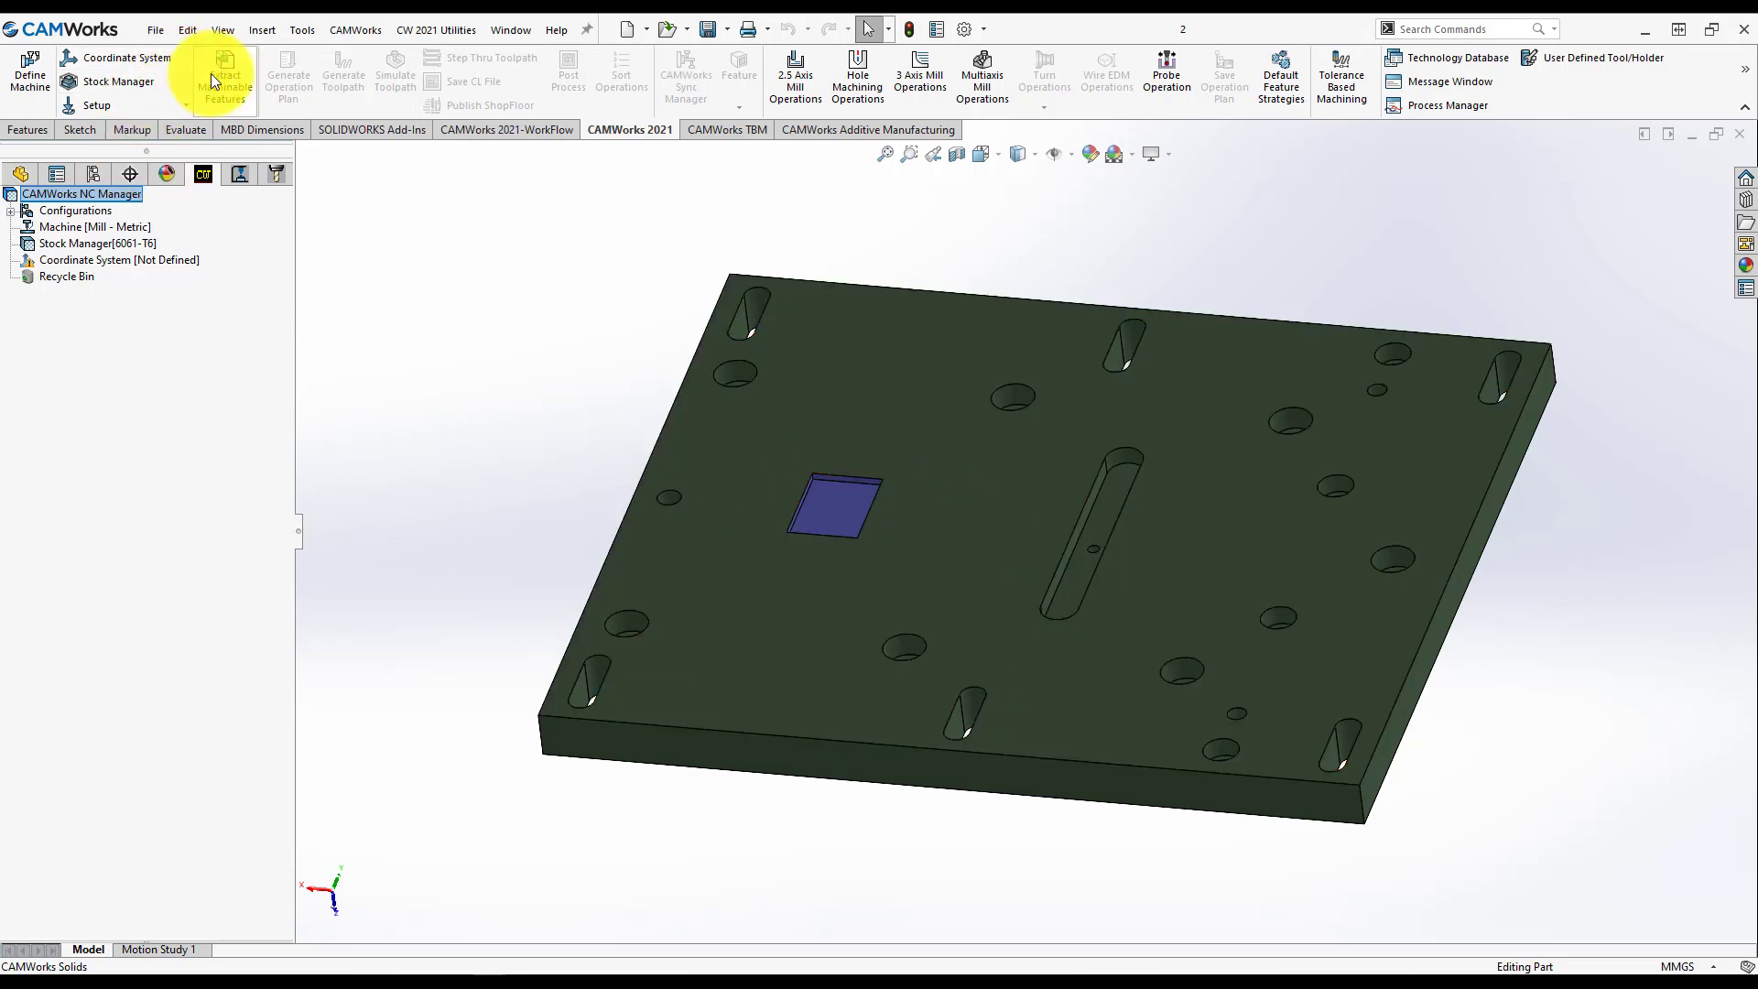
# Step: Extract the larger plate's machinable features and select Rectangular Pocket1 (Rough-Rough(Rest)-Finish)
pyautogui.click(224, 81)
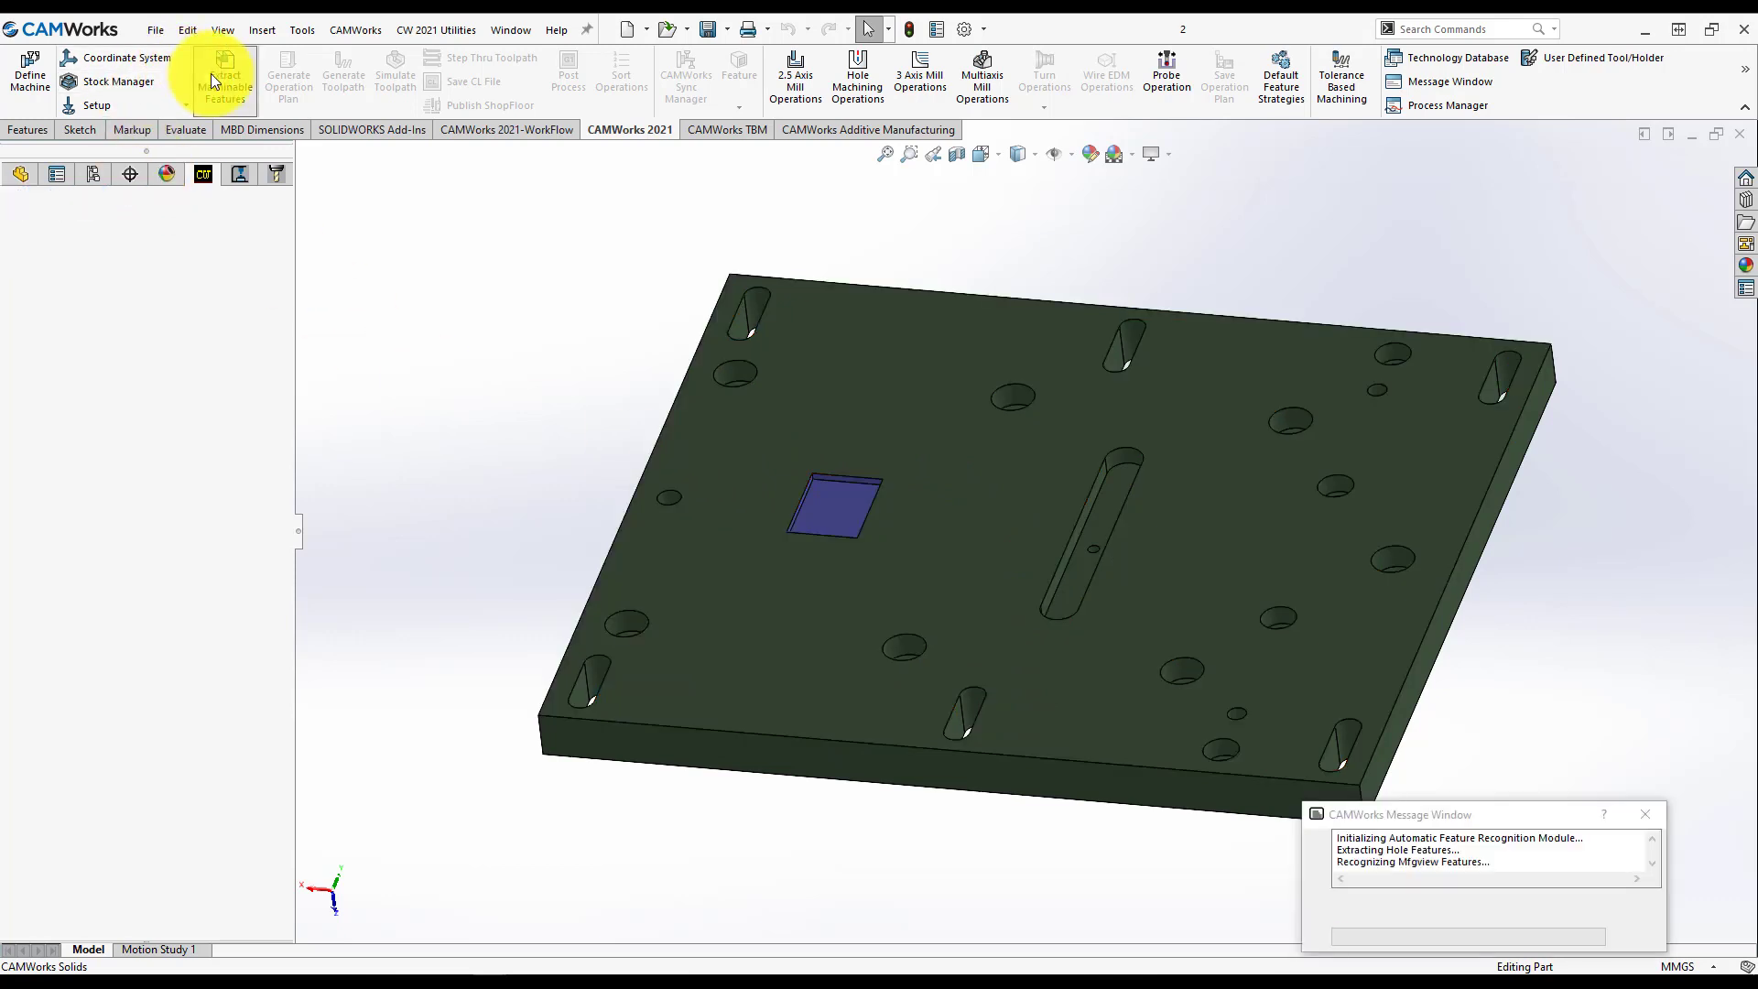
pyautogui.click(223, 74)
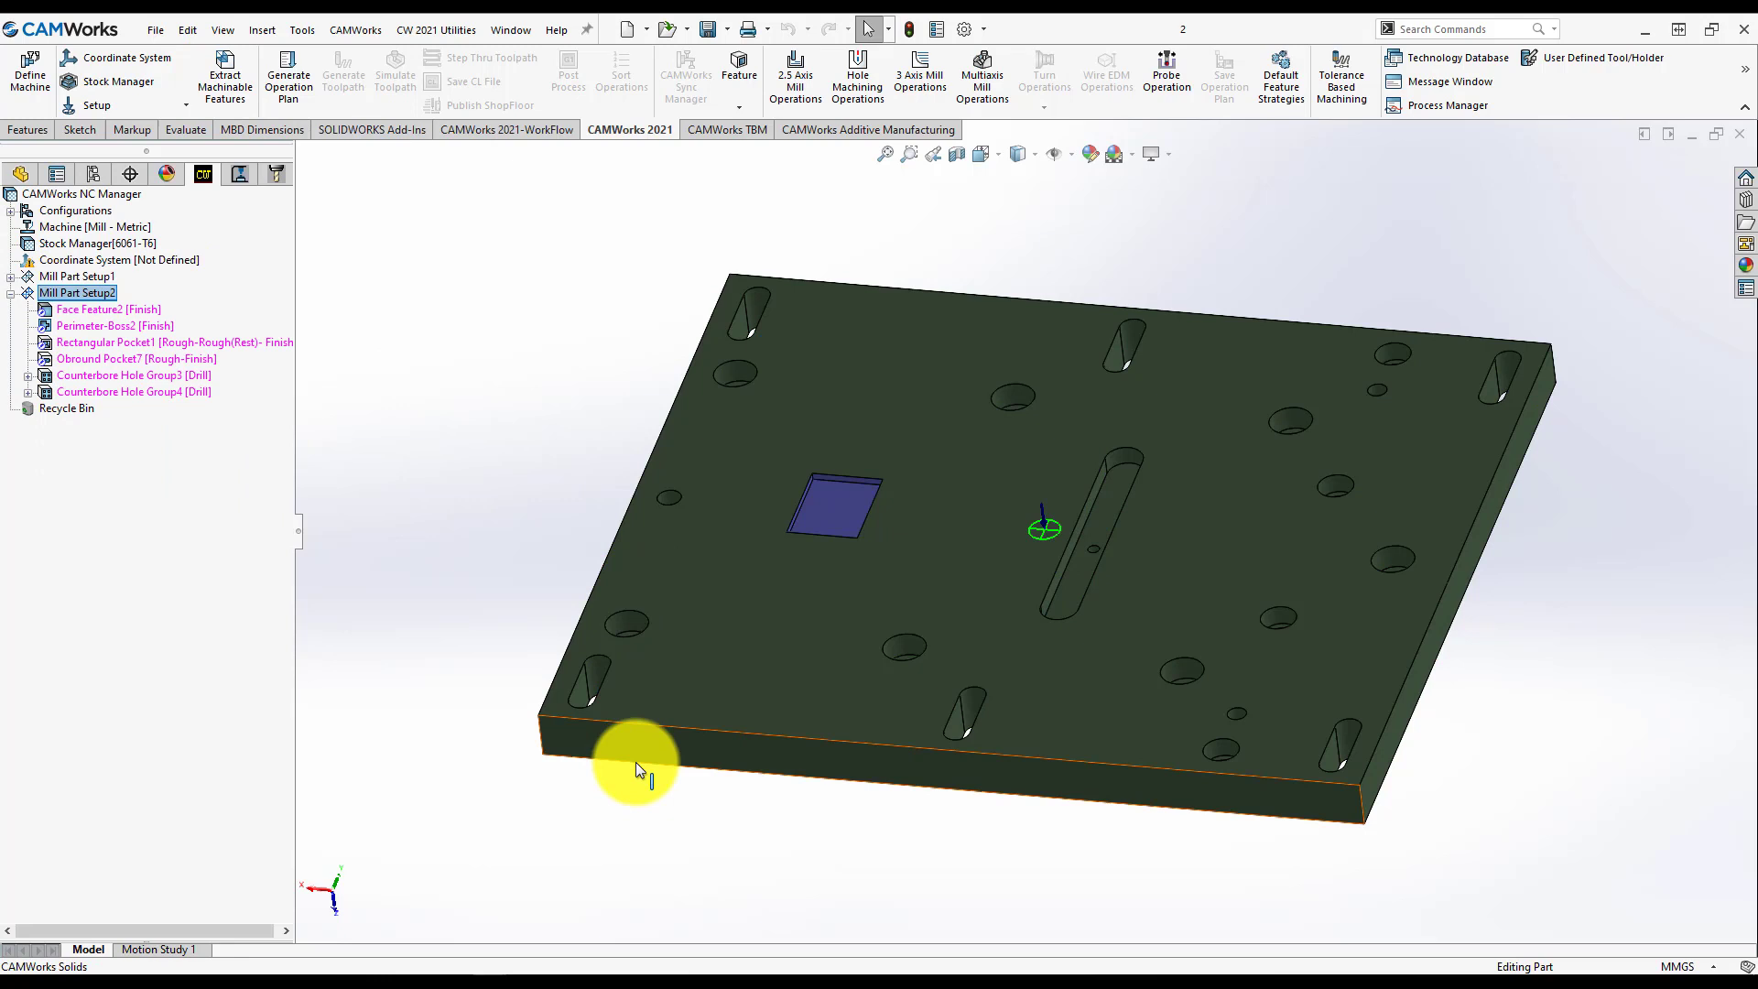
pyautogui.click(174, 341)
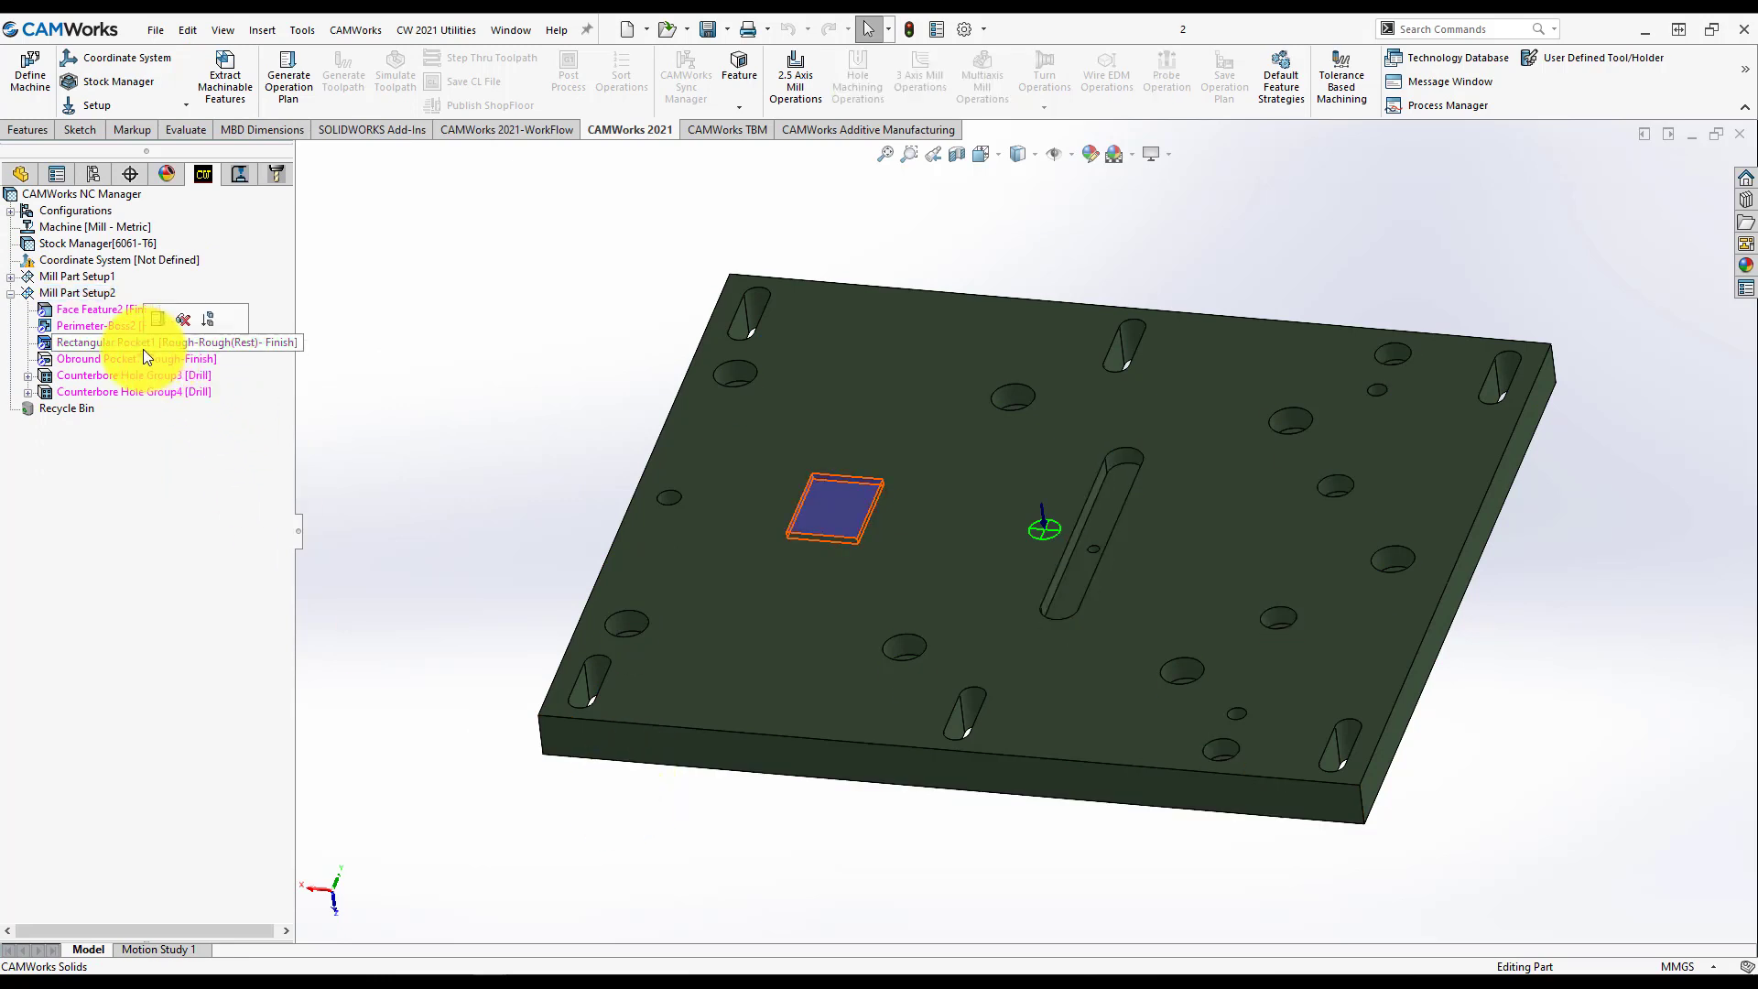
pyautogui.click(169, 342)
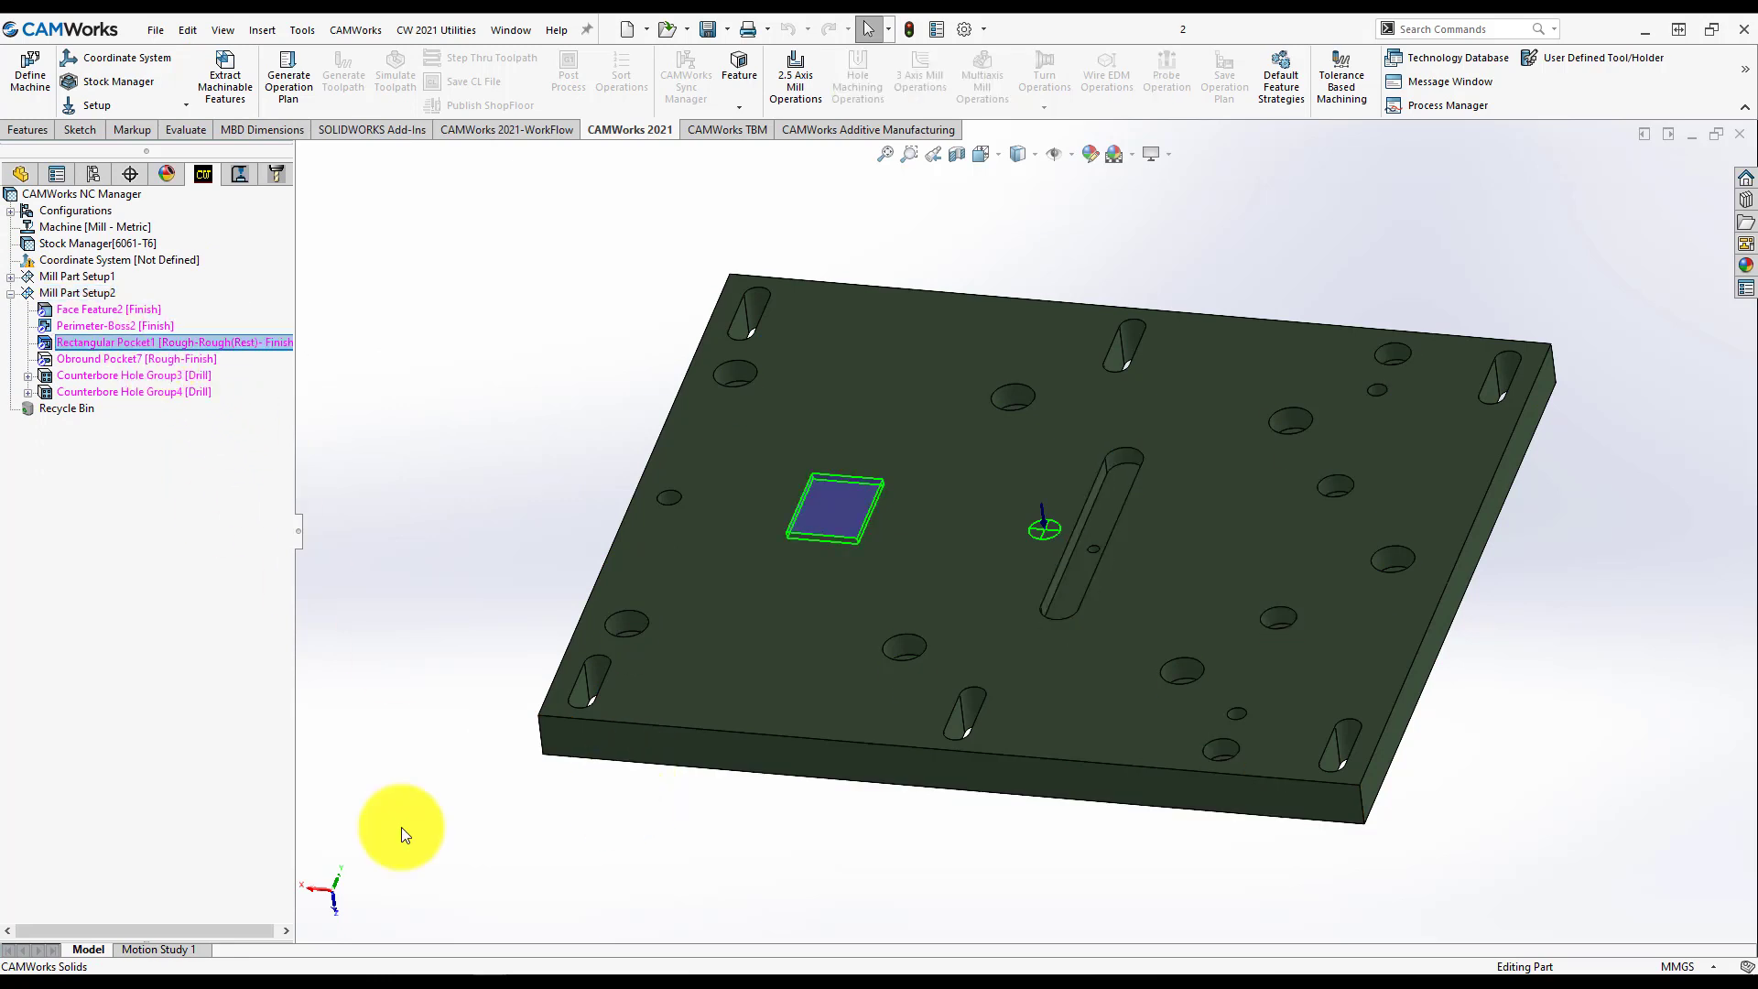
pyautogui.moveTo(579, 368)
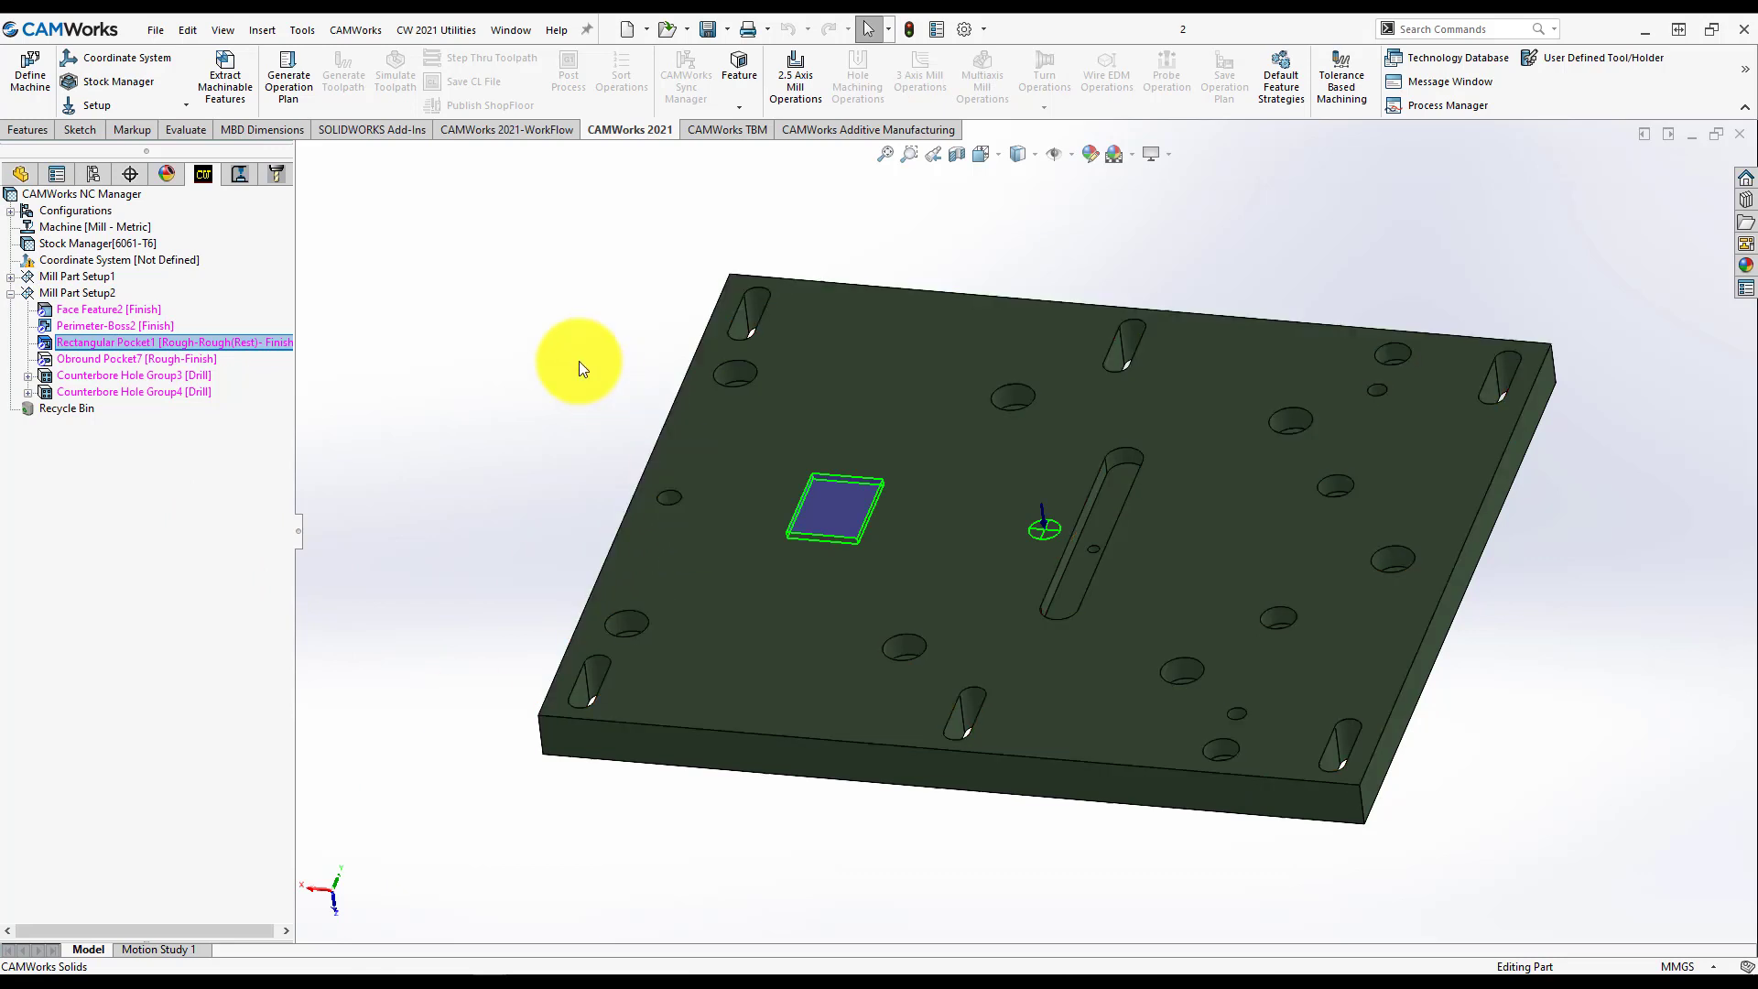
pyautogui.click(174, 342)
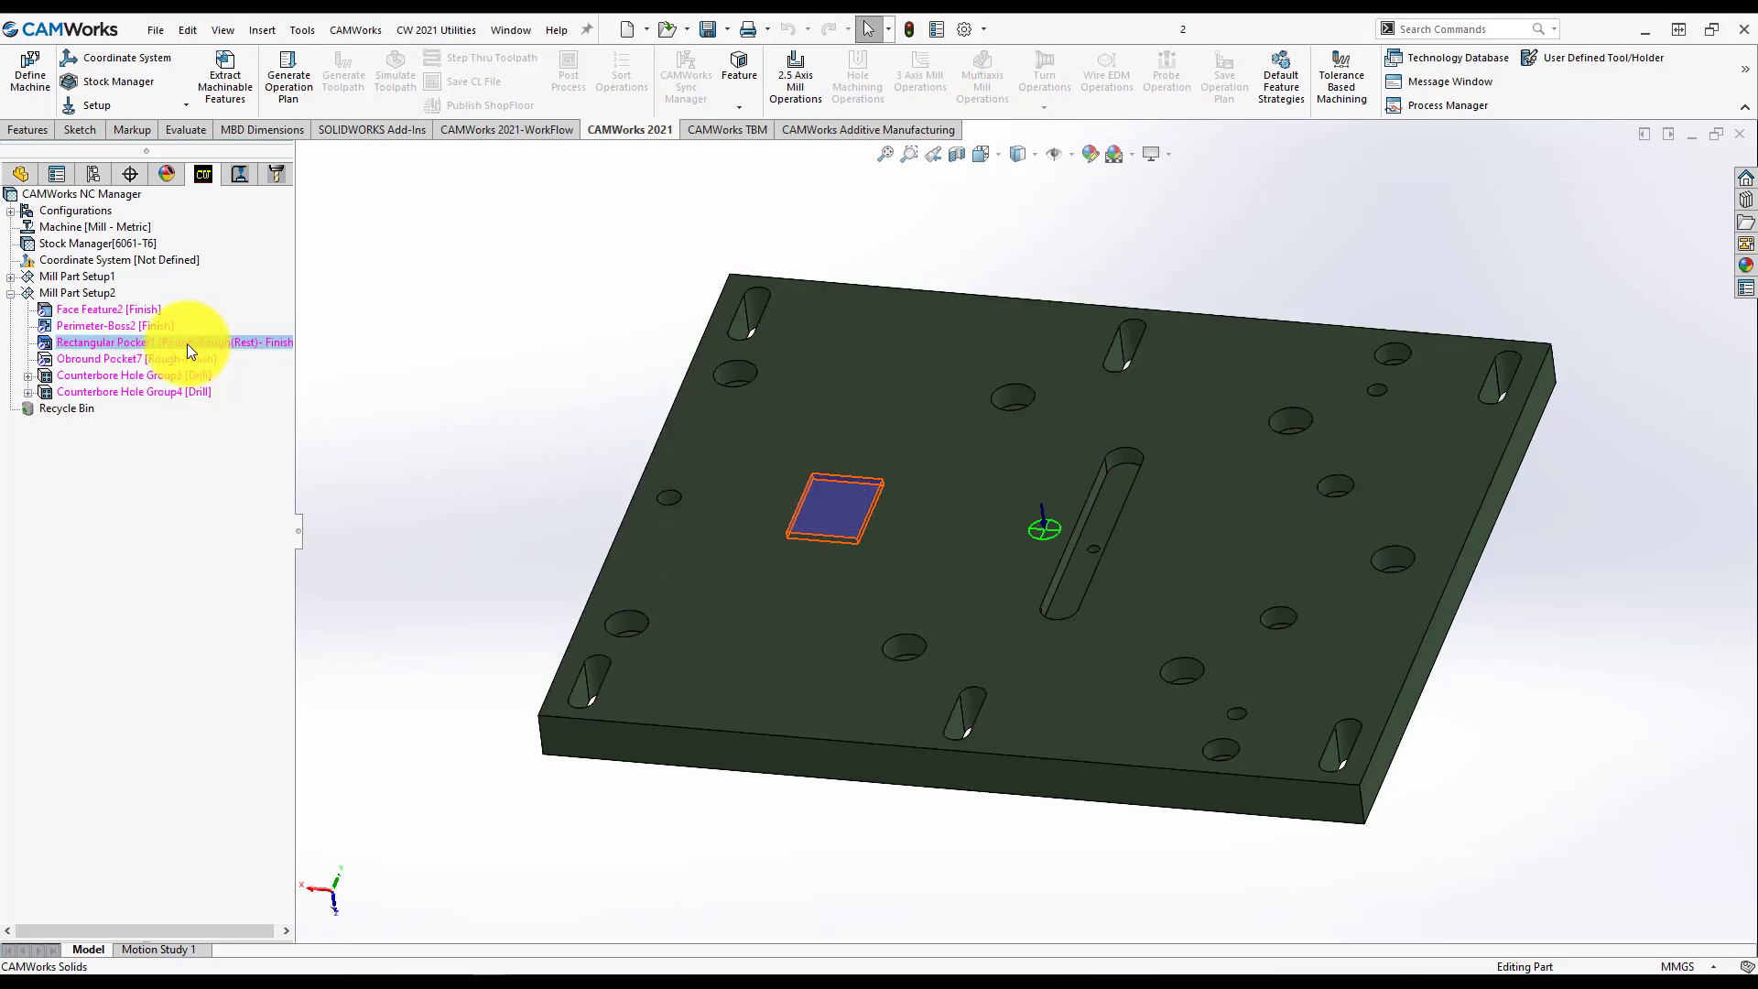
# Step: Switch Rectangular Pocket1's strategy to Test pocket 1 in its parameters
pyautogui.rightClick(169, 342)
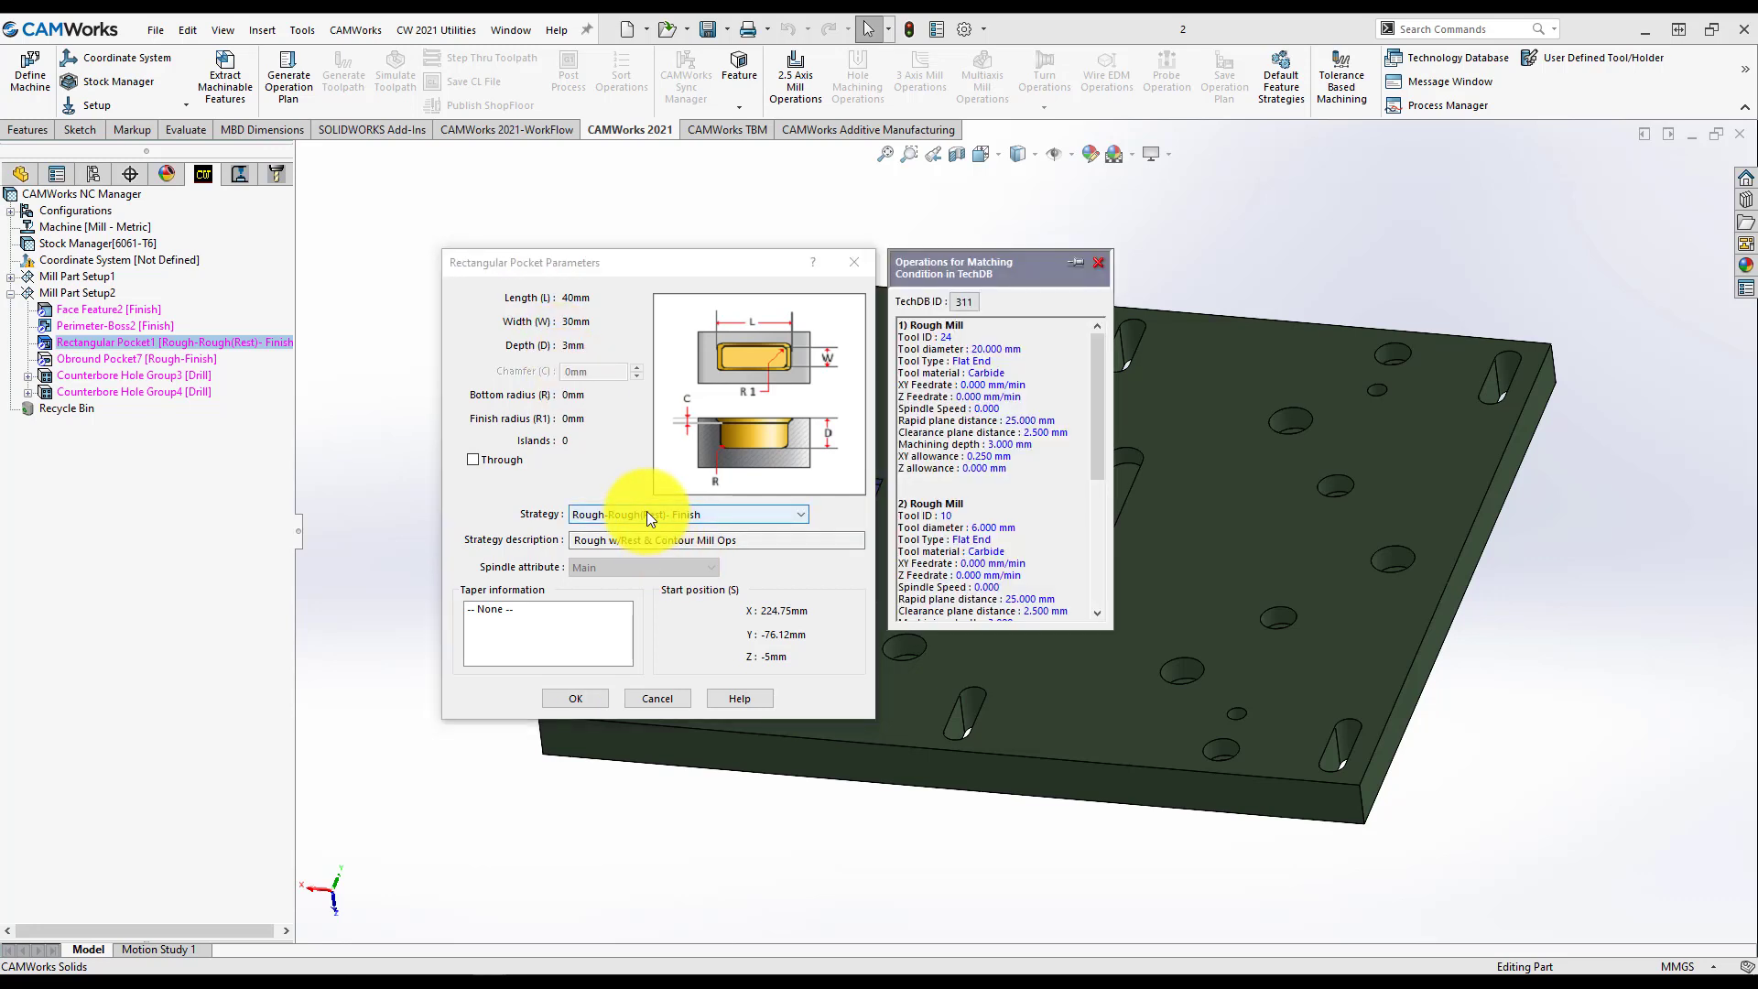
pyautogui.click(799, 513)
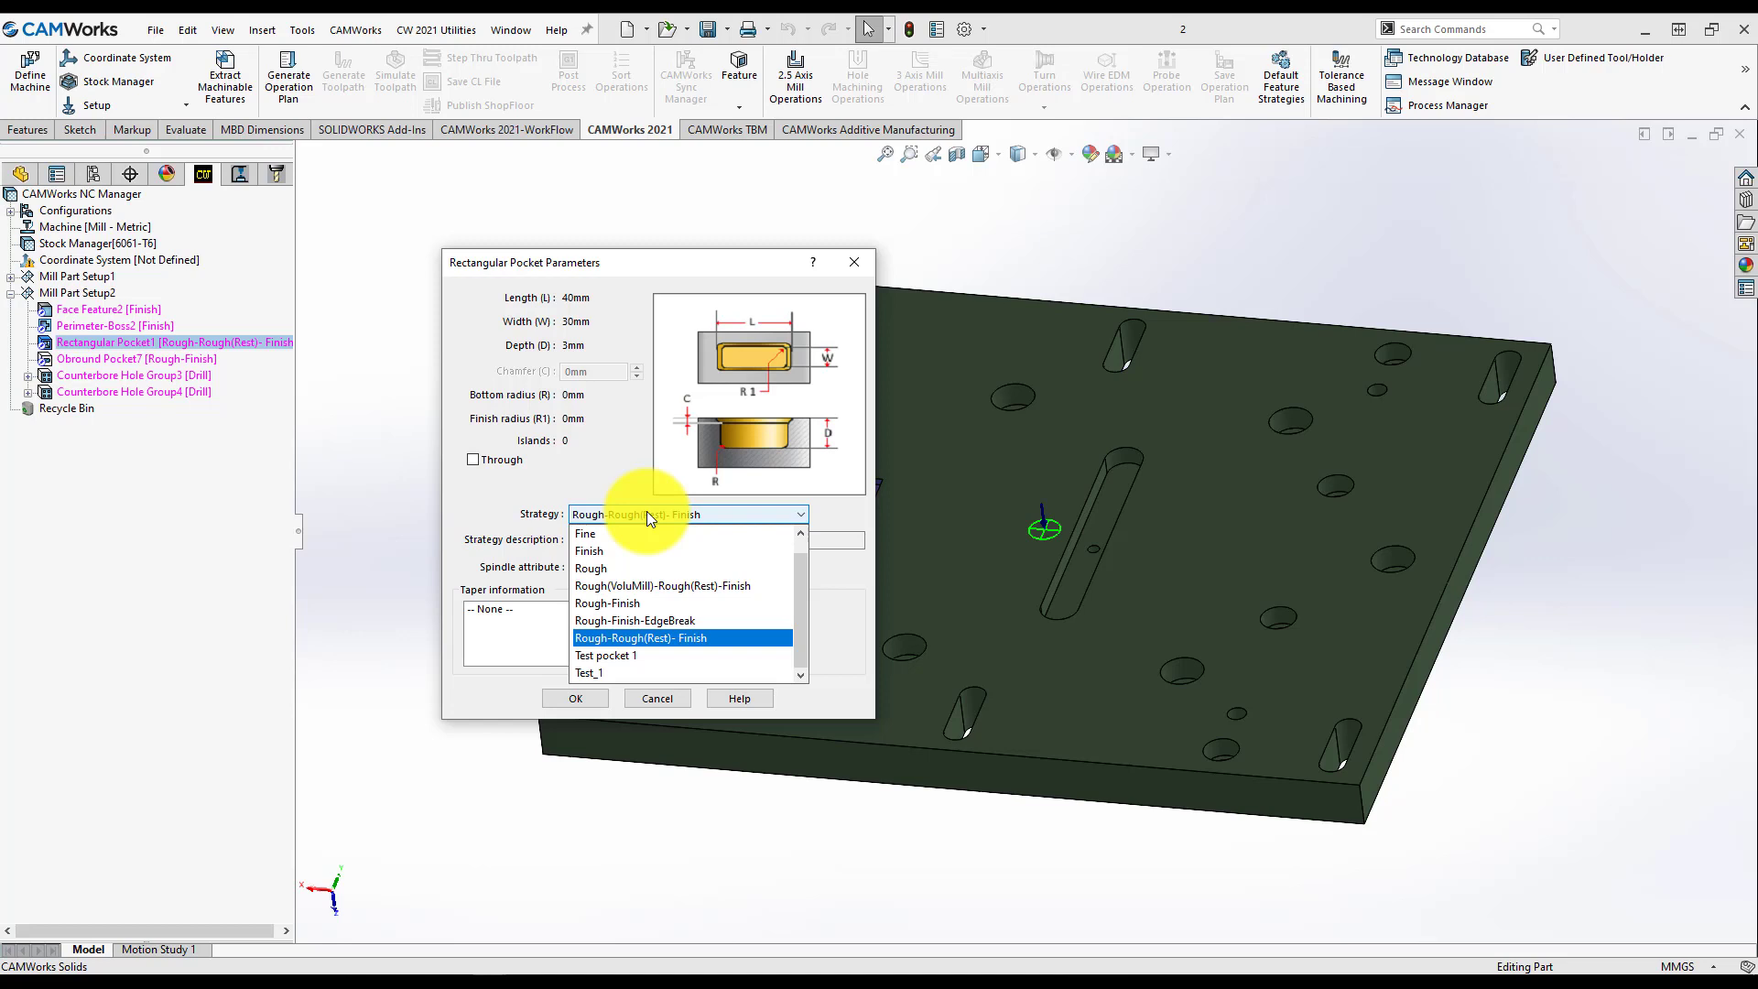
pyautogui.moveTo(616, 644)
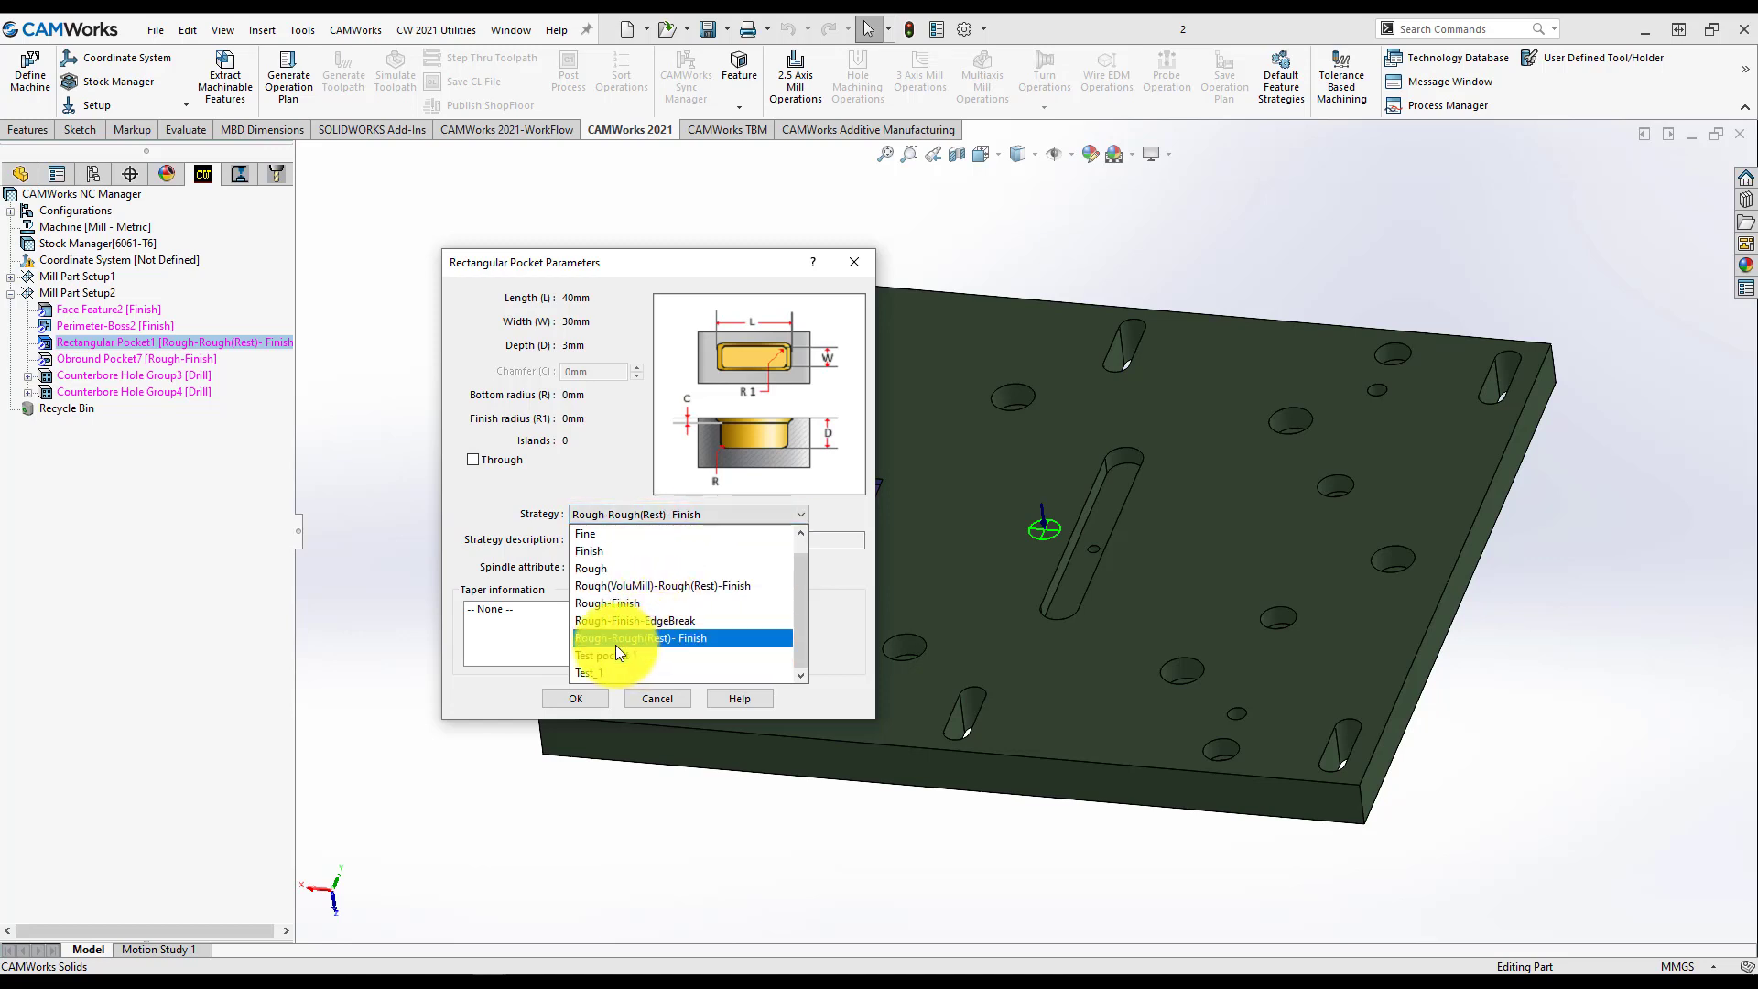
pyautogui.click(602, 655)
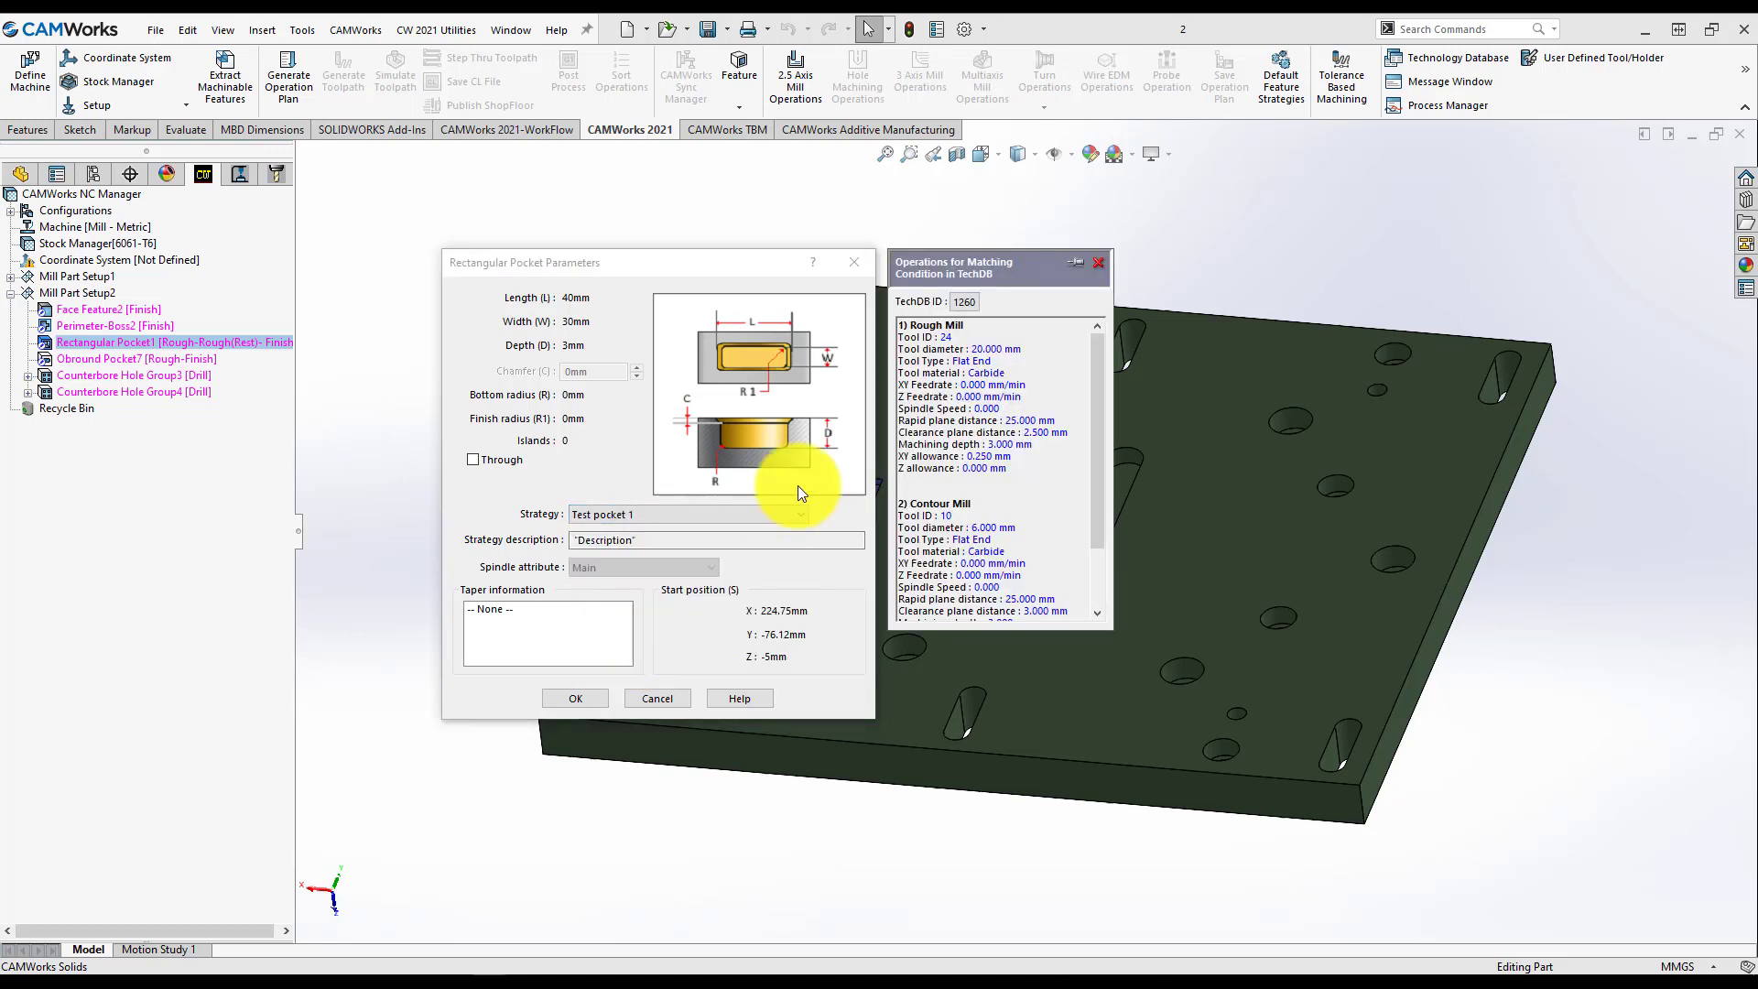
pyautogui.moveTo(974, 332)
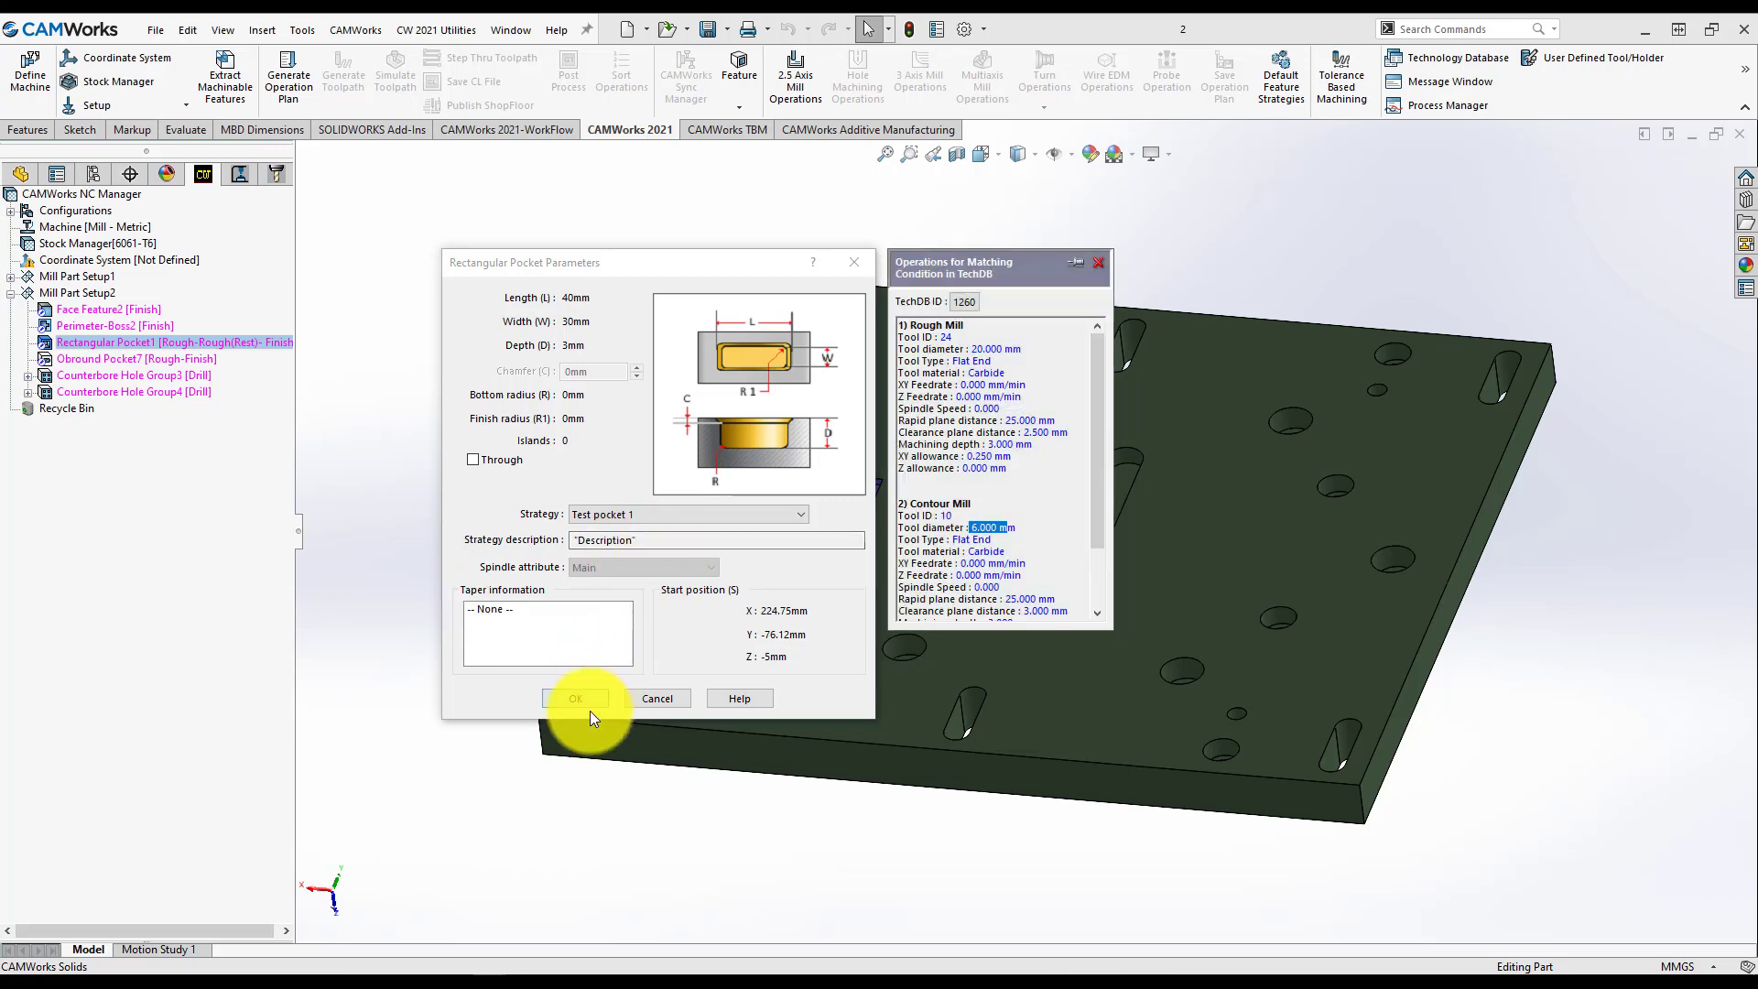
pyautogui.click(575, 698)
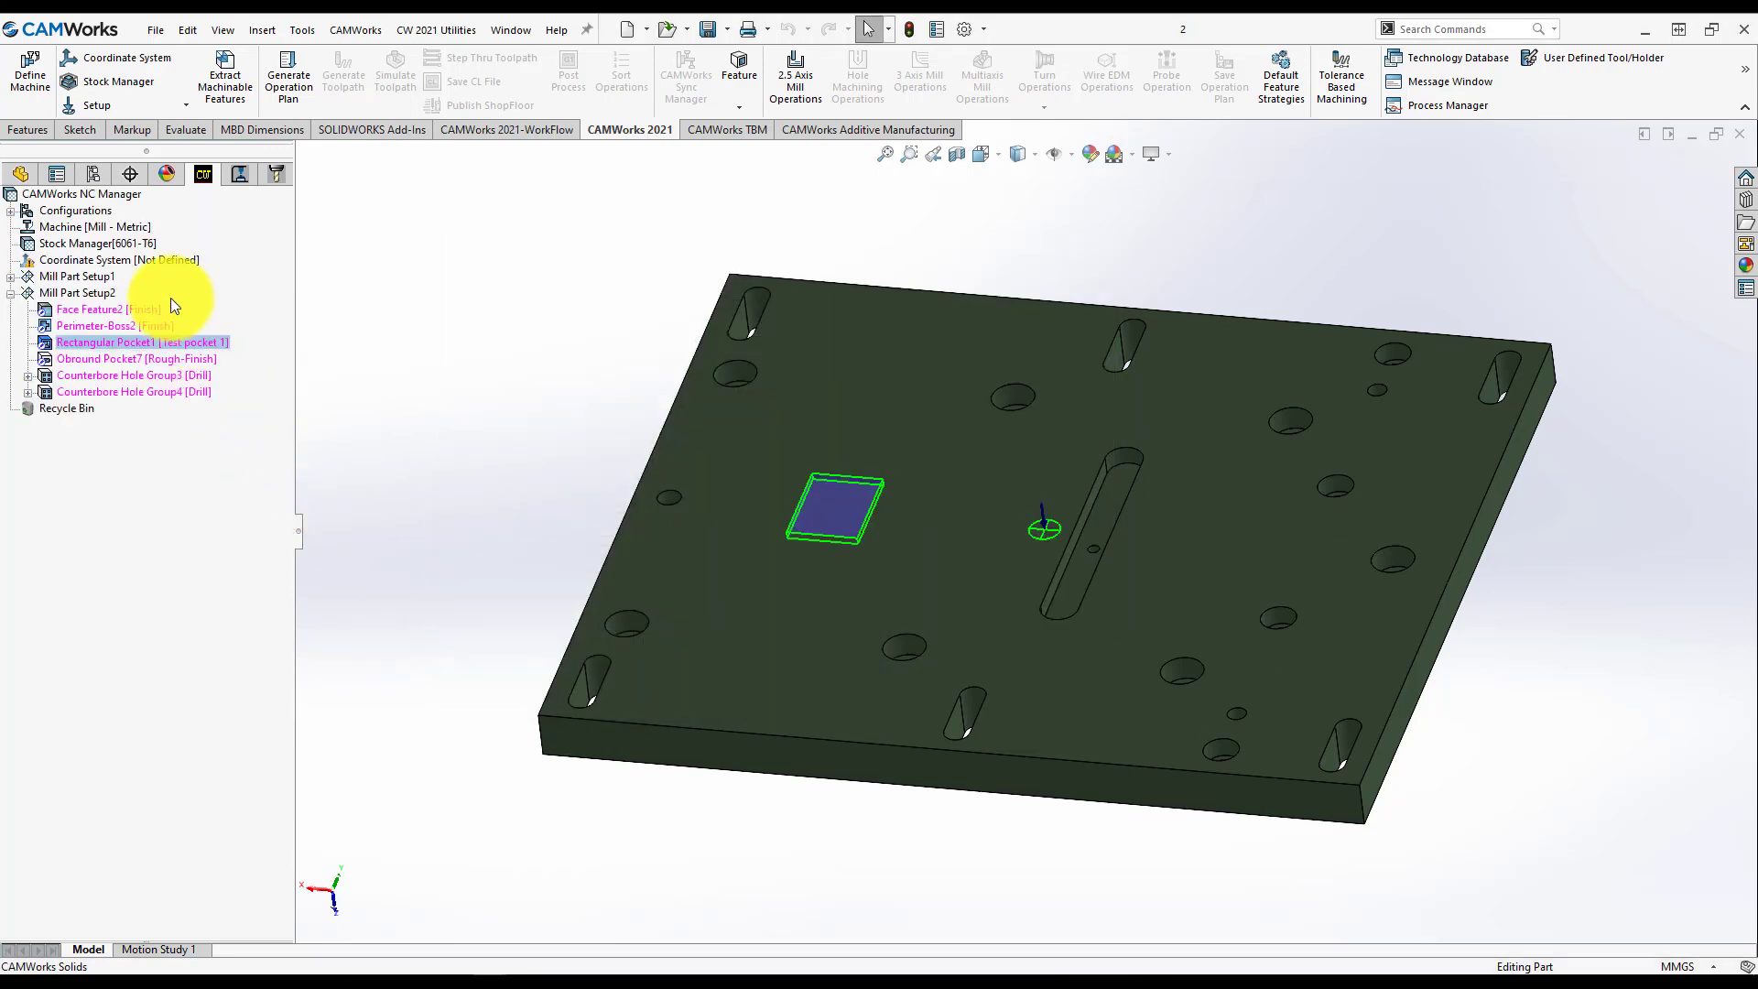
# Step: Generate the Test pocket 1 operation plan for Rectangular Pocket1, producing Rough Mill1 and Contour Mill1
pyautogui.click(141, 342)
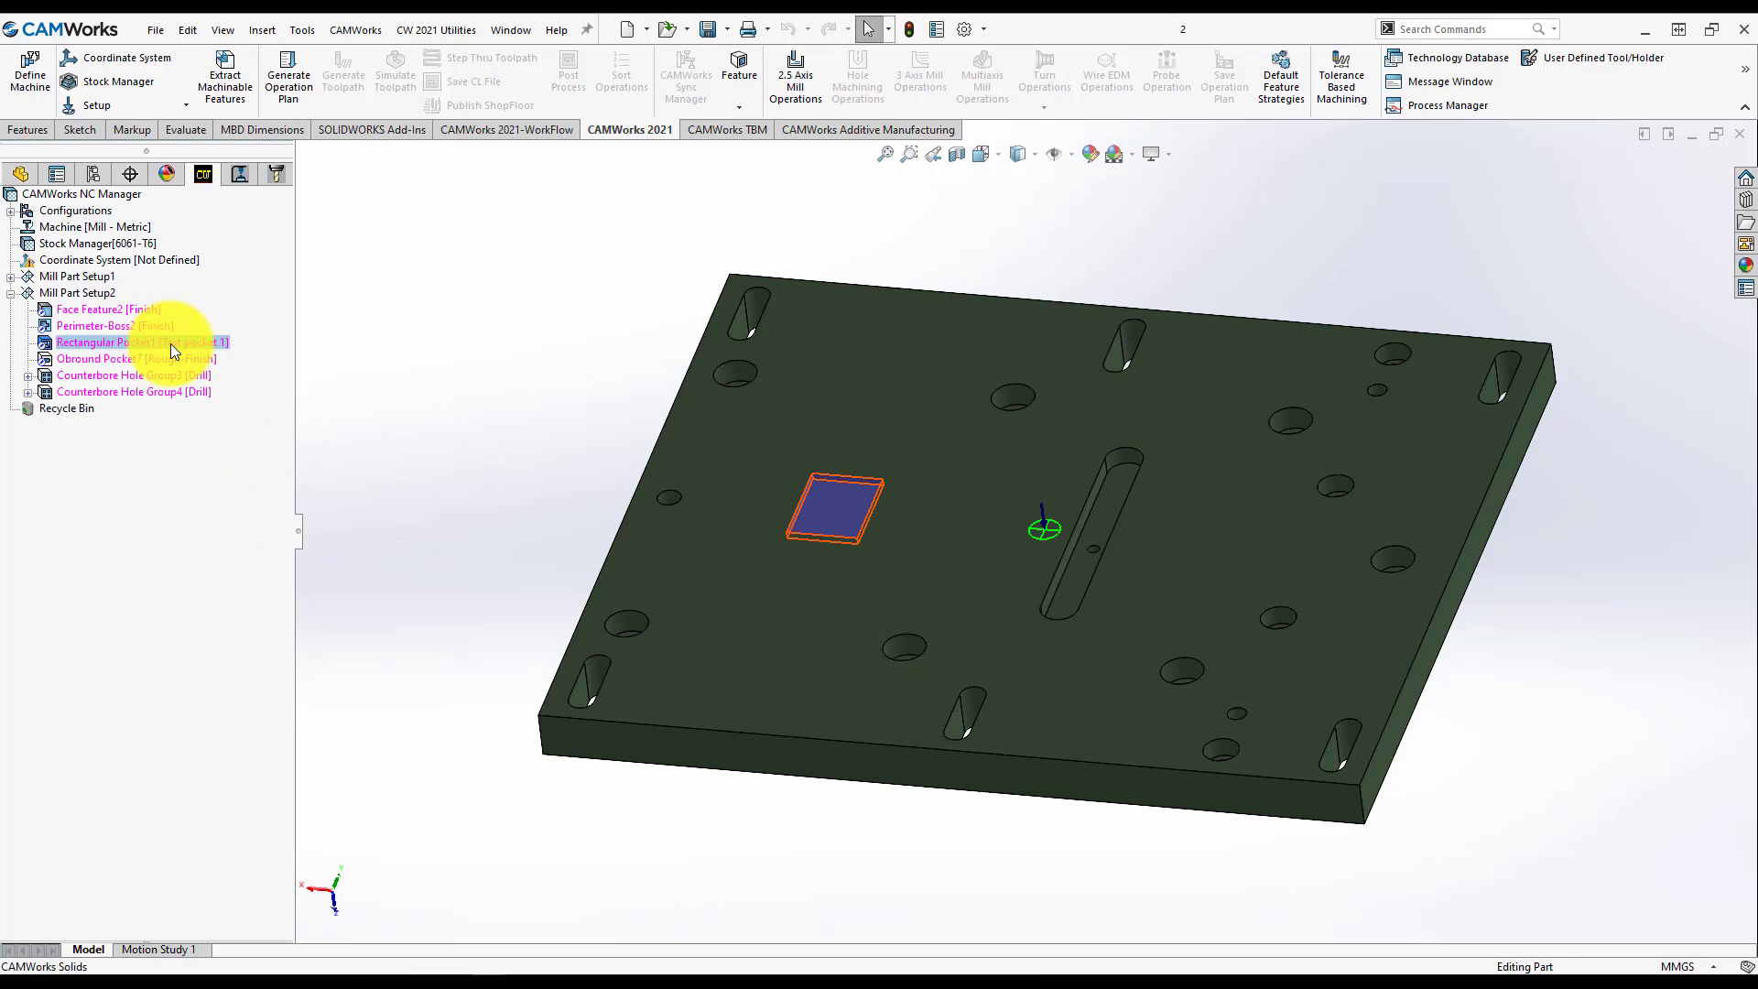
pyautogui.rightClick(140, 341)
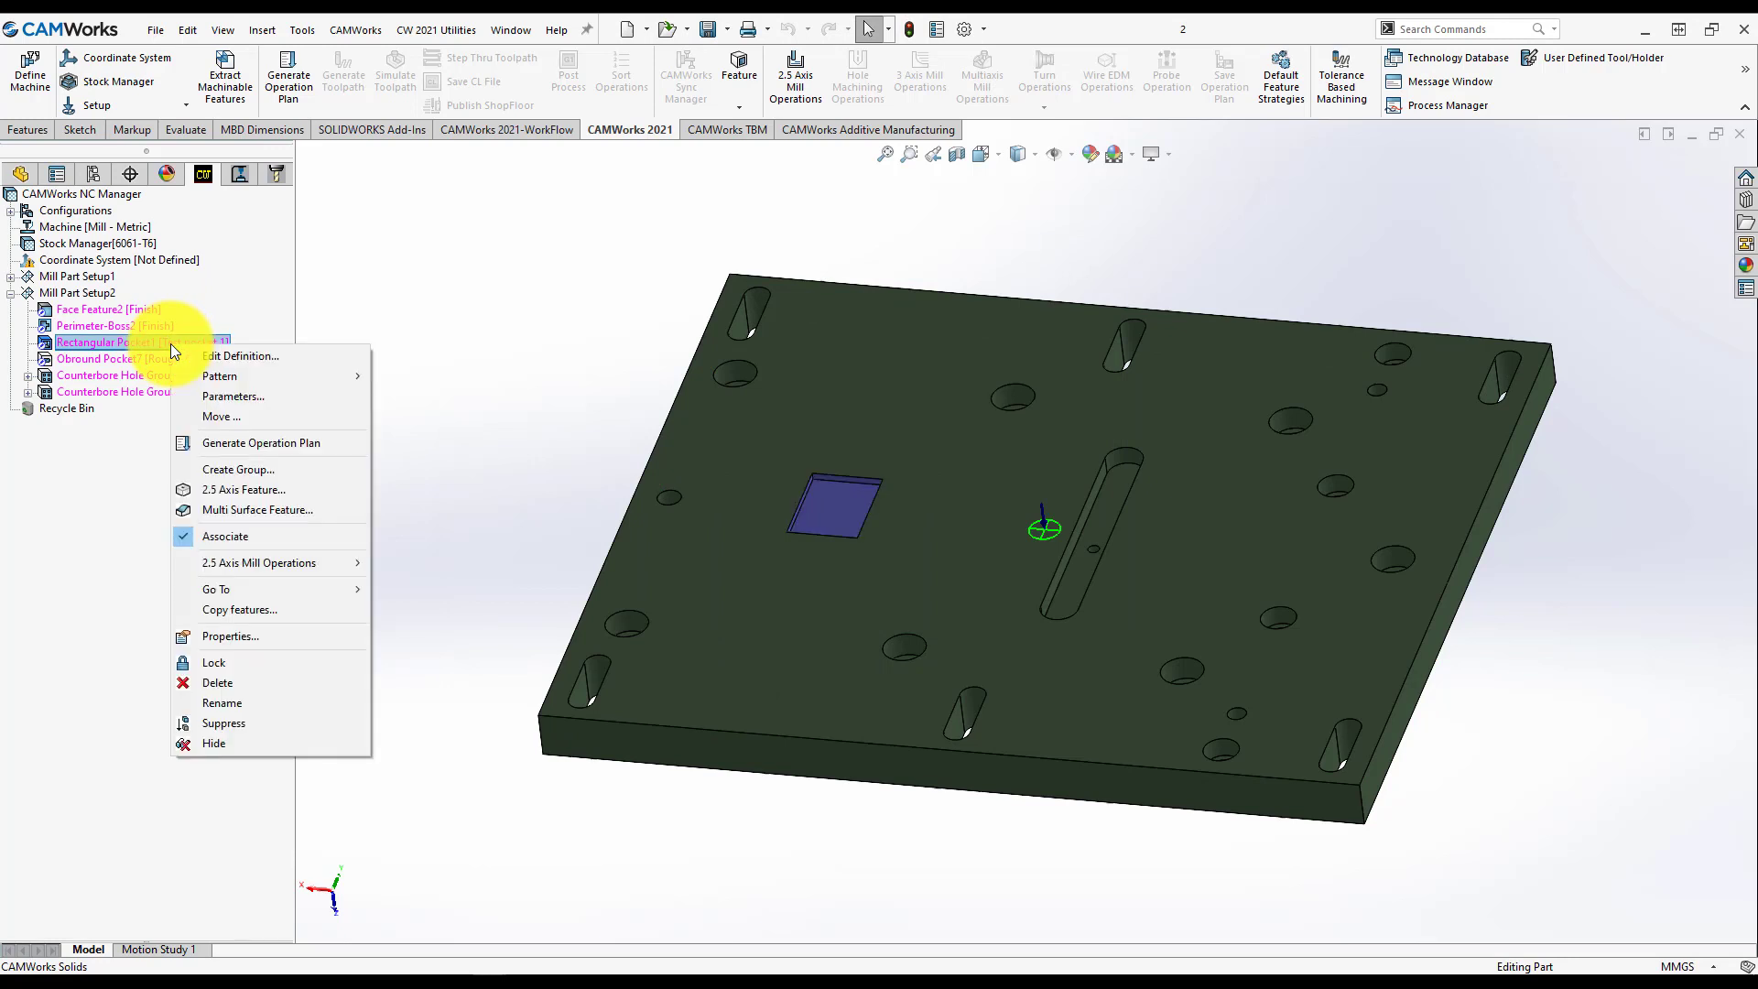
pyautogui.moveTo(260, 441)
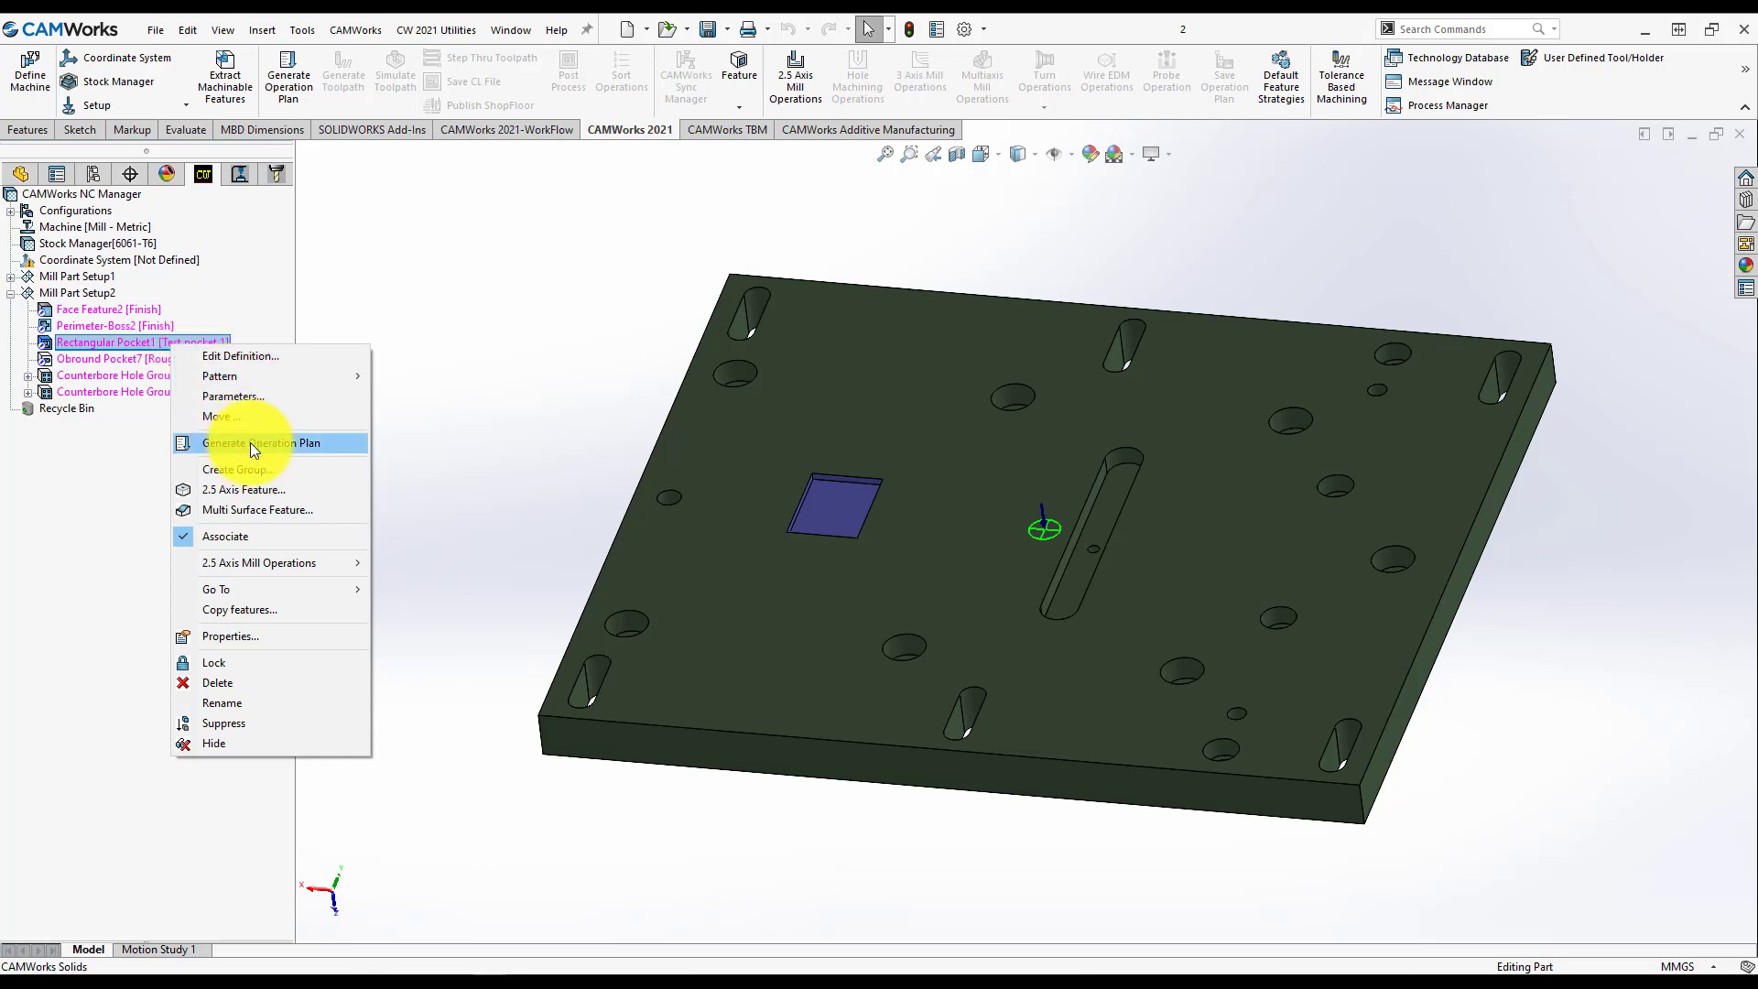
pyautogui.click(262, 443)
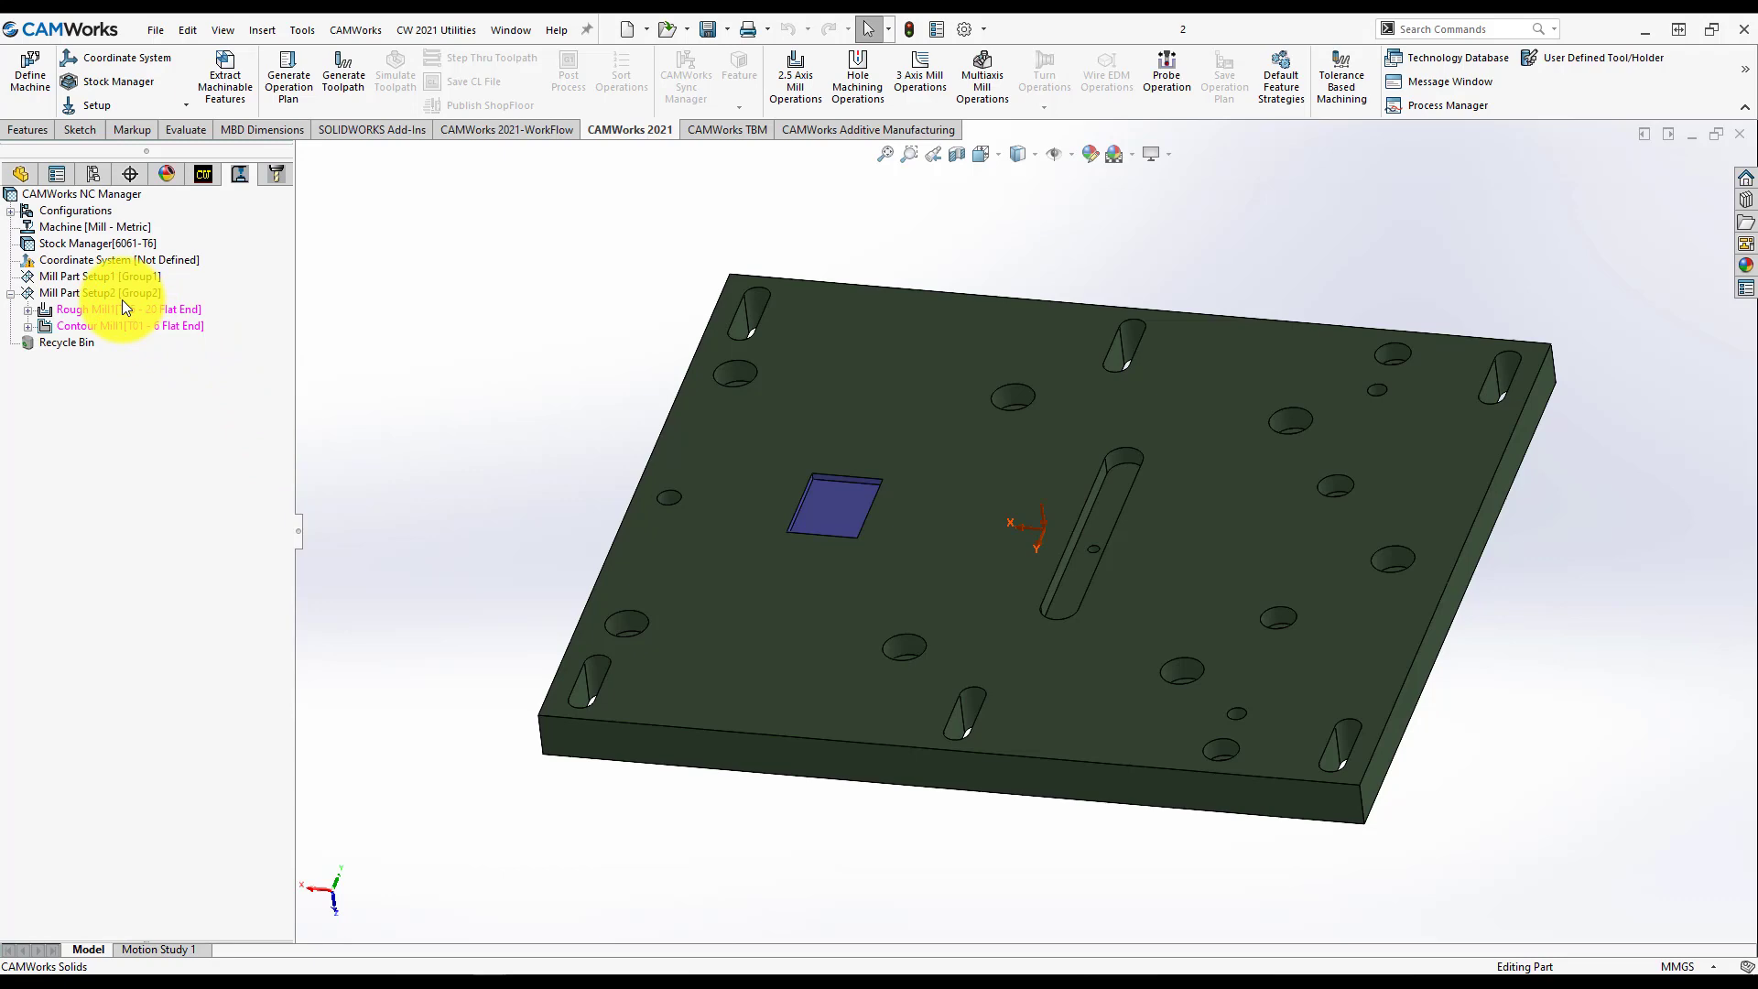
pyautogui.rightClick(99, 293)
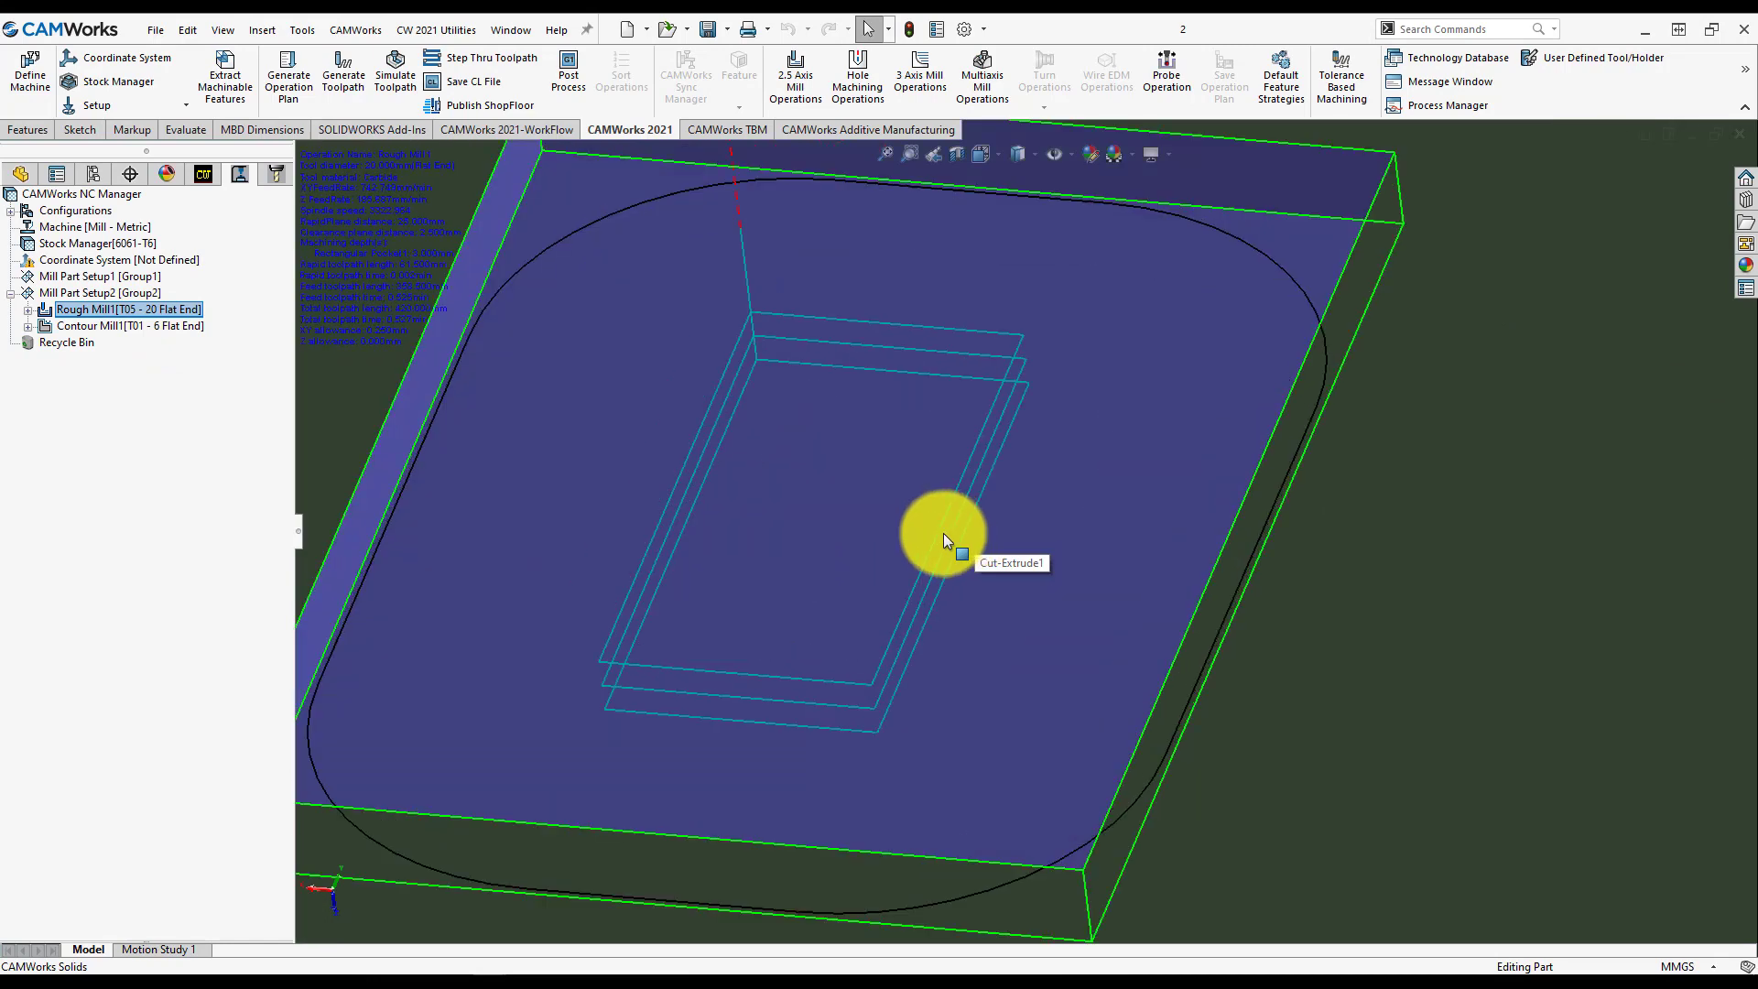
# Step: Review Rough Mill1's roughing parameters, keeping its 1 mm cut depths
pyautogui.rightClick(126, 309)
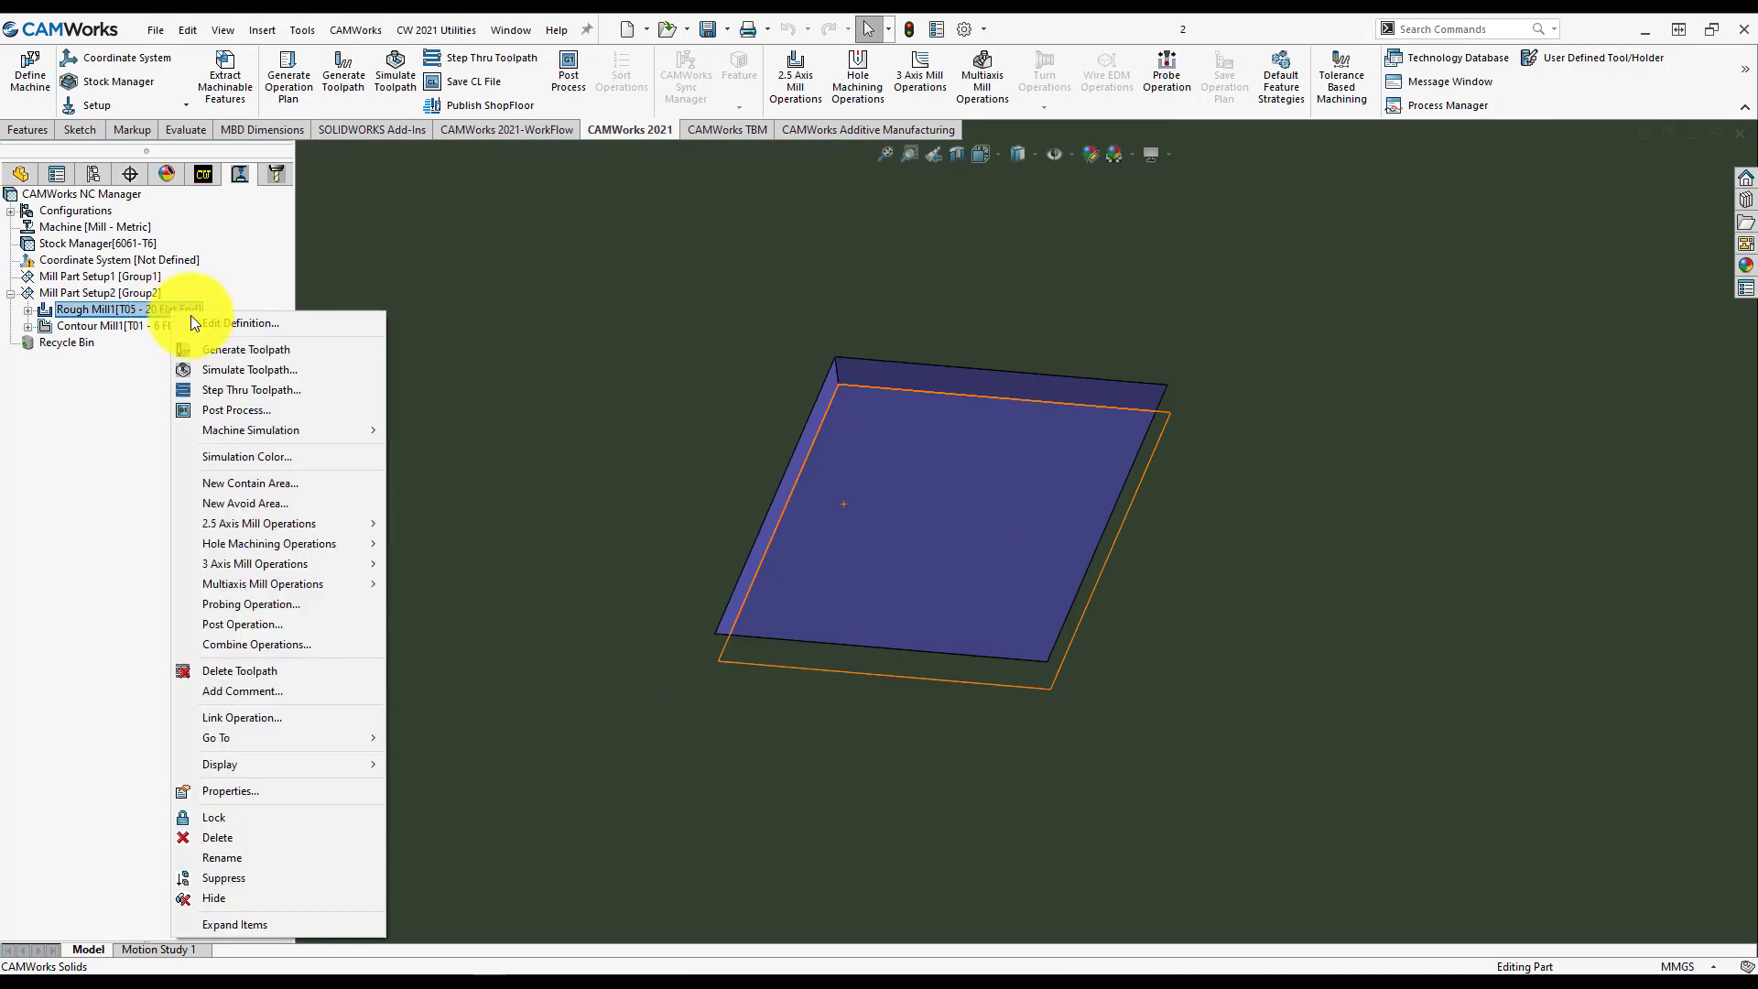
pyautogui.click(245, 349)
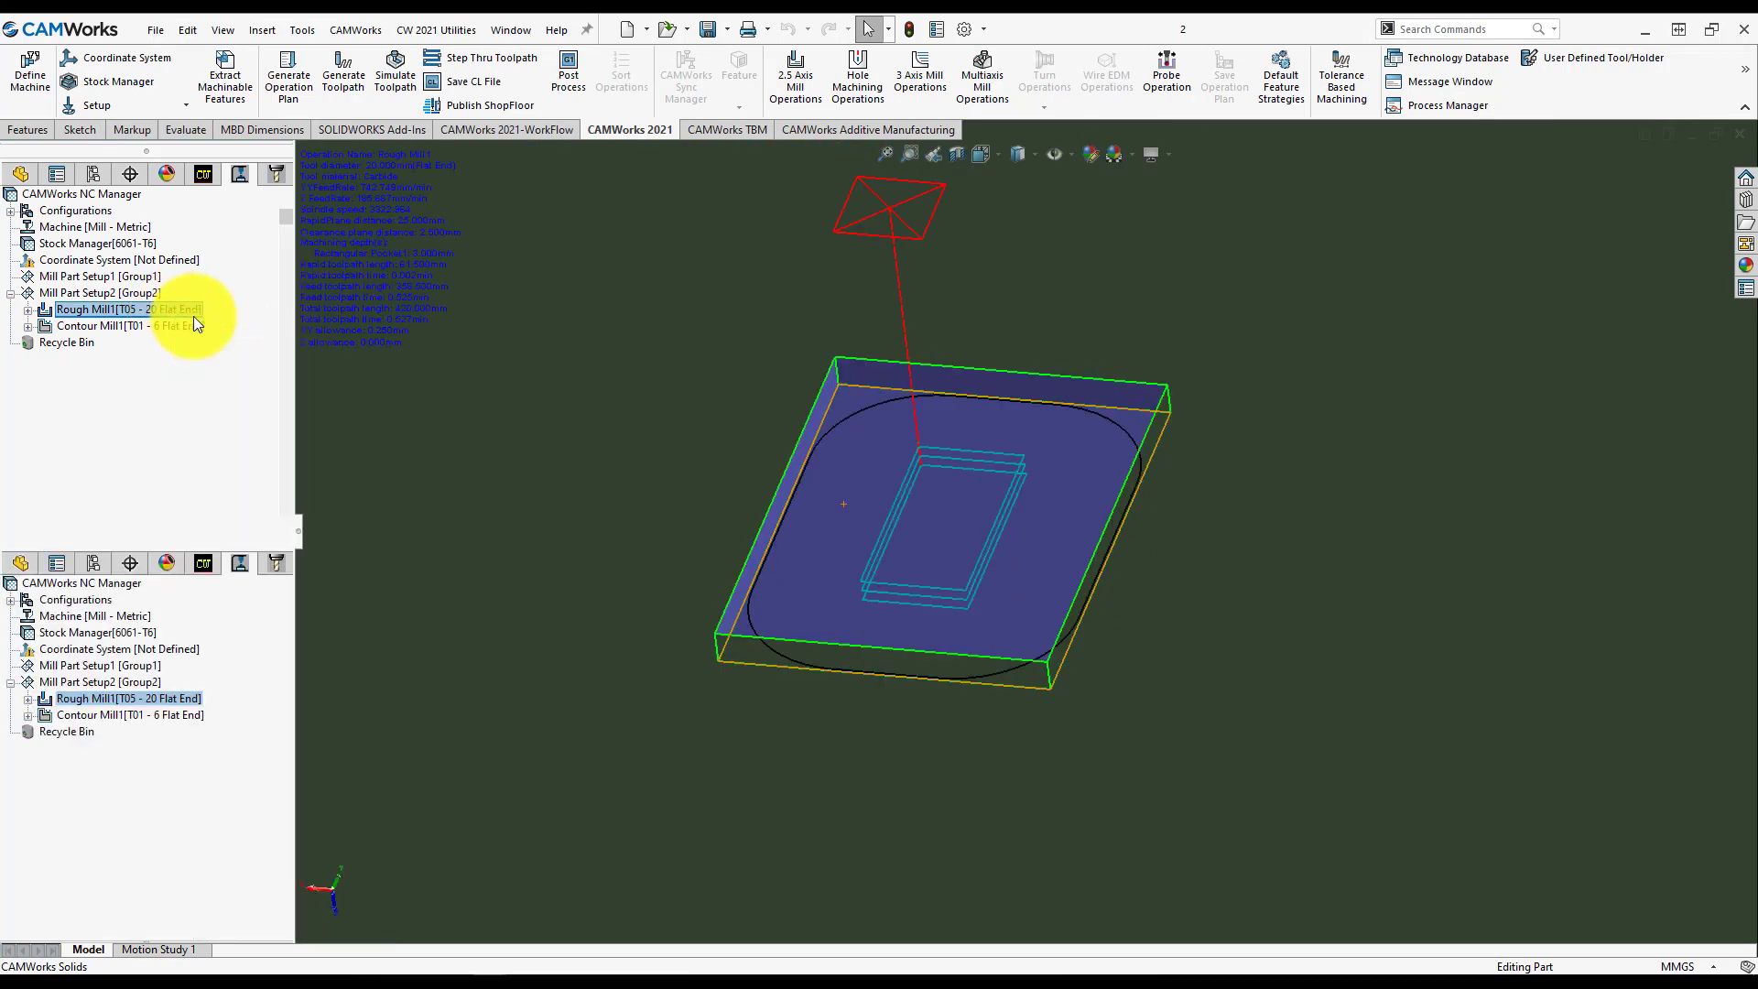
pyautogui.doubleClick(126, 308)
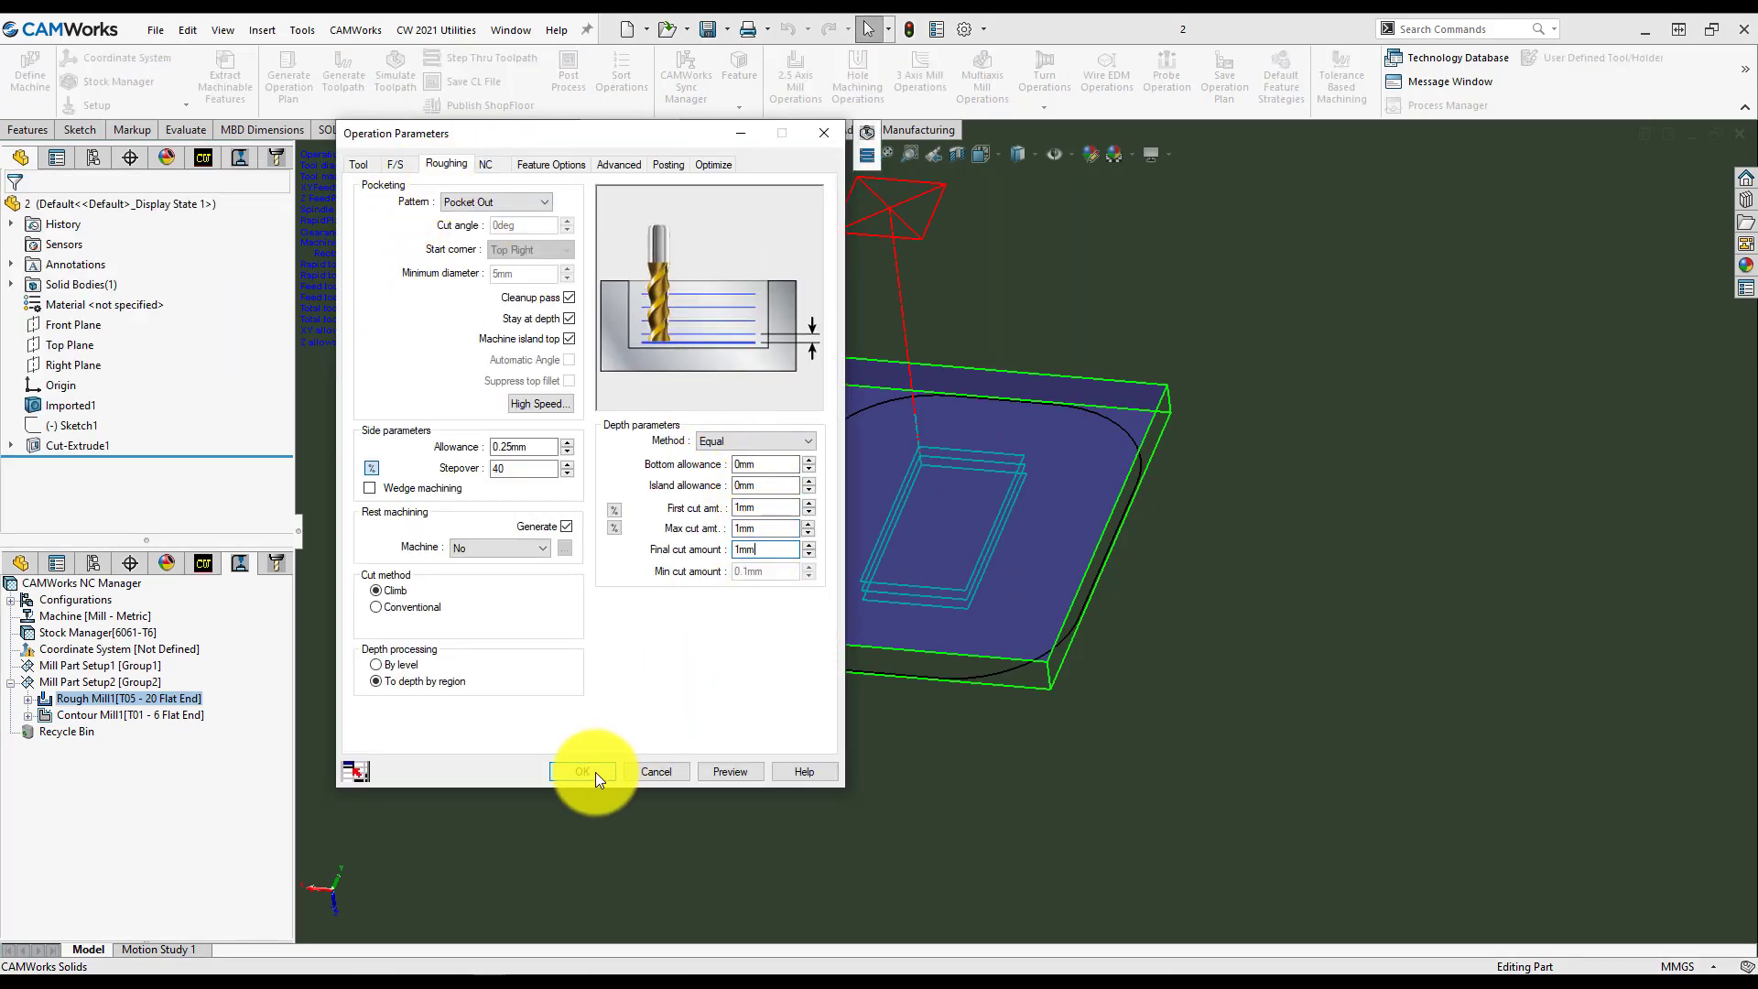
pyautogui.click(581, 771)
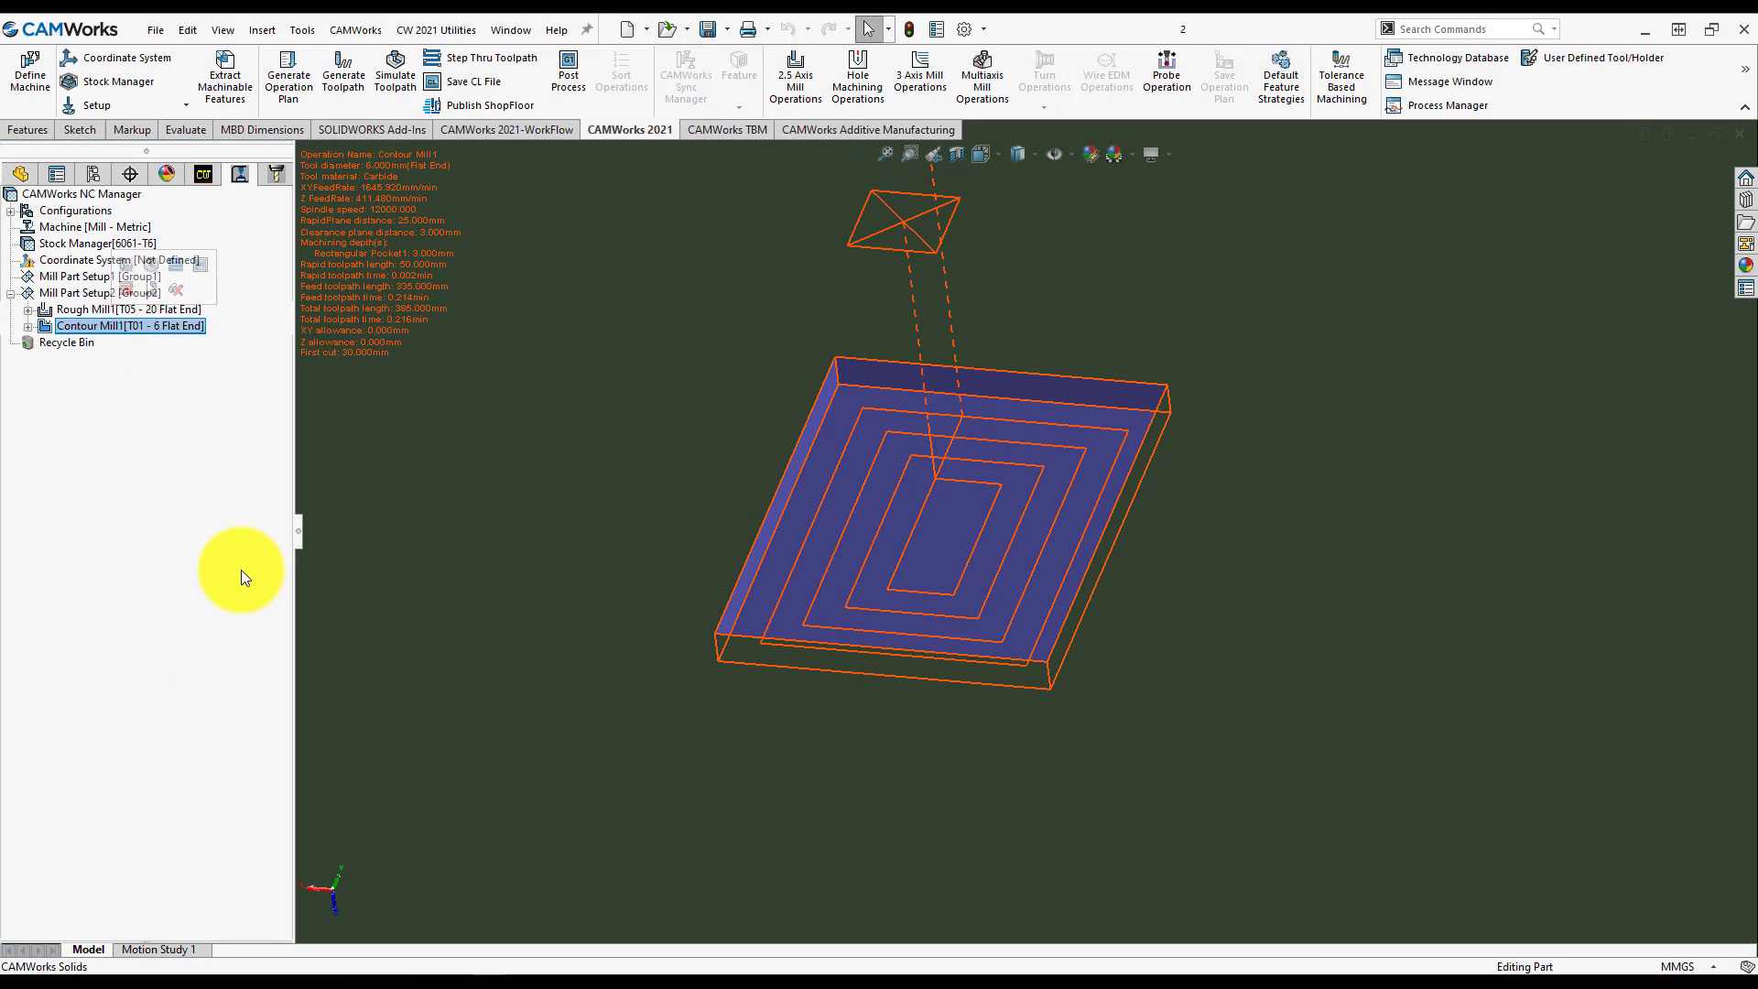
pyautogui.moveTo(953, 527)
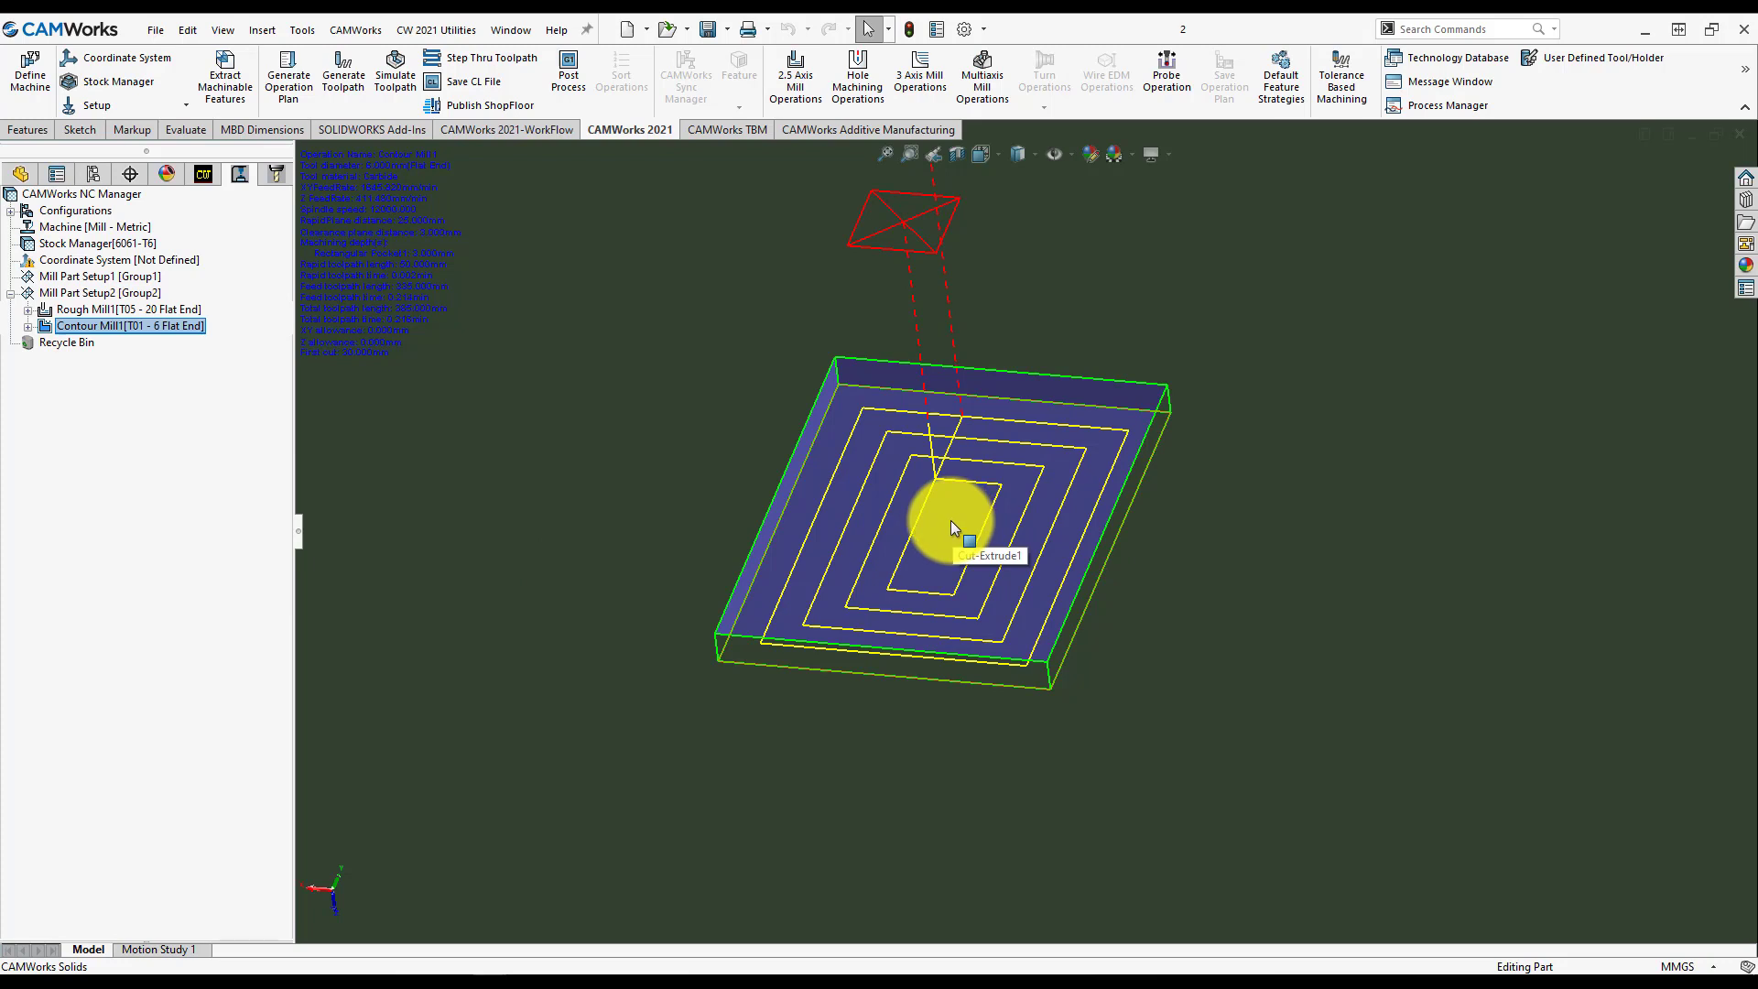
pyautogui.moveTo(936, 502)
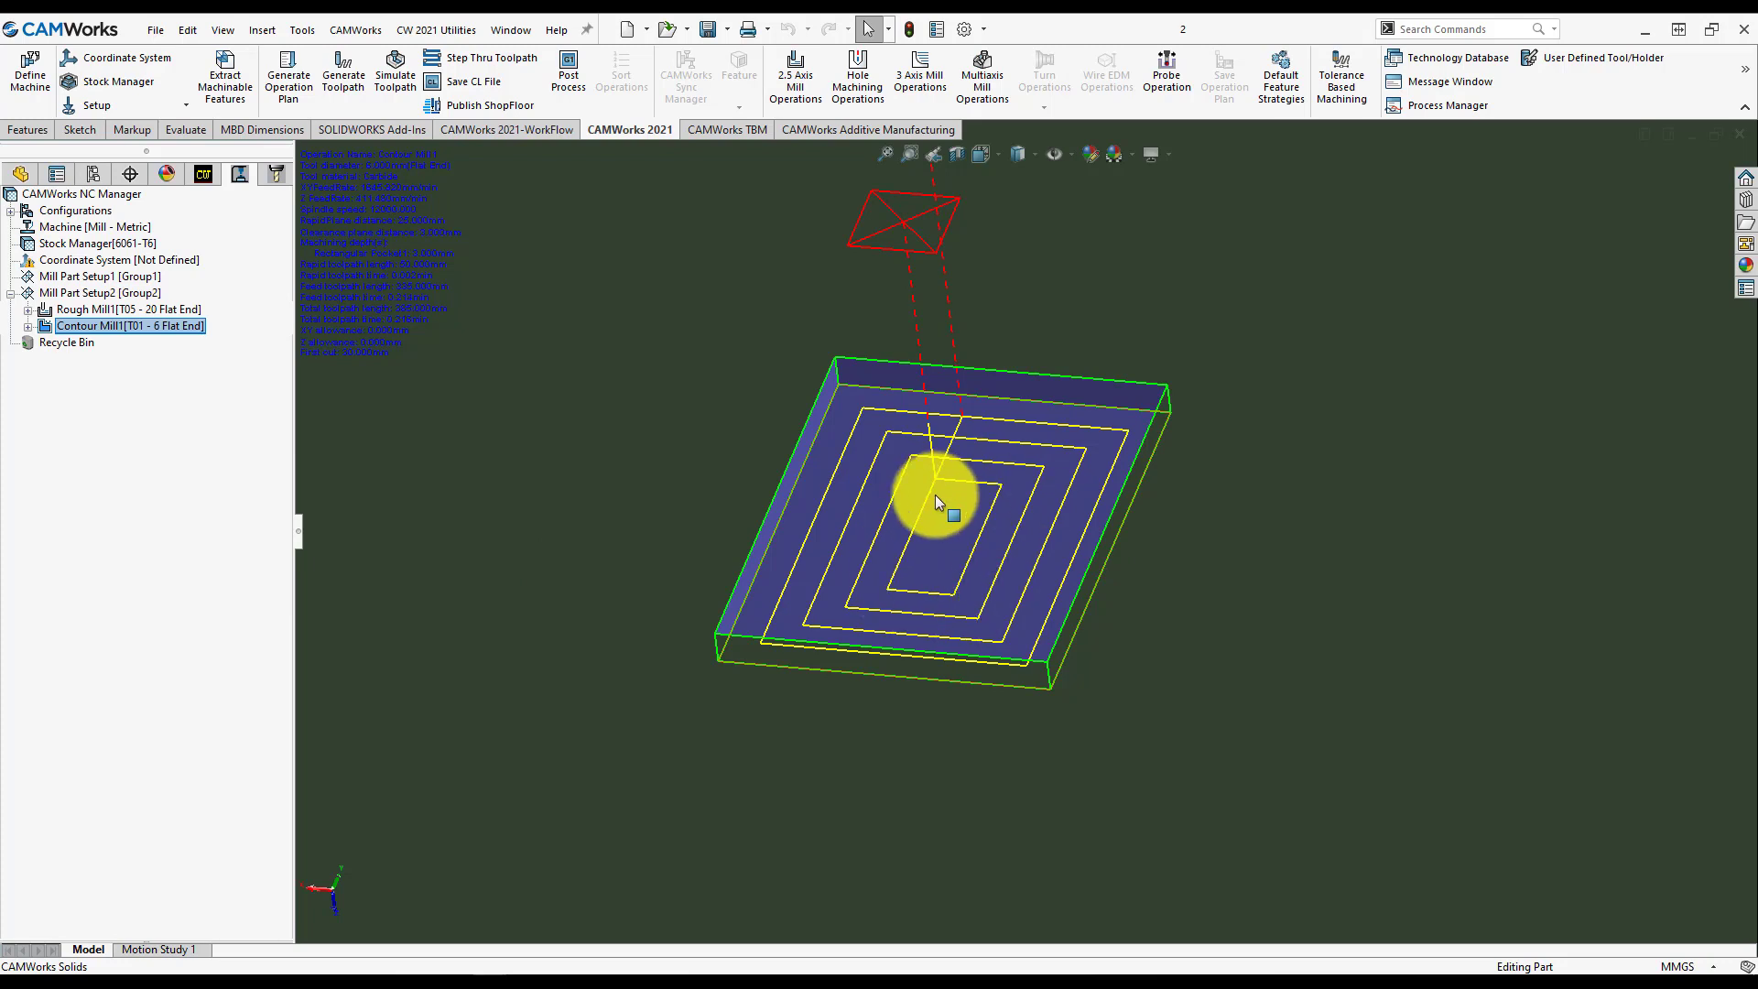
pyautogui.moveTo(947, 515)
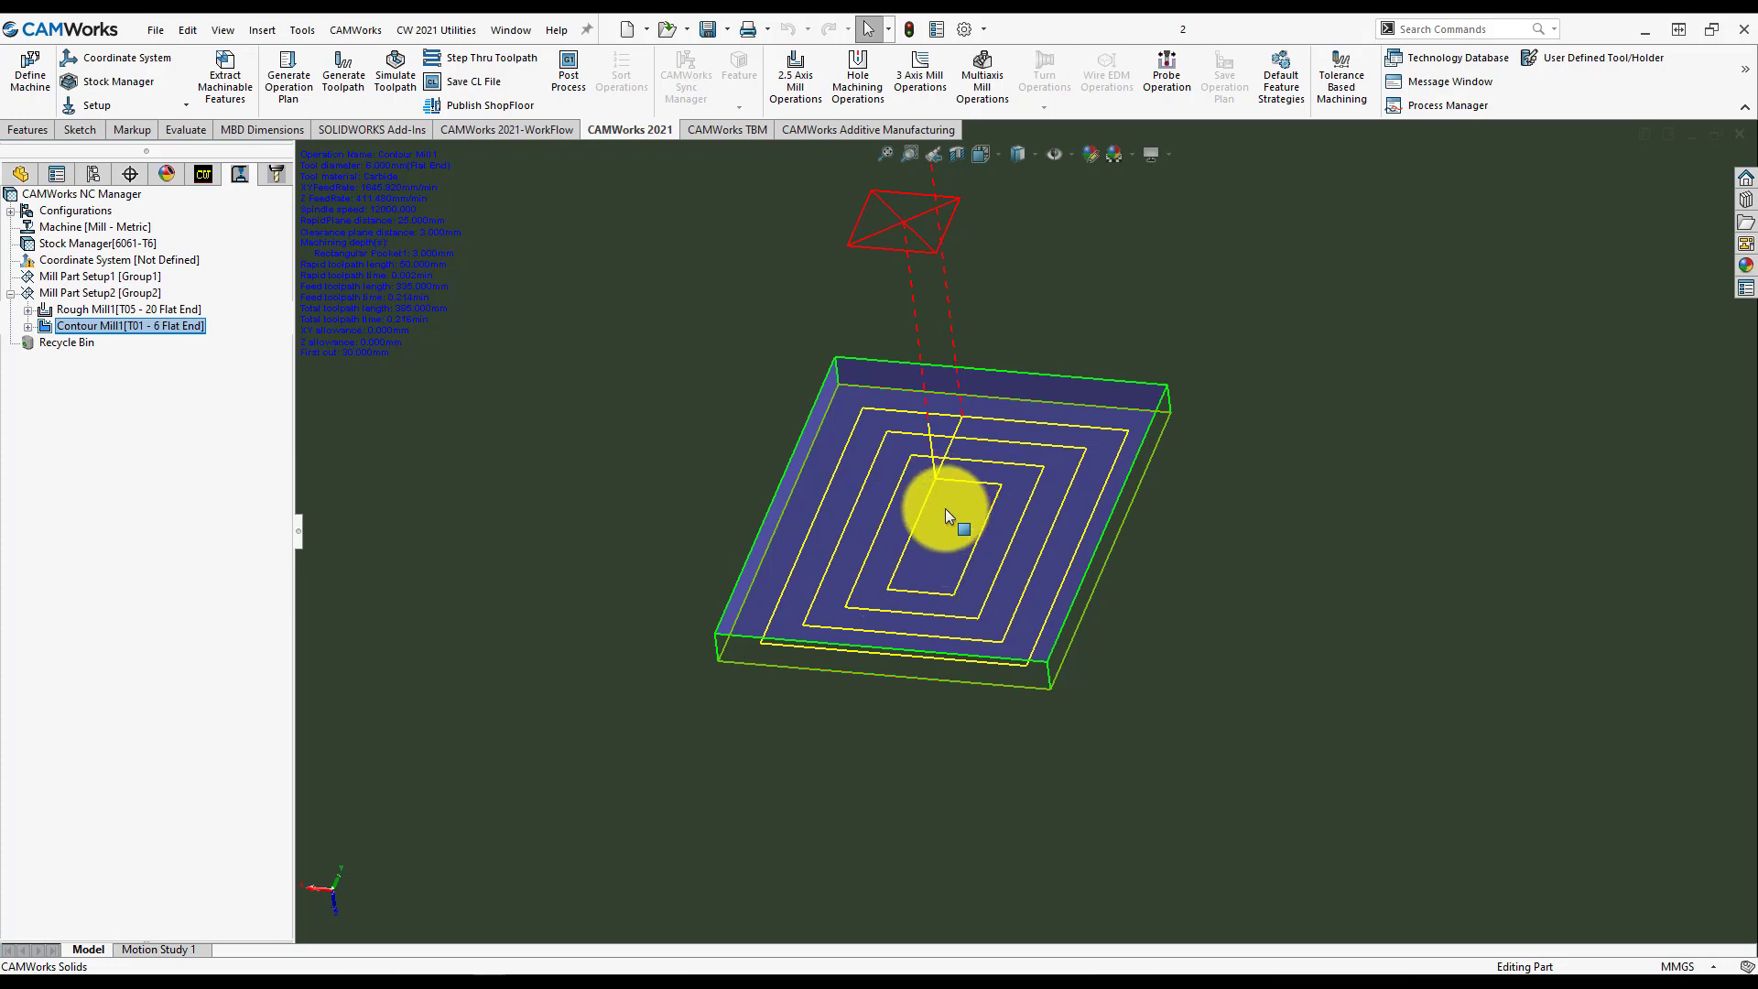